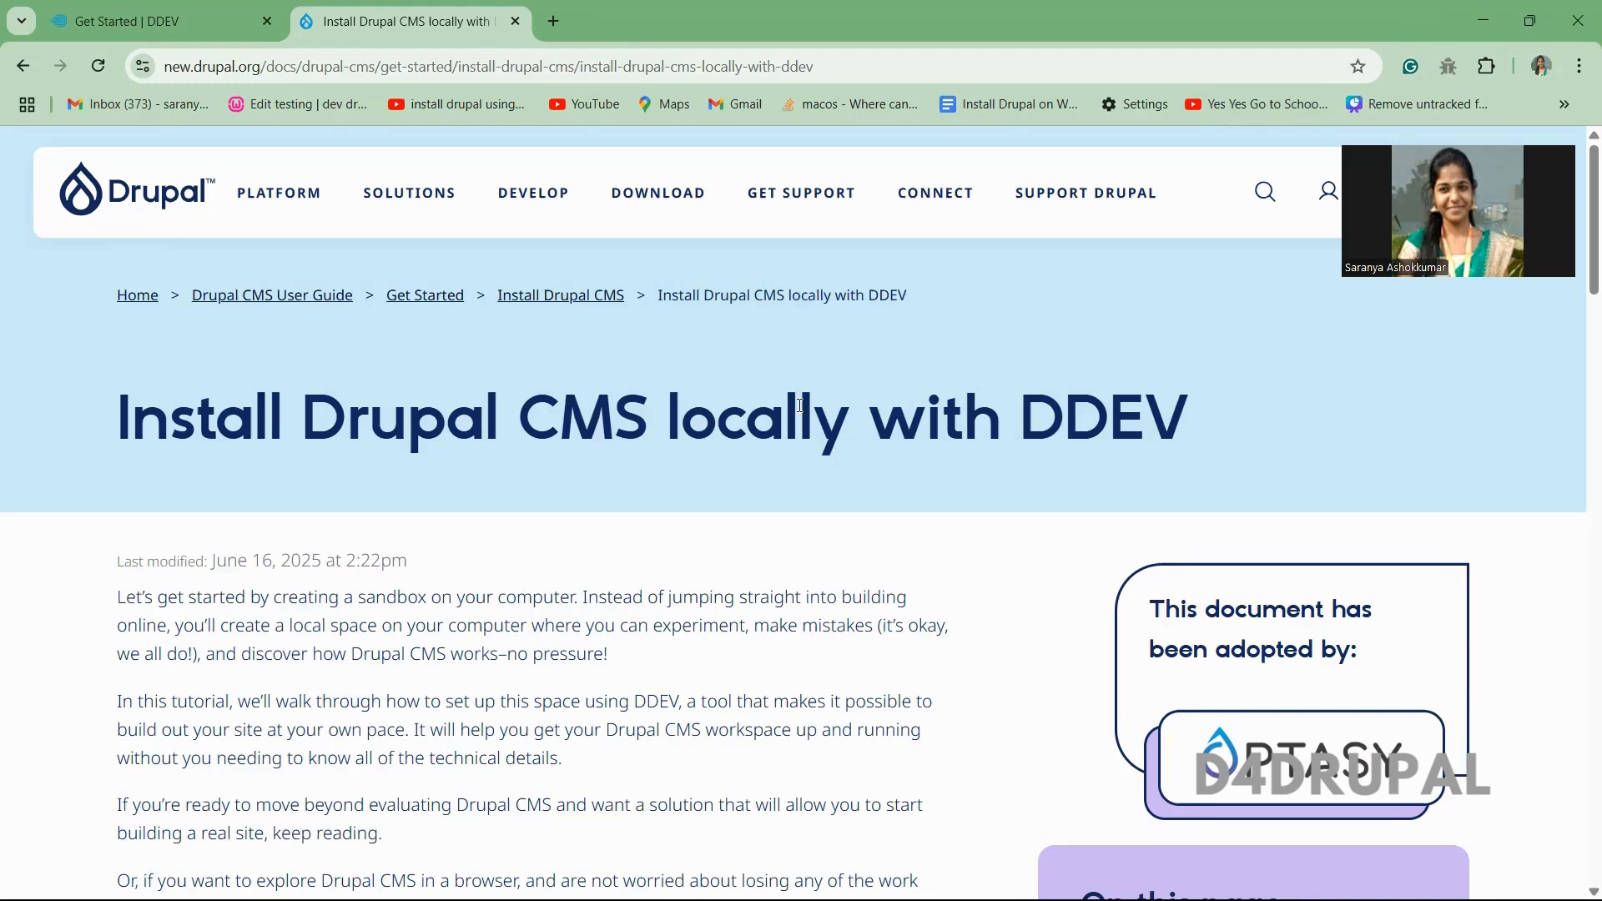
# - Scroll the DDEV Get Started page to the Windows section and select the wsl --install command
pyautogui.scroll(-3)
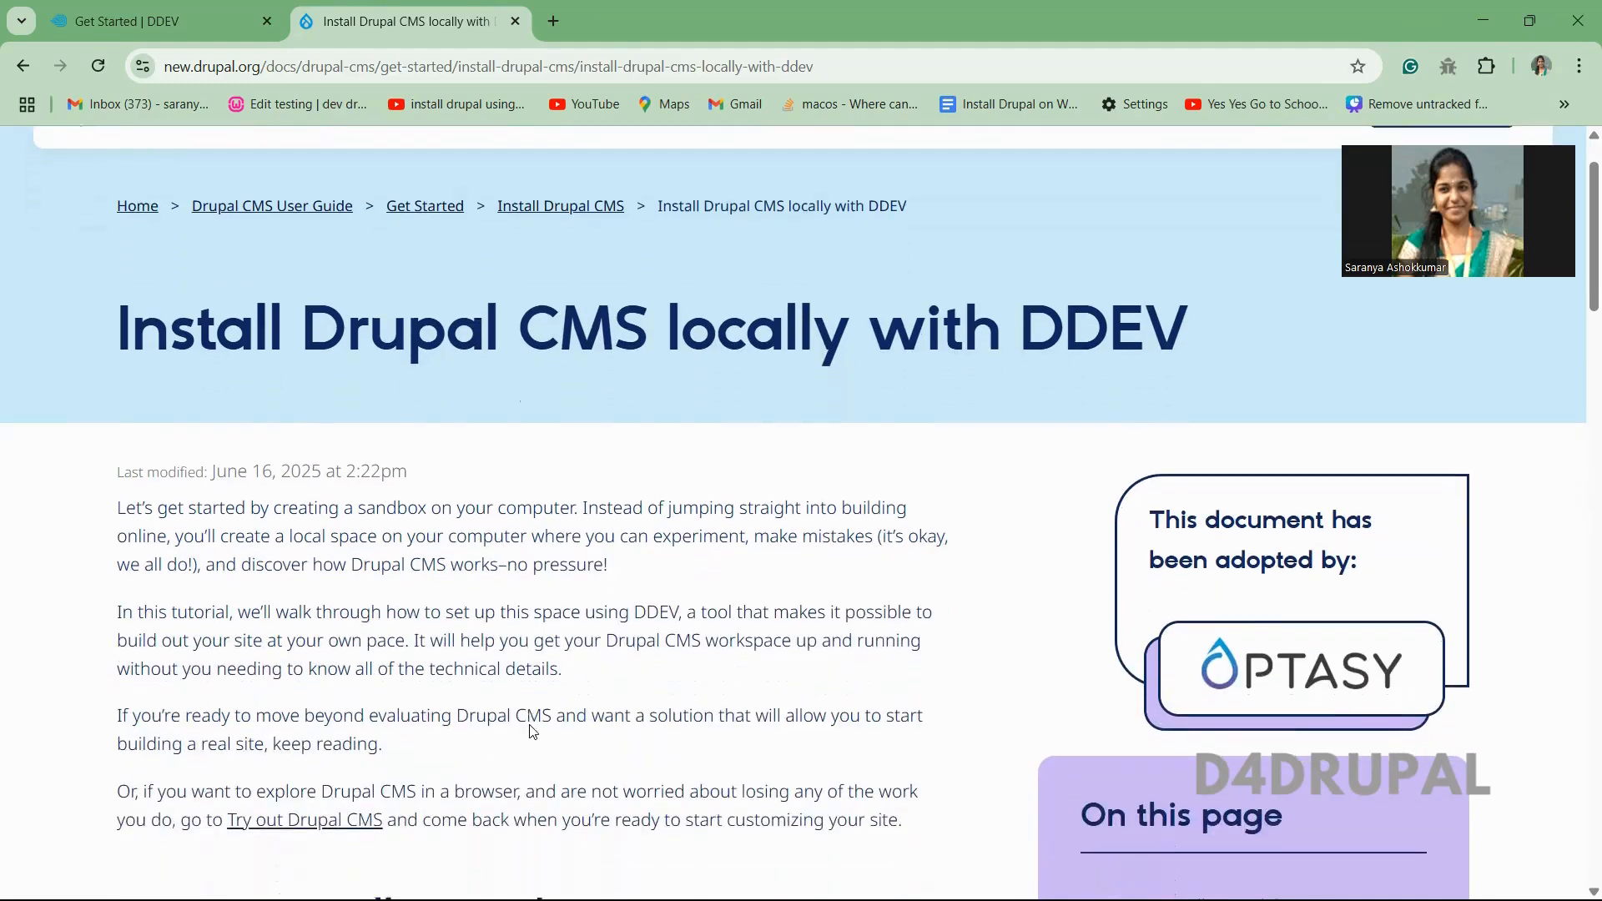
pyautogui.scroll(-3)
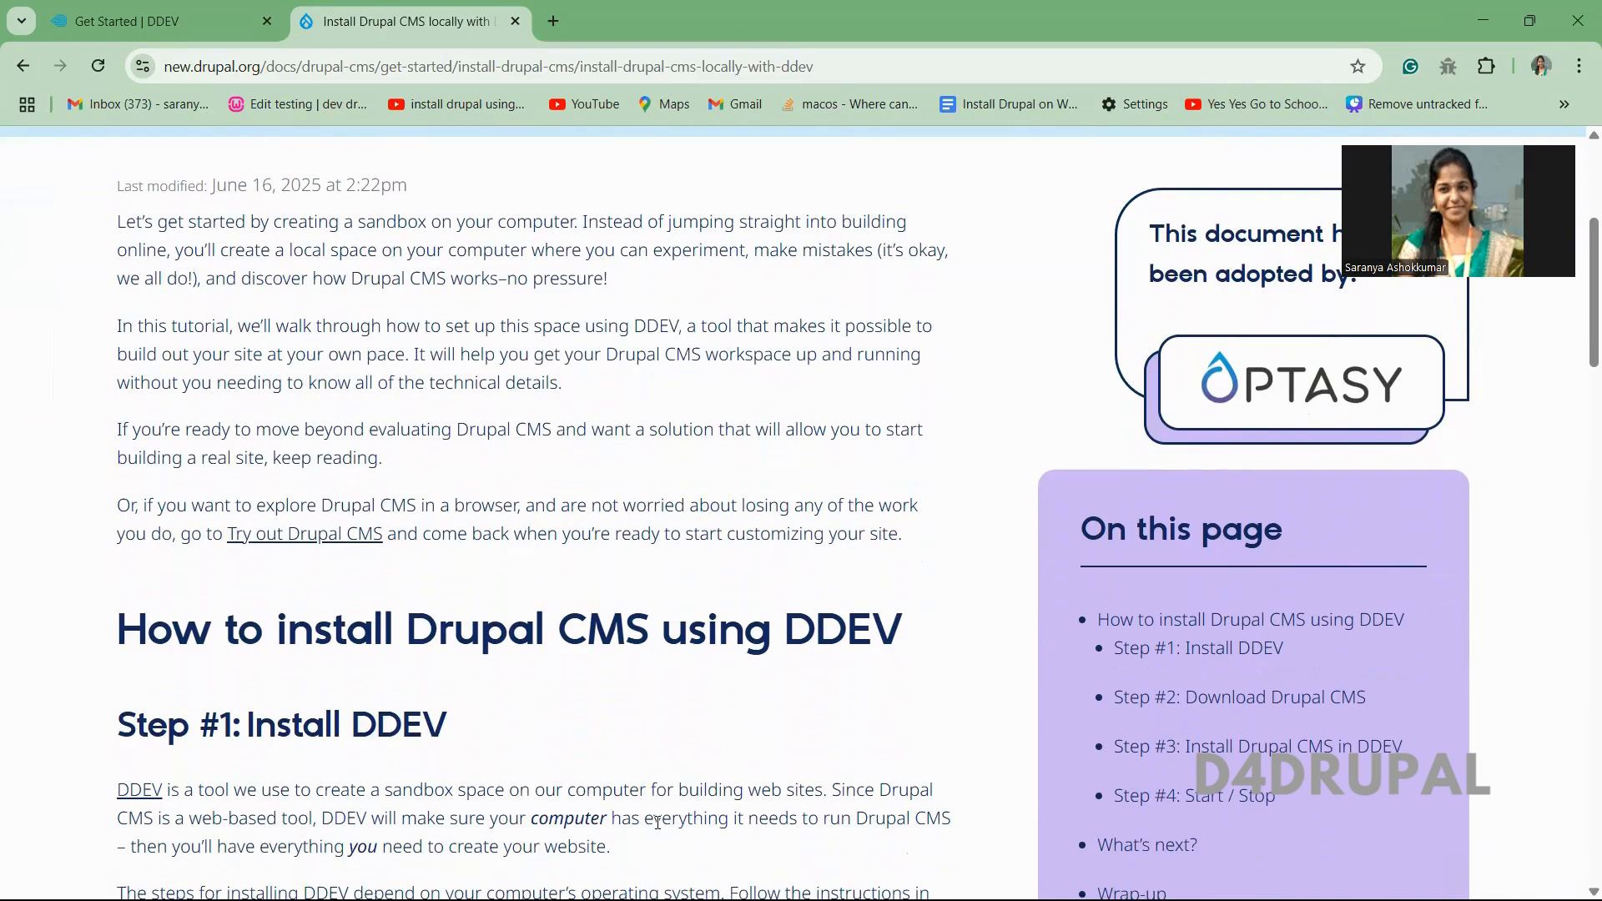
pyautogui.moveTo(938, 583)
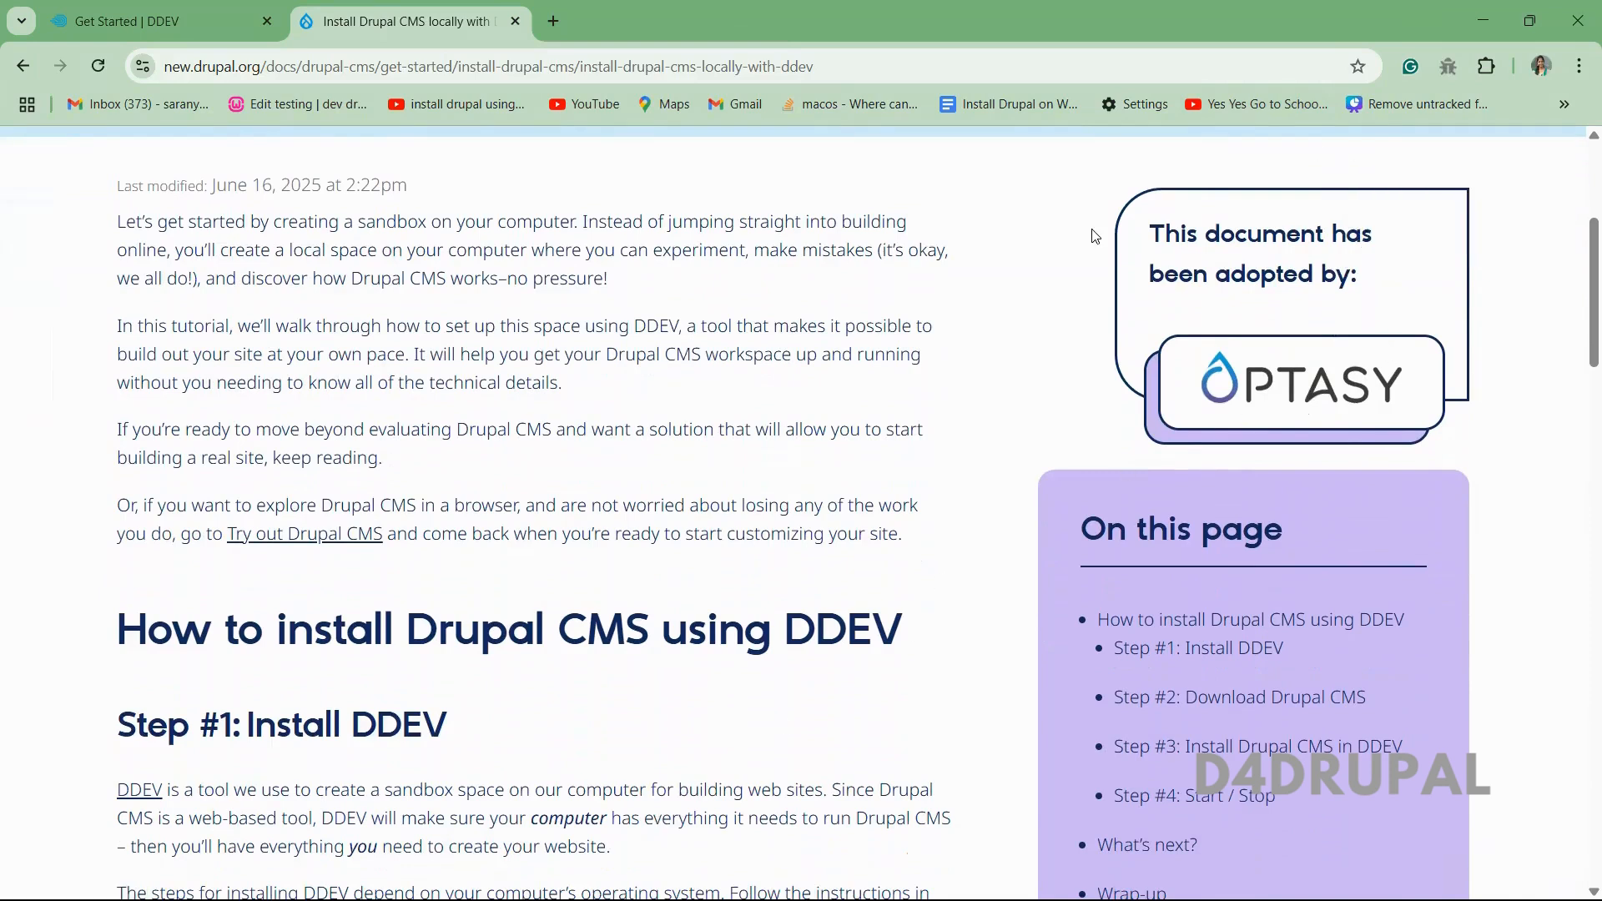
pyautogui.scroll(-3)
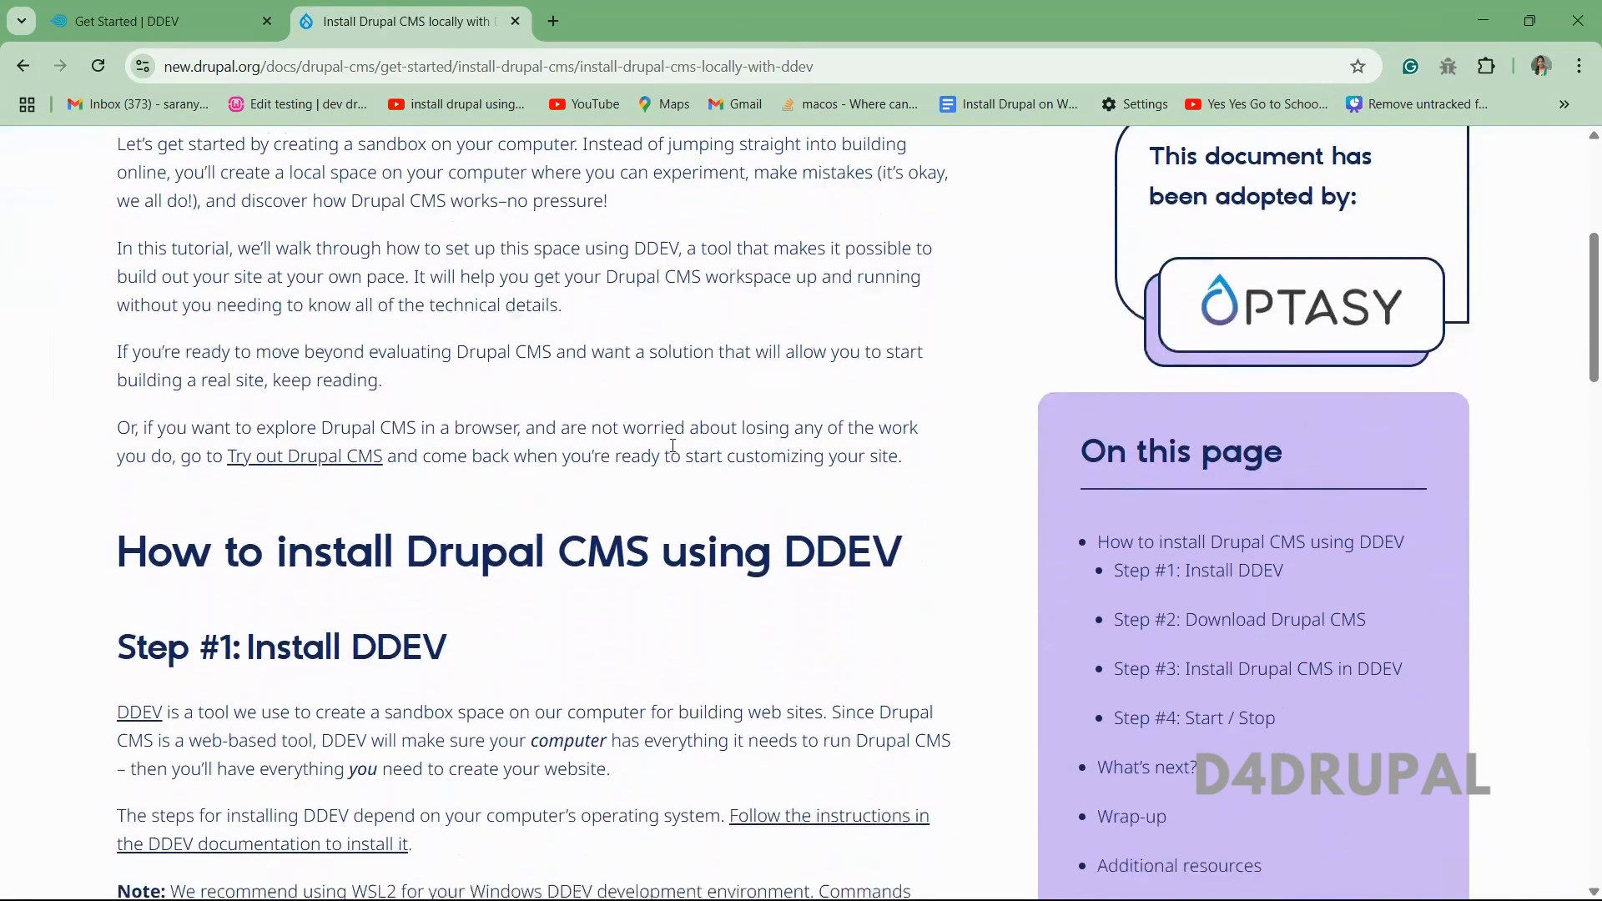
pyautogui.scroll(-3)
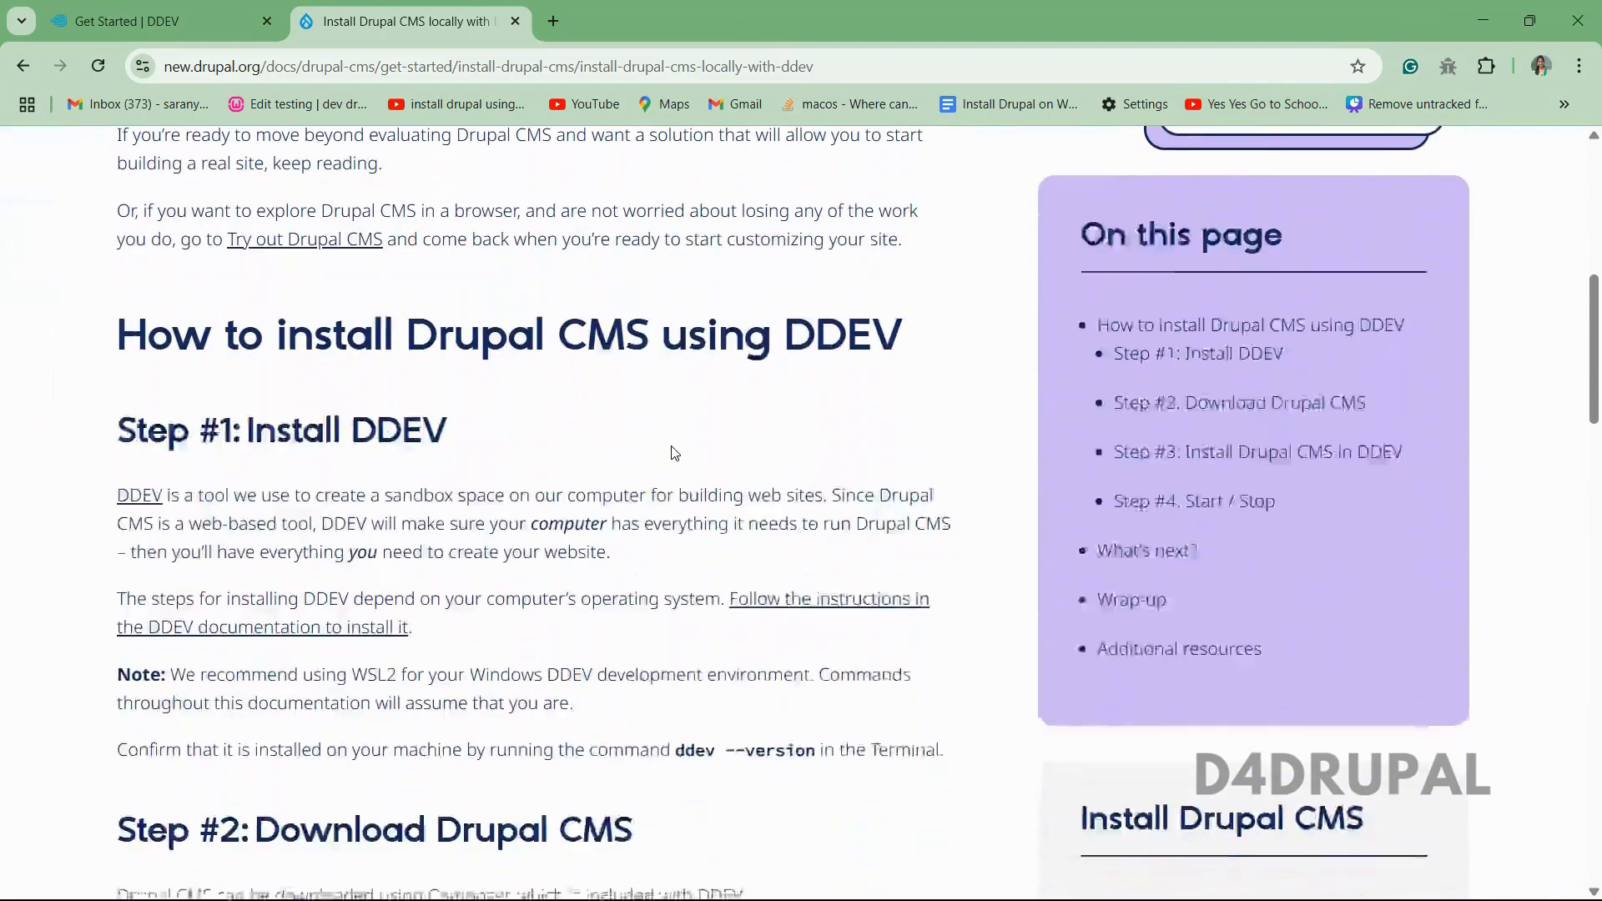
pyautogui.scroll(-3)
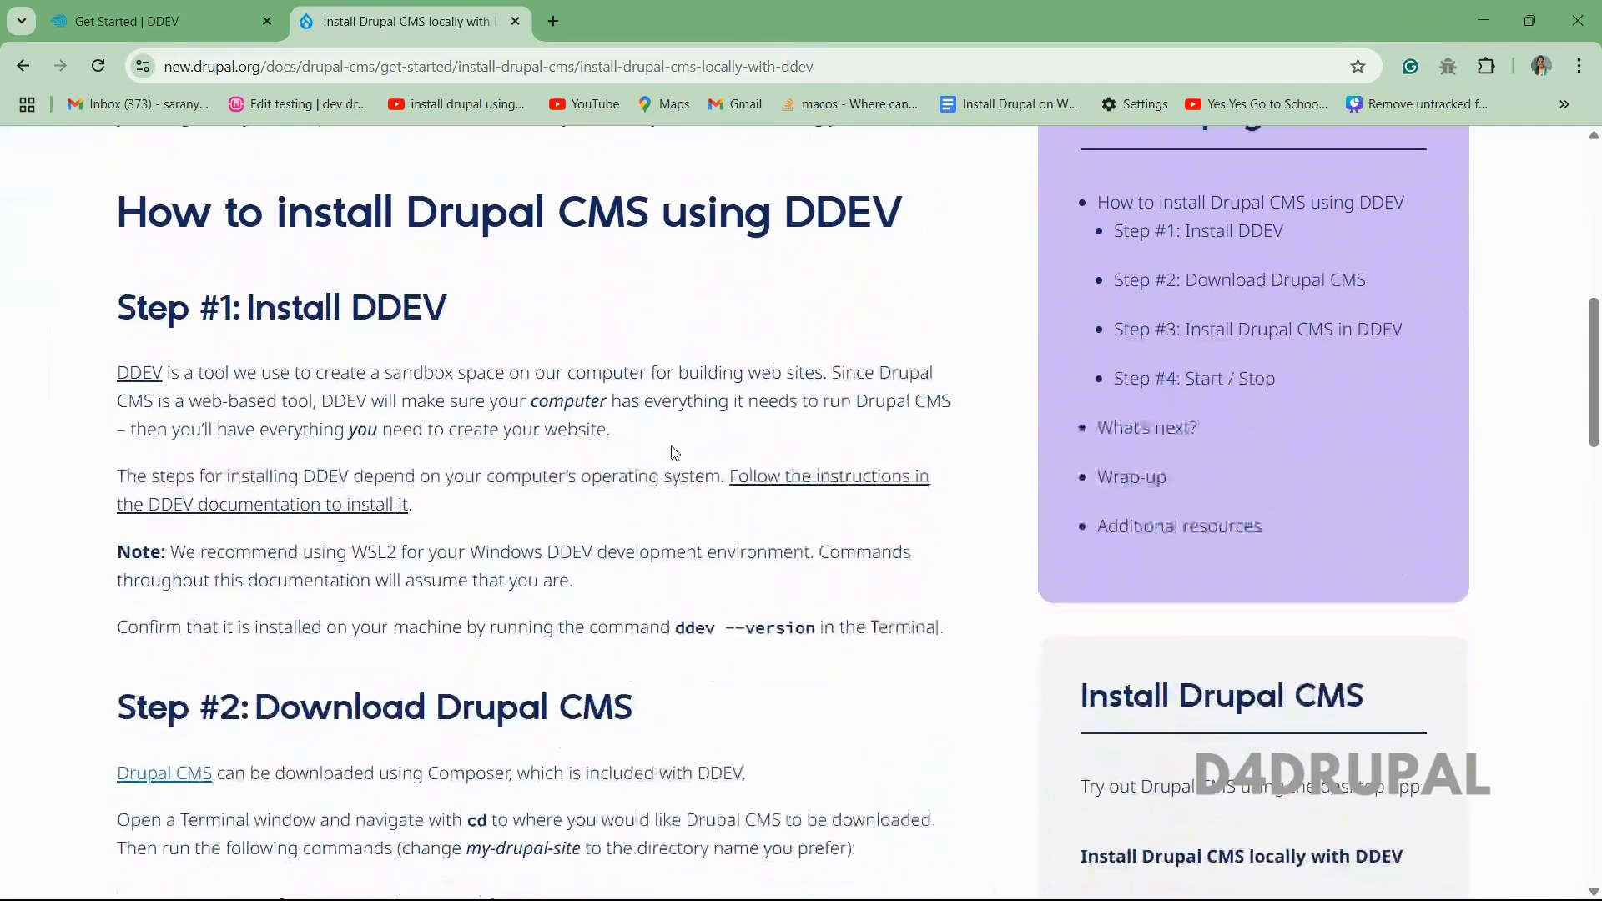
pyautogui.scroll(-3)
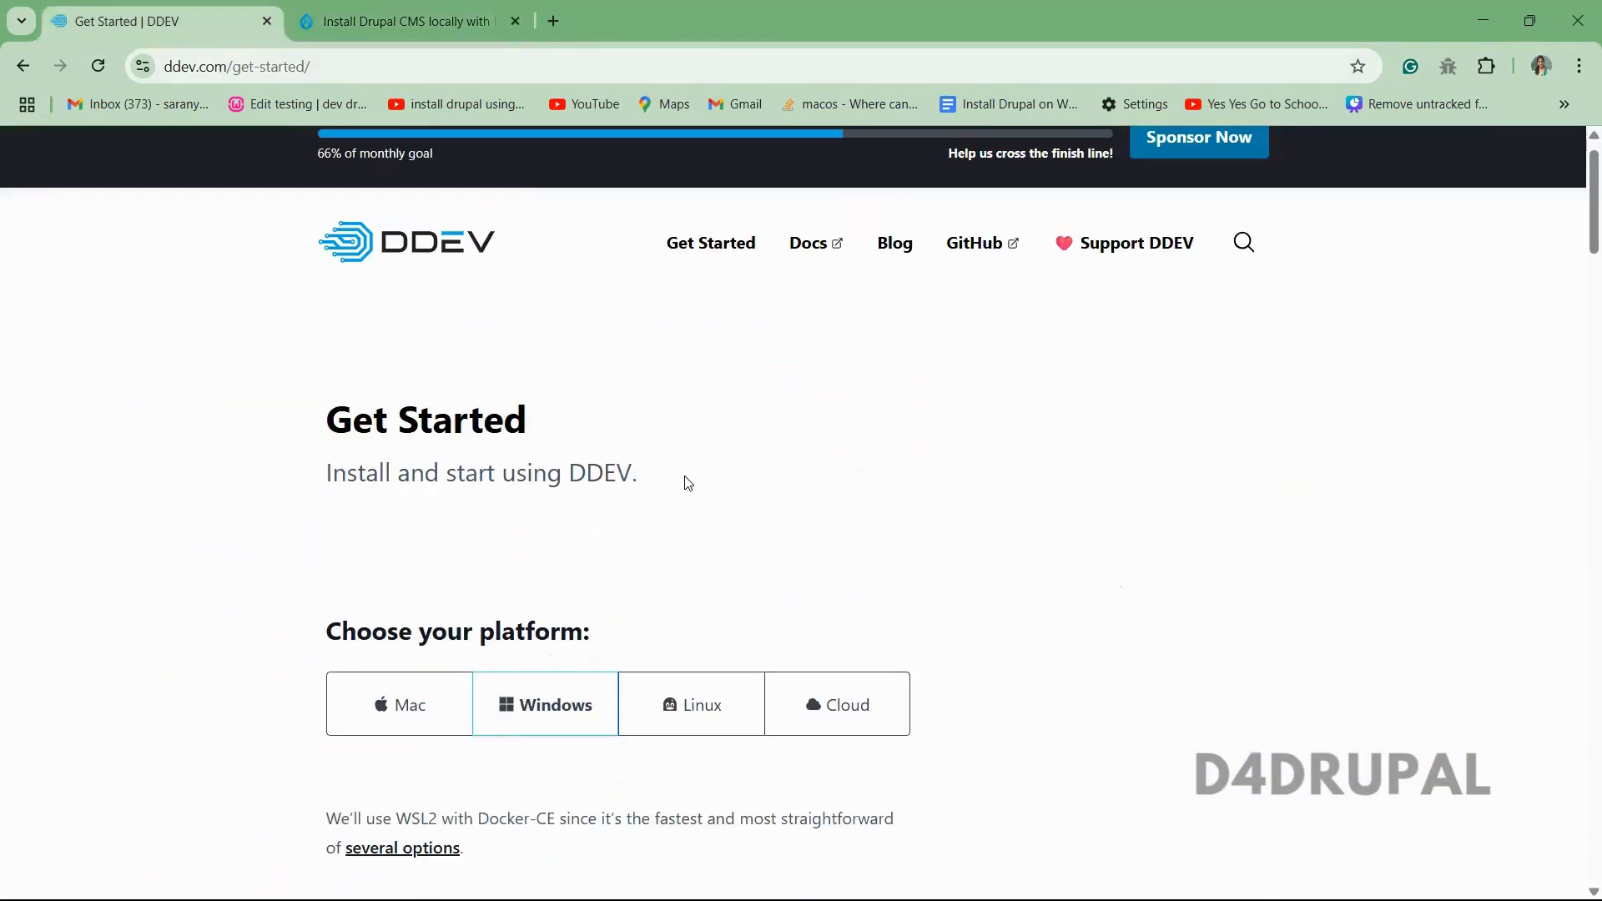
pyautogui.scroll(-3)
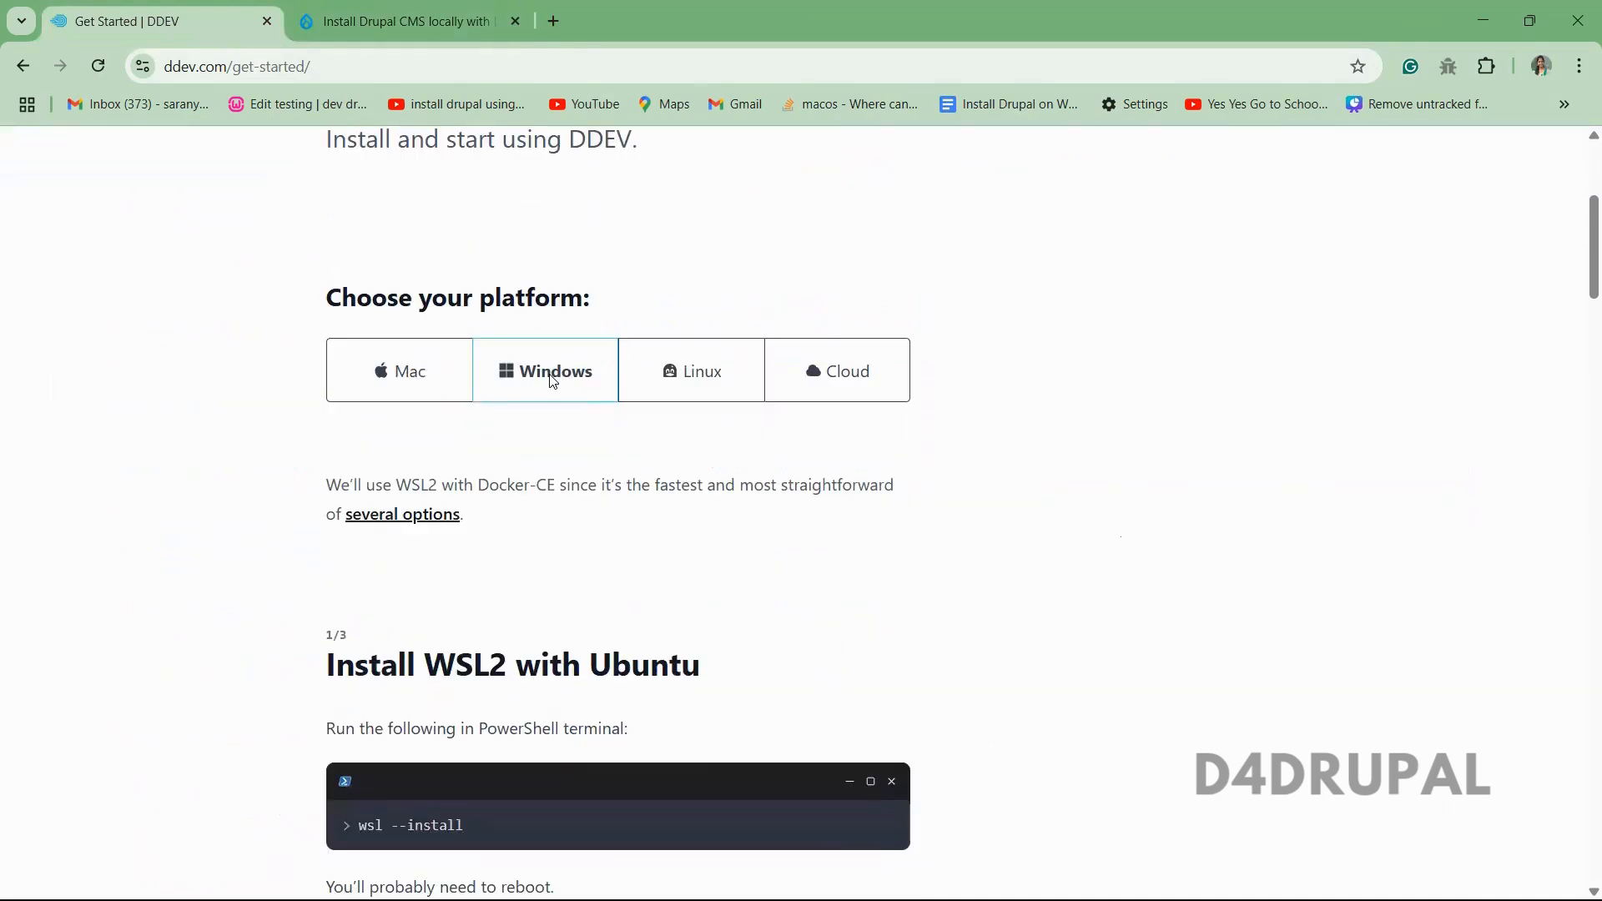
pyautogui.scroll(-3)
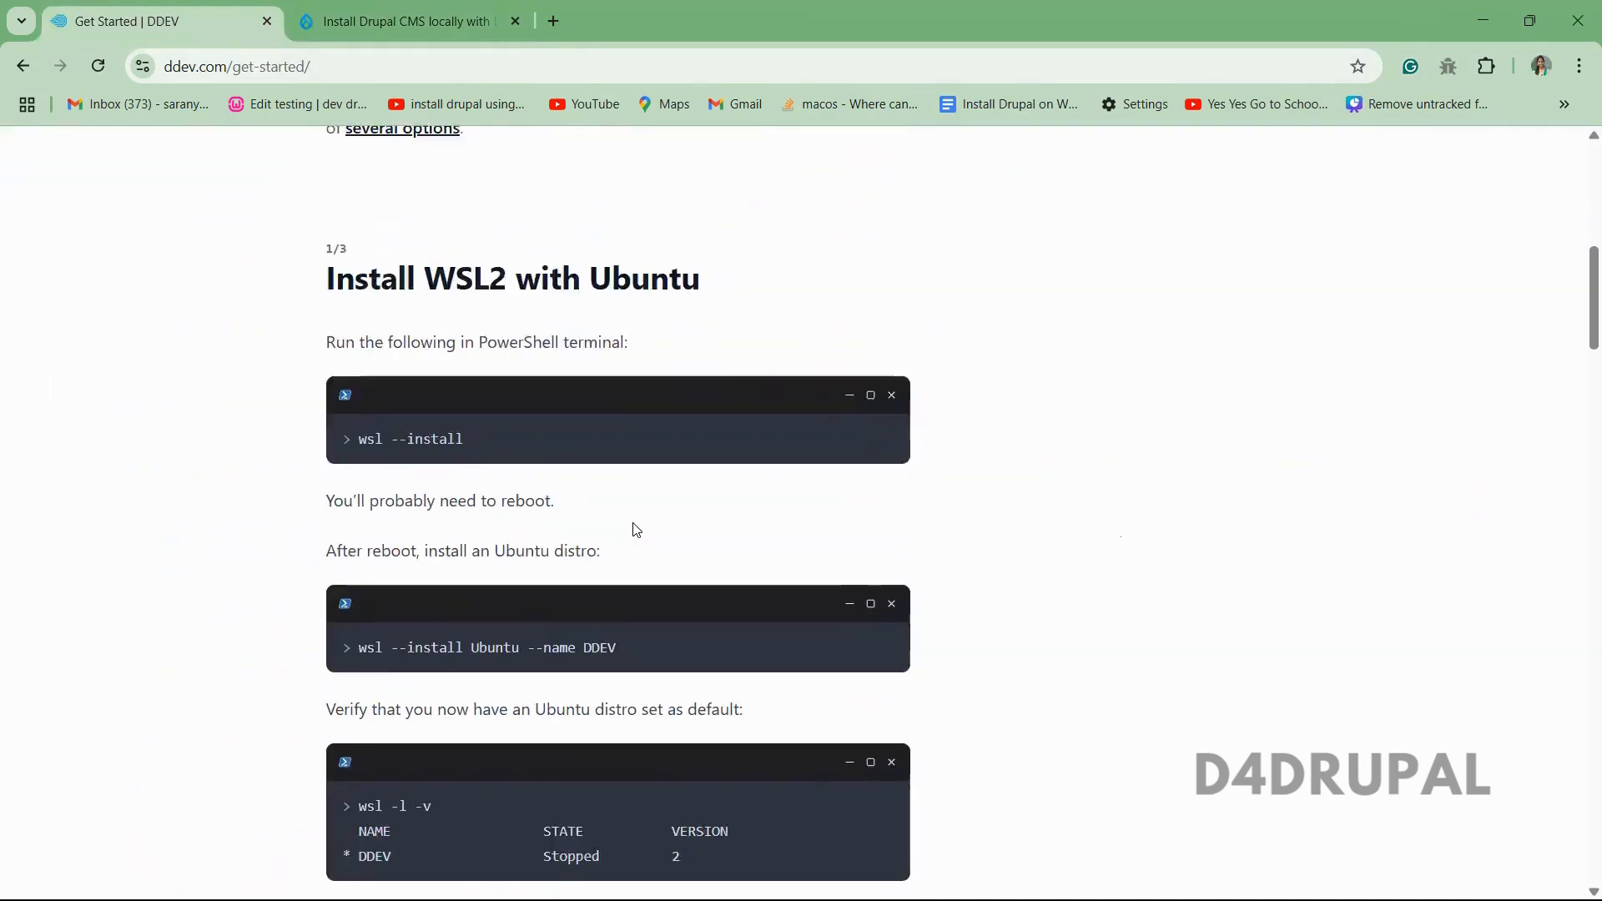
pyautogui.scroll(-3)
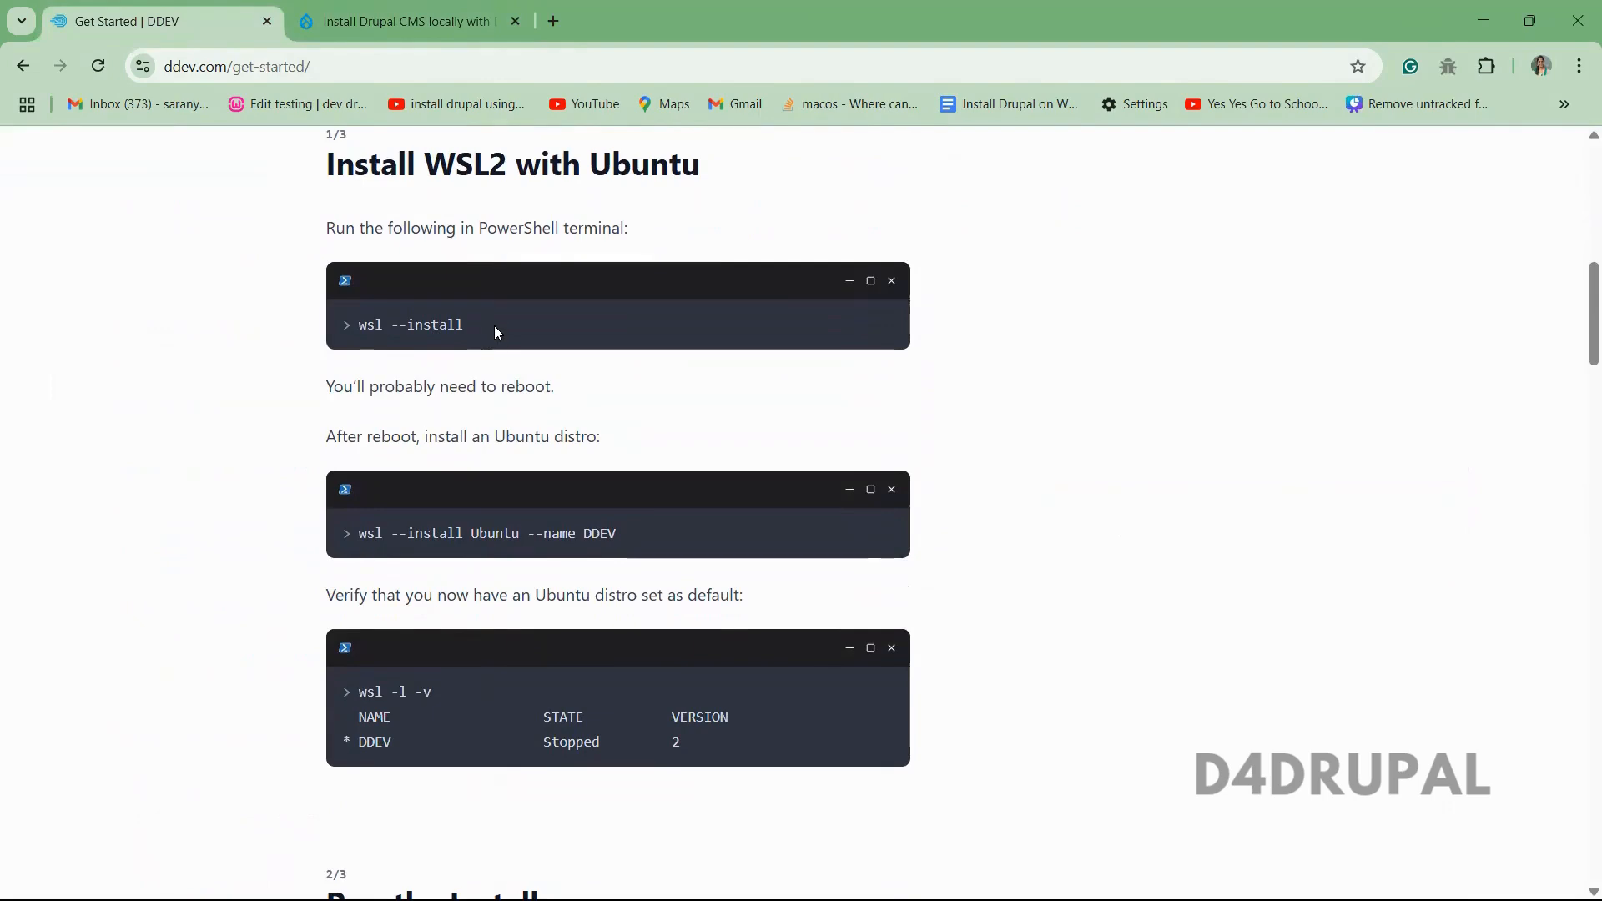
pyautogui.doubleClick(409, 325)
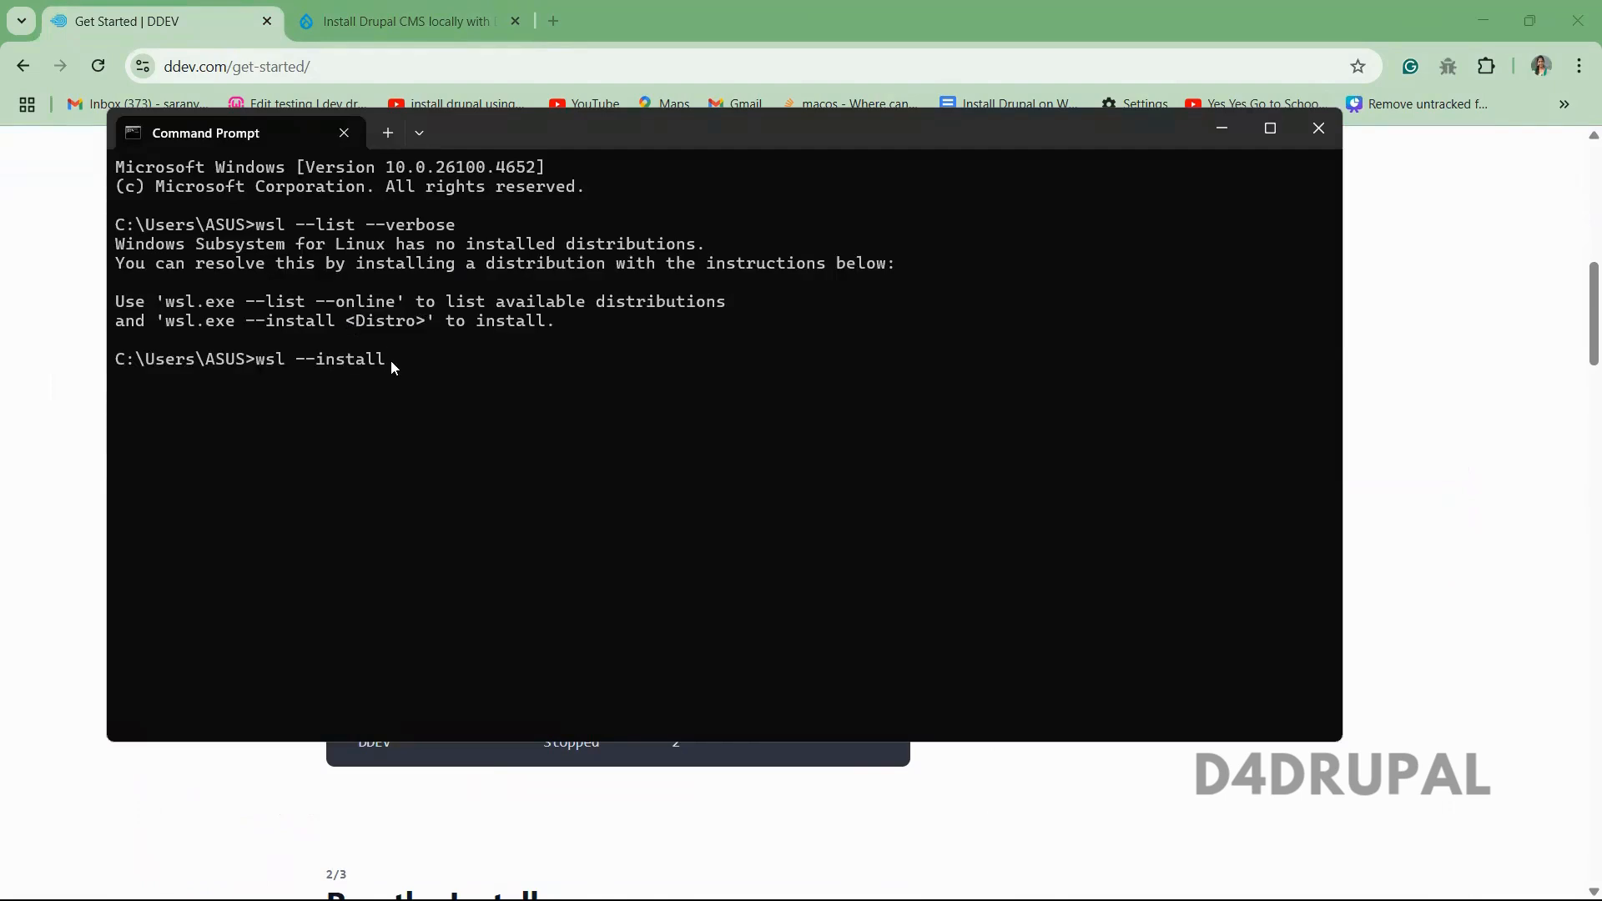
# - Run wsl --install and create the Unix user 'saranya', retrying the password with Y after a mismatch
pyautogui.press('Return')
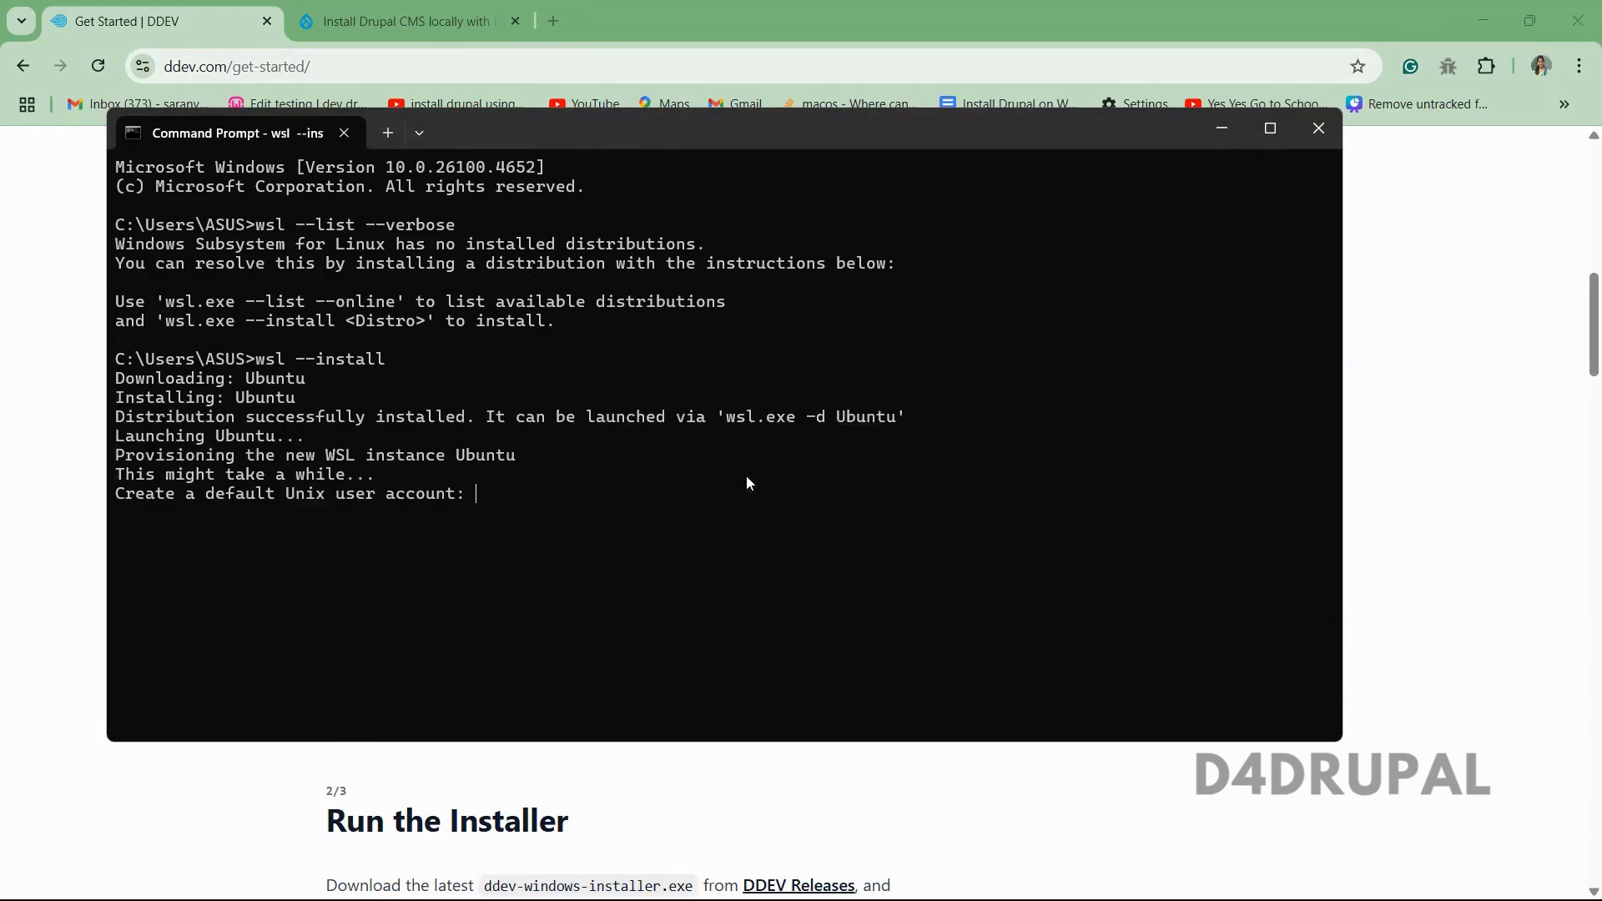
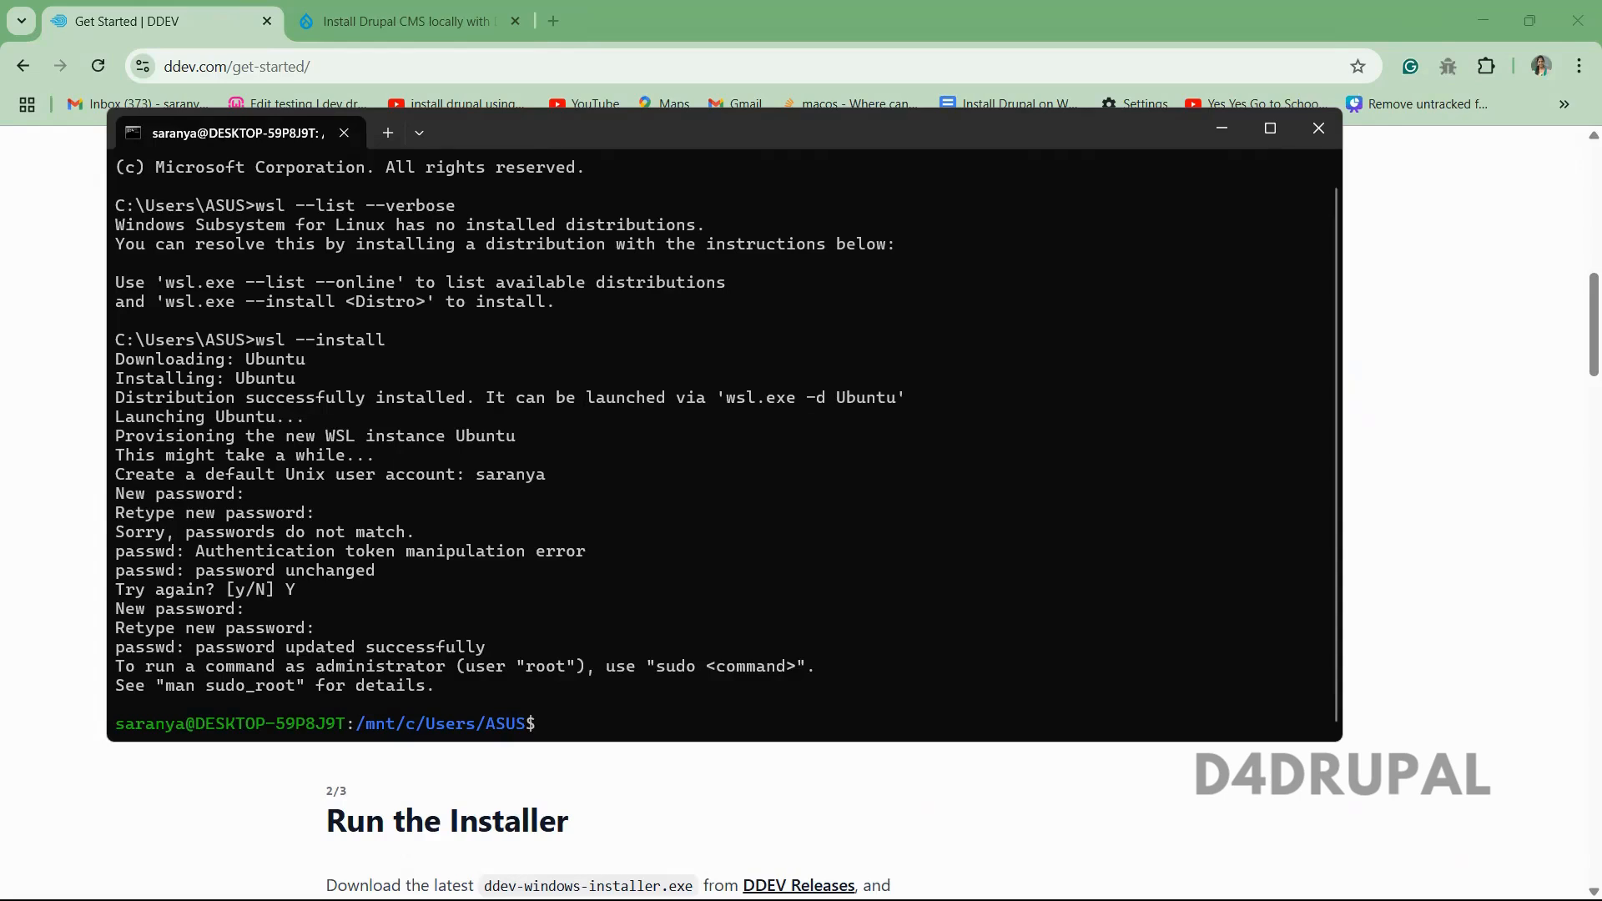
pyautogui.moveTo(824, 171)
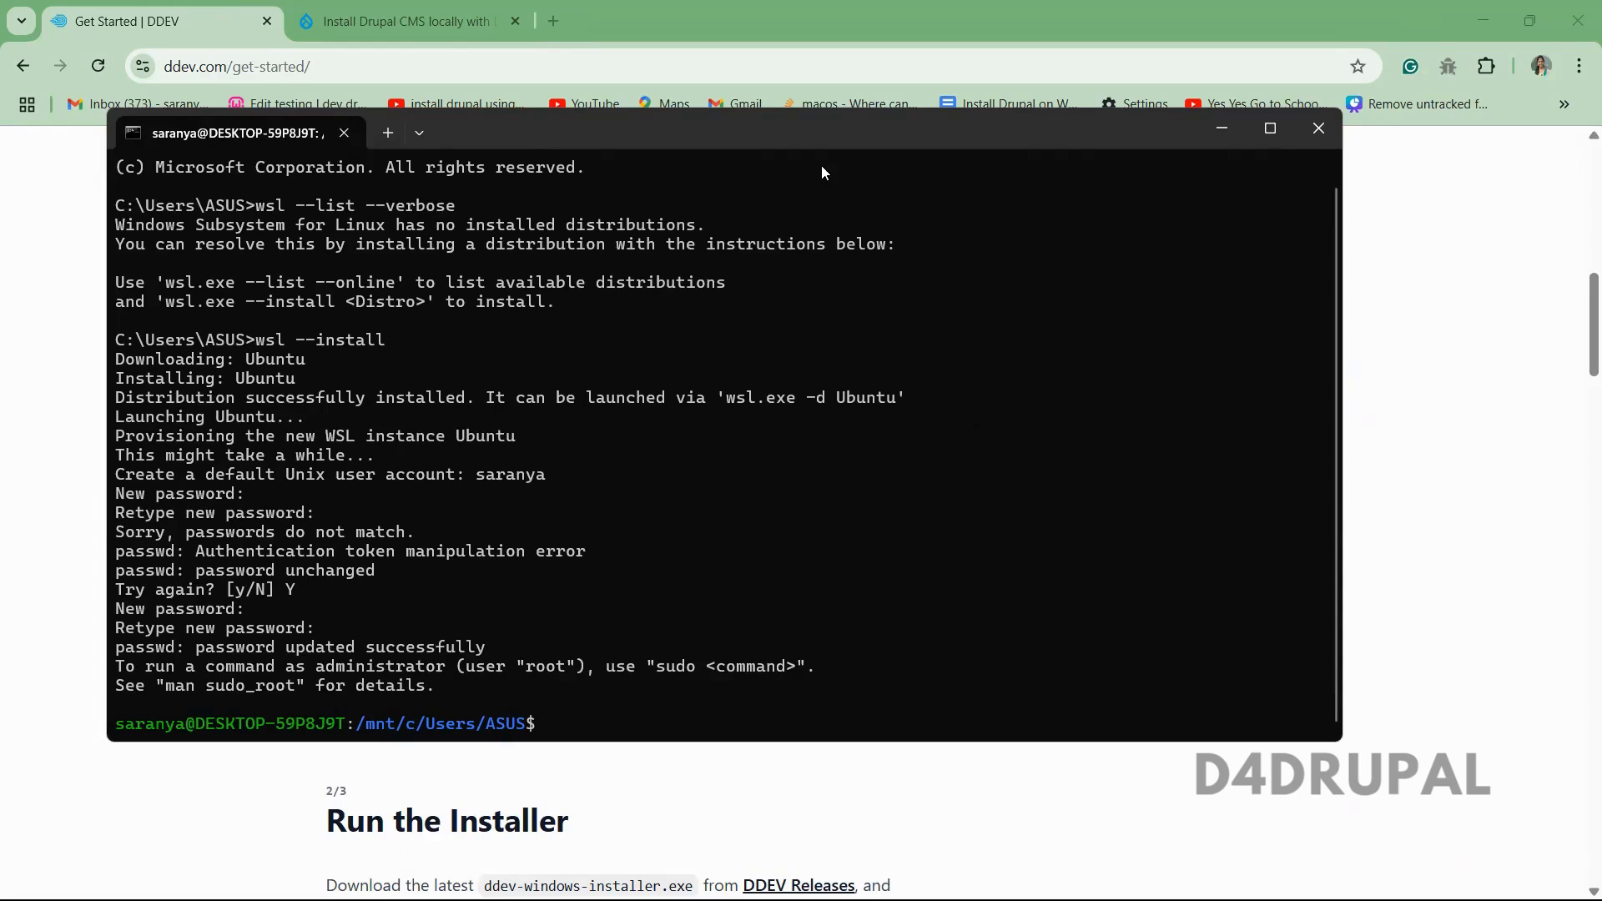
pyautogui.moveTo(595, 186)
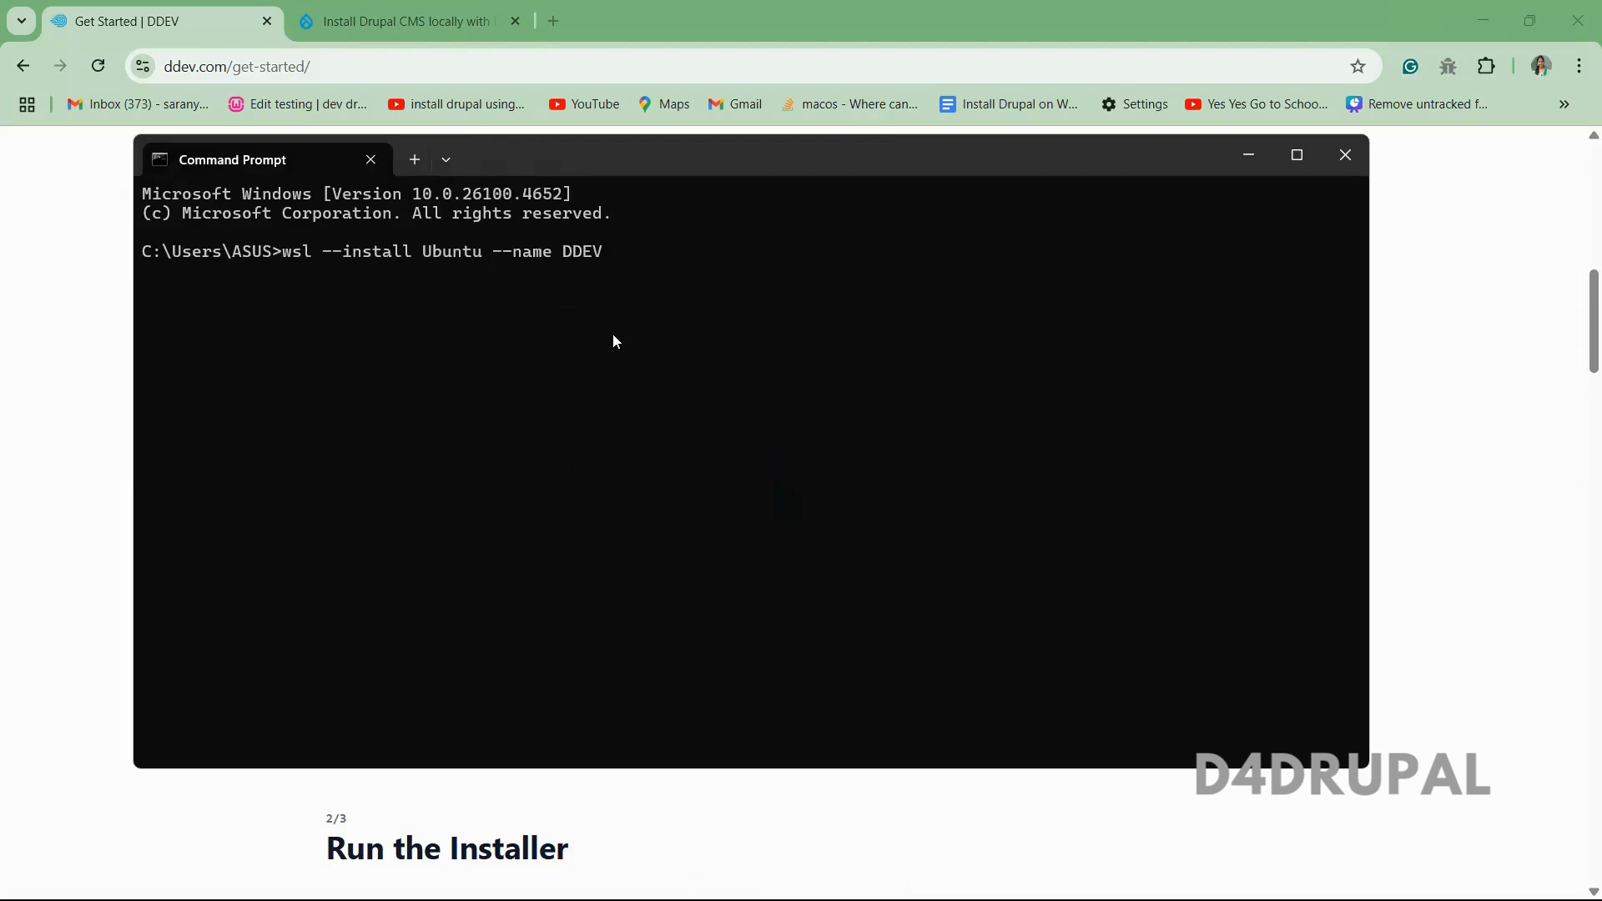
pyautogui.moveTo(469, 266)
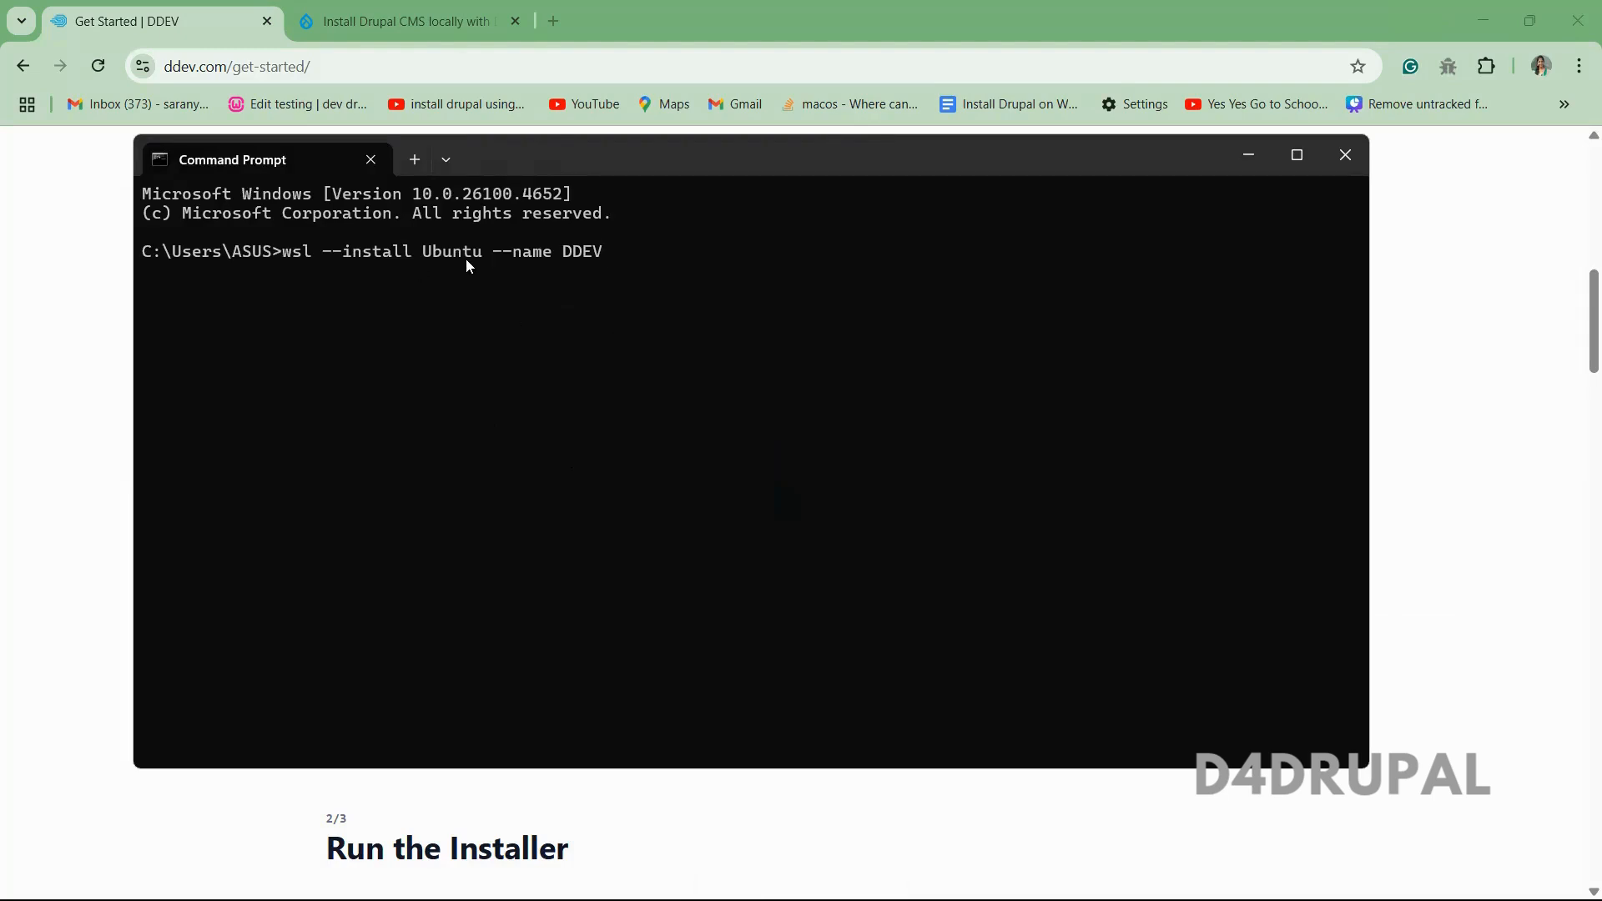
# - Run wsl --install Ubuntu --name drupalcms to install the drupalcms distribution
pyautogui.doubleClick(451, 252)
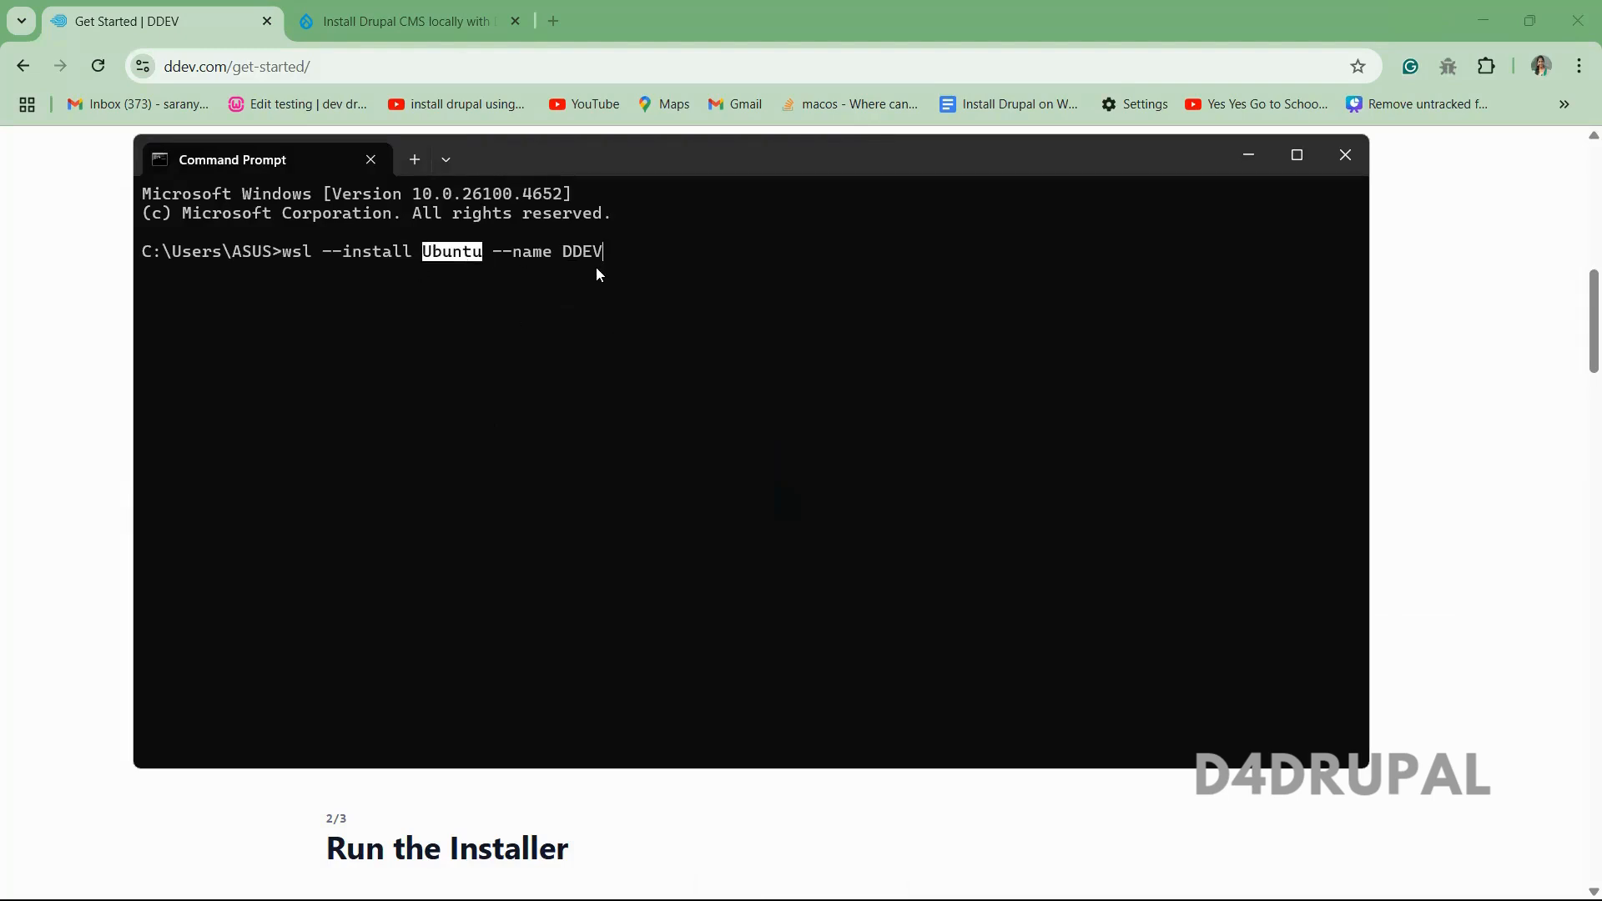
pyautogui.doubleClick(582, 251)
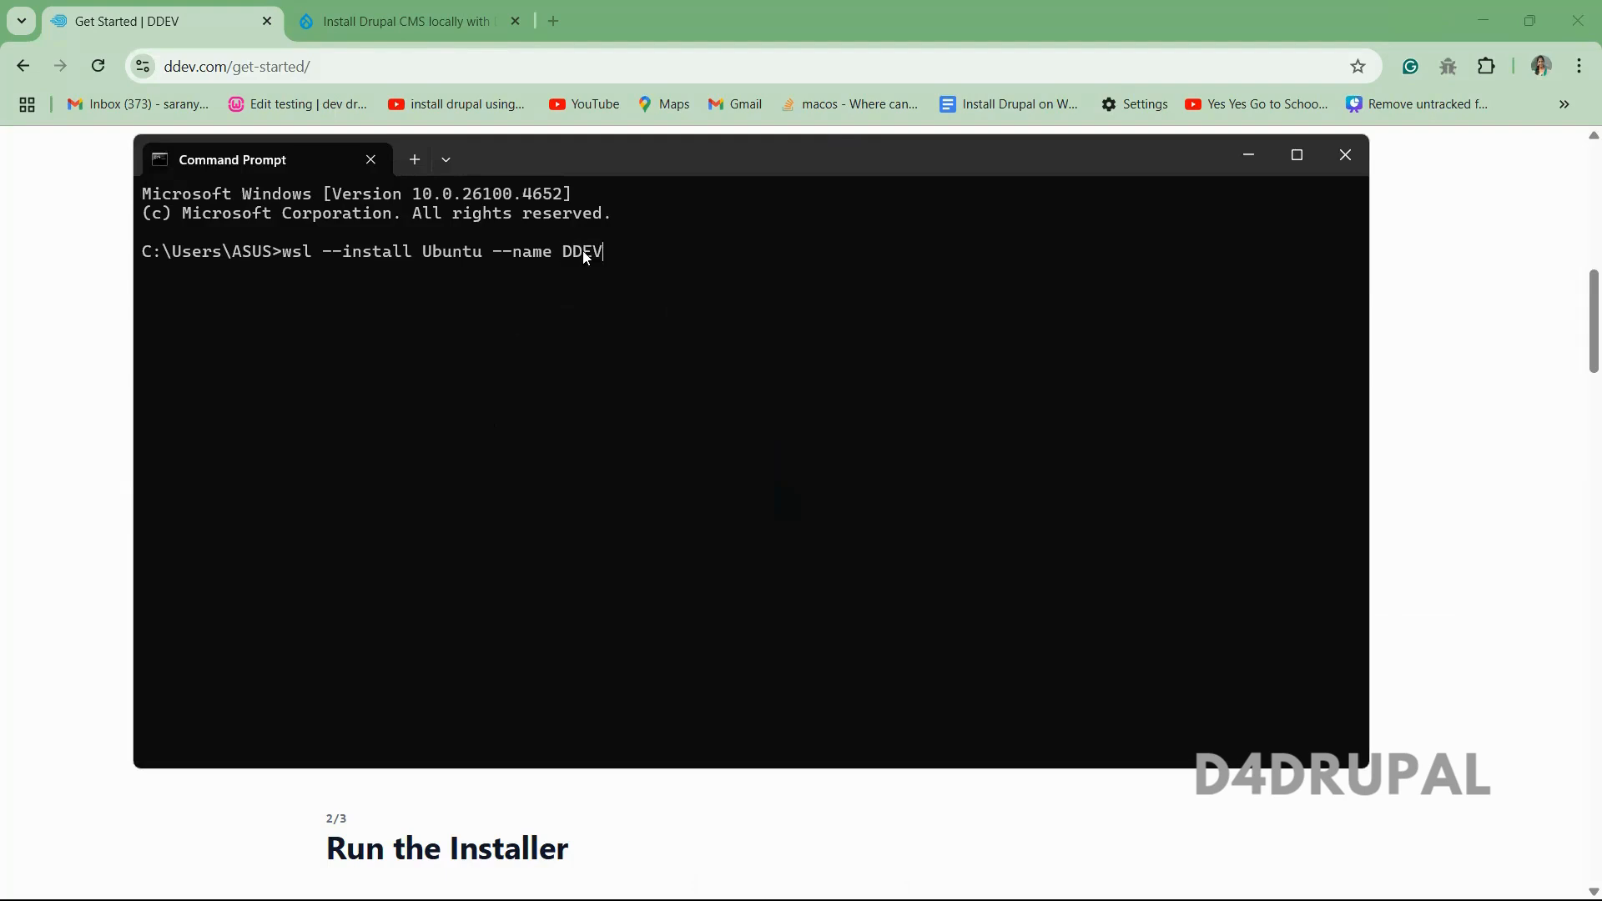
pyautogui.write('drupal')
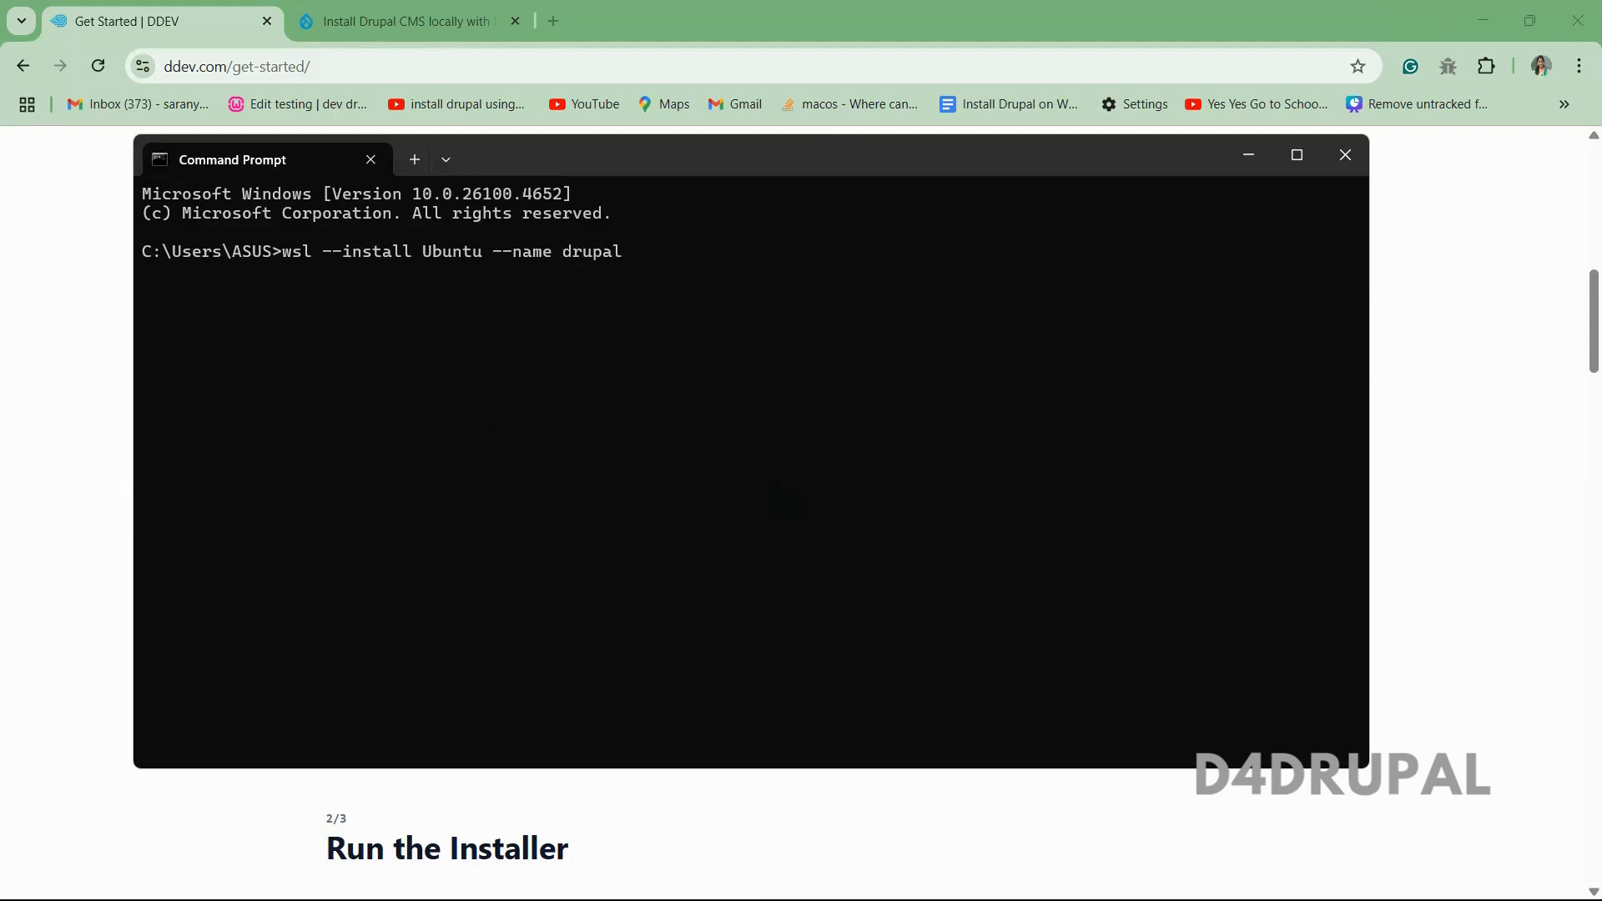
pyautogui.write('cms')
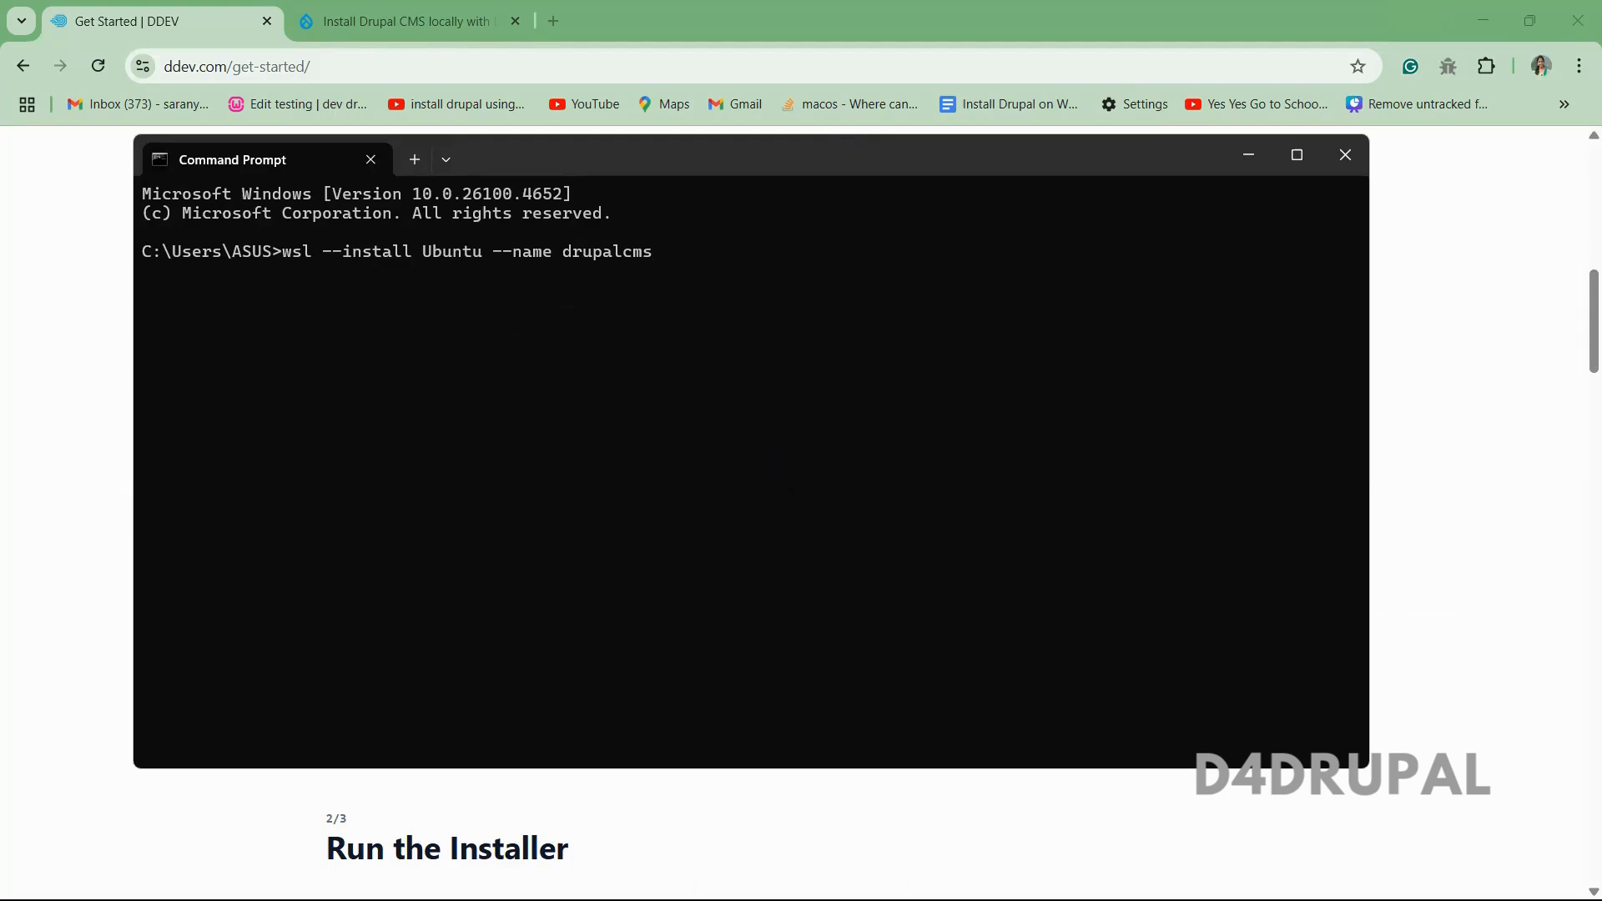
pyautogui.press('Return')
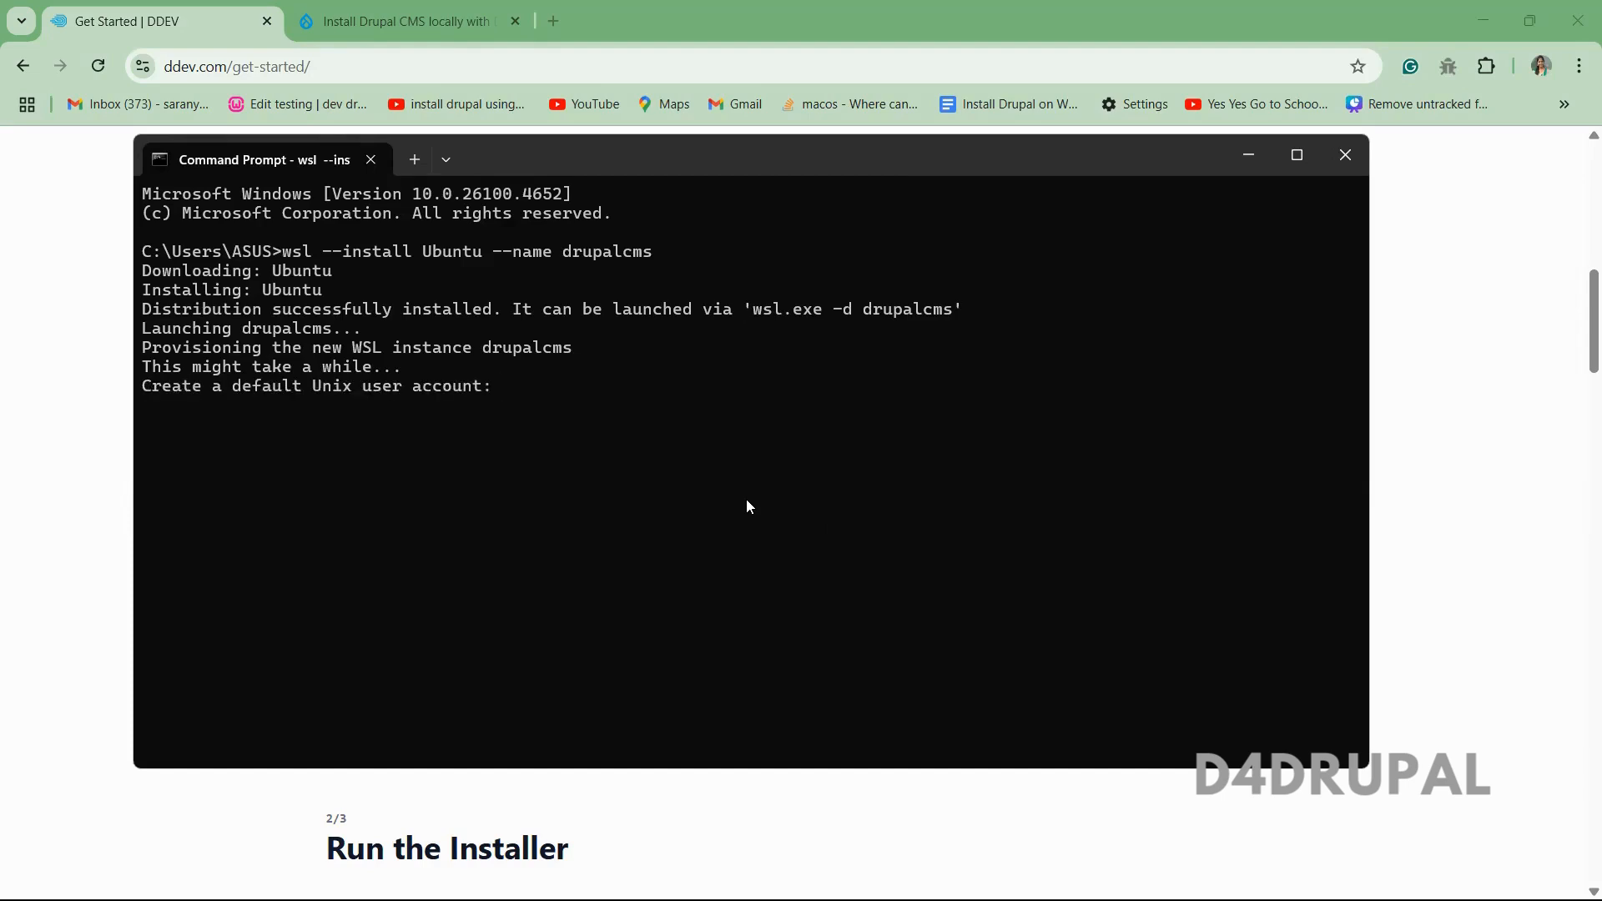
pyautogui.moveTo(625, 582)
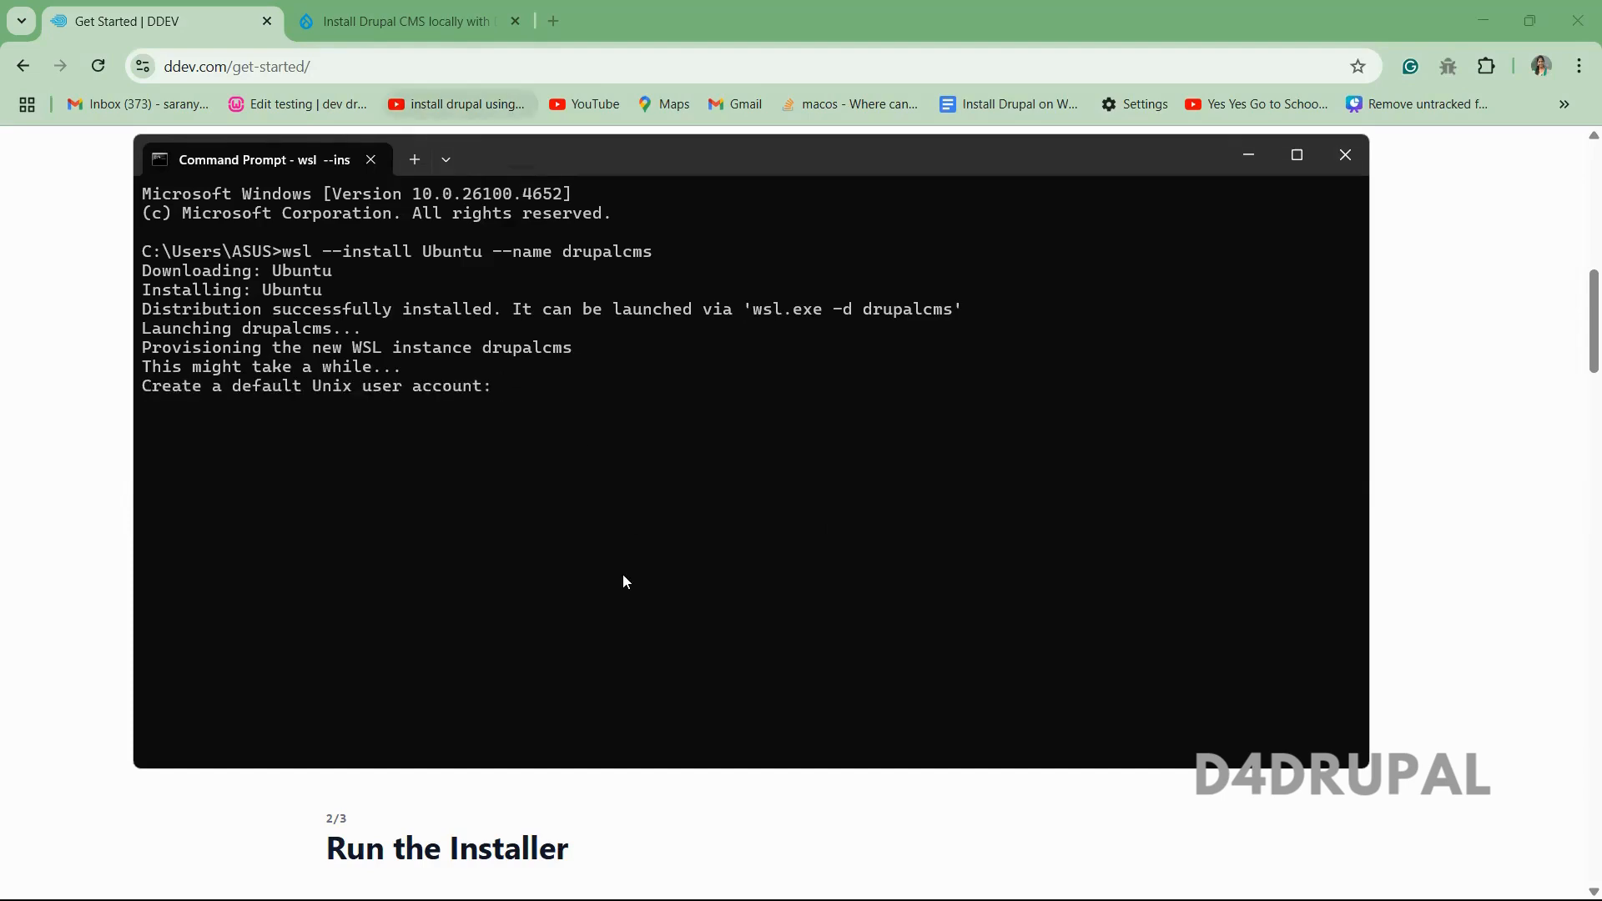
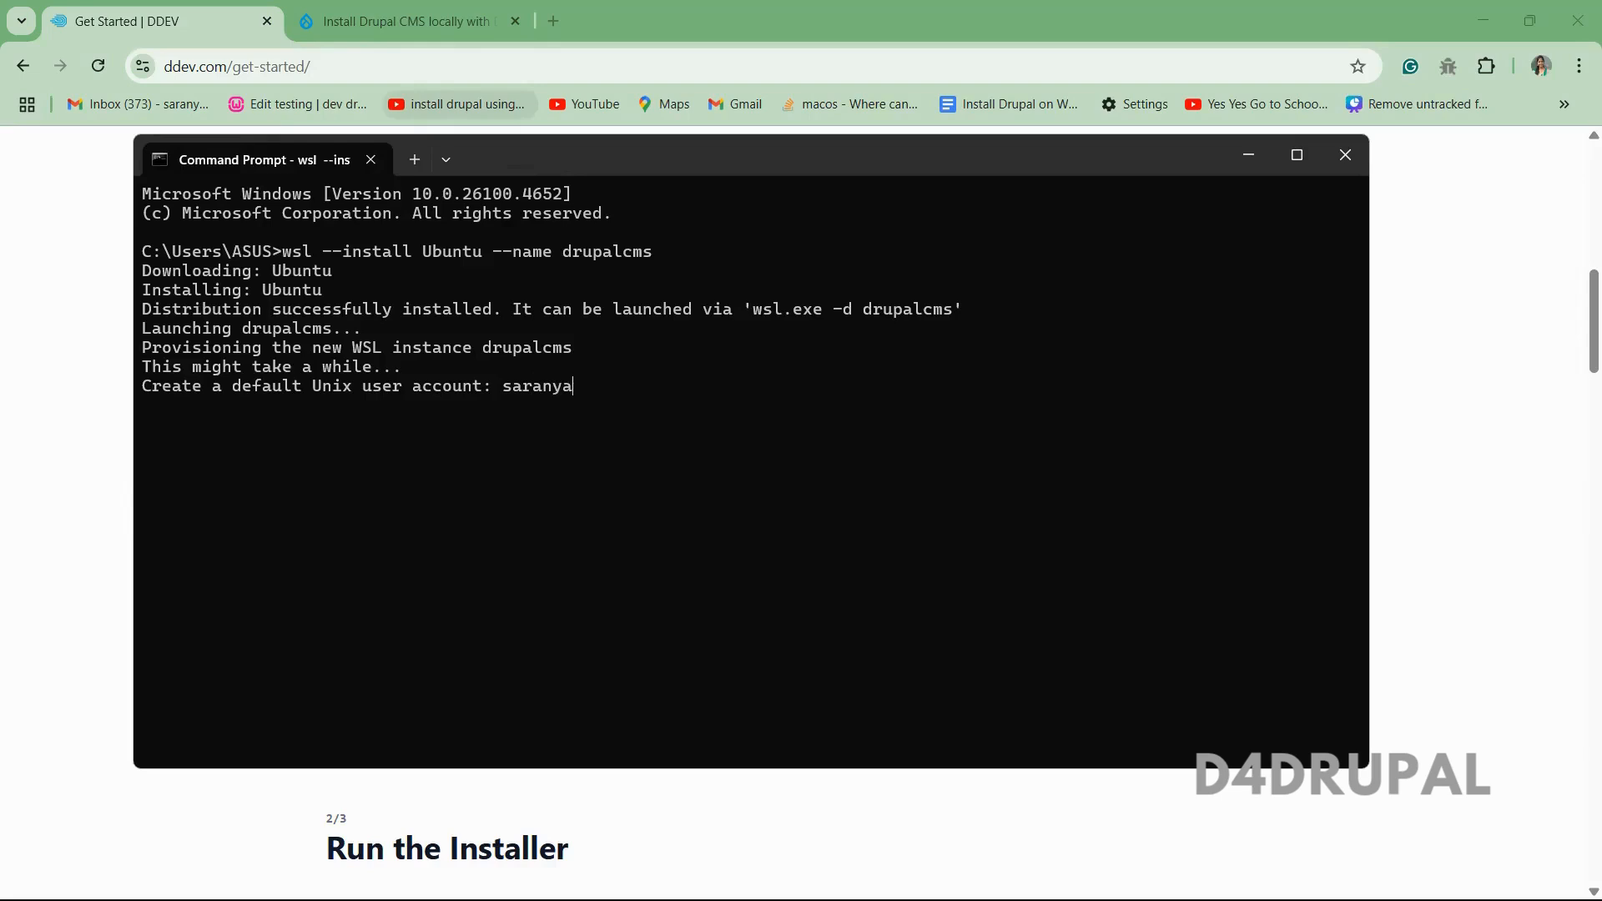
# - Create the drupalcms Unix user 'saranya' and confirm its password
pyautogui.press('Return')
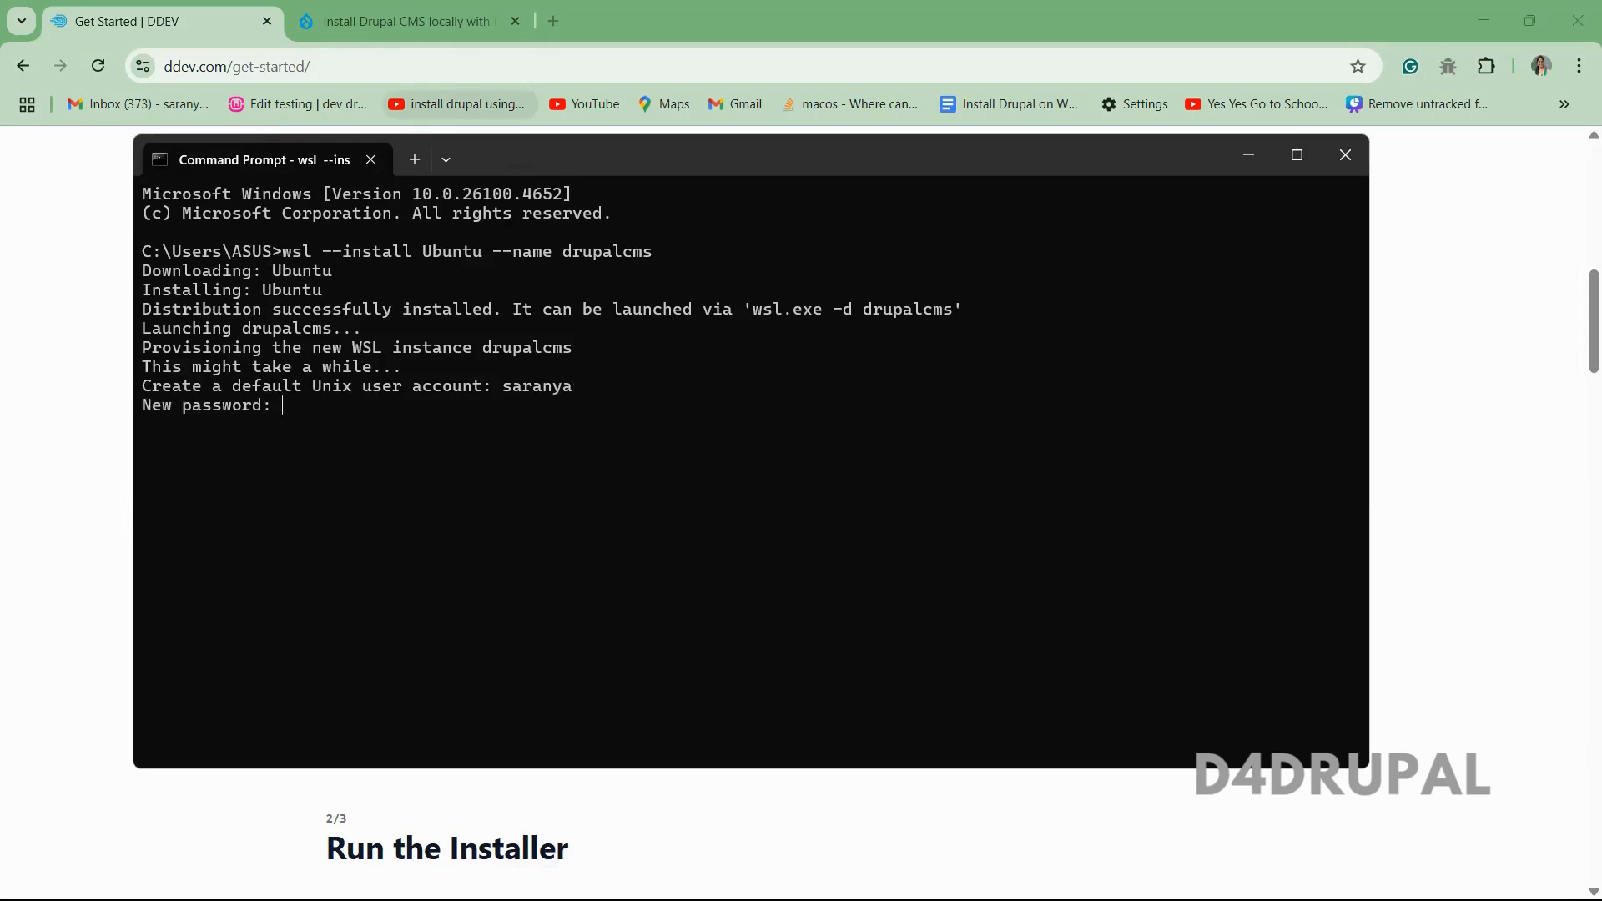
pyautogui.press('Return')
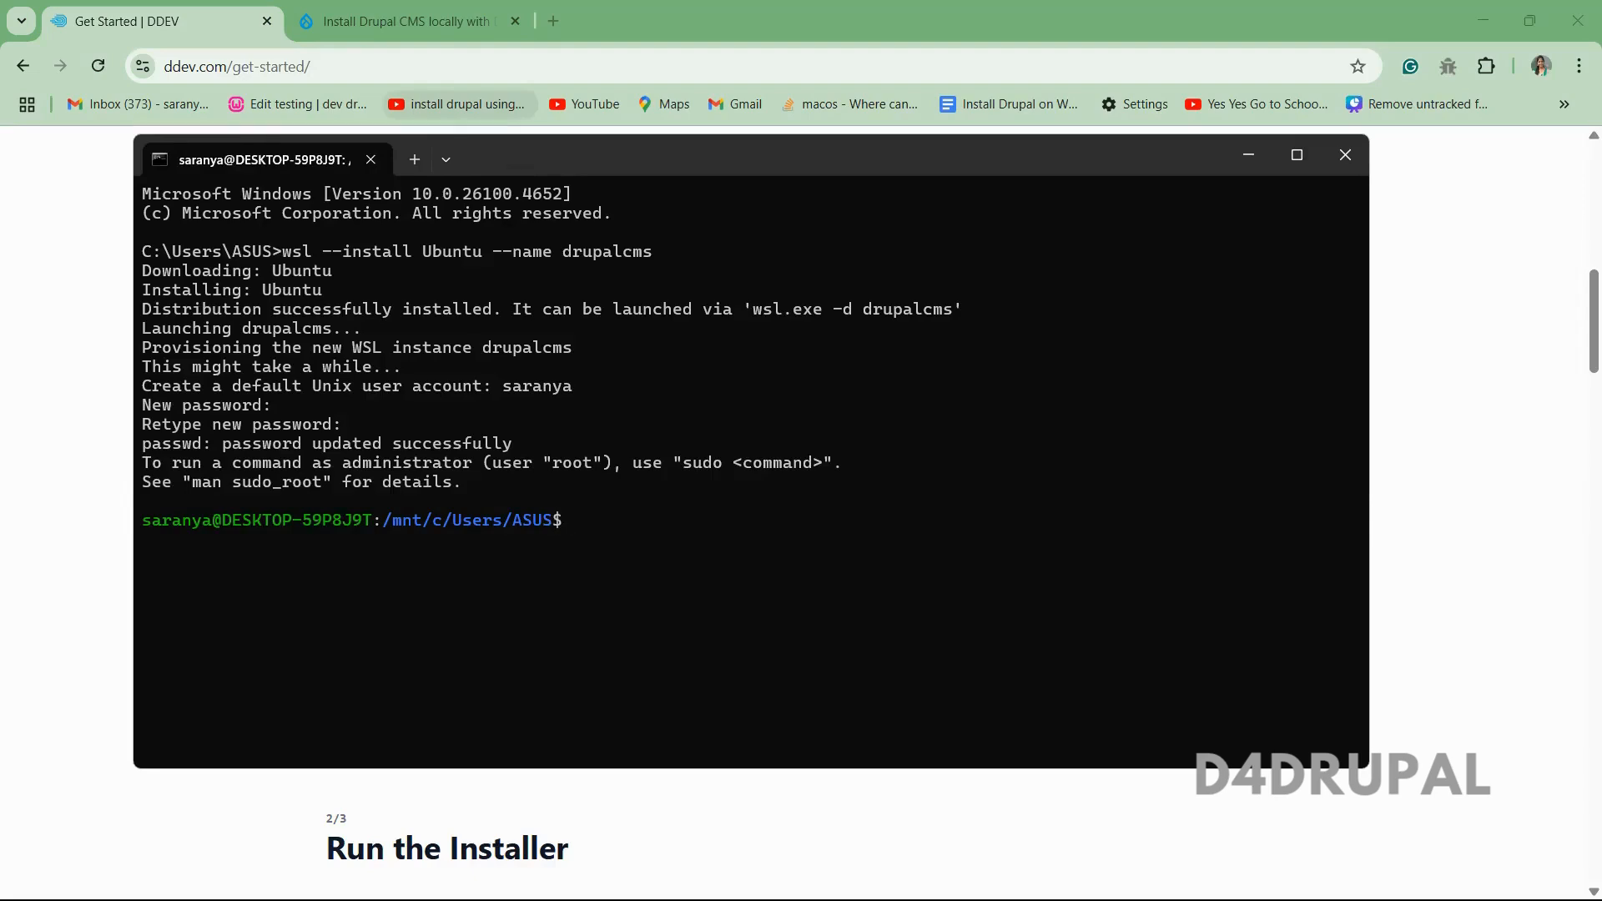
# - Exit the Linux shell and run wsl -l -v, showing Ubuntu stopped and drupalcms running
pyautogui.click(1344, 155)
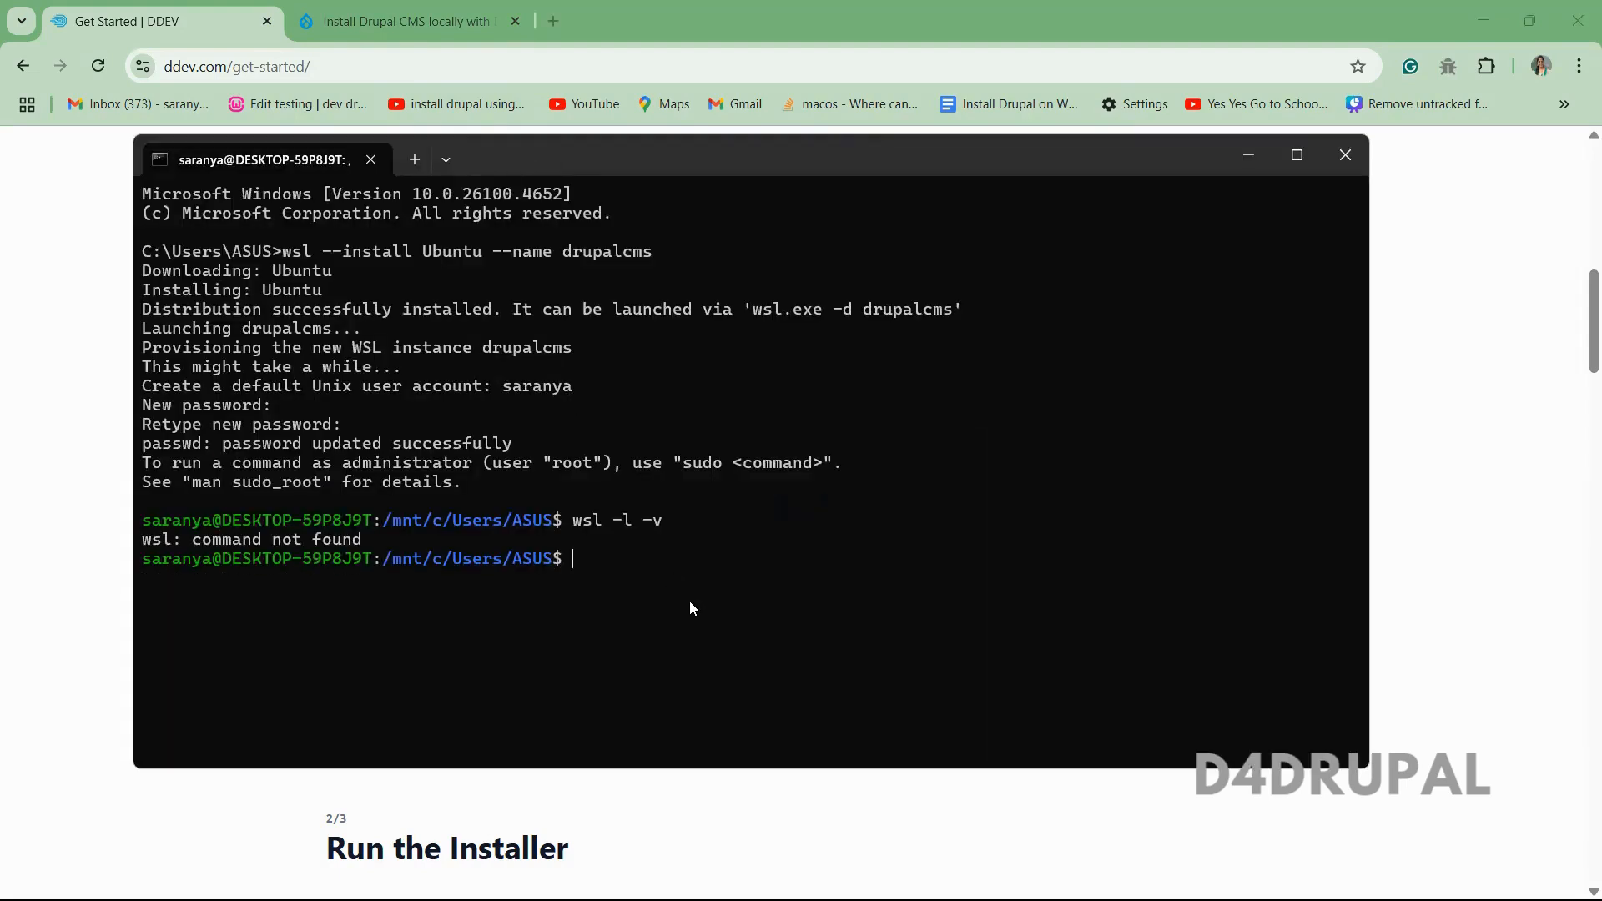
pyautogui.write('wsl -l -v')
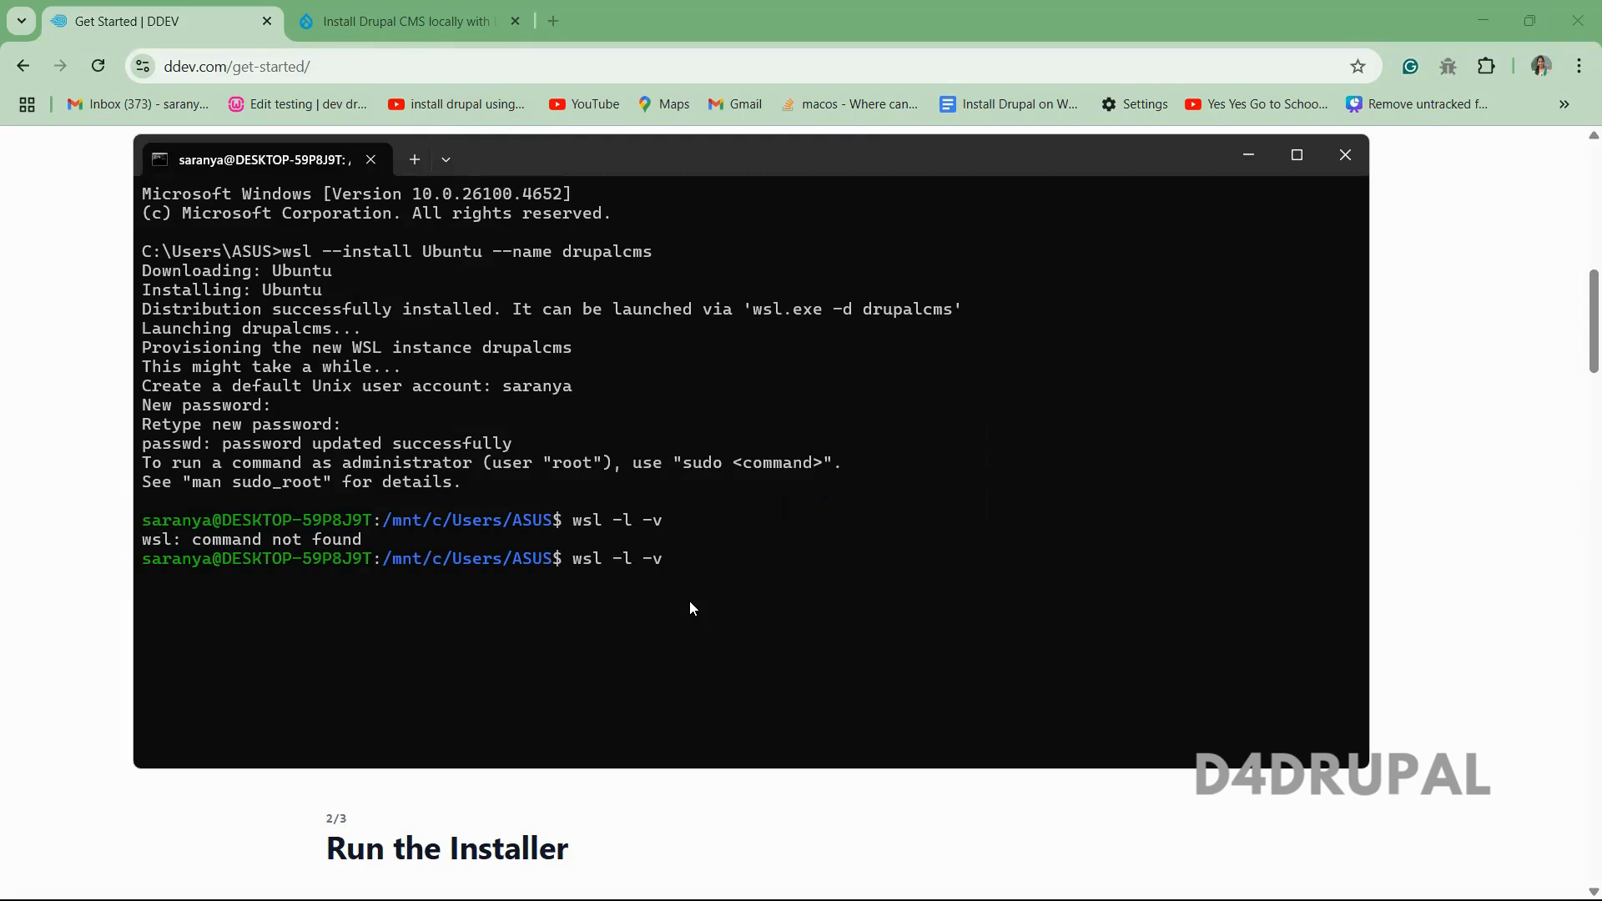
pyautogui.write('exit')
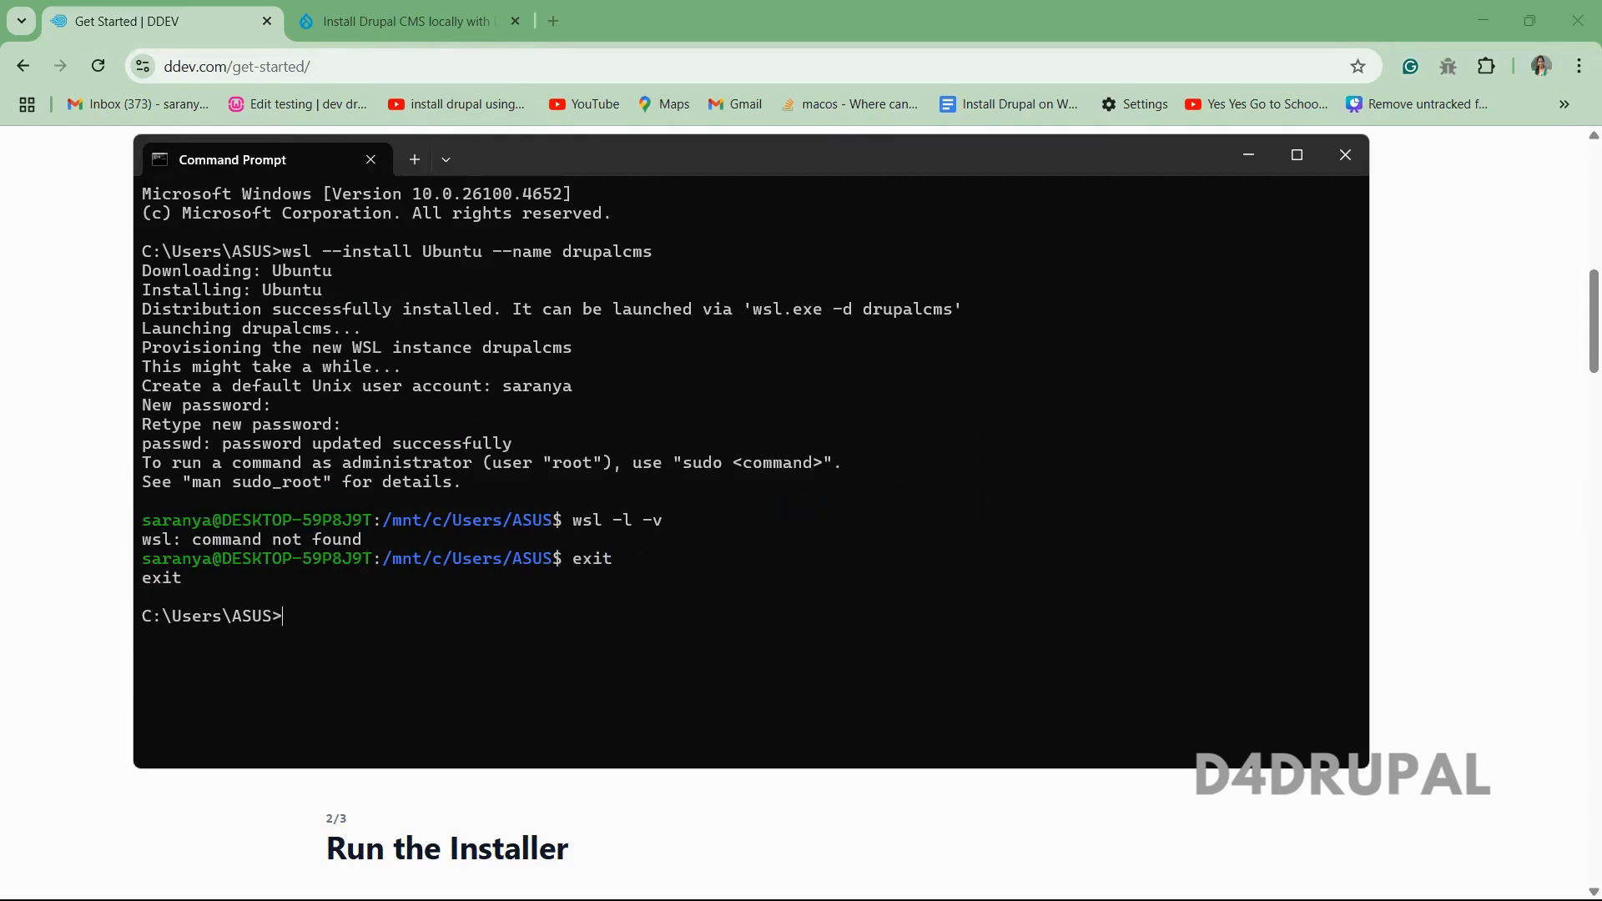
pyautogui.write('wsl -l -v')
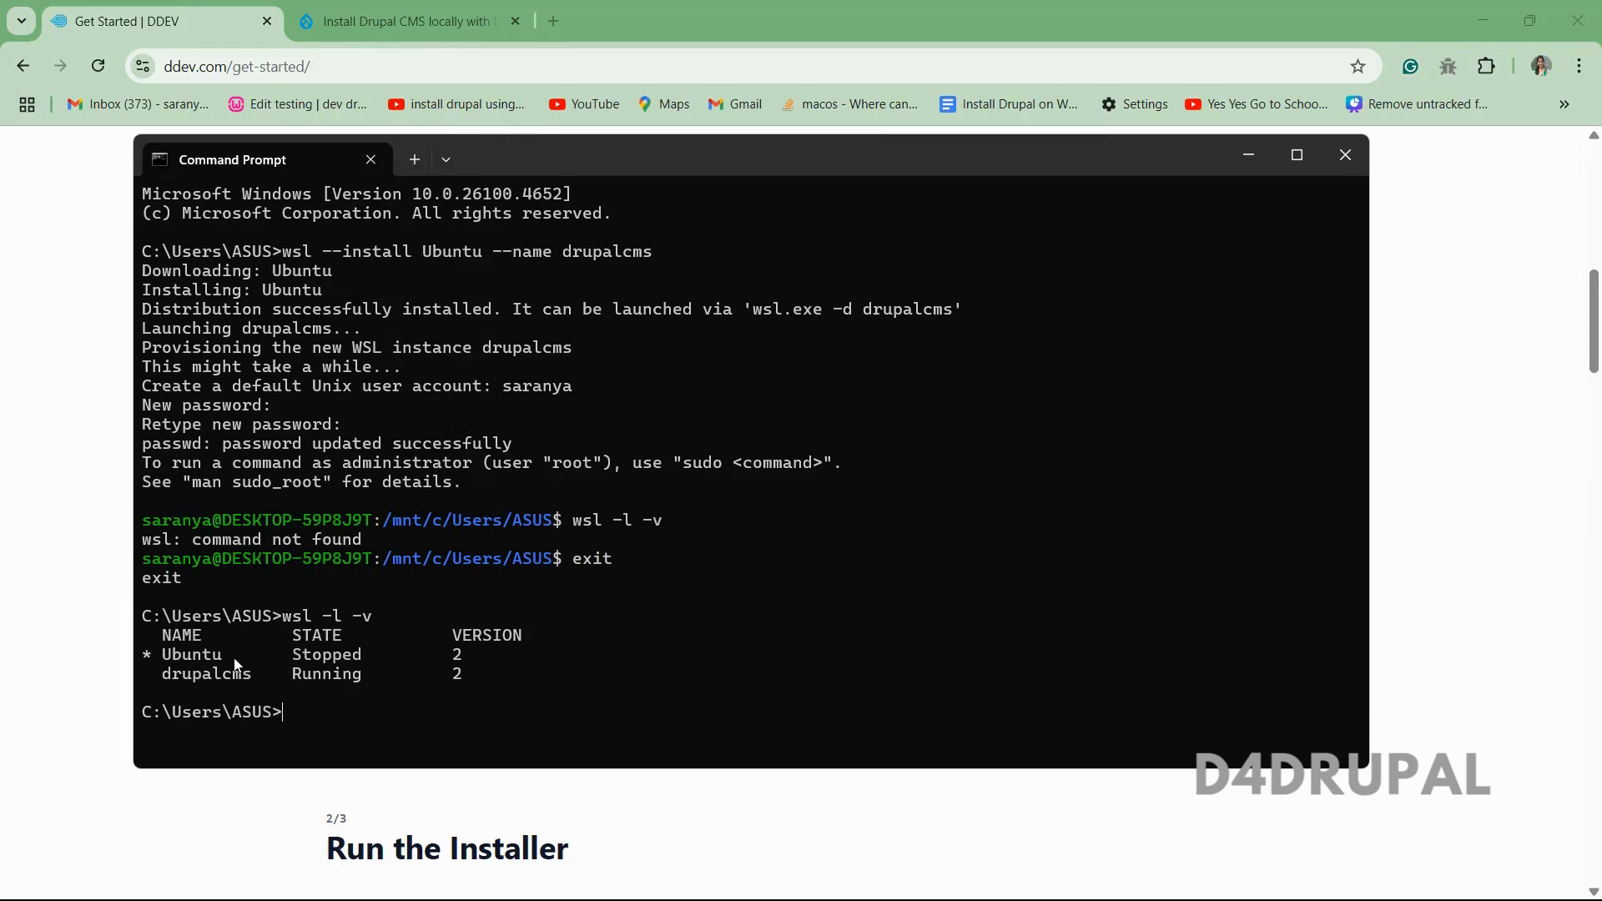
pyautogui.doubleClick(326, 673)
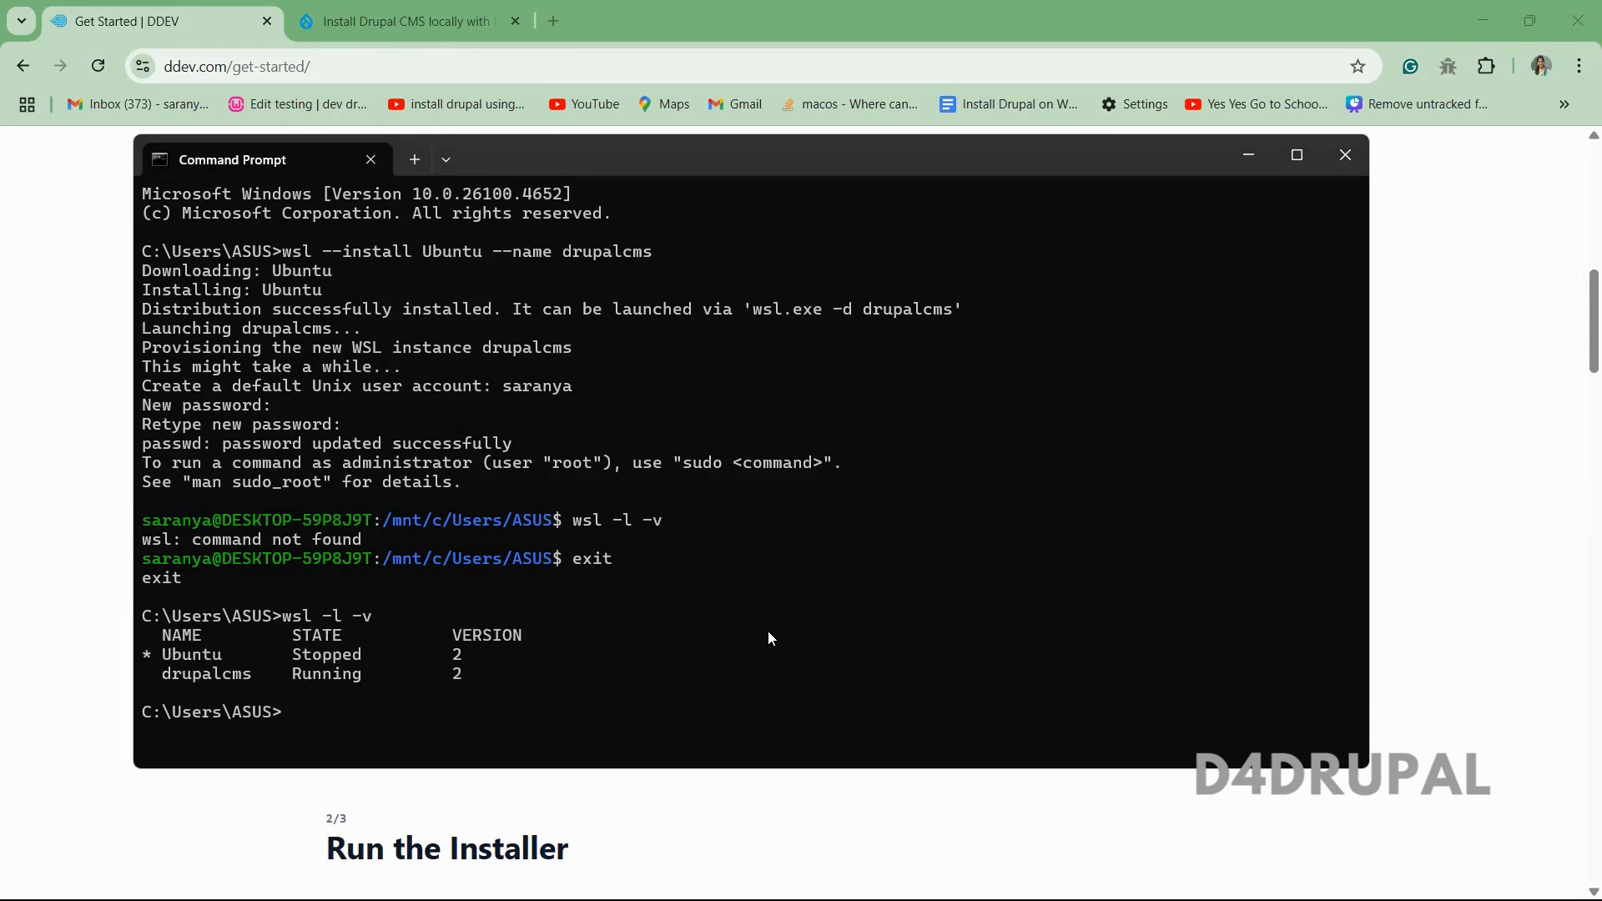
# - Scroll to Run the Installer and open the DDEV Releases page
pyautogui.click(1344, 154)
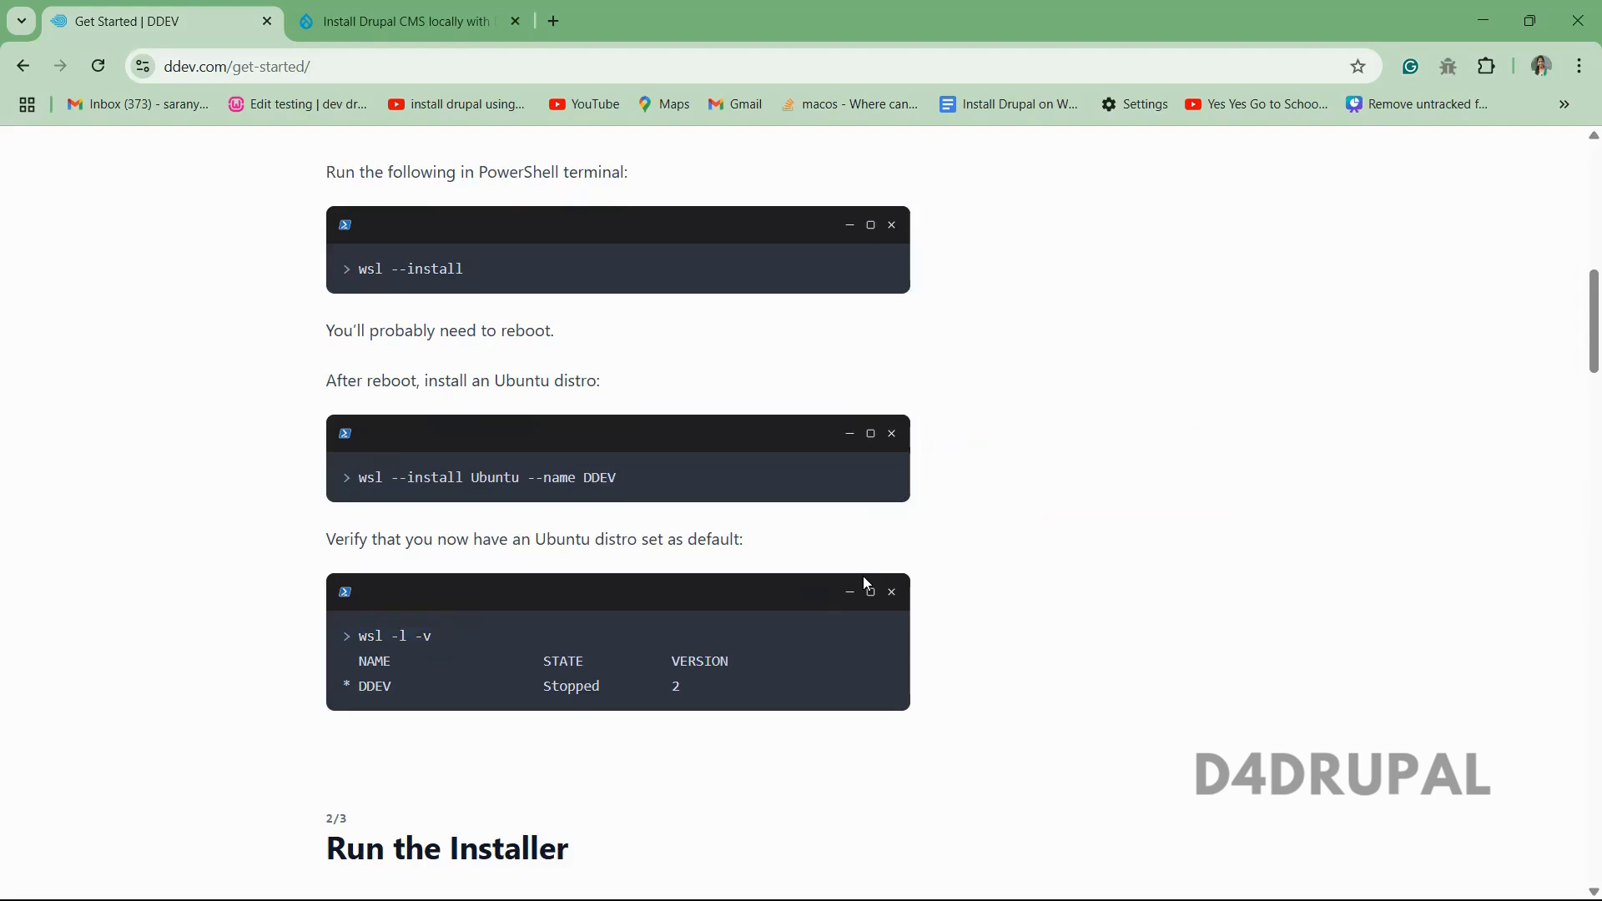
pyautogui.scroll(-3)
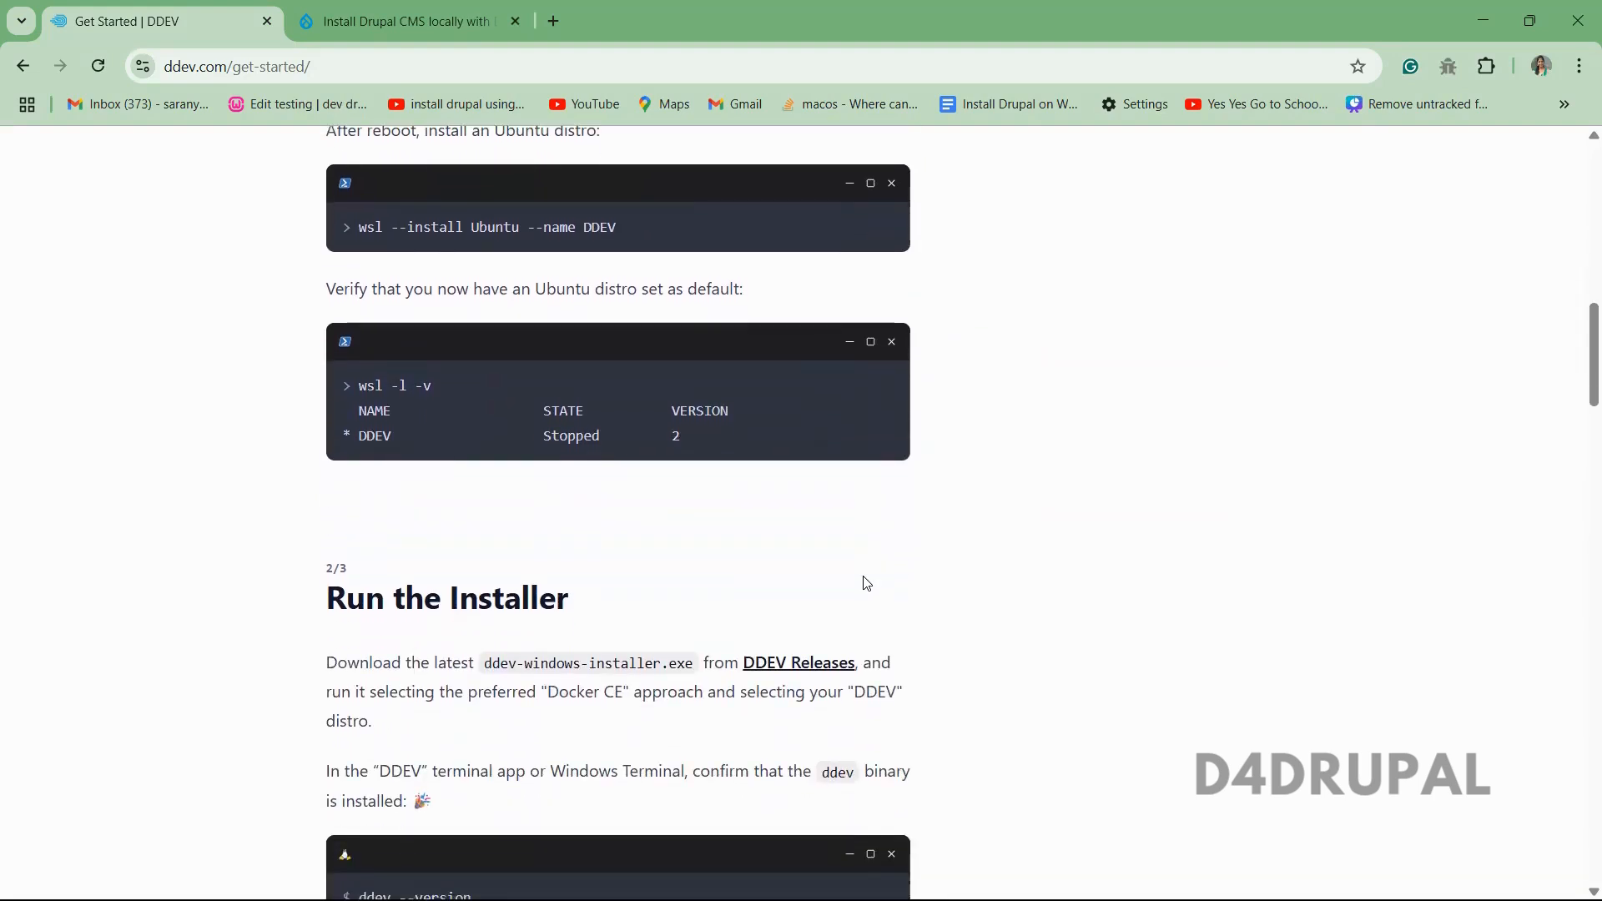
pyautogui.scroll(-3)
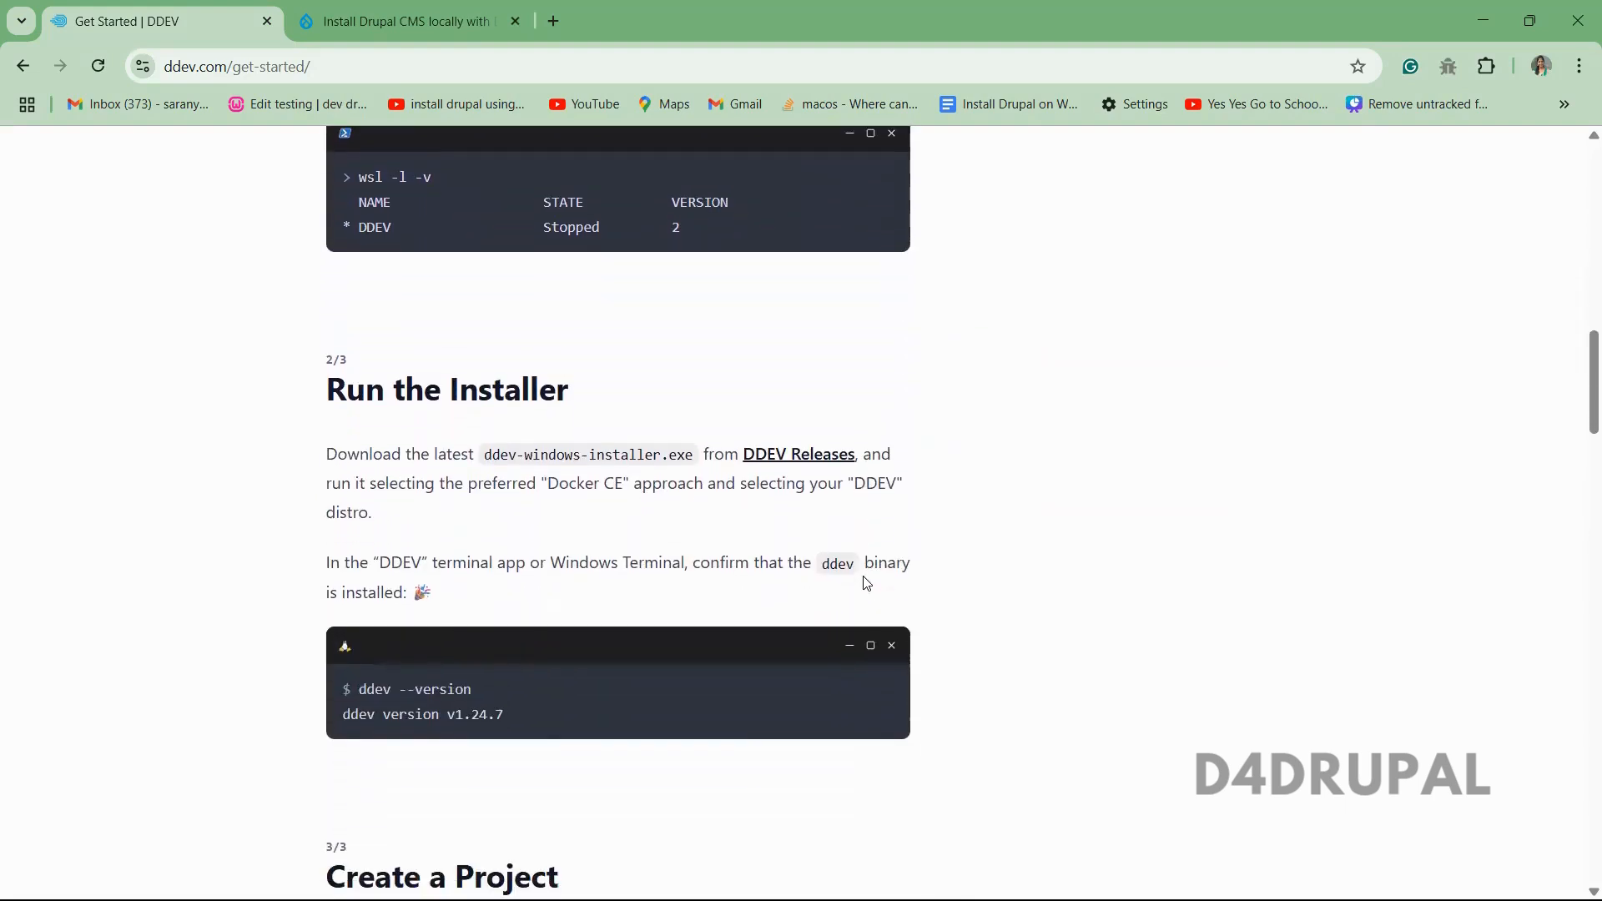
pyautogui.moveTo(773, 454)
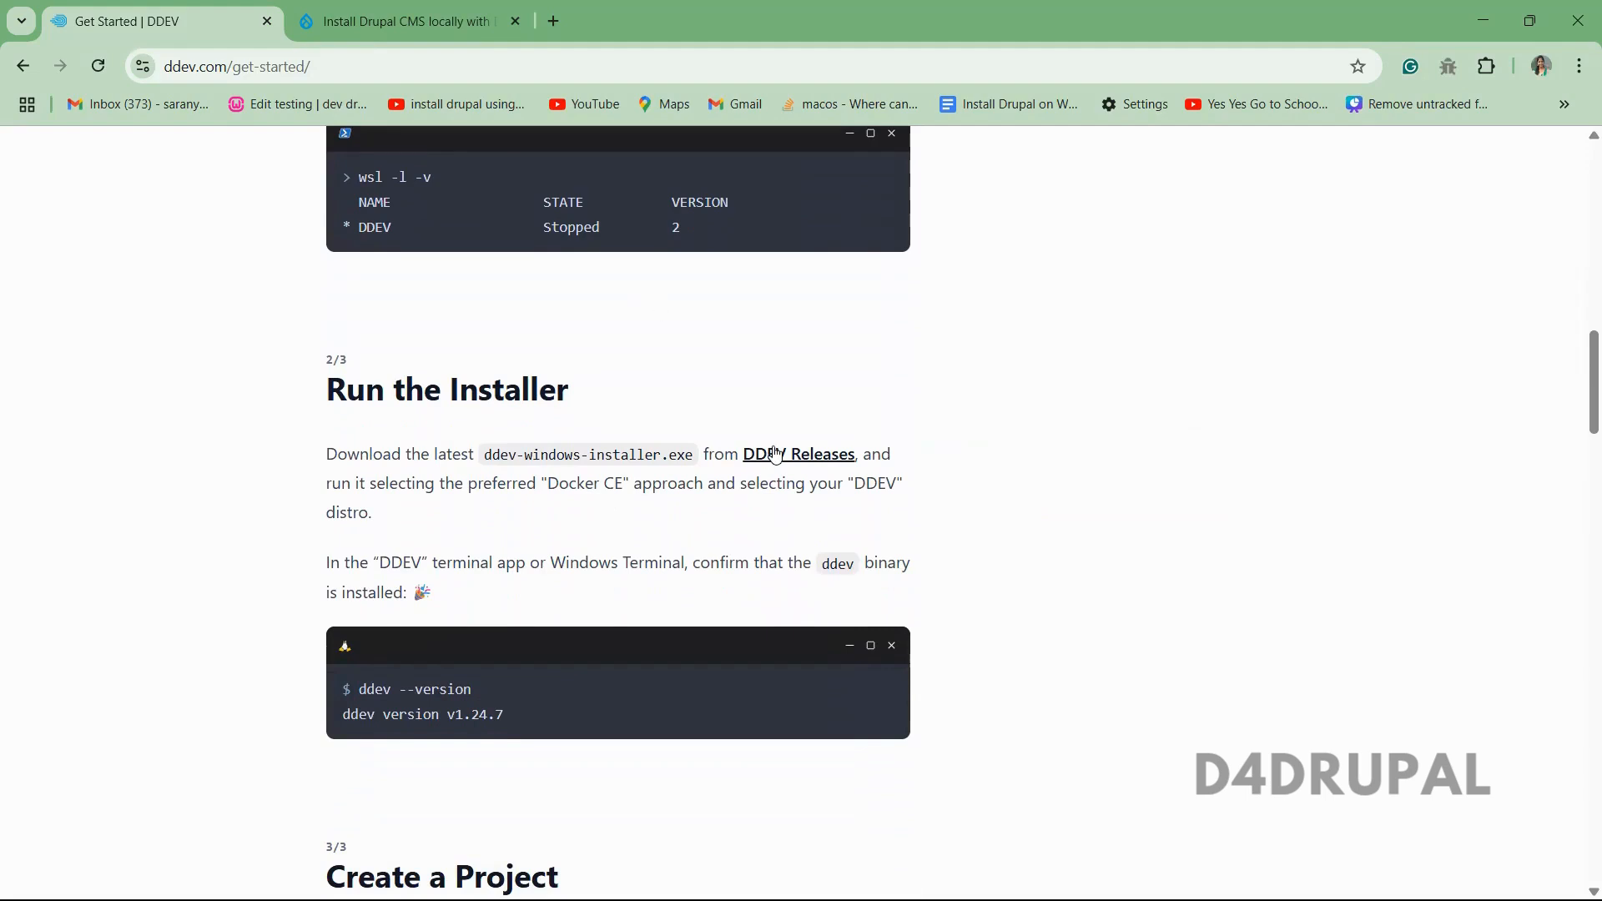
pyautogui.click(800, 454)
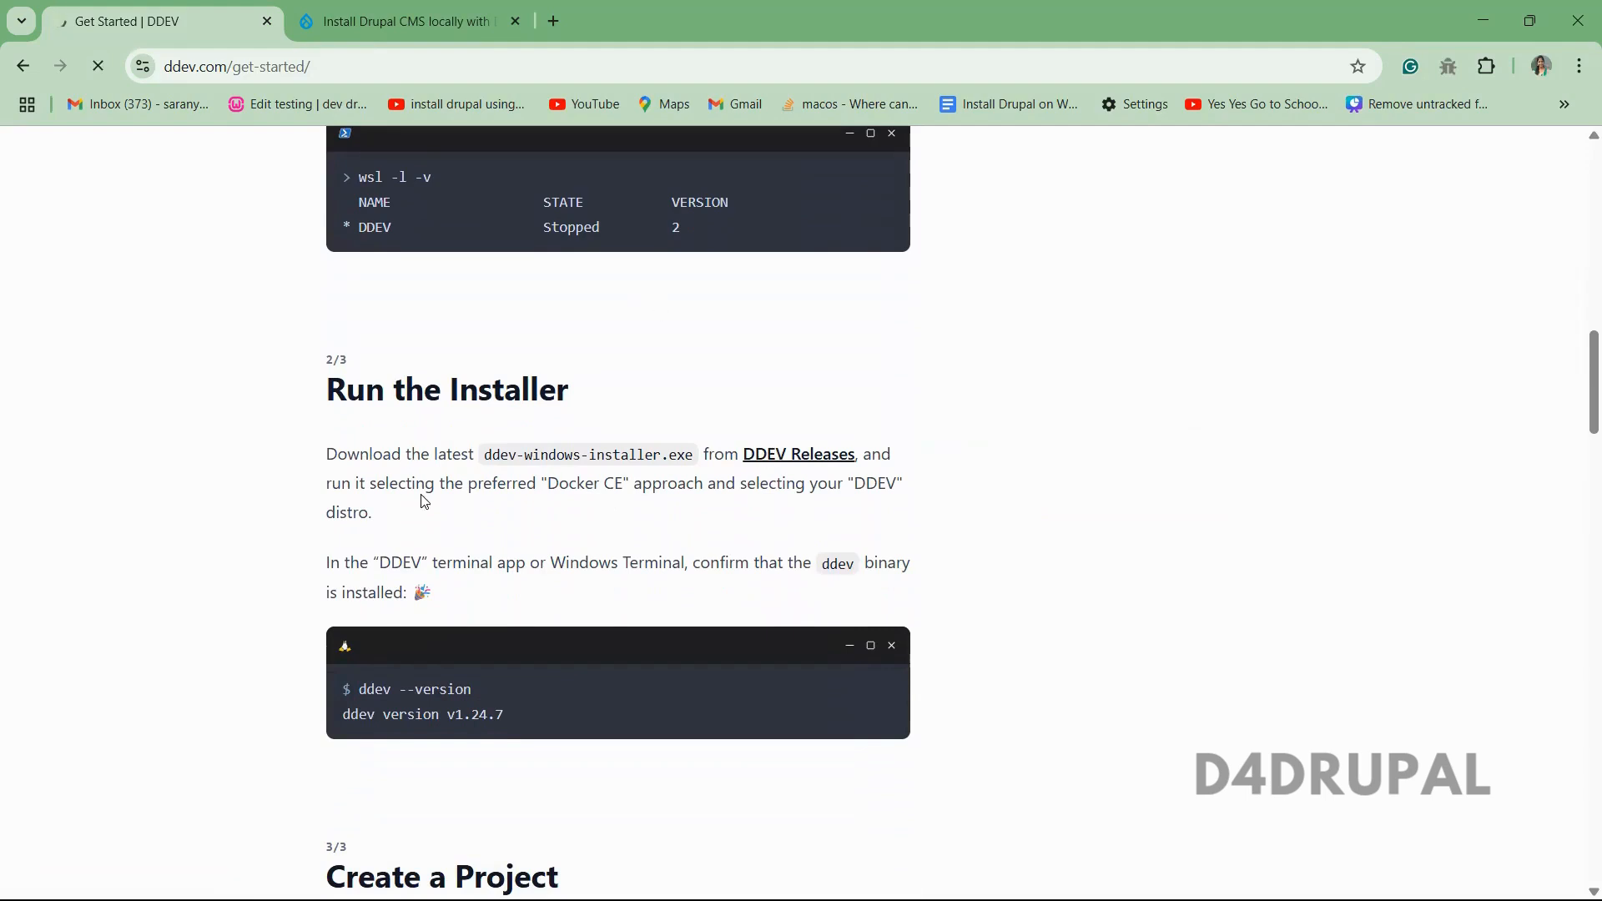
pyautogui.click(798, 454)
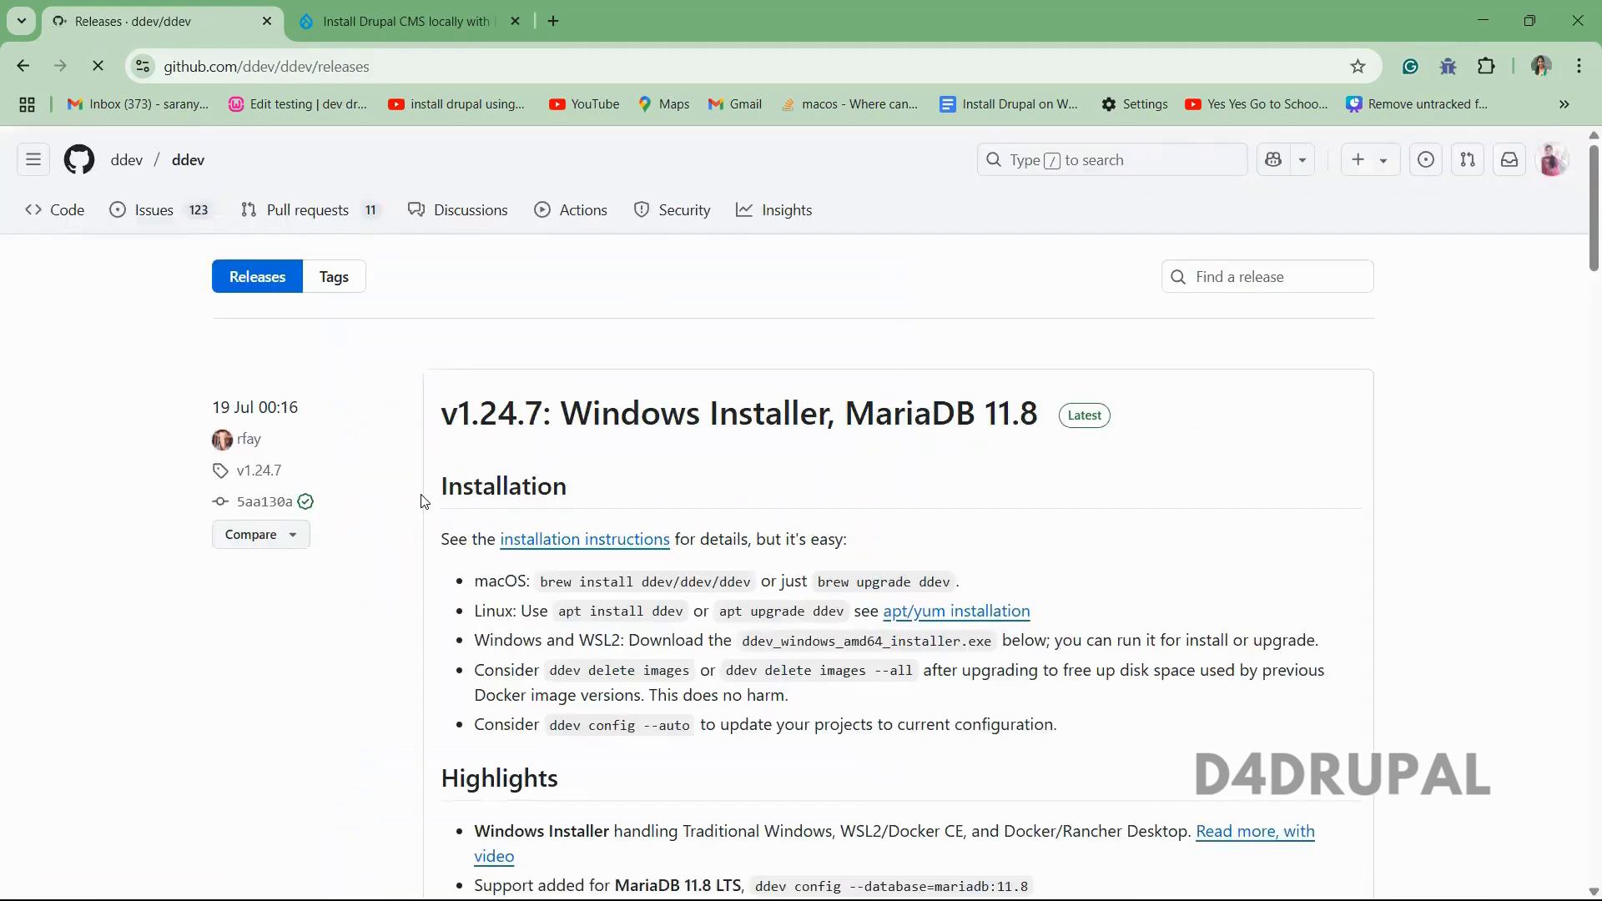
# - Download ddev_windows_amd64_installer.v1.24.7.exe from the release Assets and switch to File Explorer
pyautogui.scroll(-3)
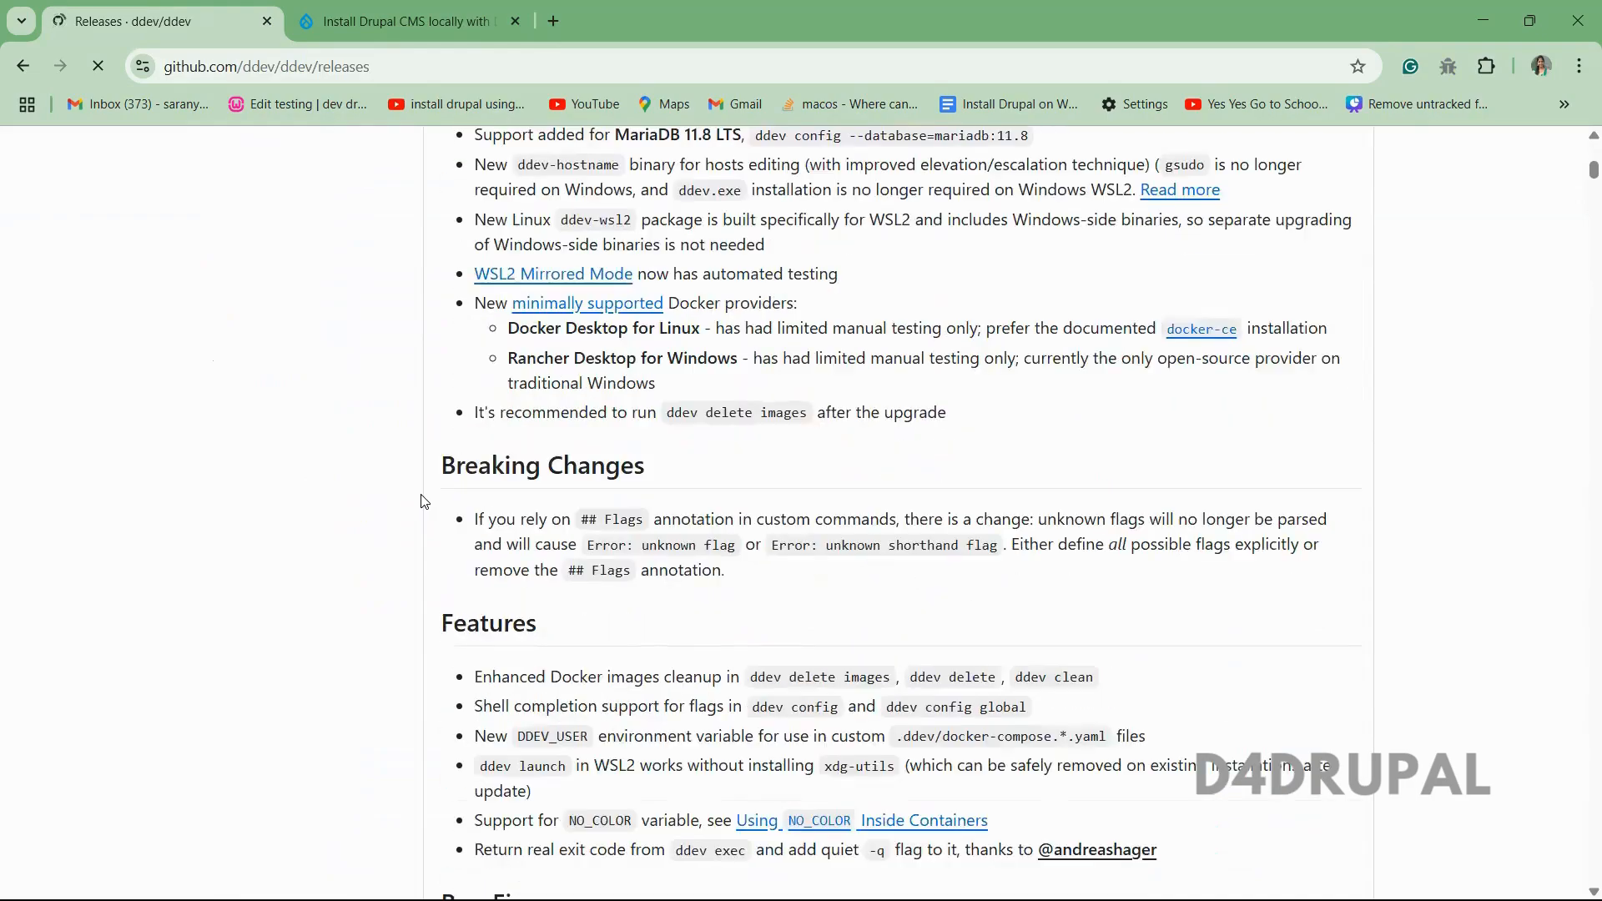
pyautogui.scroll(-3)
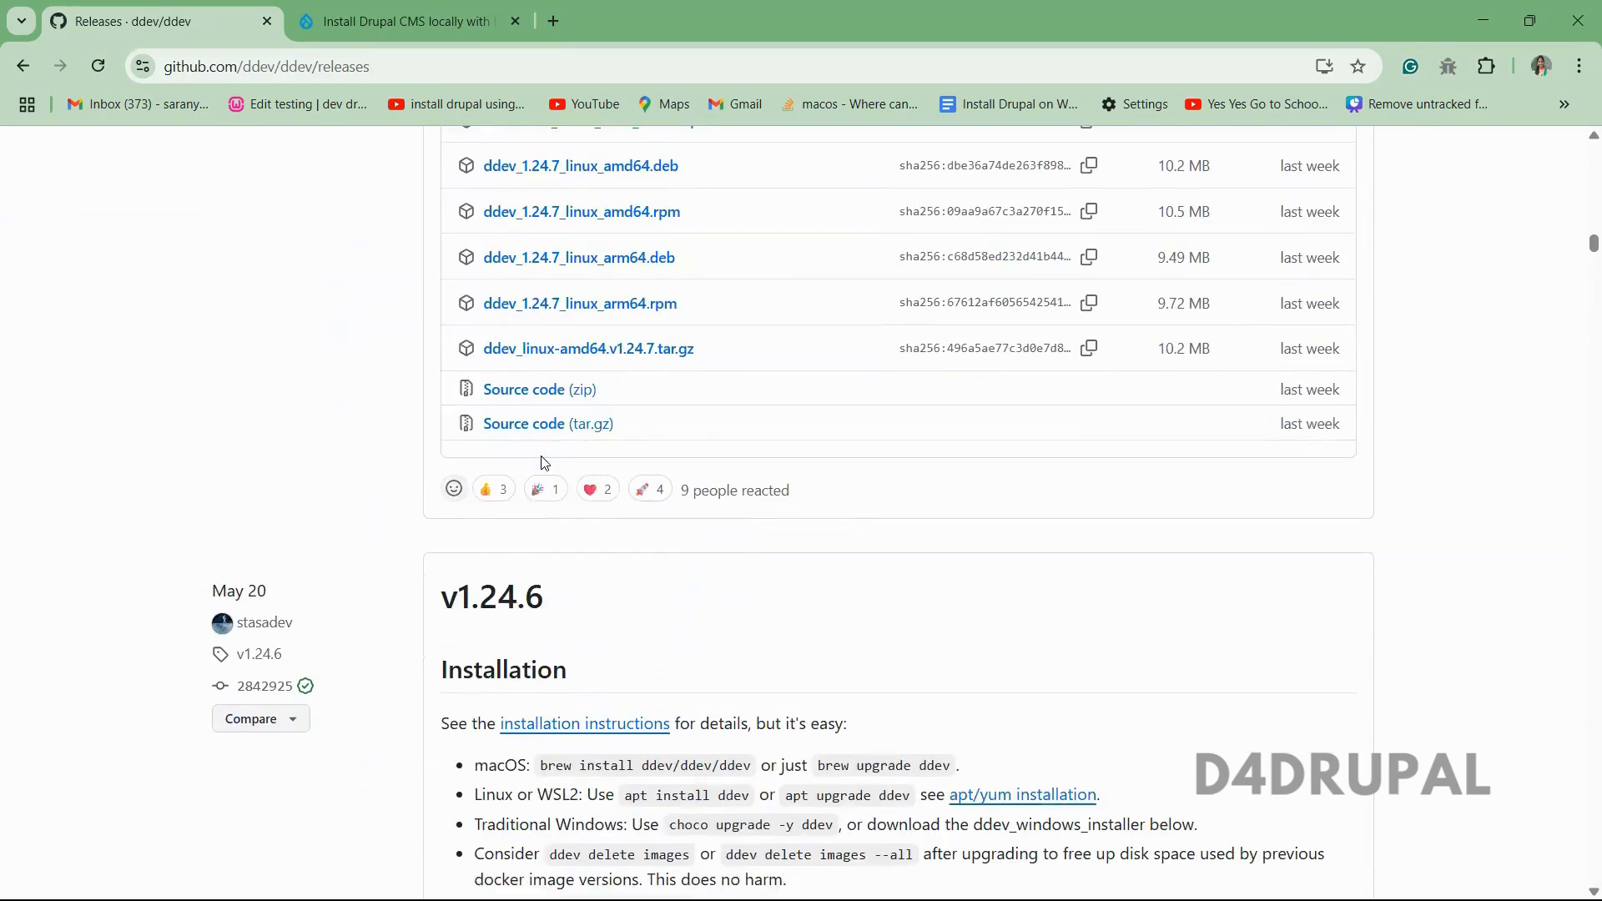
pyautogui.scroll(3)
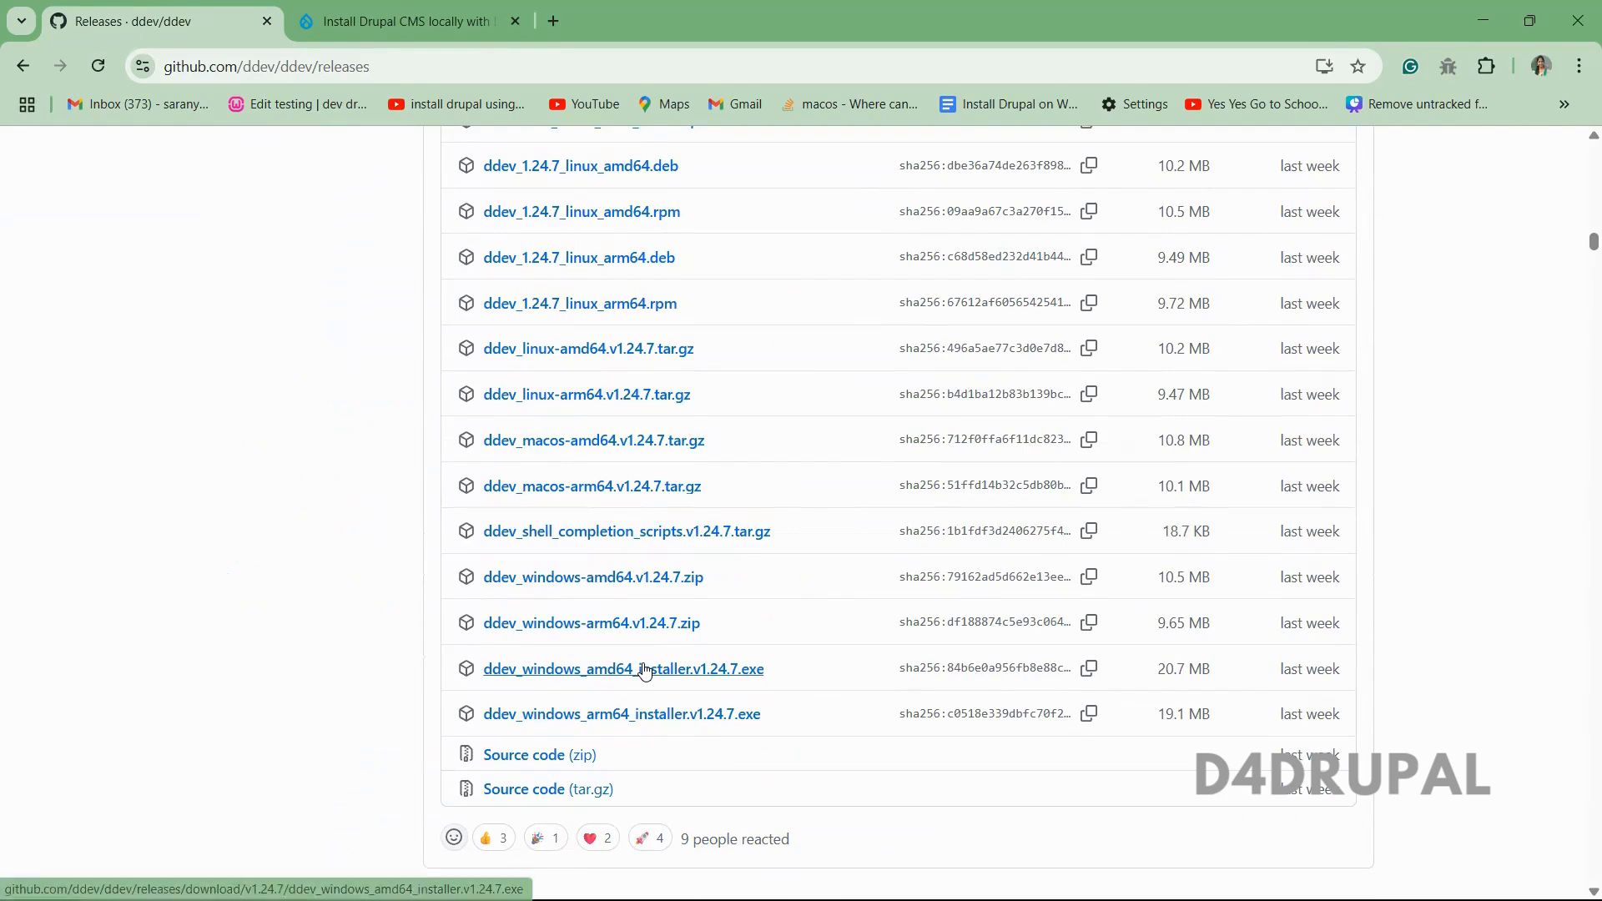
pyautogui.click(622, 669)
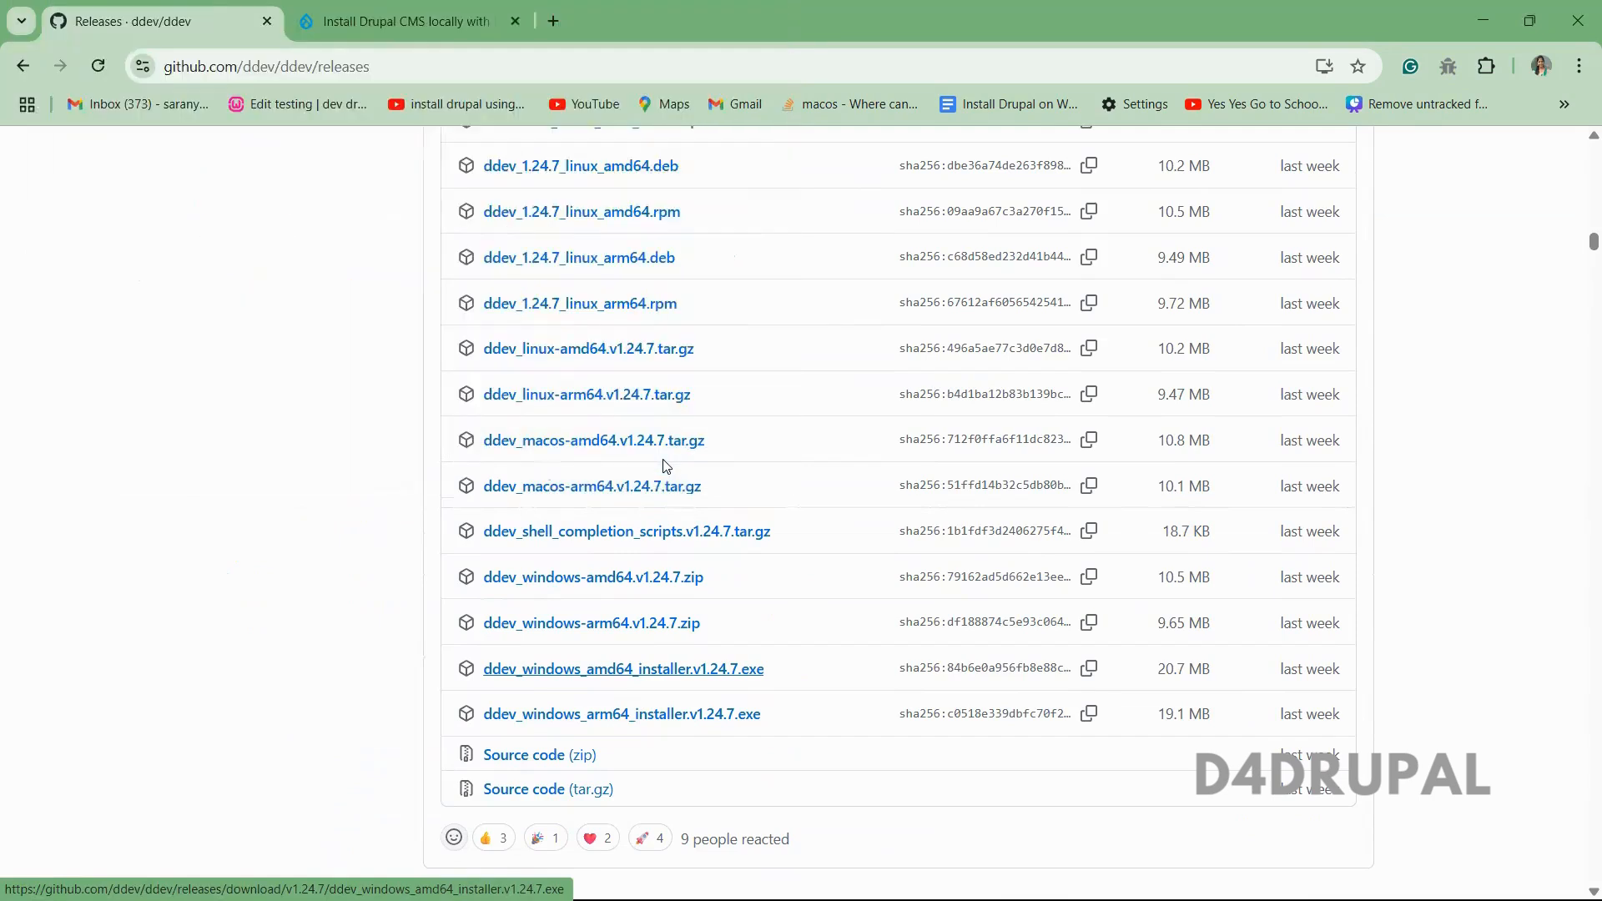
pyautogui.click(622, 669)
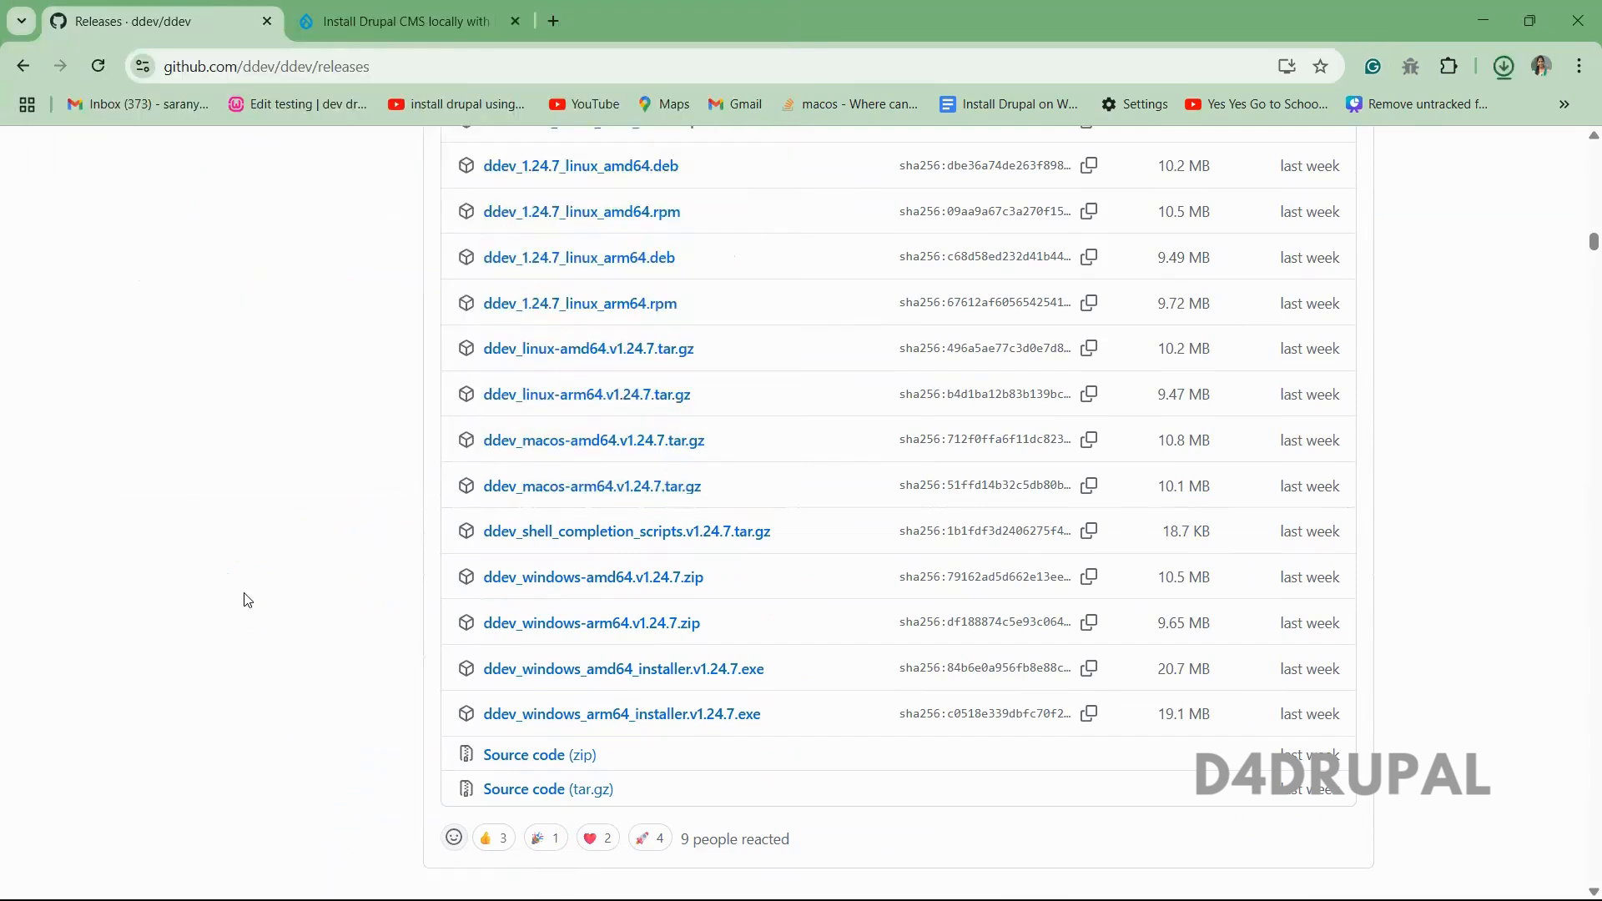
pyautogui.moveTo(919, 686)
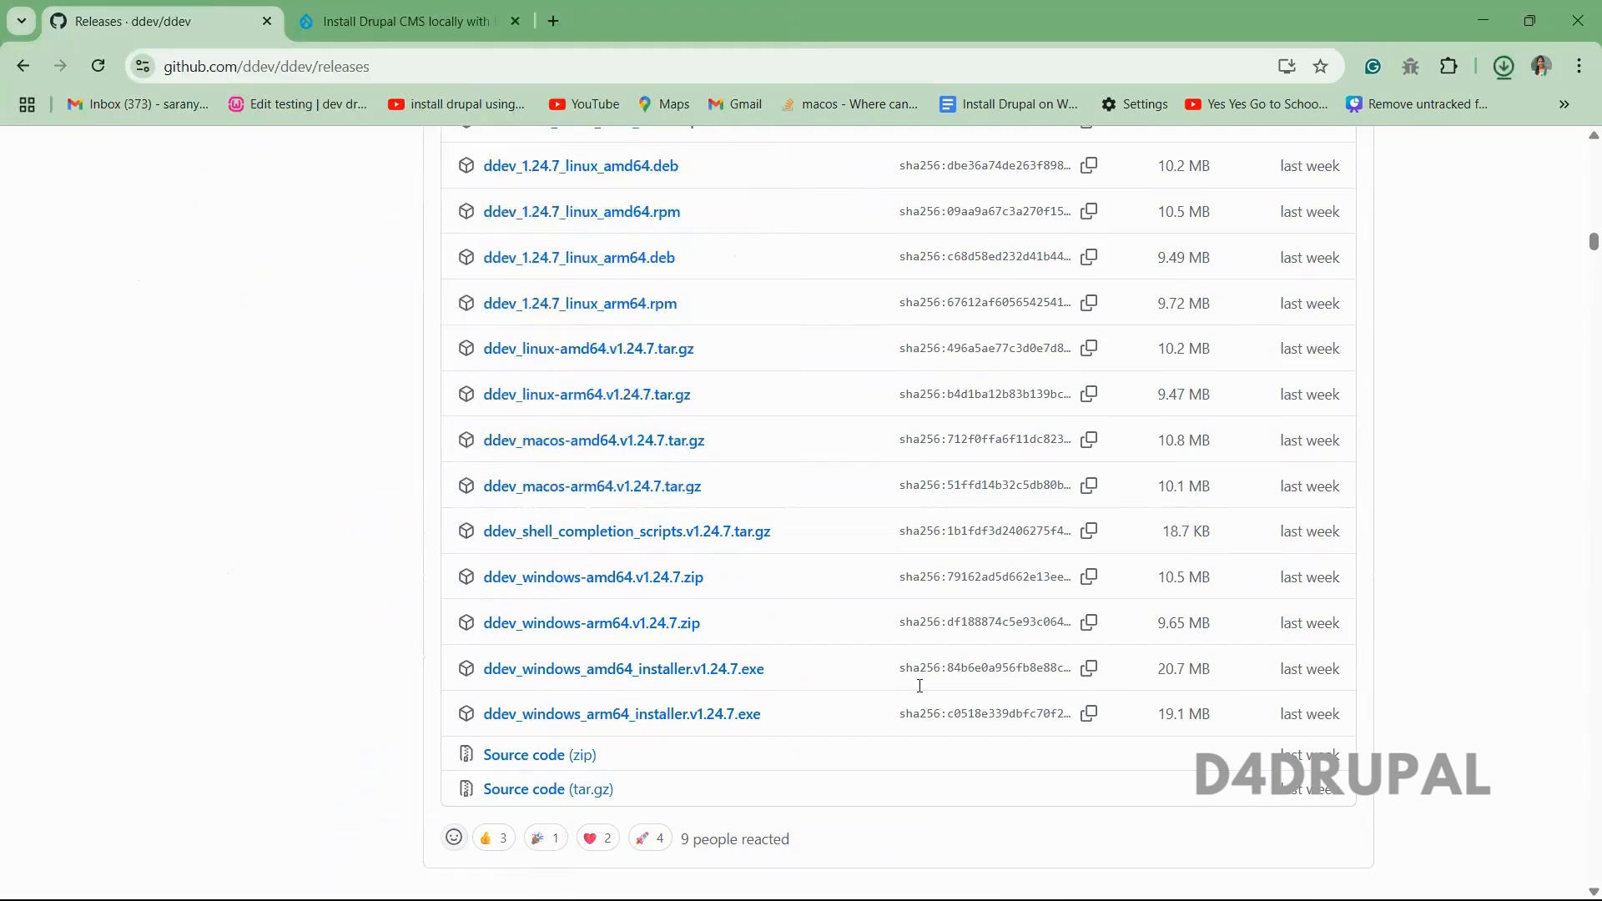
pyautogui.press('alt+tab')
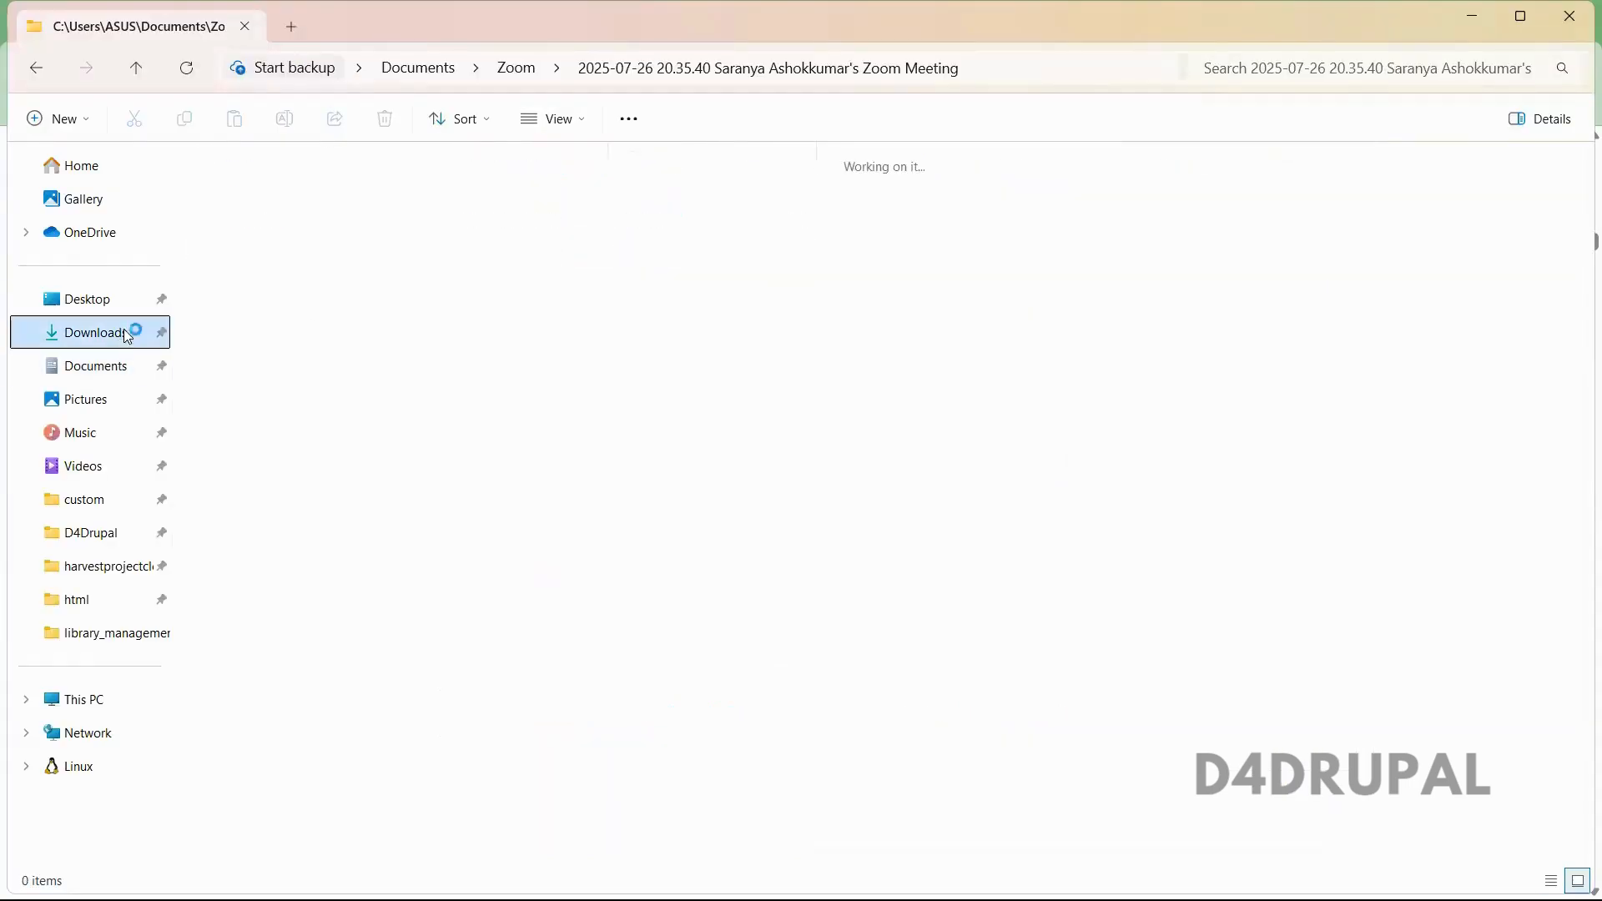
# - Browse Downloads, then Documents, and select the ddev_windows_amd64_installer.v1.24.7 file
pyautogui.click(96, 332)
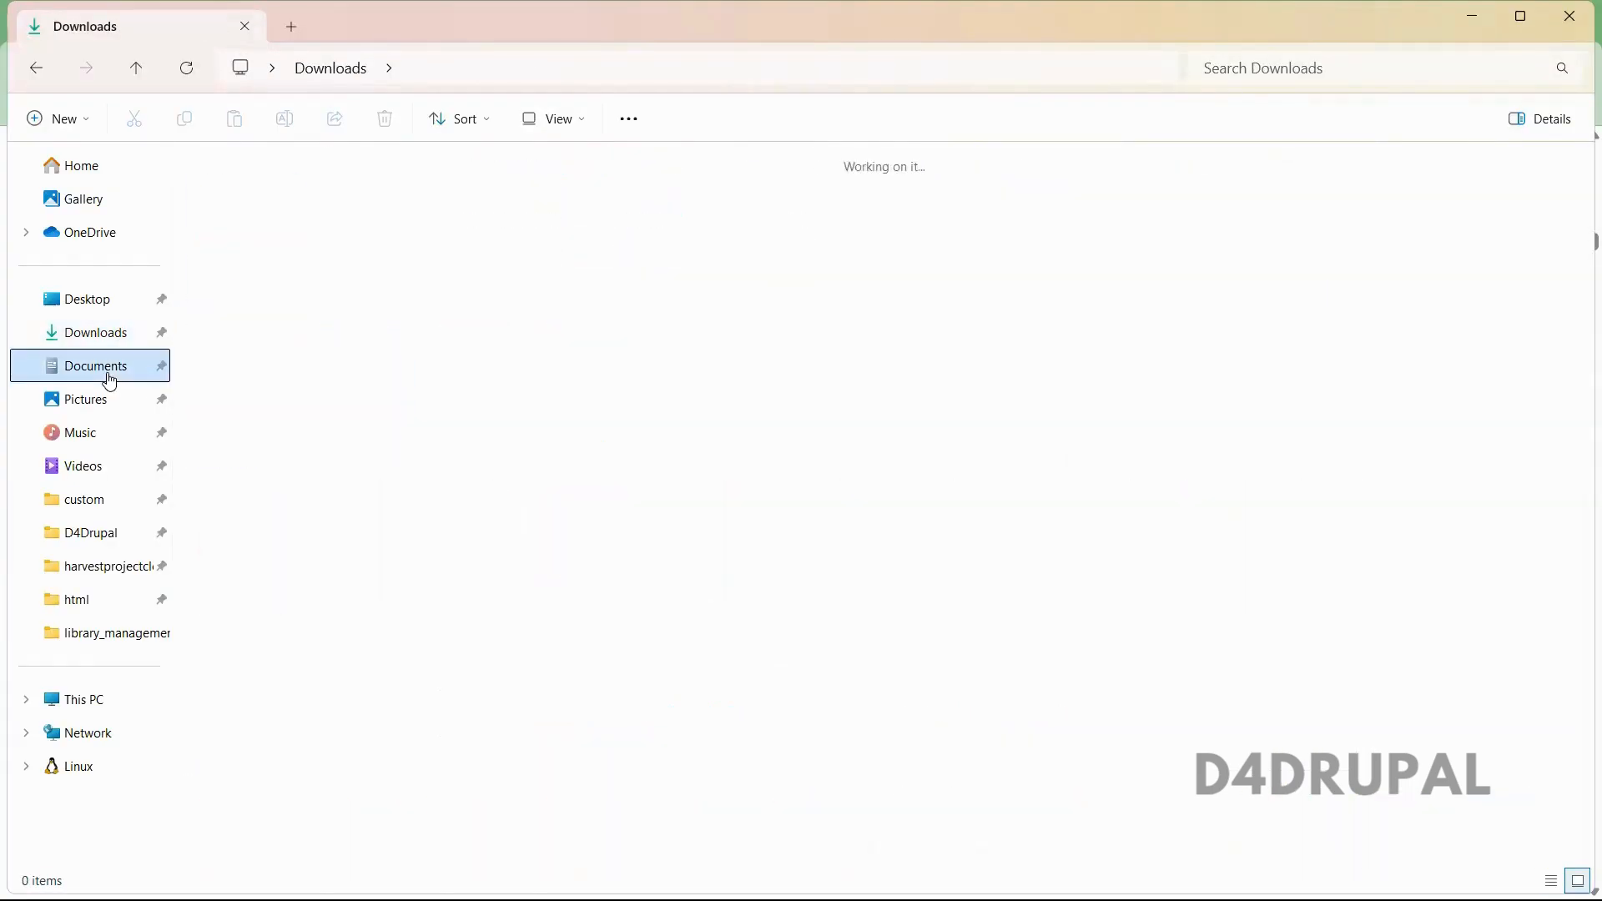
pyautogui.click(95, 365)
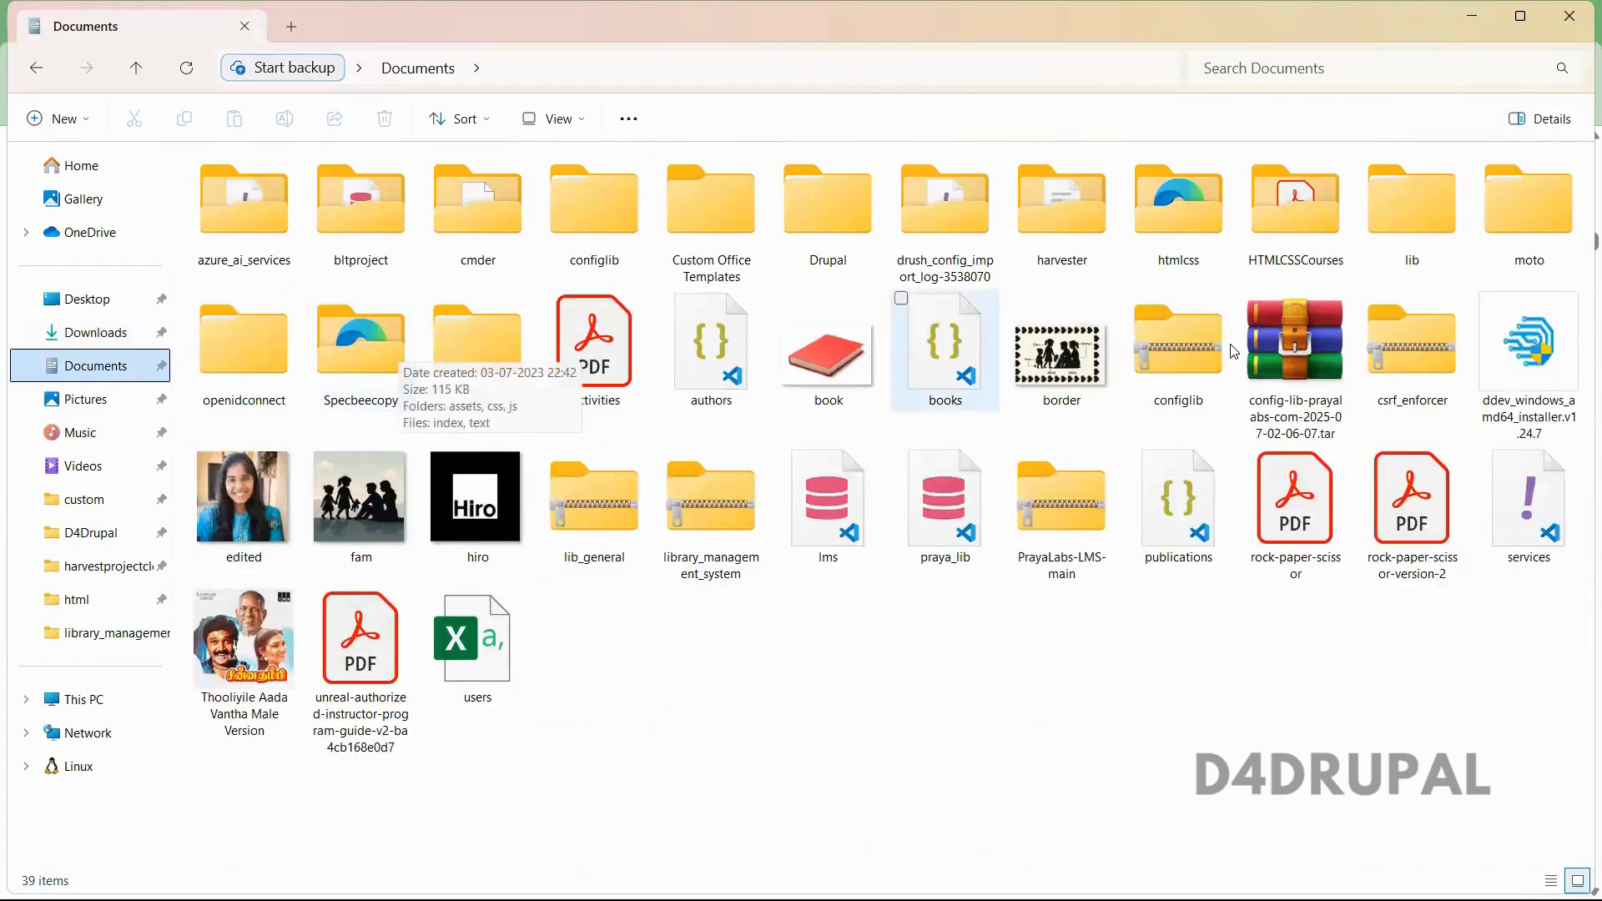
pyautogui.click(1528, 358)
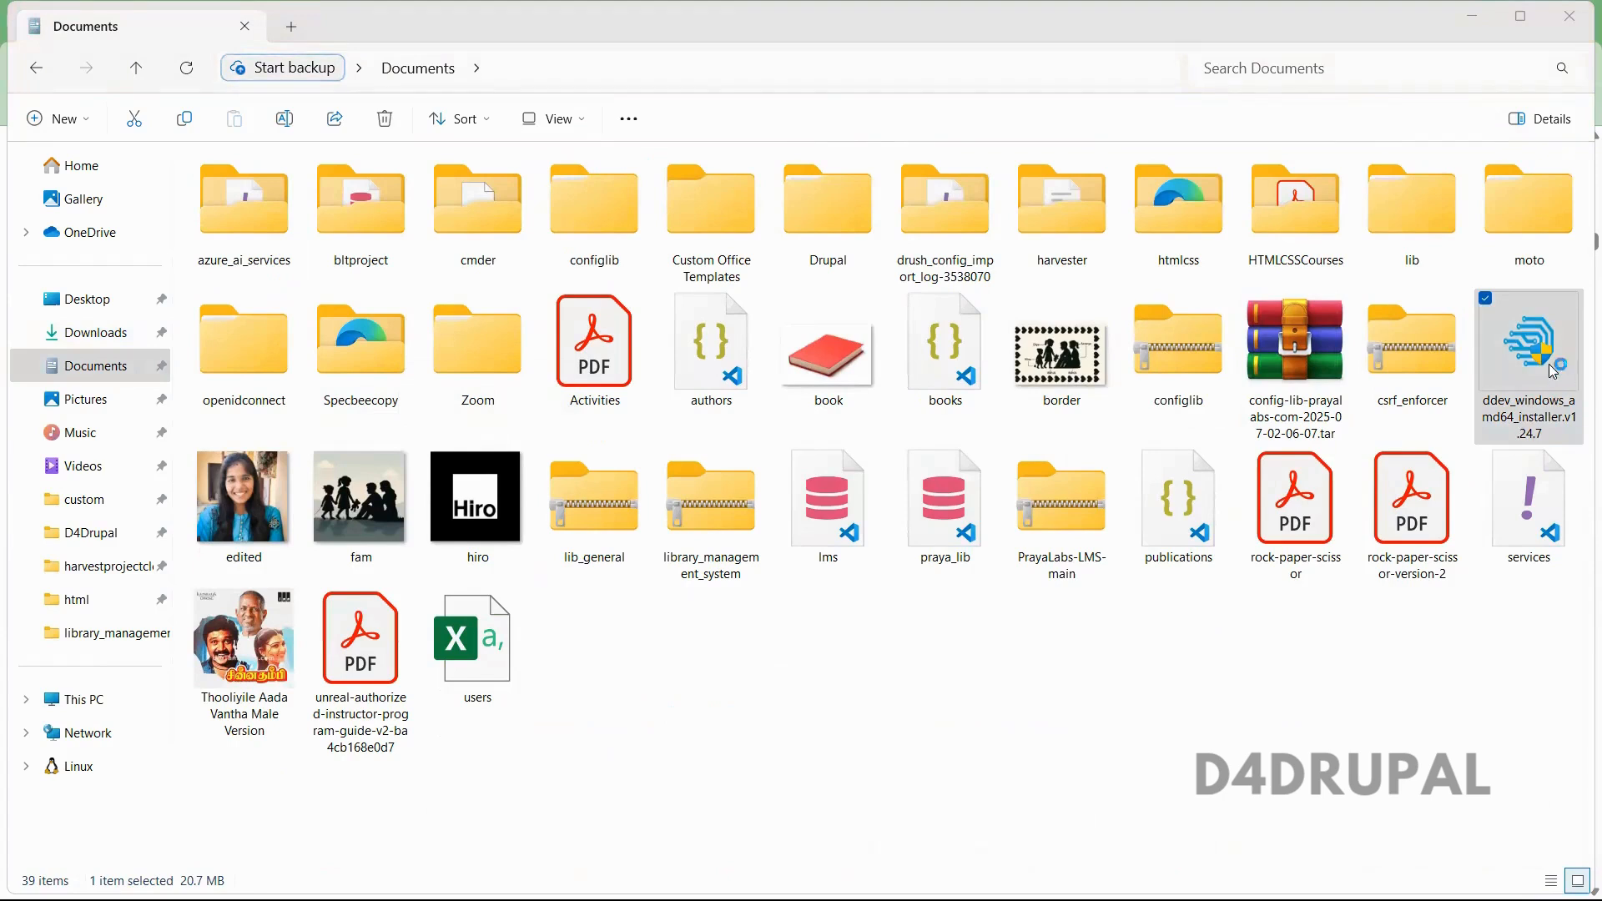
pyautogui.moveTo(1465, 406)
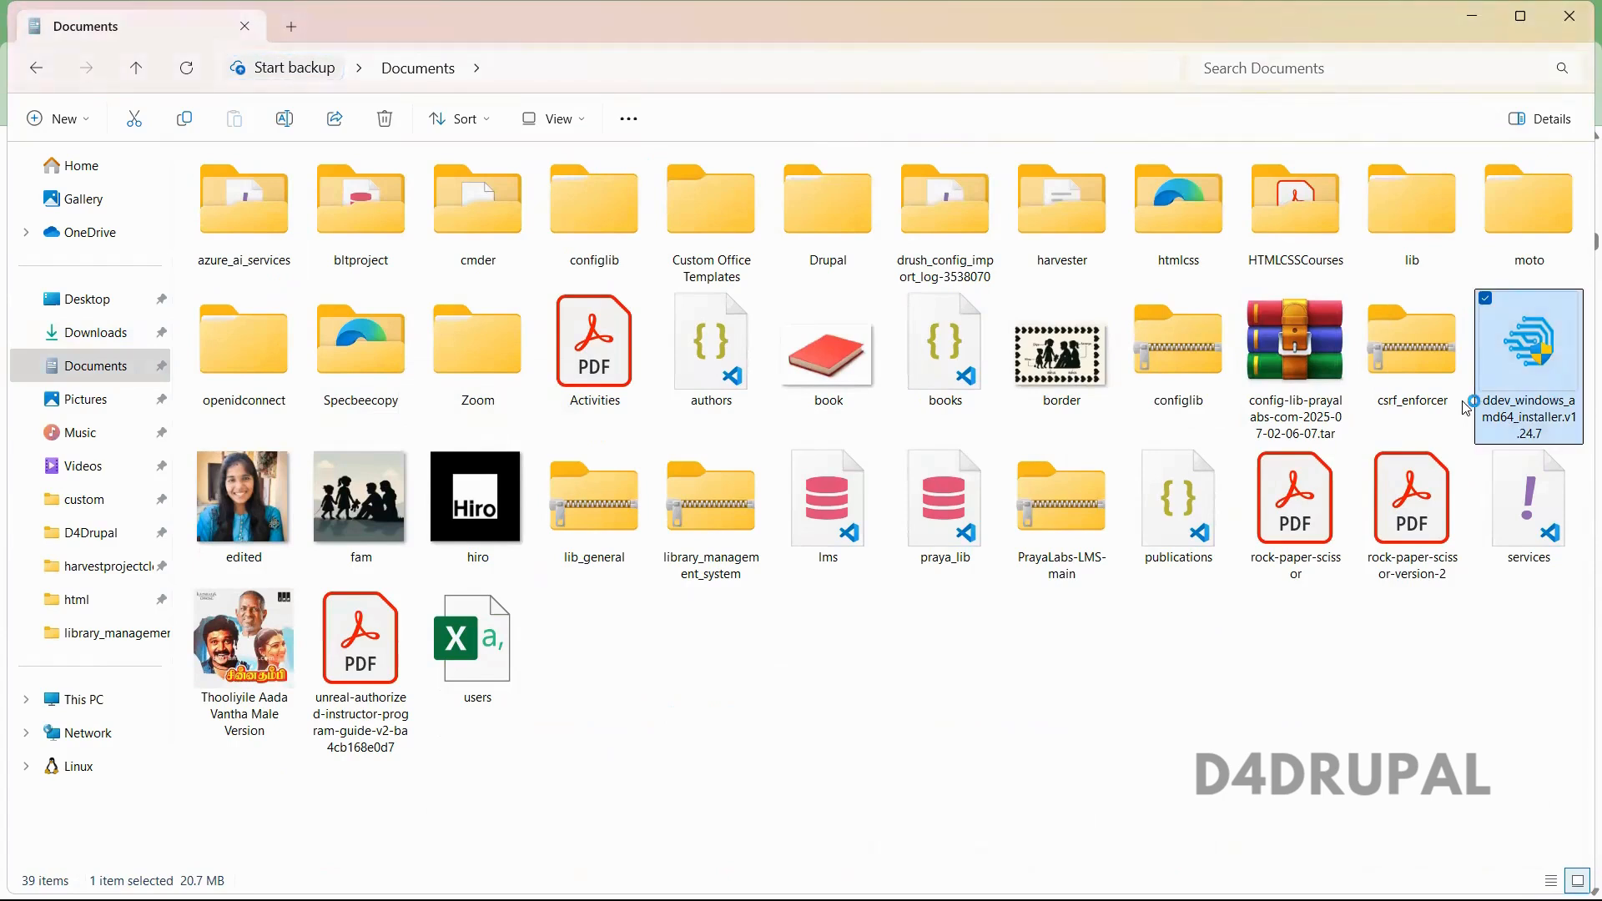
# - Run the DDEV installer, accept the license, and install with WSL2 Docker CE into drupalcms
pyautogui.doubleClick(1528, 342)
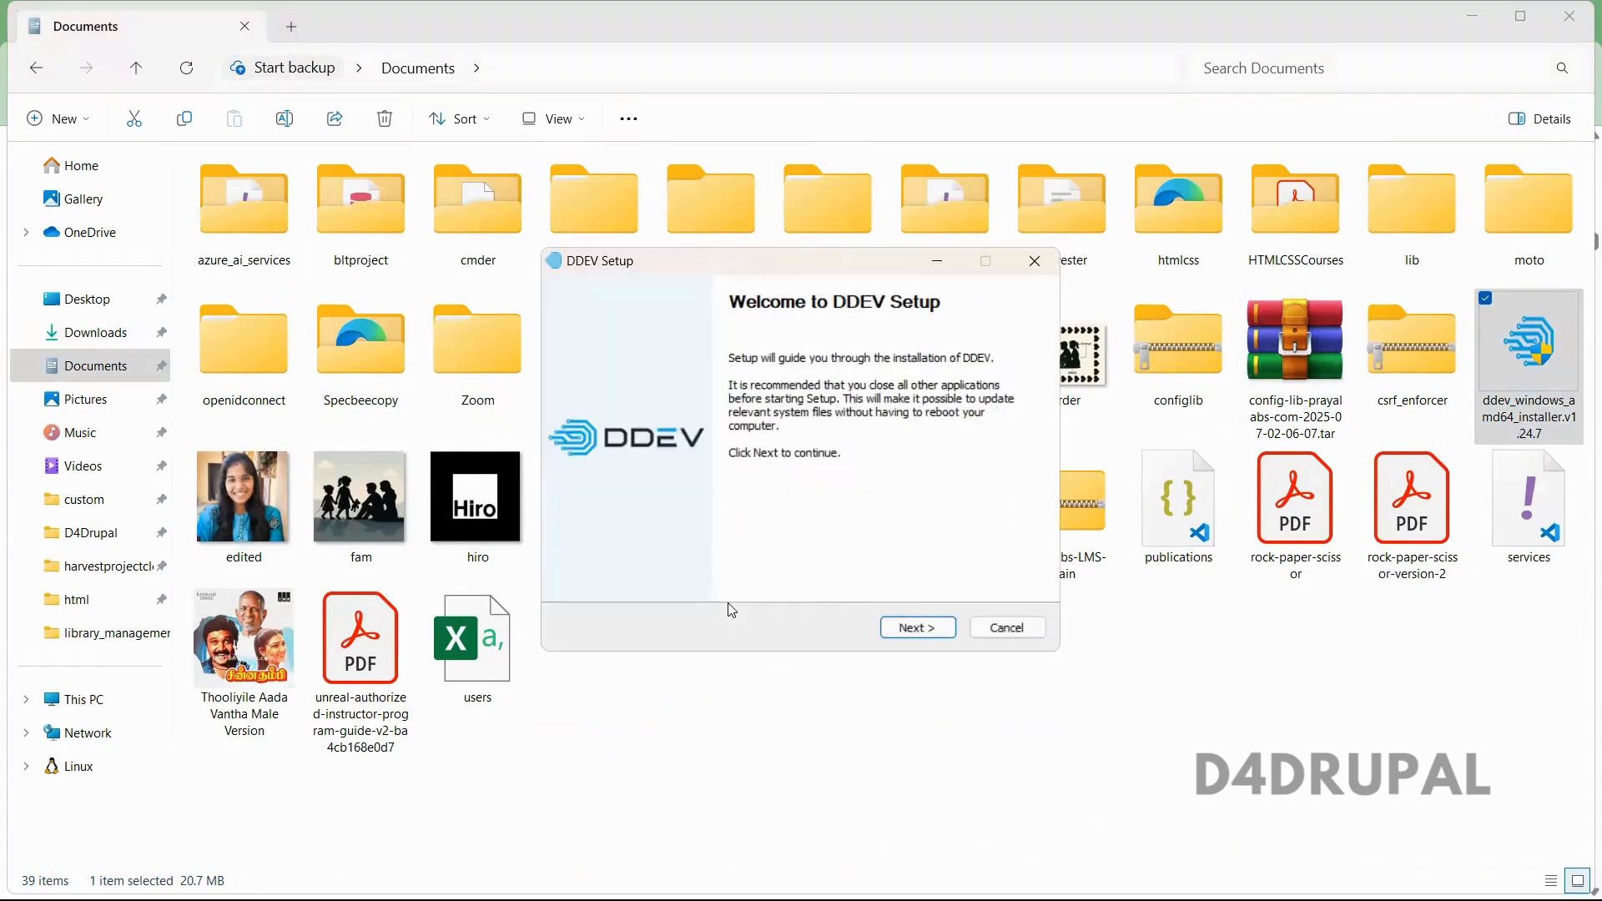
pyautogui.click(915, 627)
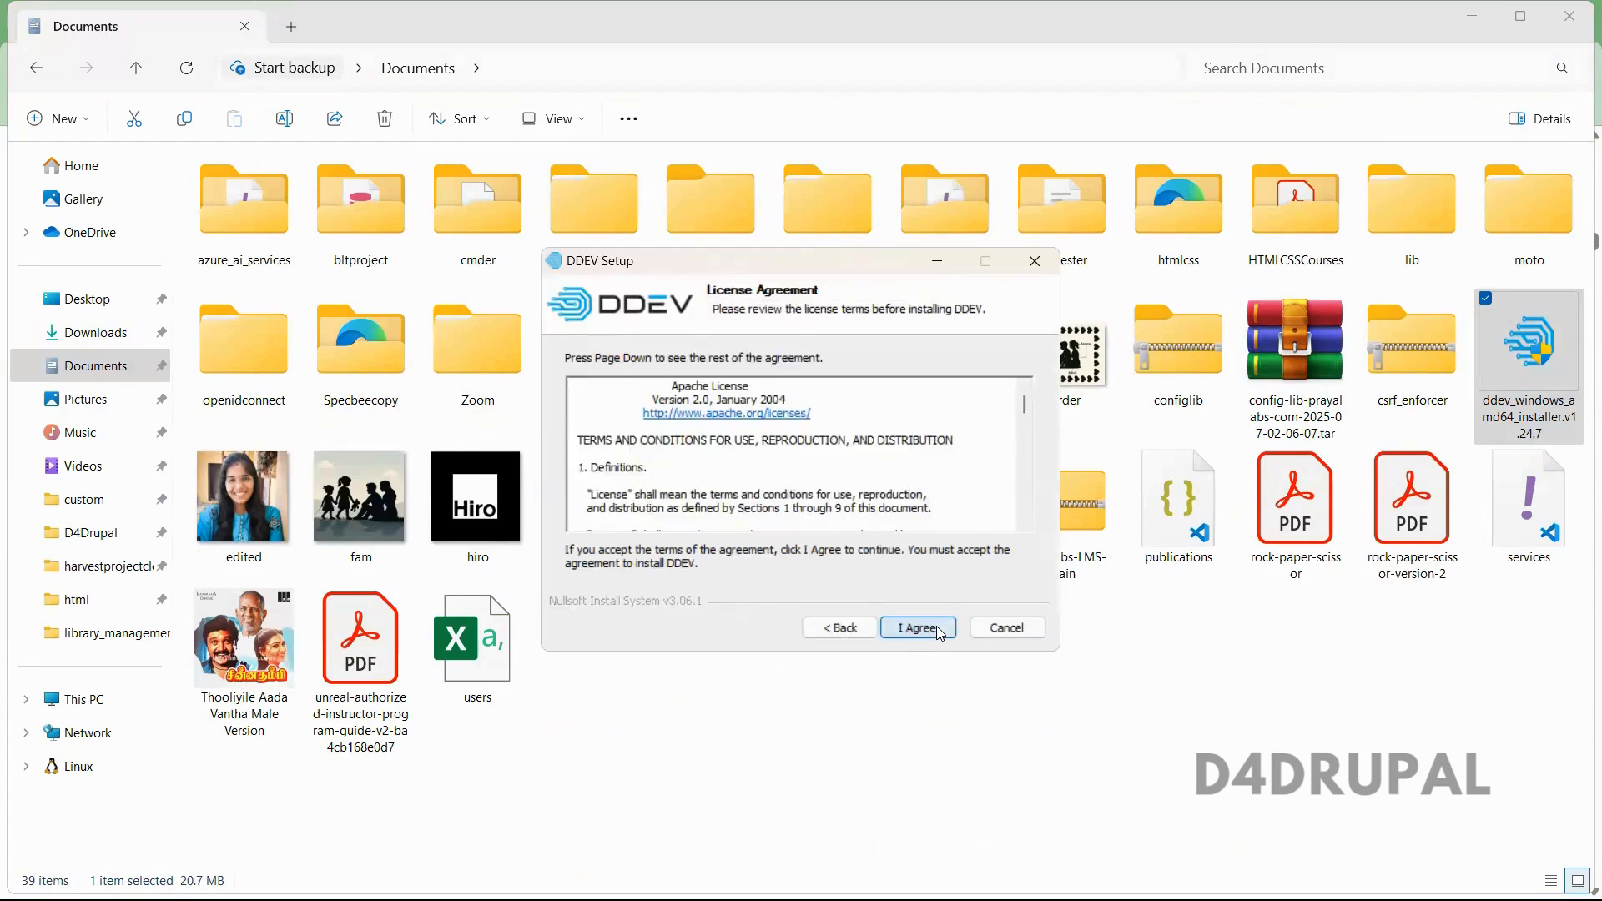
pyautogui.click(916, 628)
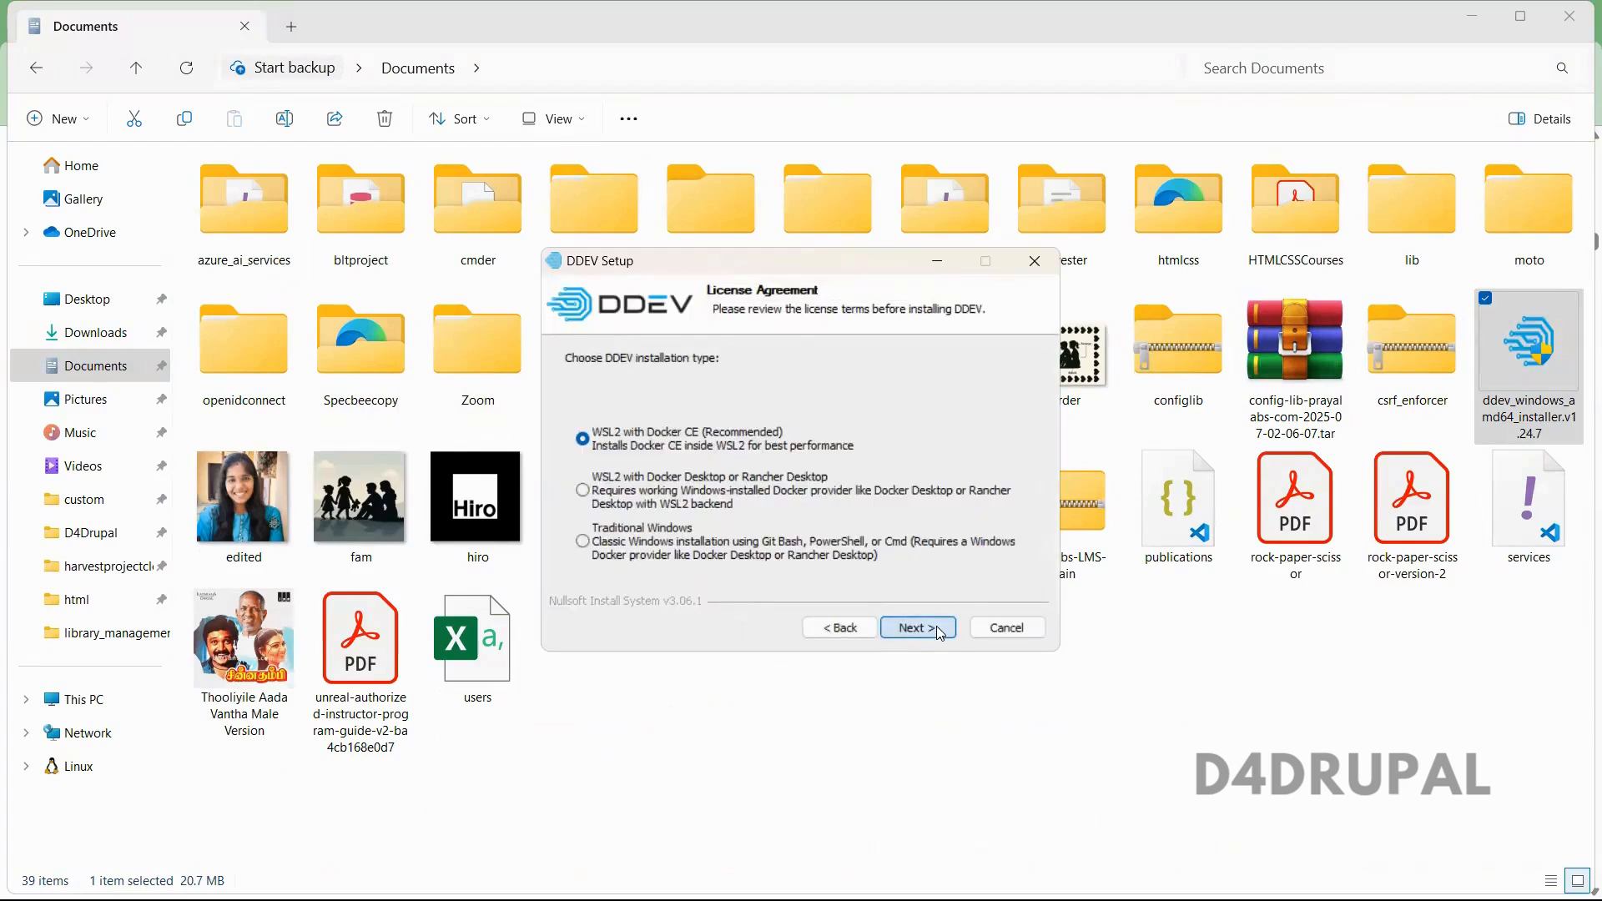
pyautogui.click(916, 626)
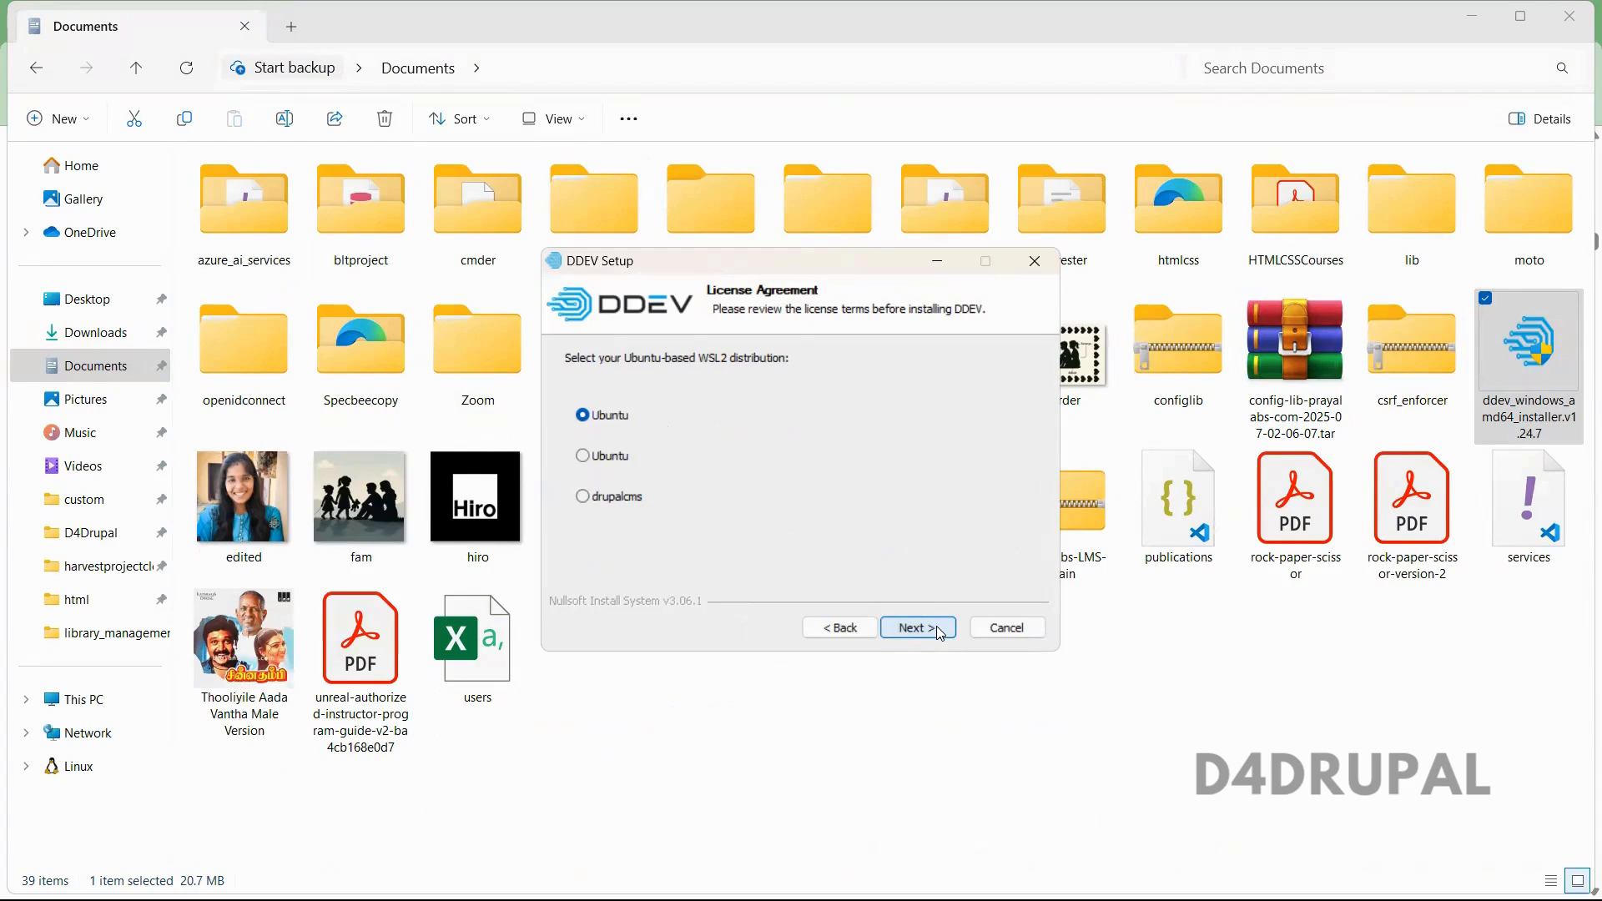
pyautogui.click(916, 628)
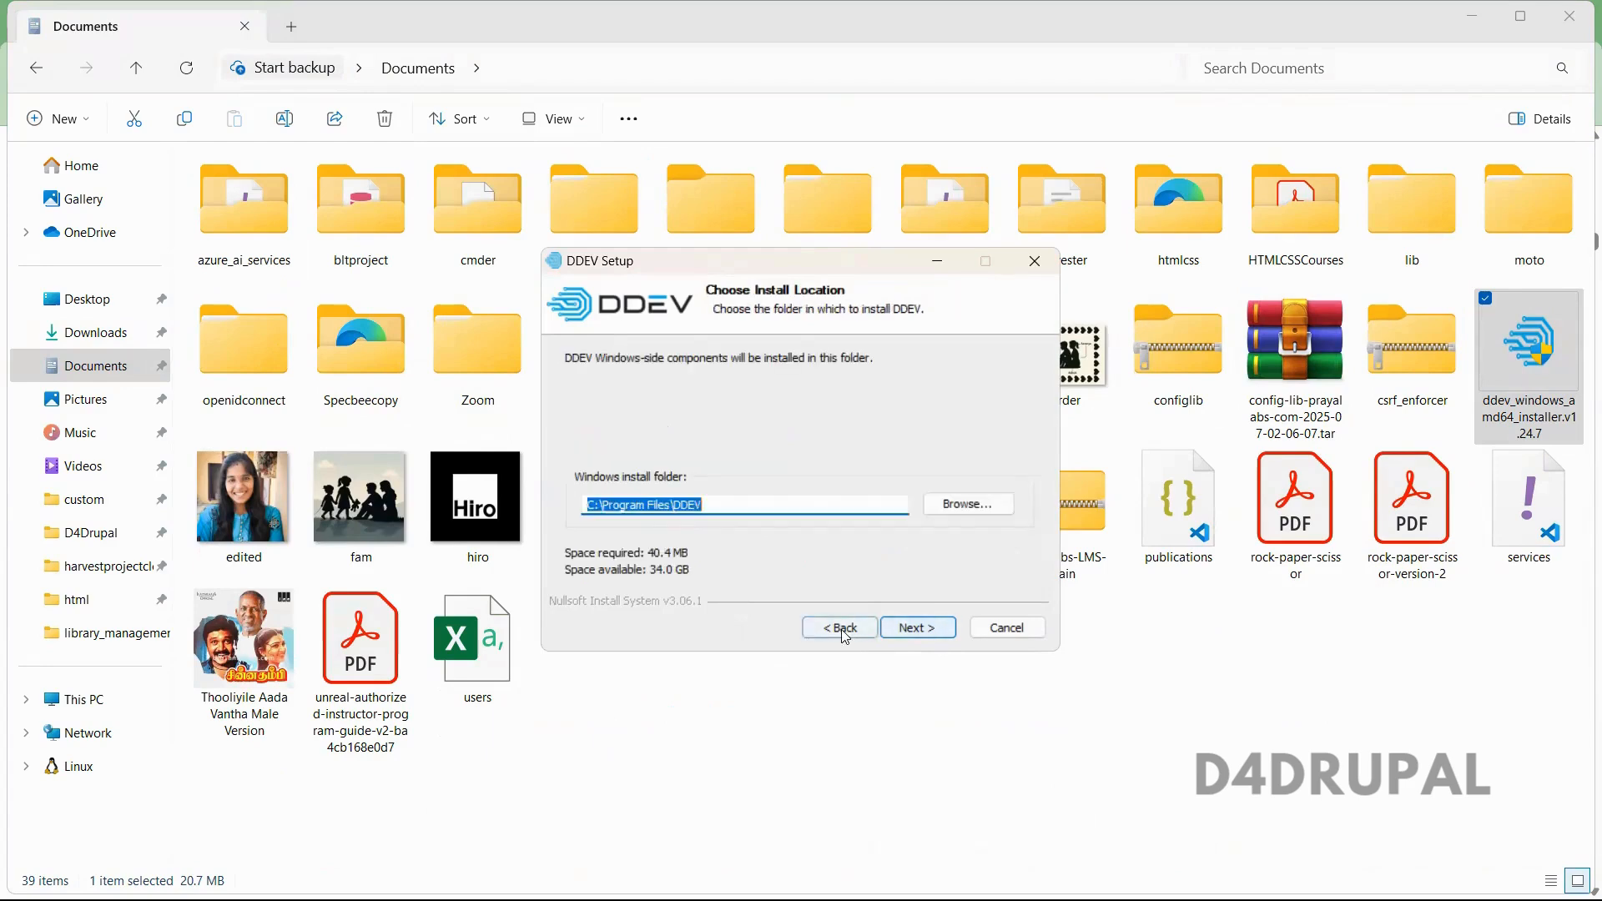
pyautogui.click(916, 627)
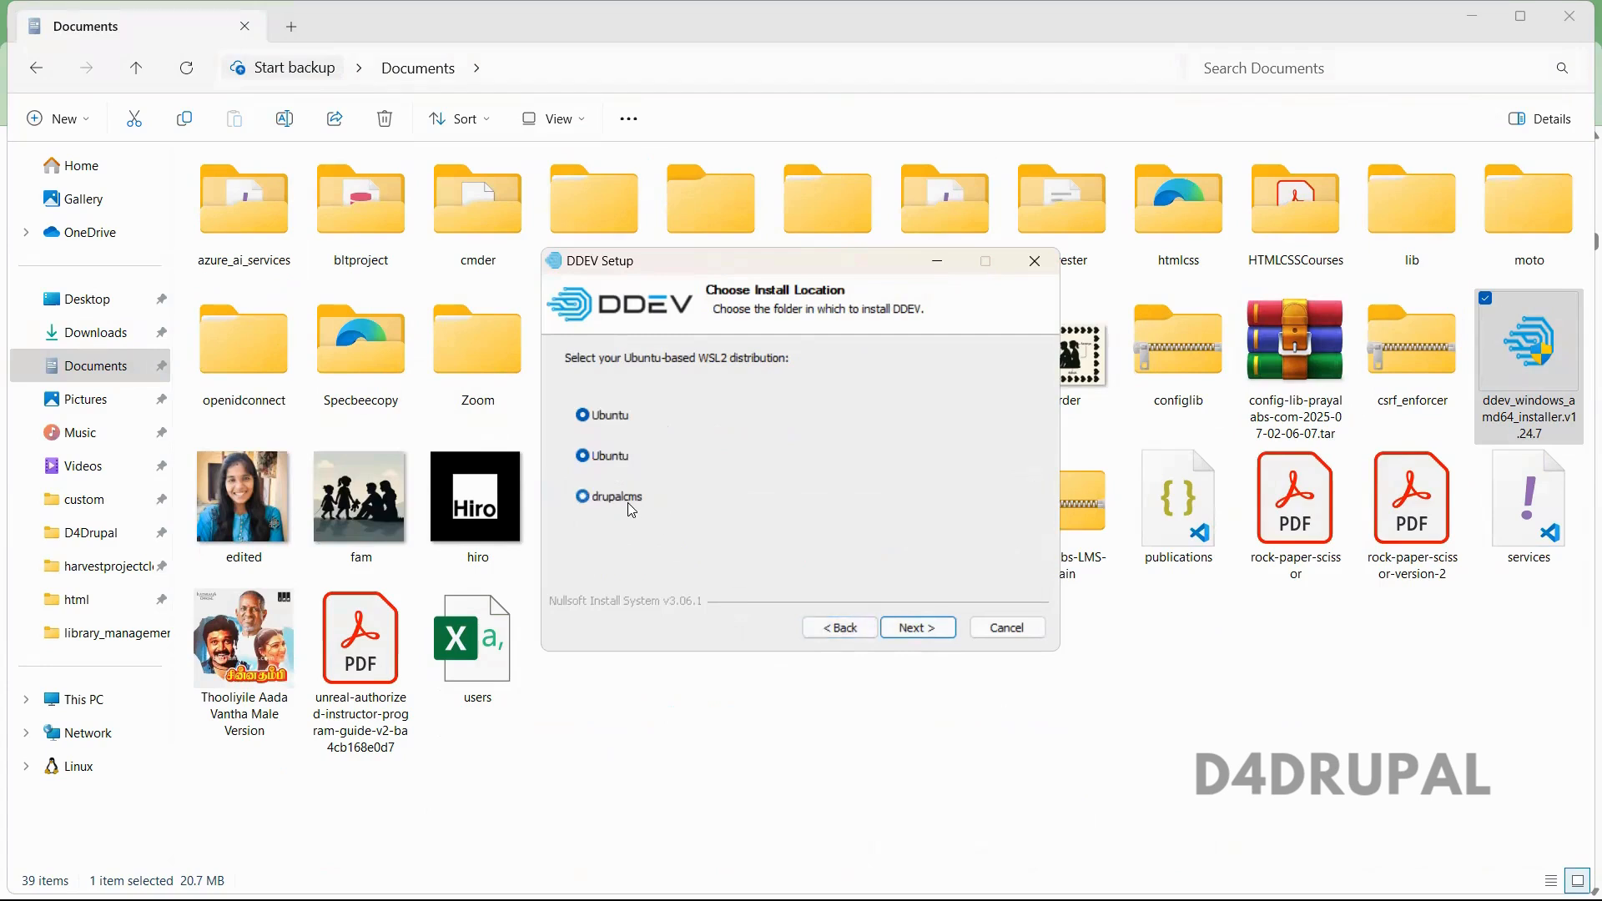
pyautogui.click(581, 496)
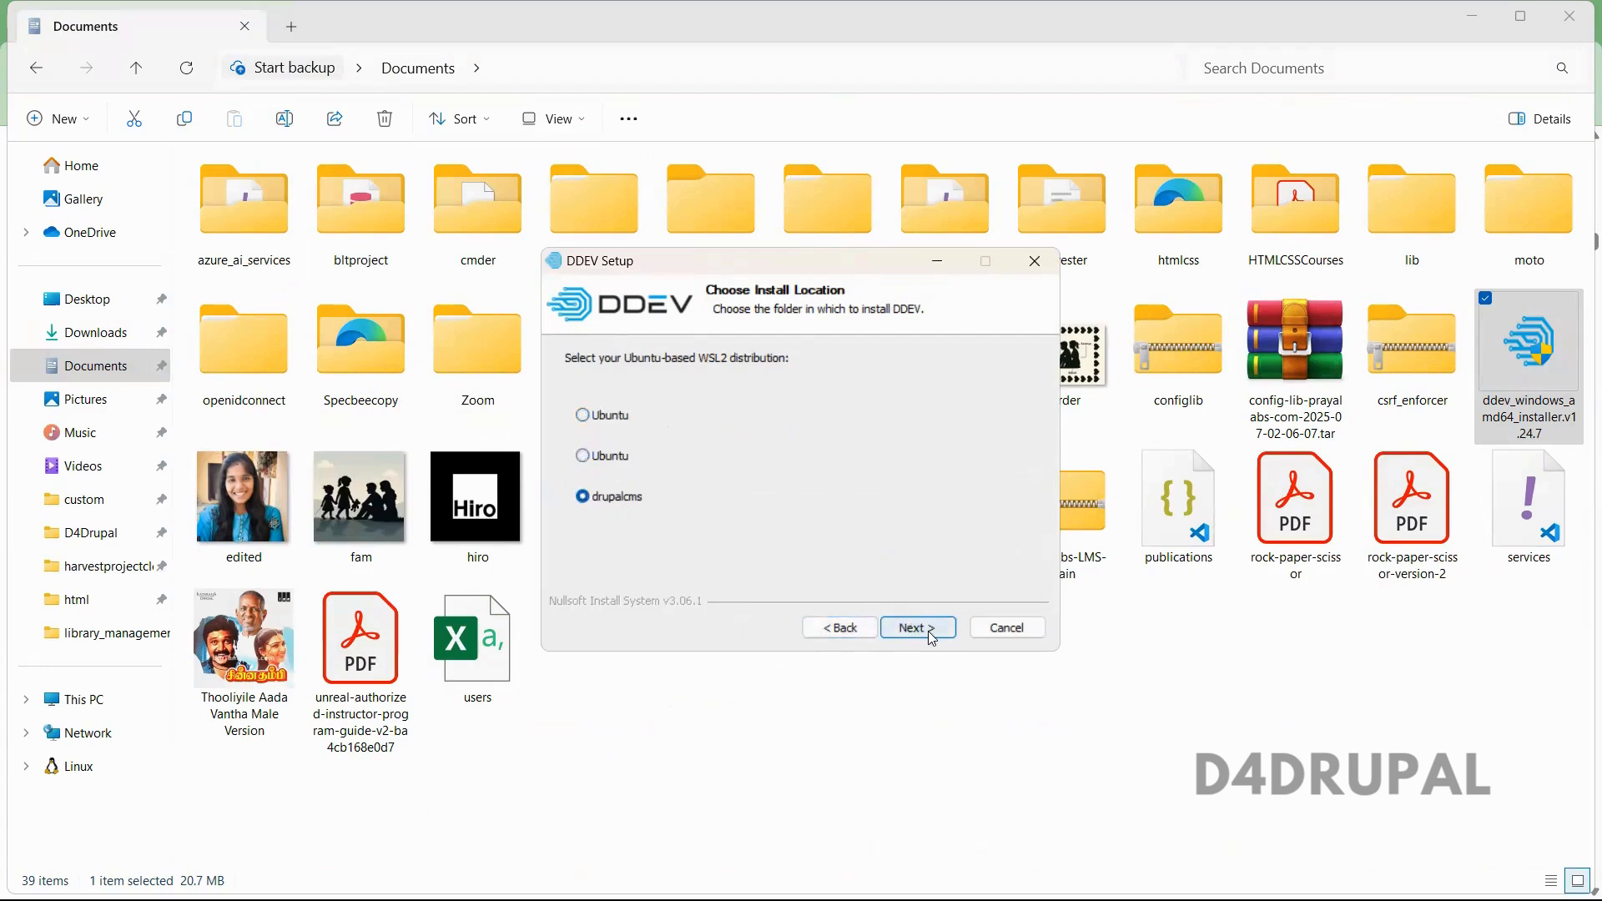
pyautogui.click(915, 628)
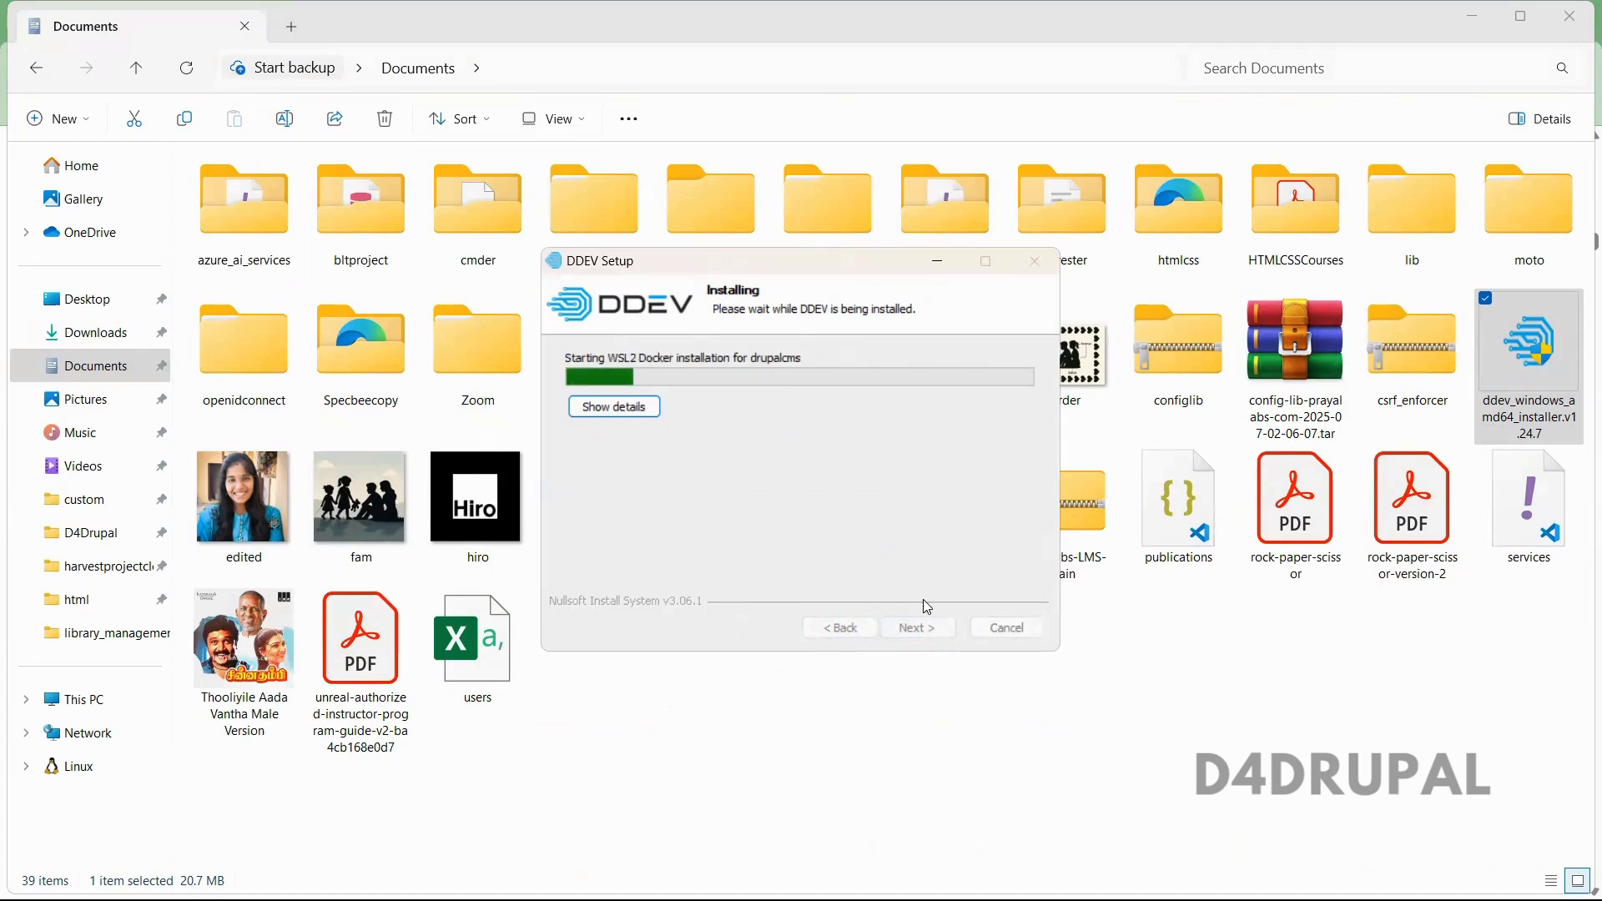
pyautogui.moveTo(792, 487)
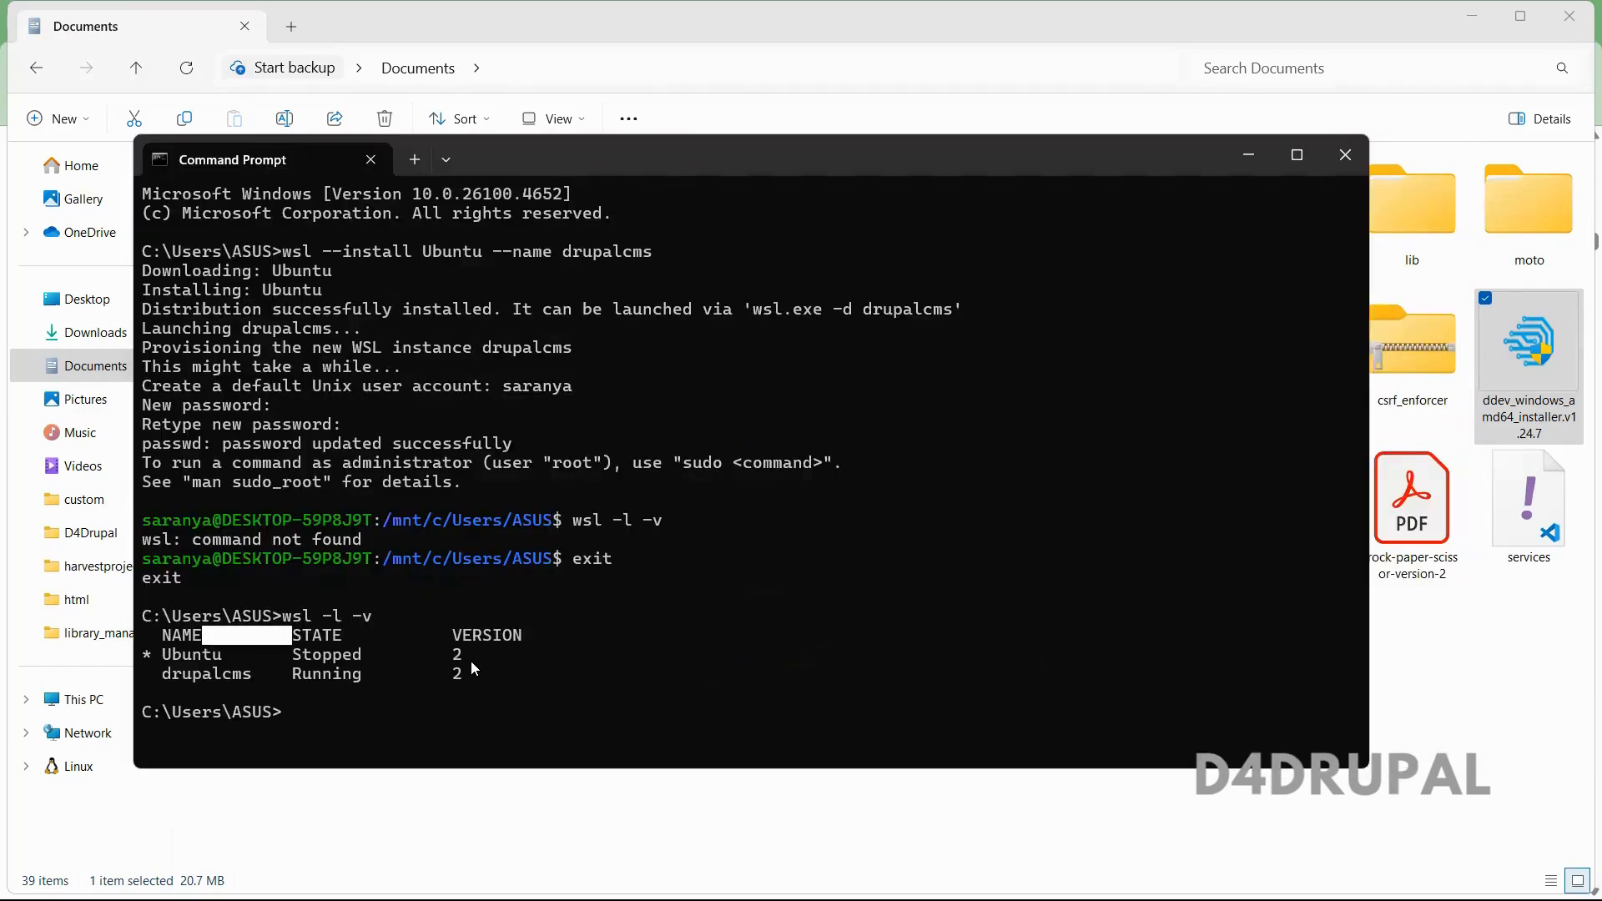
# - Unregister the Ubuntu distribution and confirm with wsl -l -v that only drupalcms remains
pyautogui.click(431, 875)
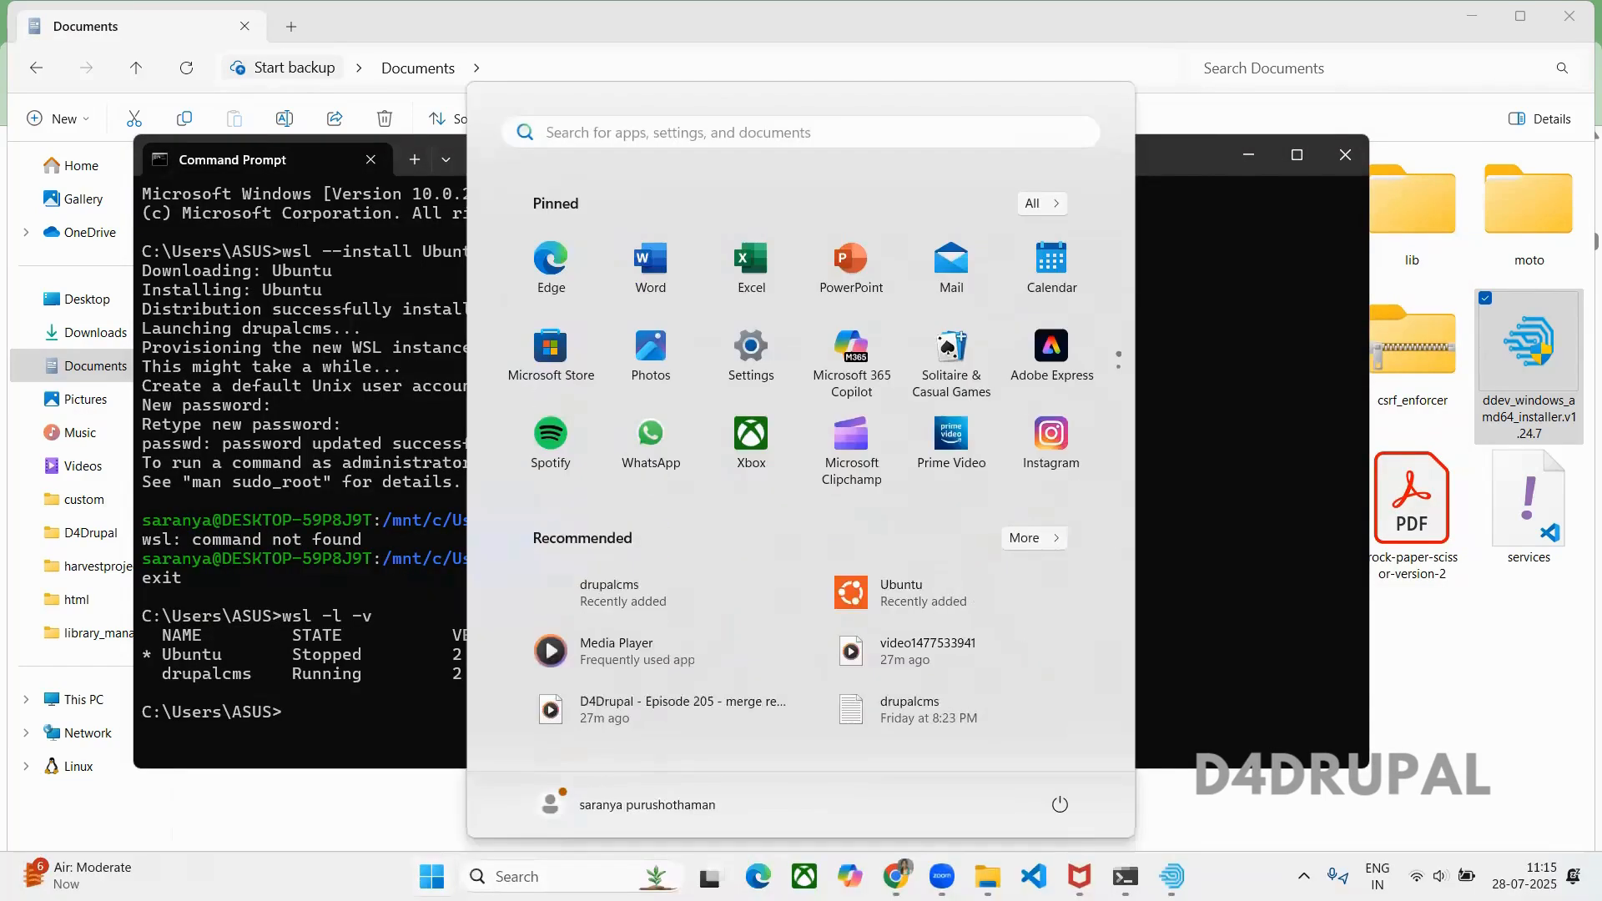
pyautogui.write('note')
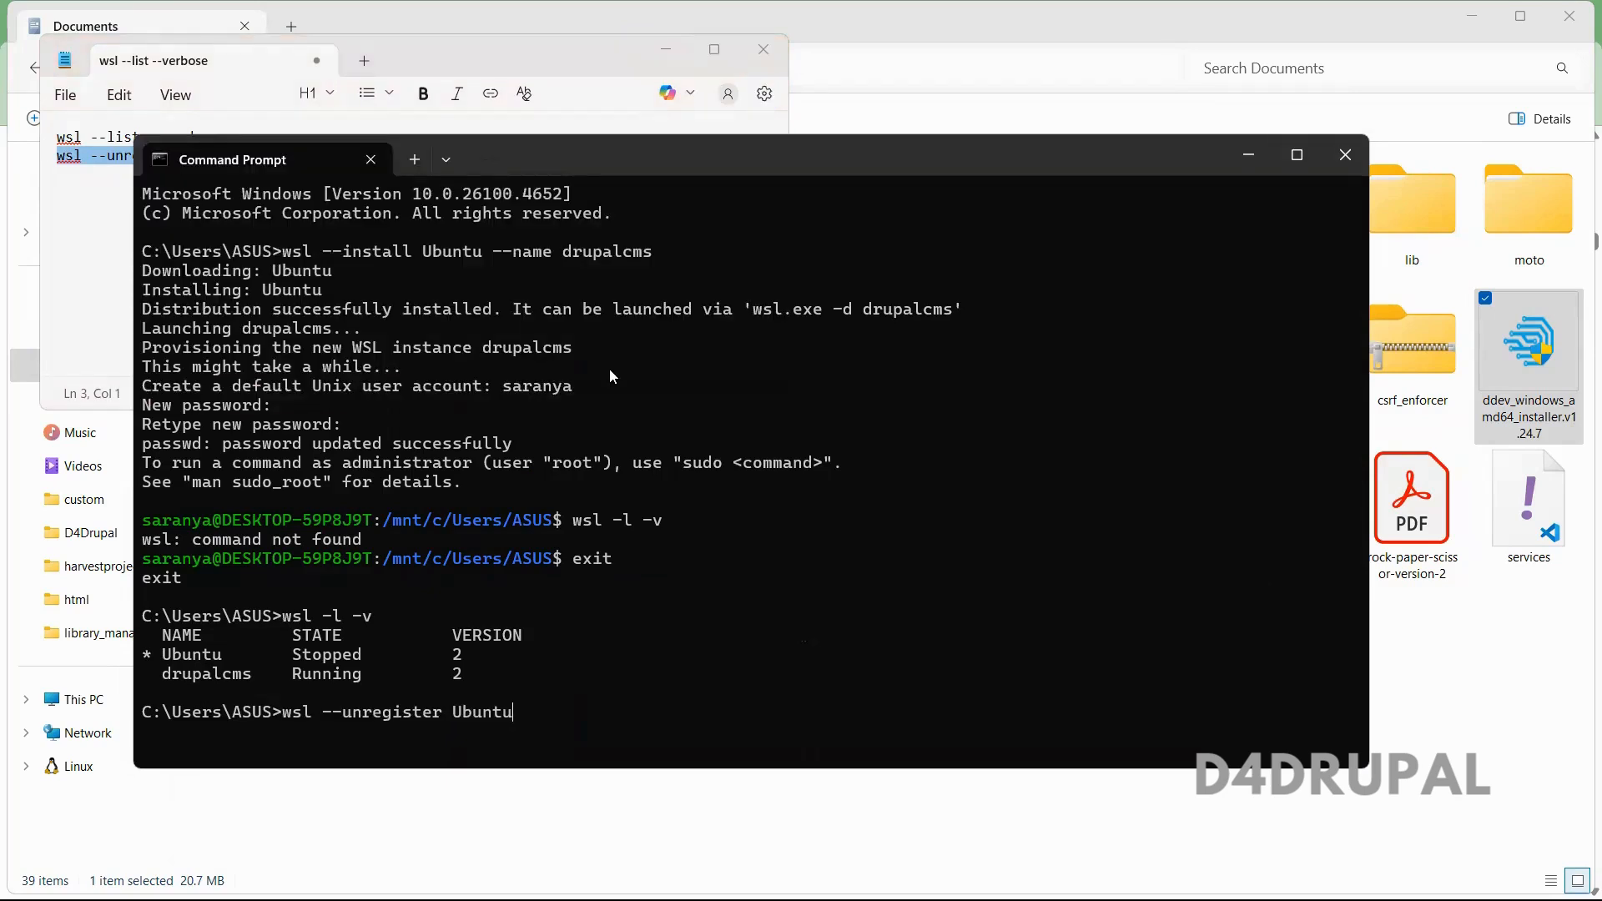
pyautogui.press('Return')
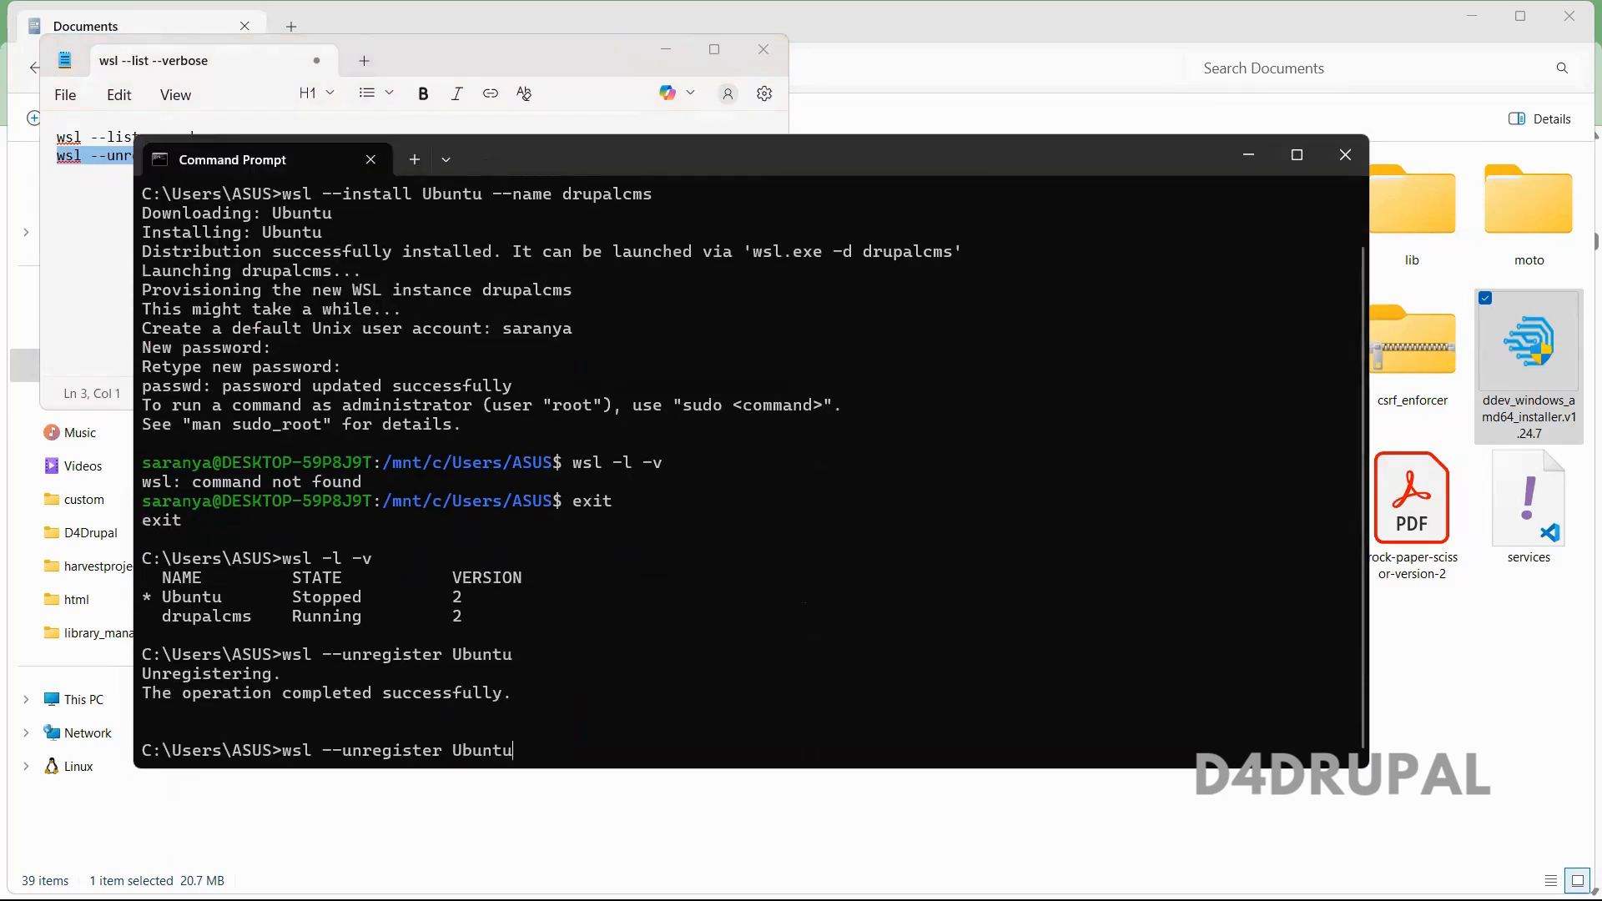
pyautogui.press('Return')
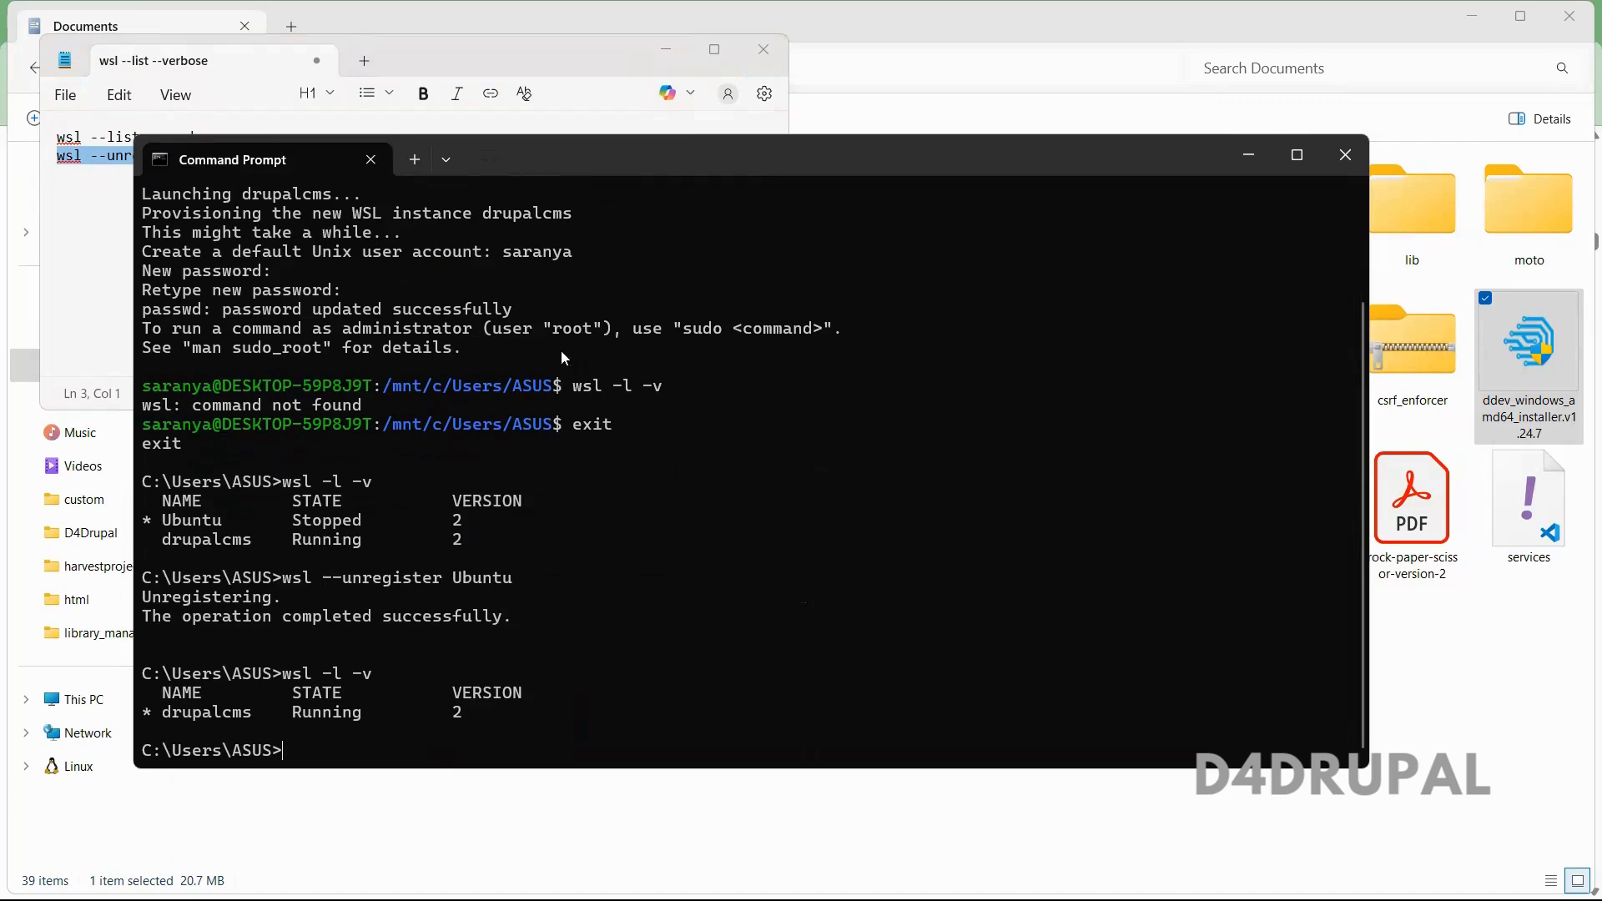
pyautogui.moveTo(642, 662)
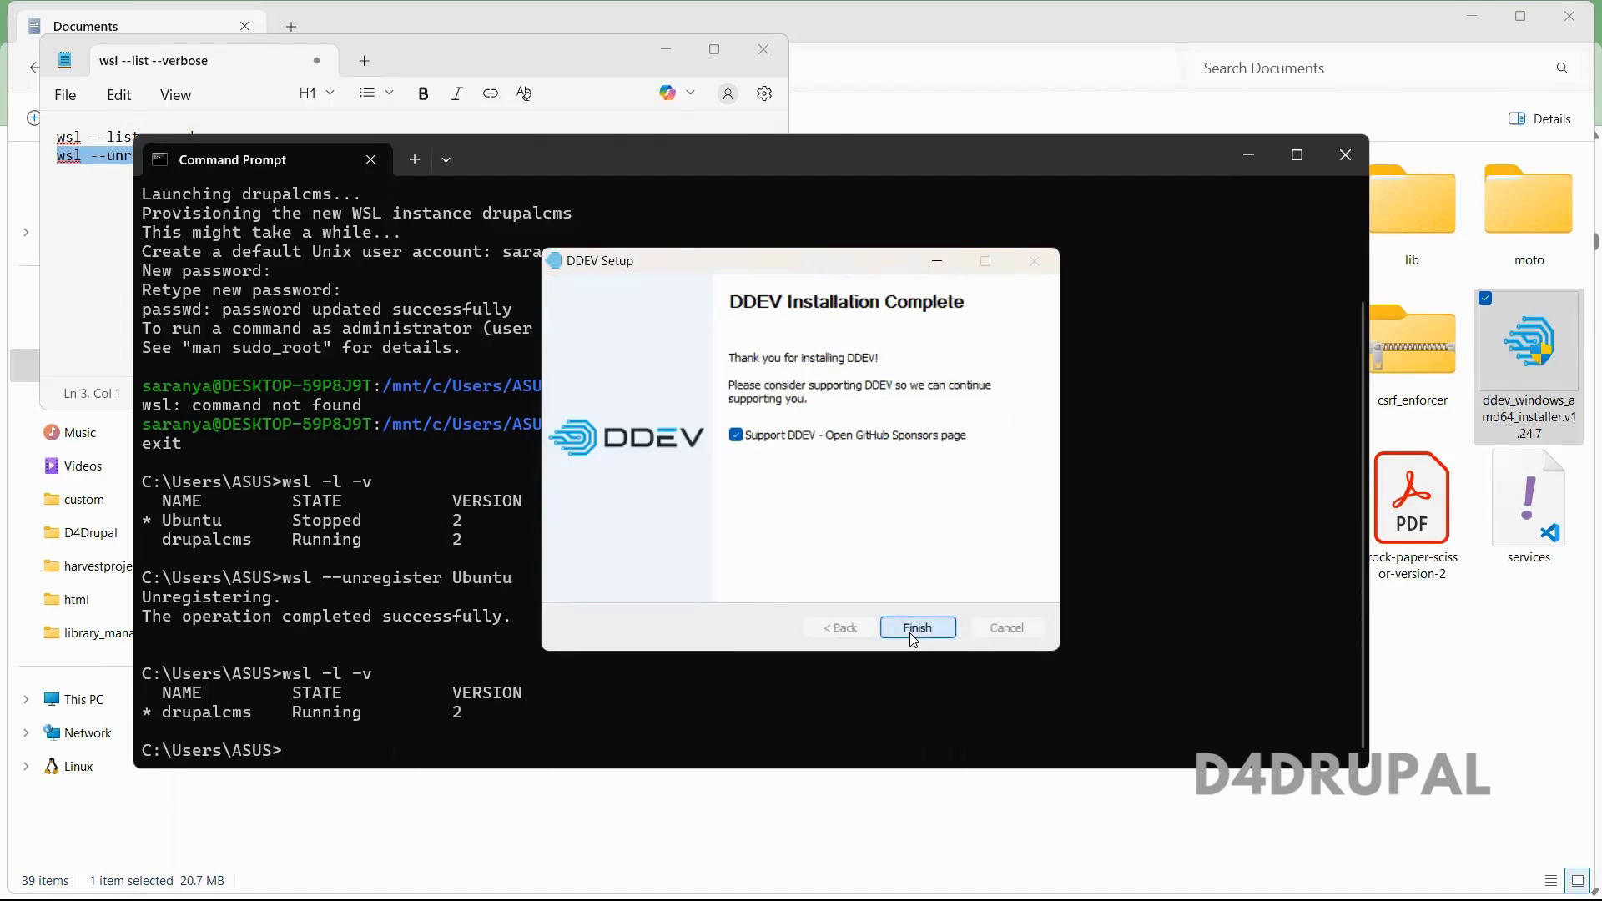
# - Finish DDEV Setup and return to the Chrome DDEV Get Started page
pyautogui.click(915, 627)
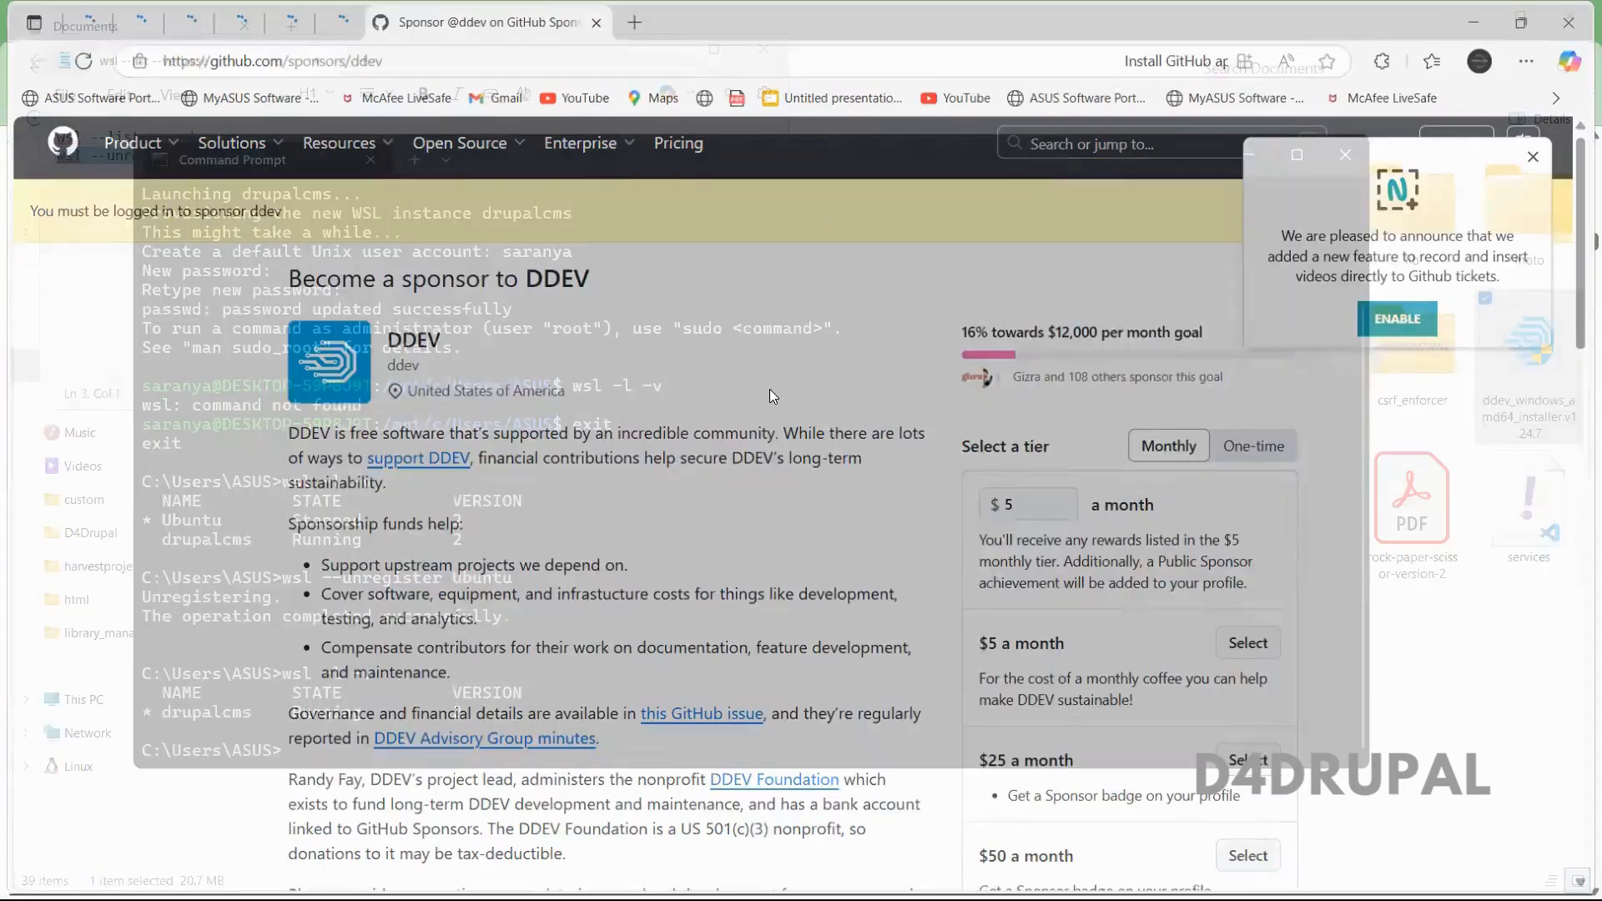
pyautogui.press('alt+tab')
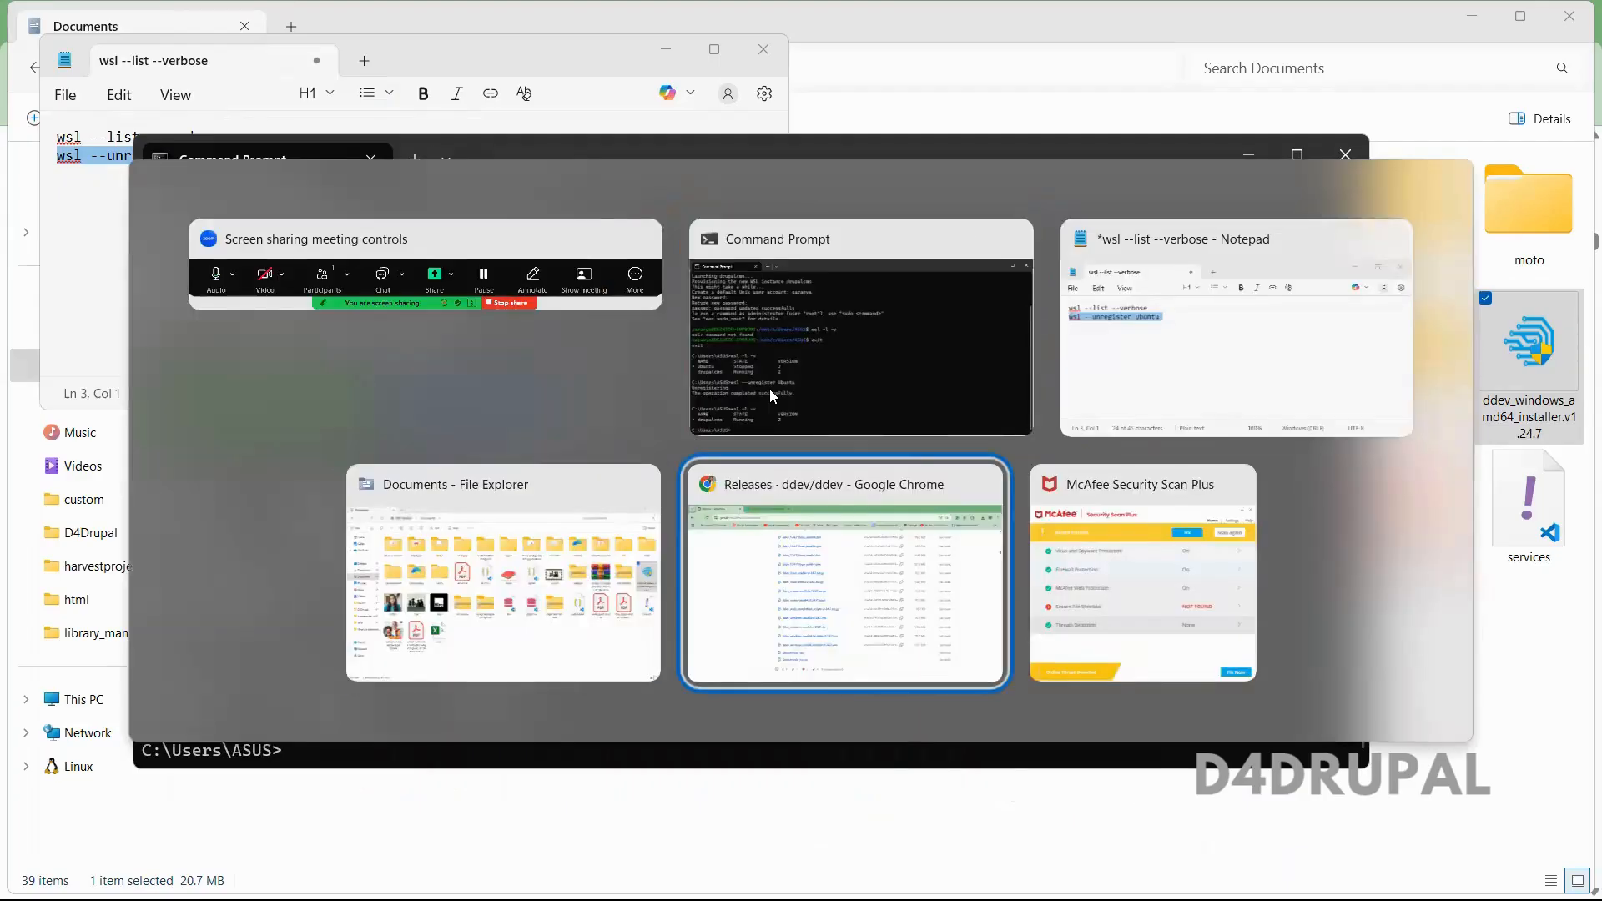
pyautogui.click(844, 572)
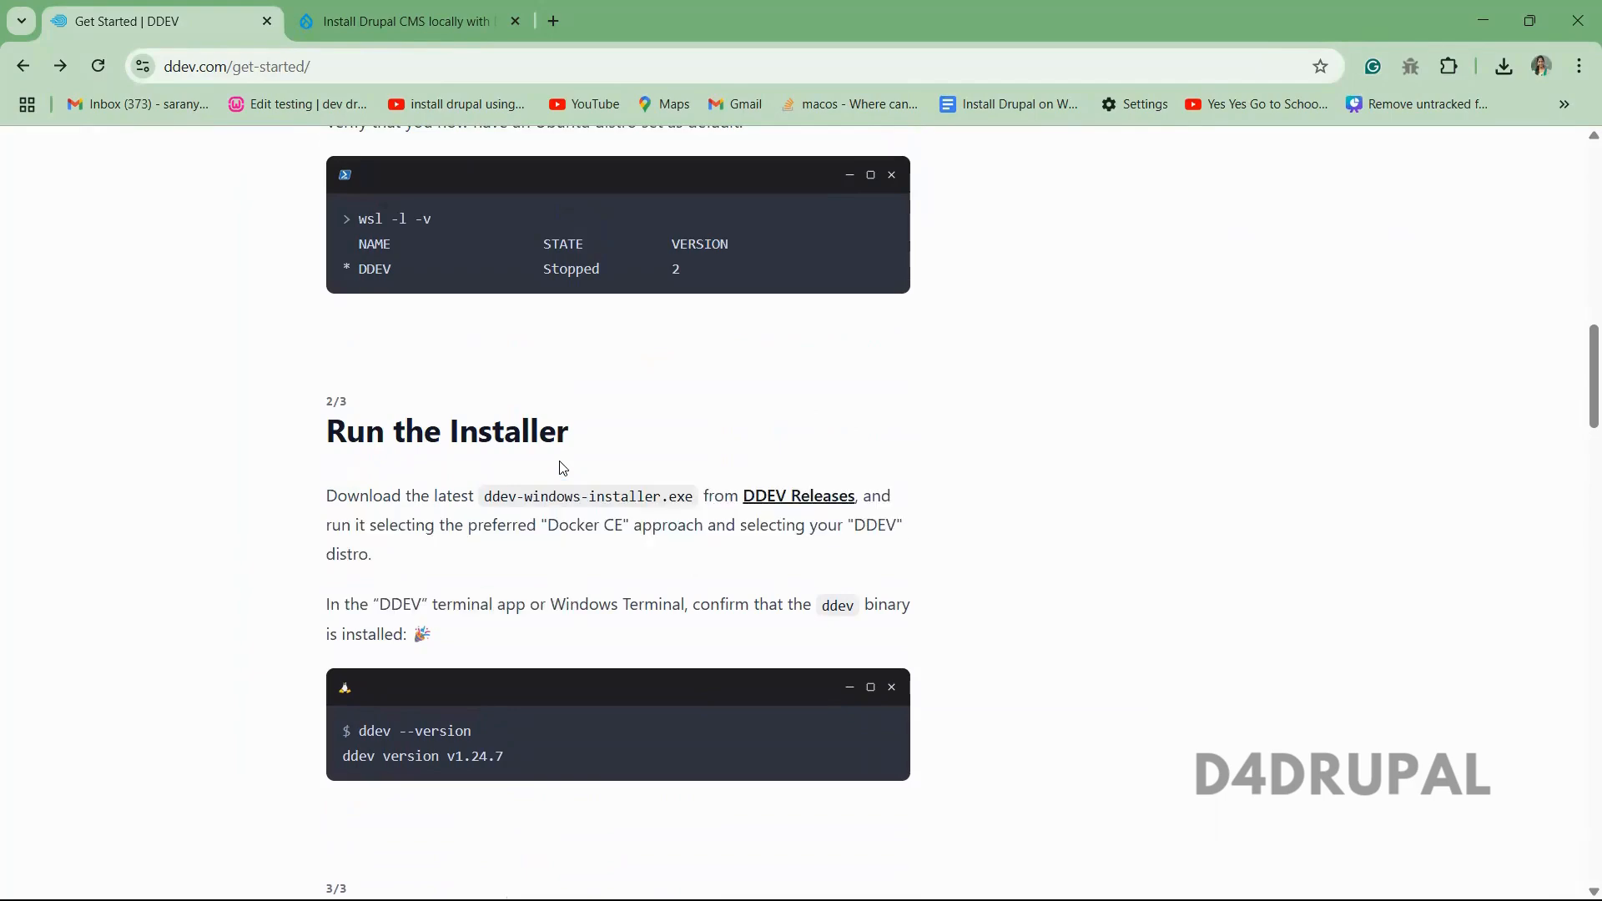
# - Search Start for drupalcms and launch the drupalcms Ubuntu terminal
pyautogui.click(452, 875)
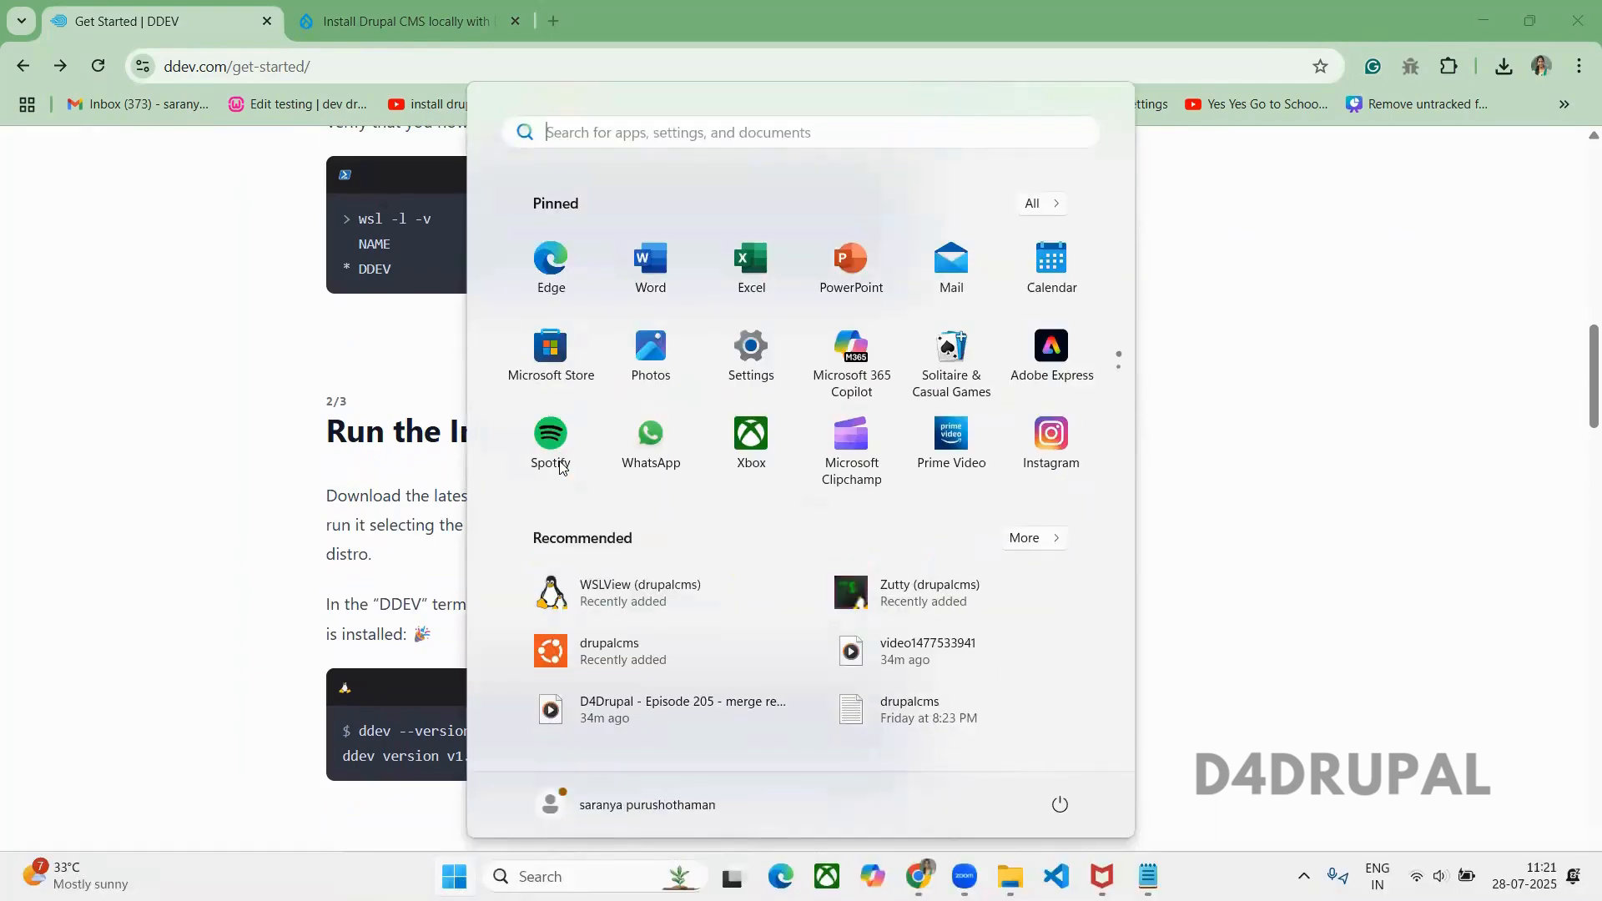
pyautogui.write('drupalcms')
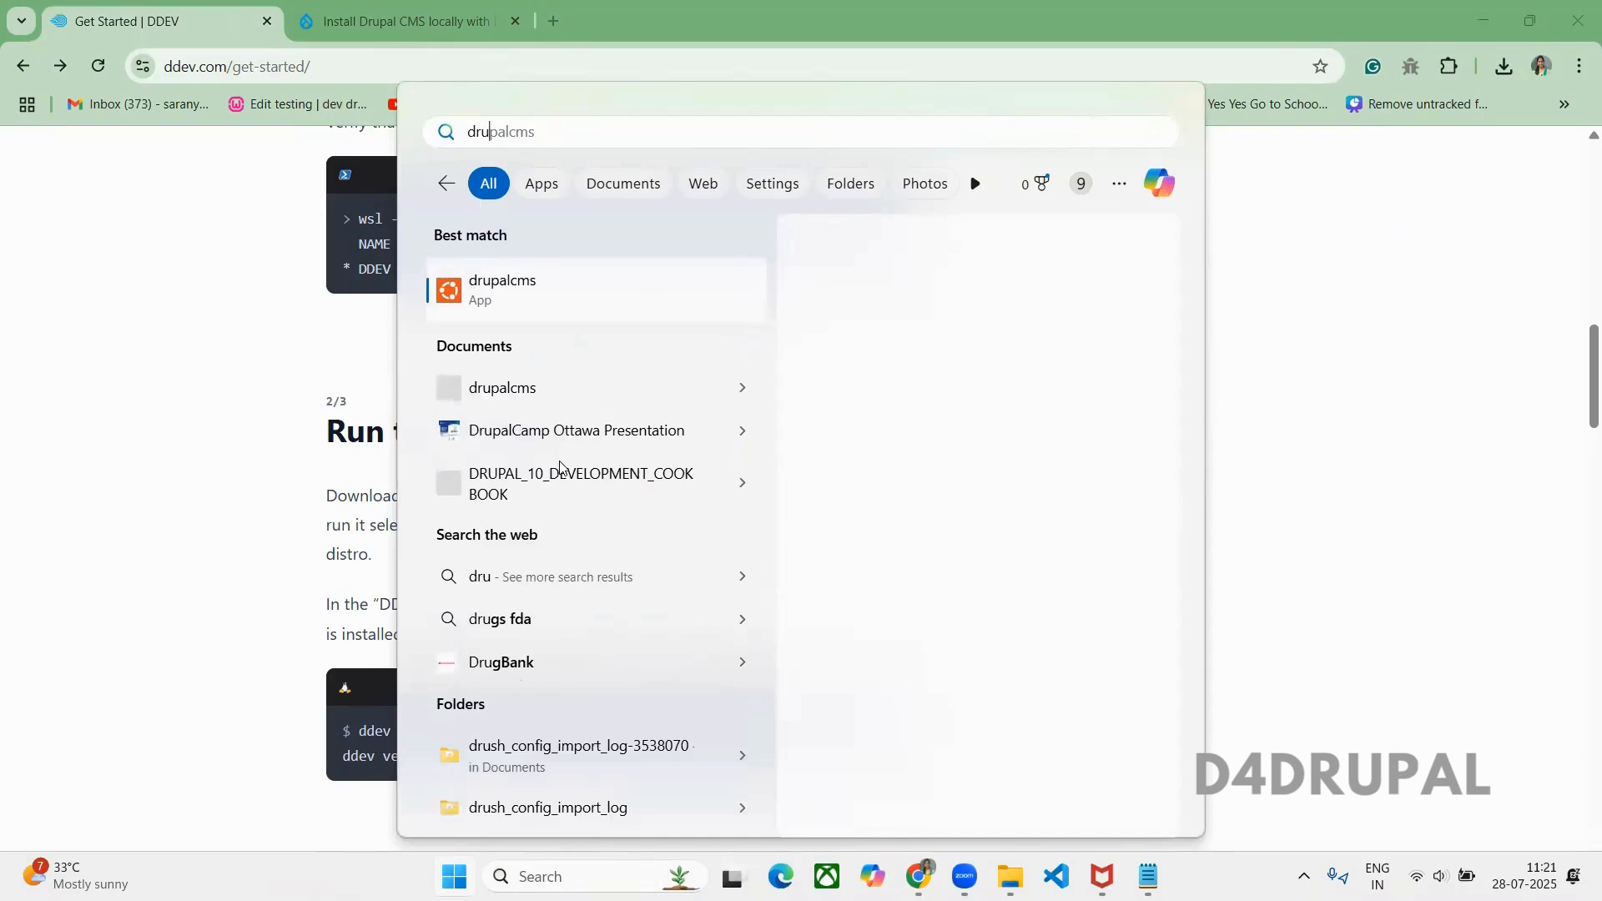
pyautogui.rightClick(510, 290)
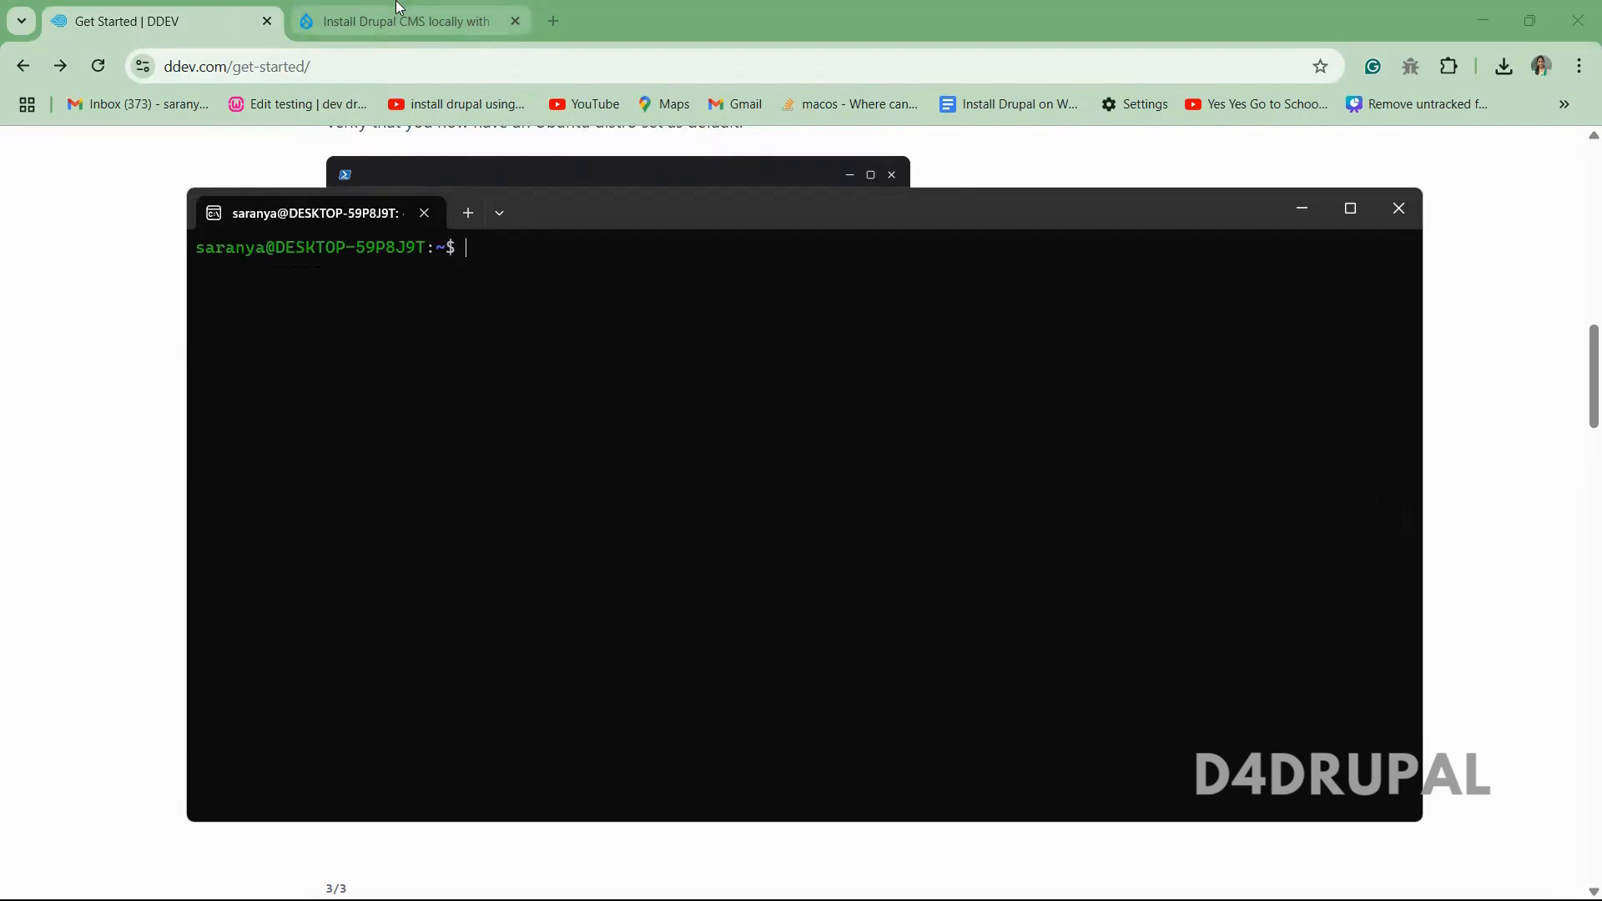
# - Open the Install Drupal CMS guide, scroll to Step #2, and begin typing a shell command
pyautogui.click(409, 20)
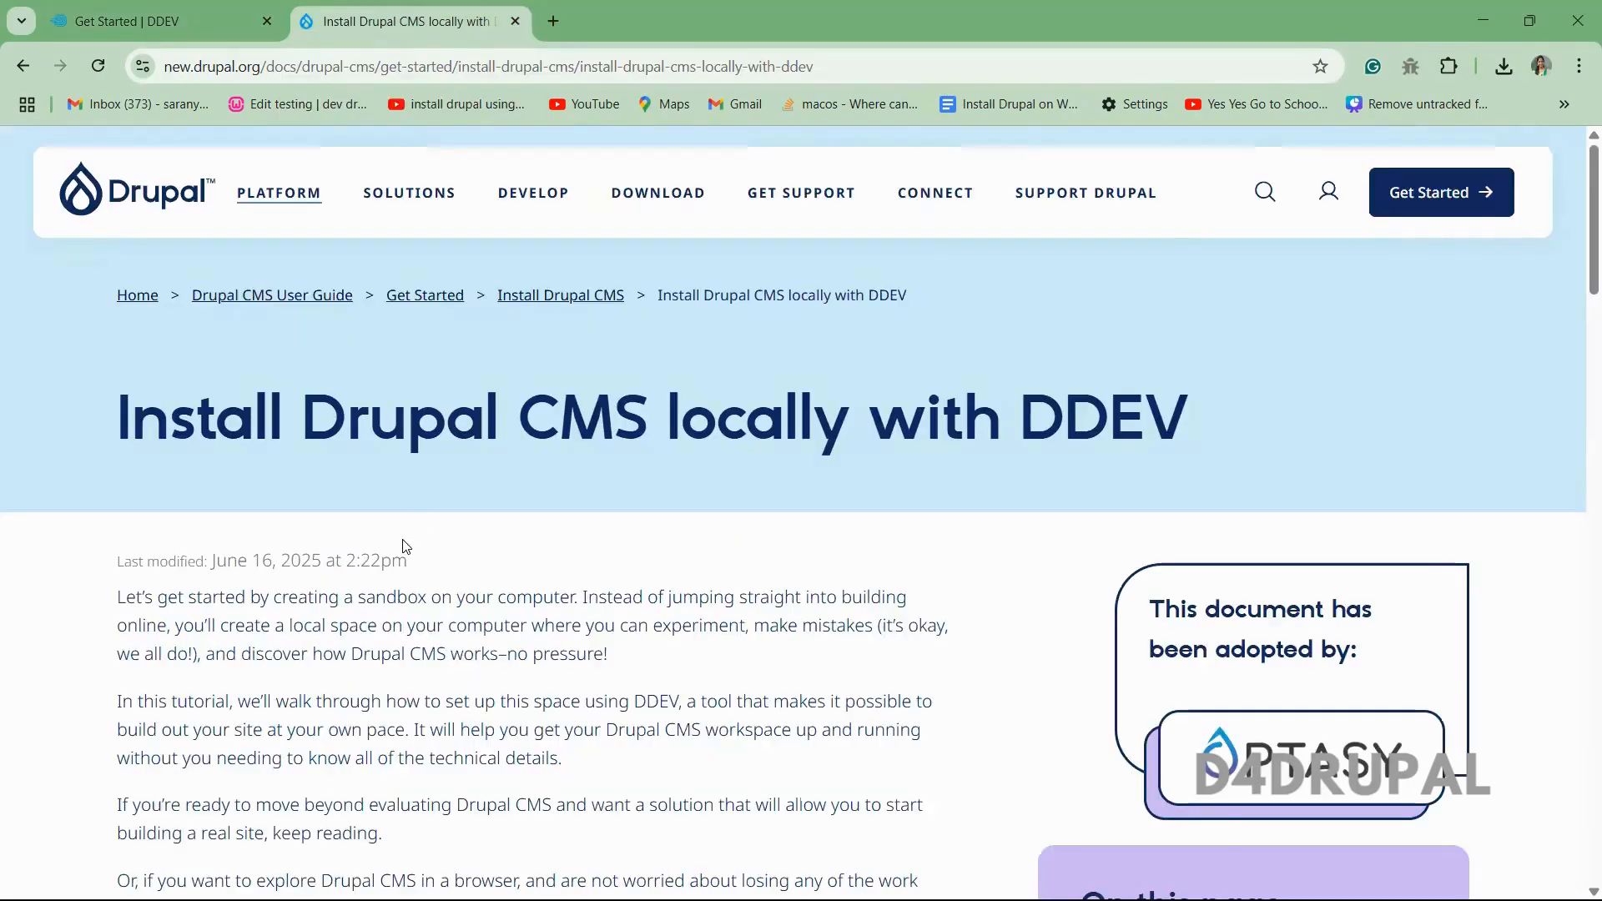
pyautogui.scroll(-3)
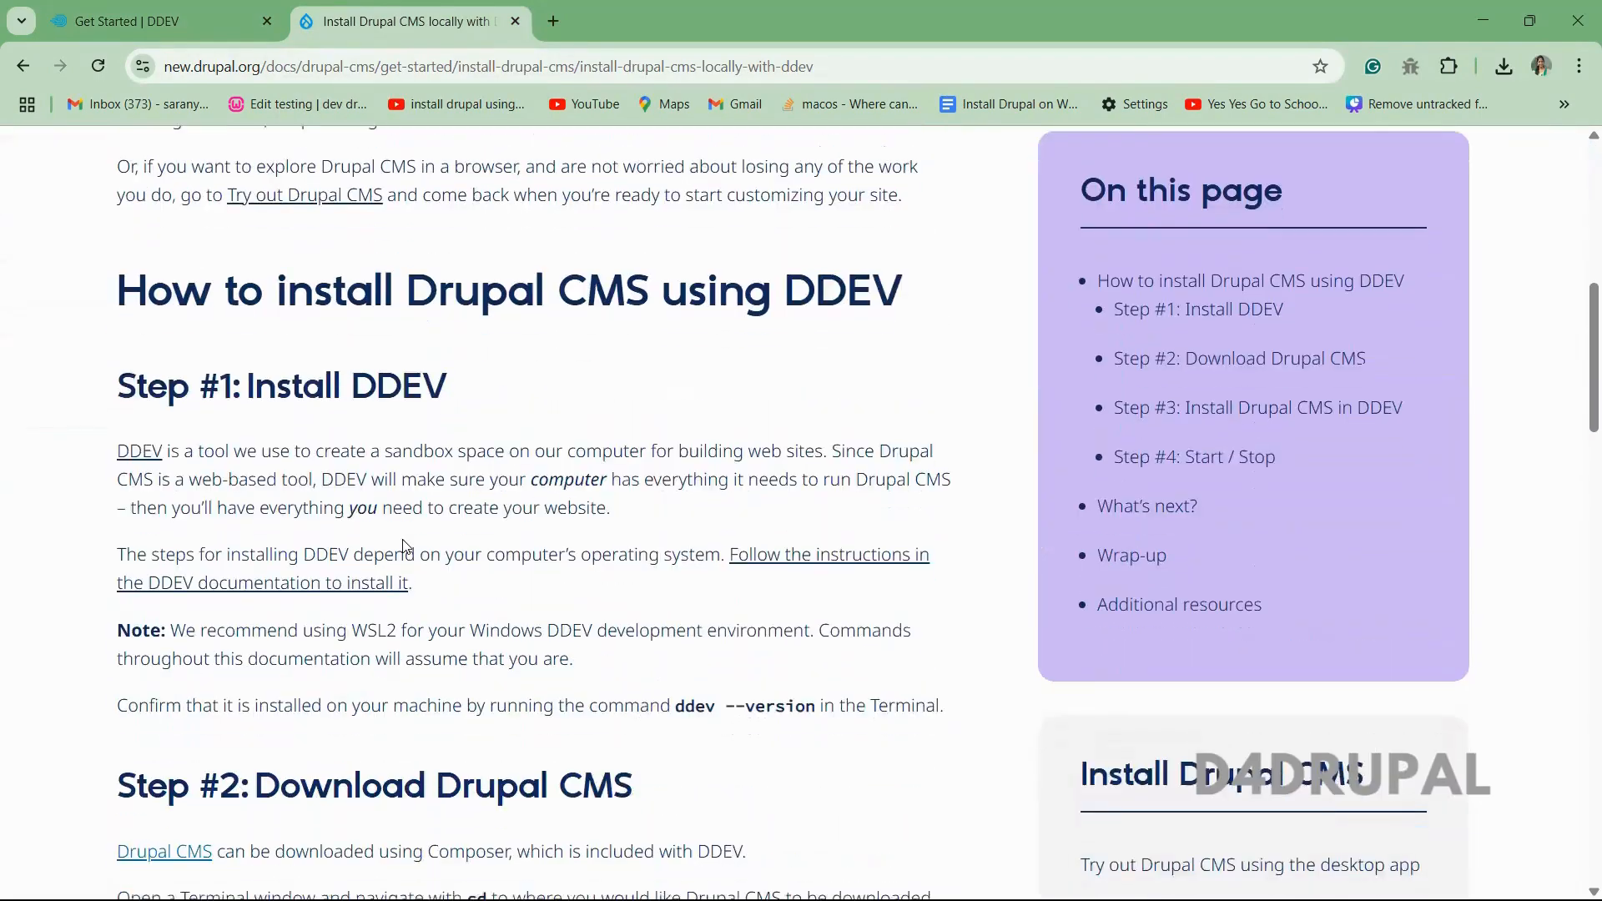
pyautogui.scroll(-3)
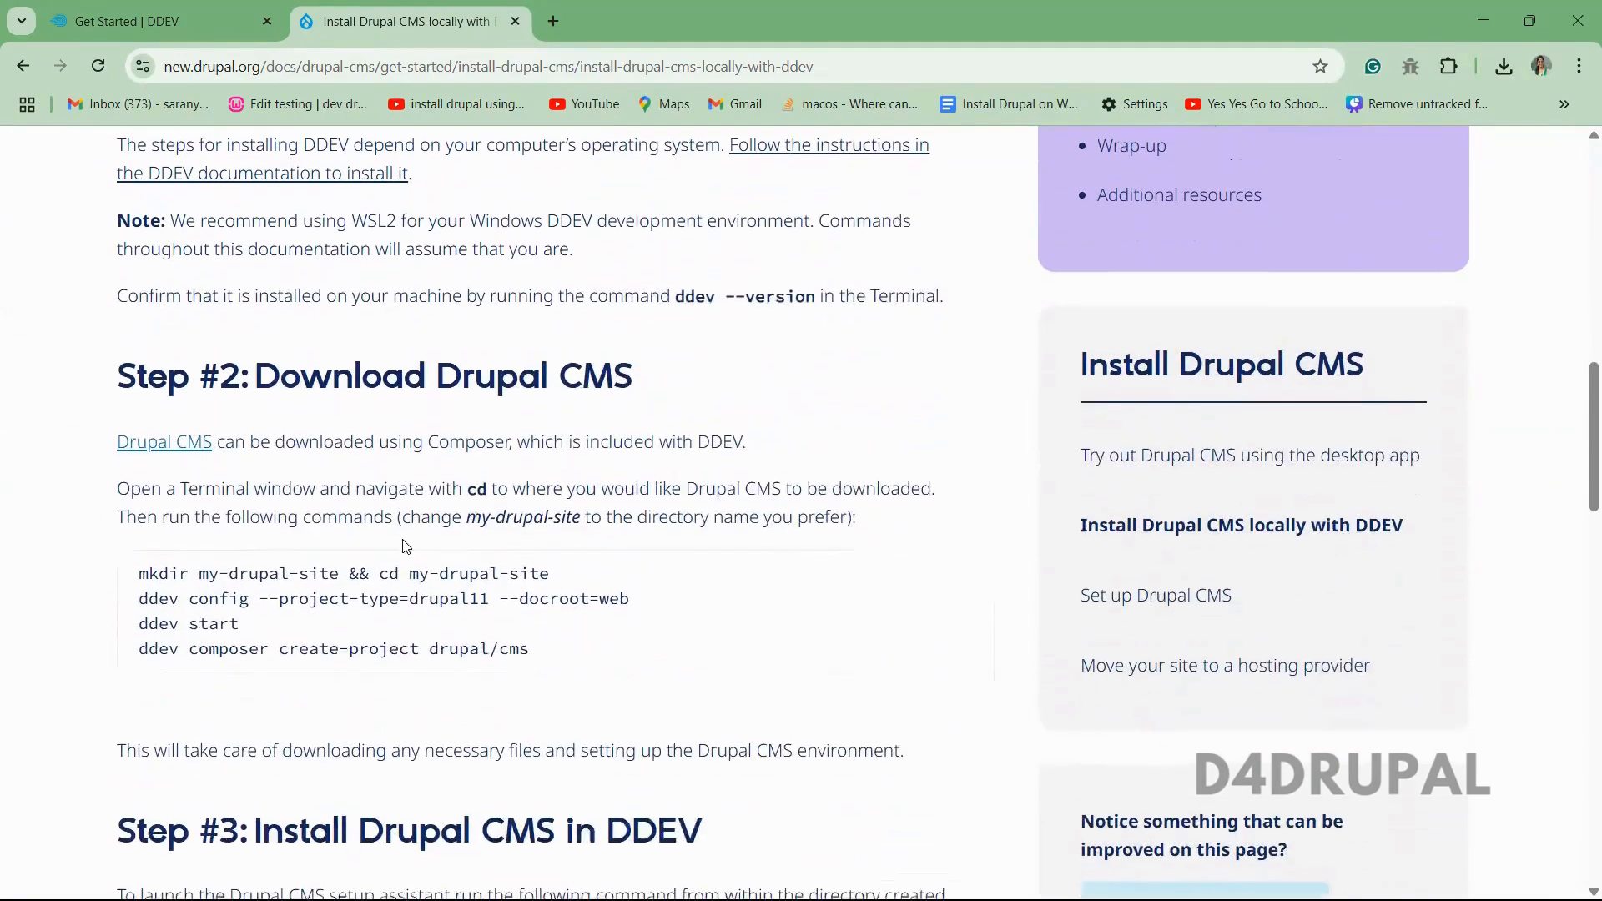
pyautogui.write('pw')
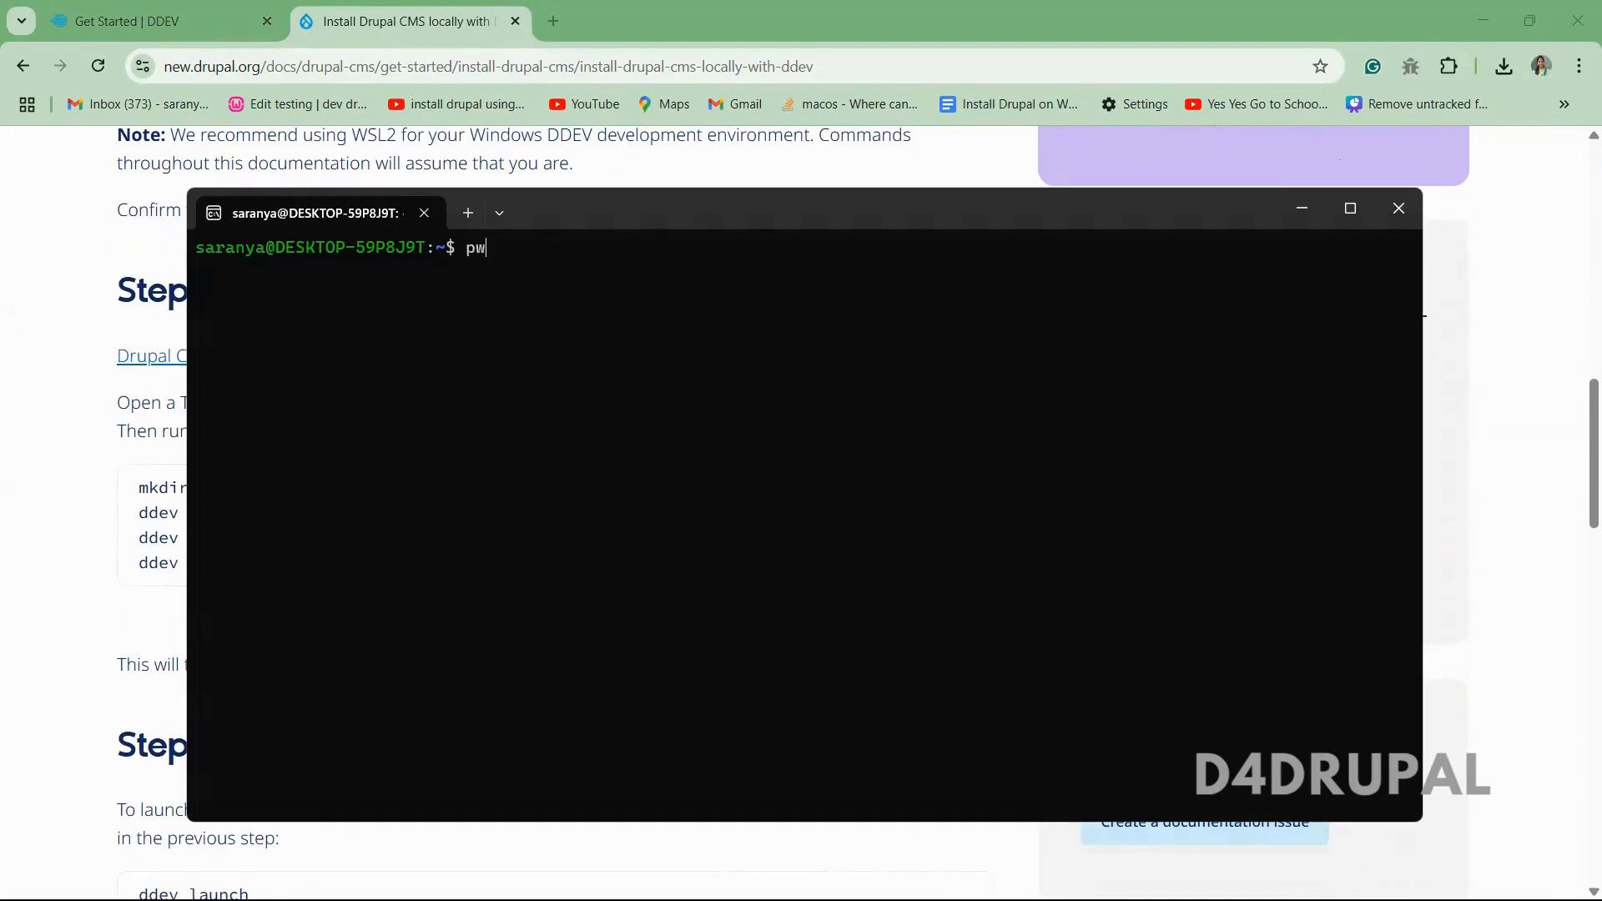
# - Create the my-drupal-site folder and move into it
pyautogui.click(1398, 209)
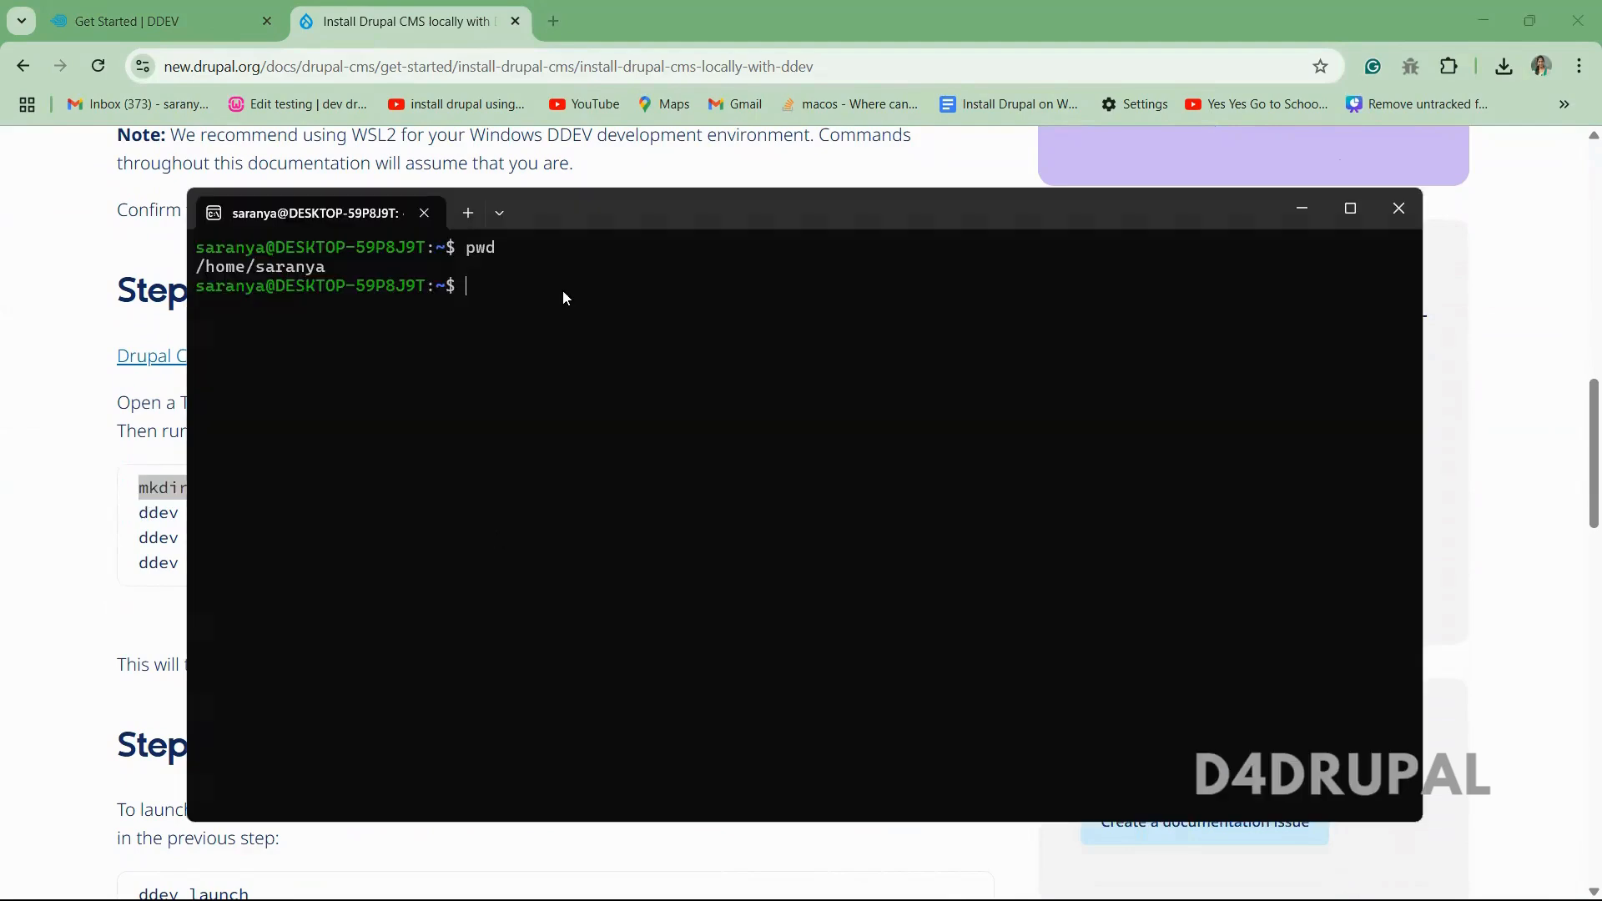
pyautogui.write('mkdir my-drupal-site && cd my-drupal-site')
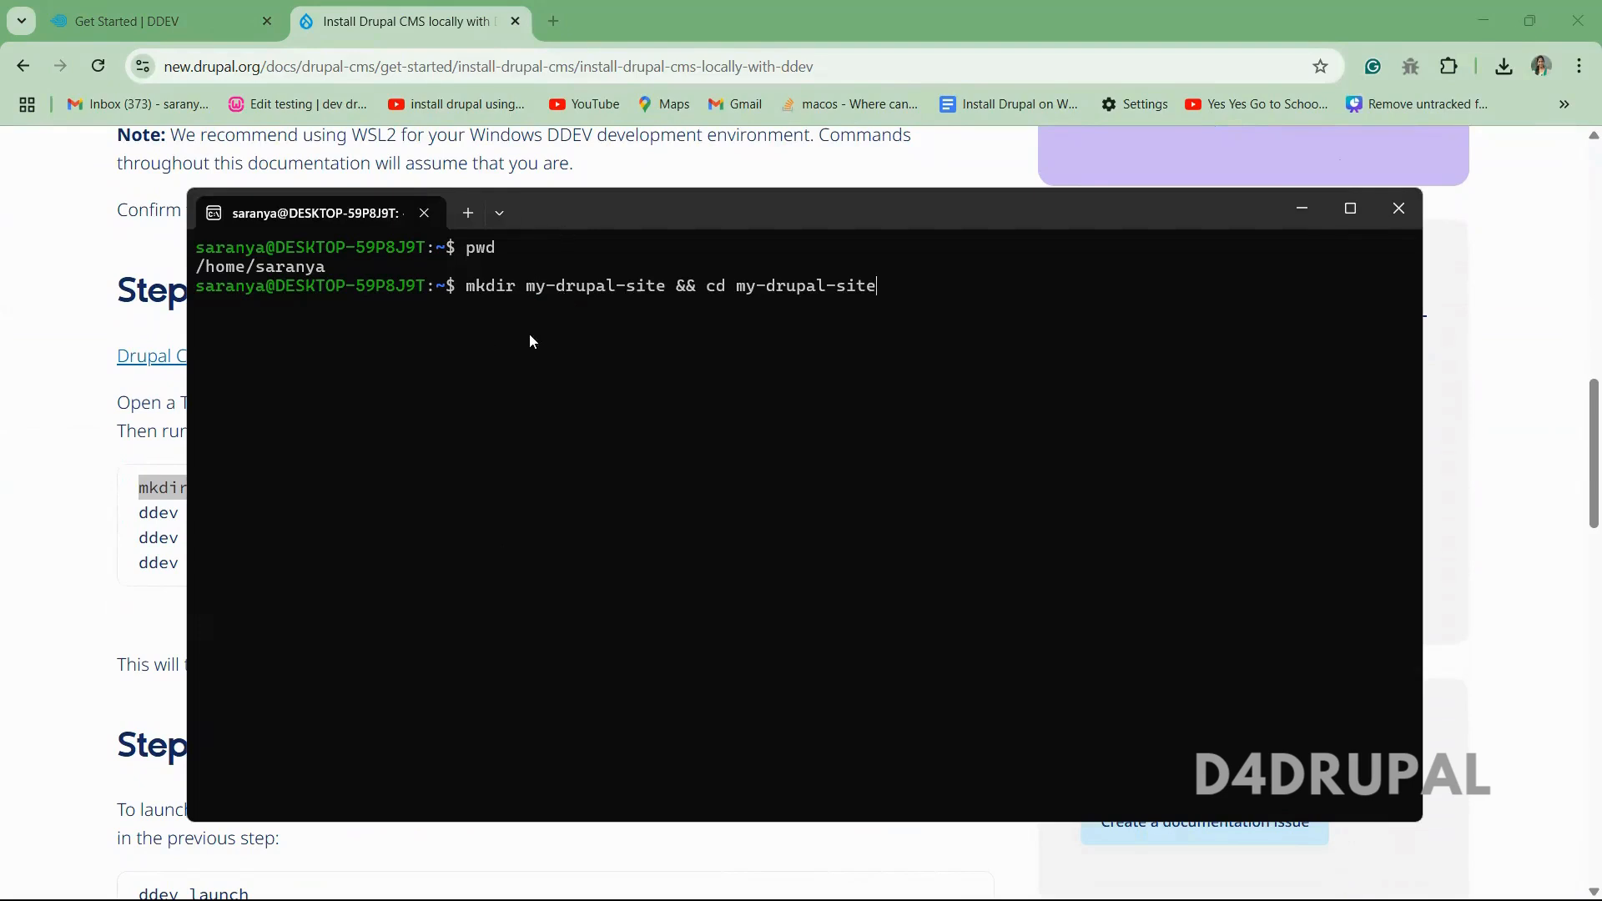
pyautogui.press('Return')
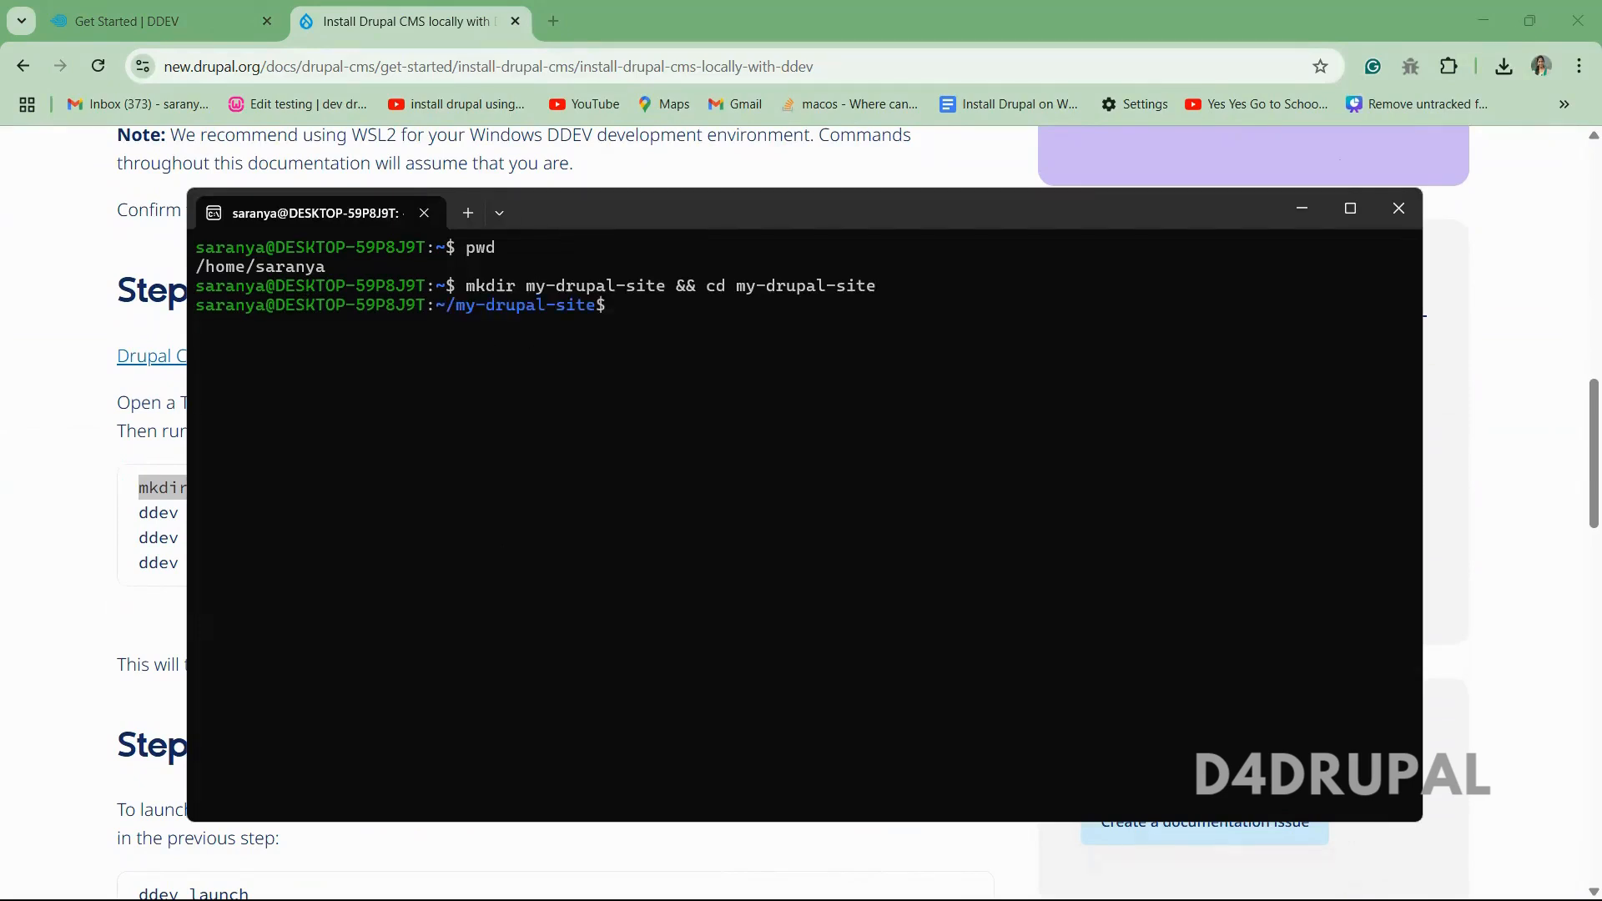
# - Configure the folder as a drupal11 DDEV project with web docroot
pyautogui.click(1399, 209)
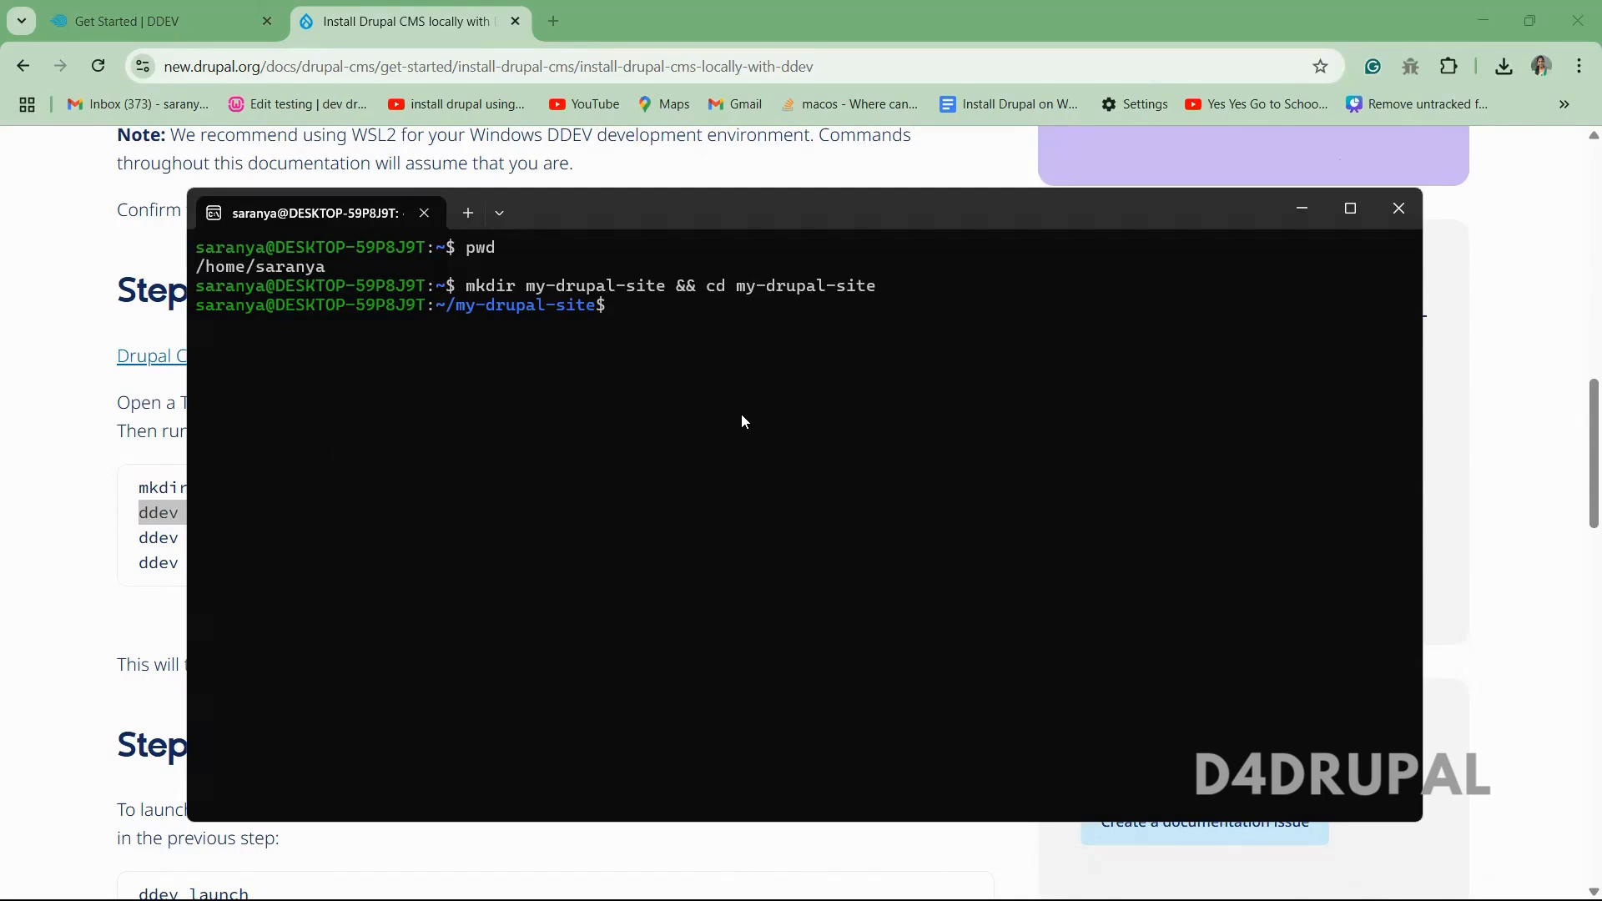
pyautogui.write('ddev config --project-type=drupal11 --docroot=web')
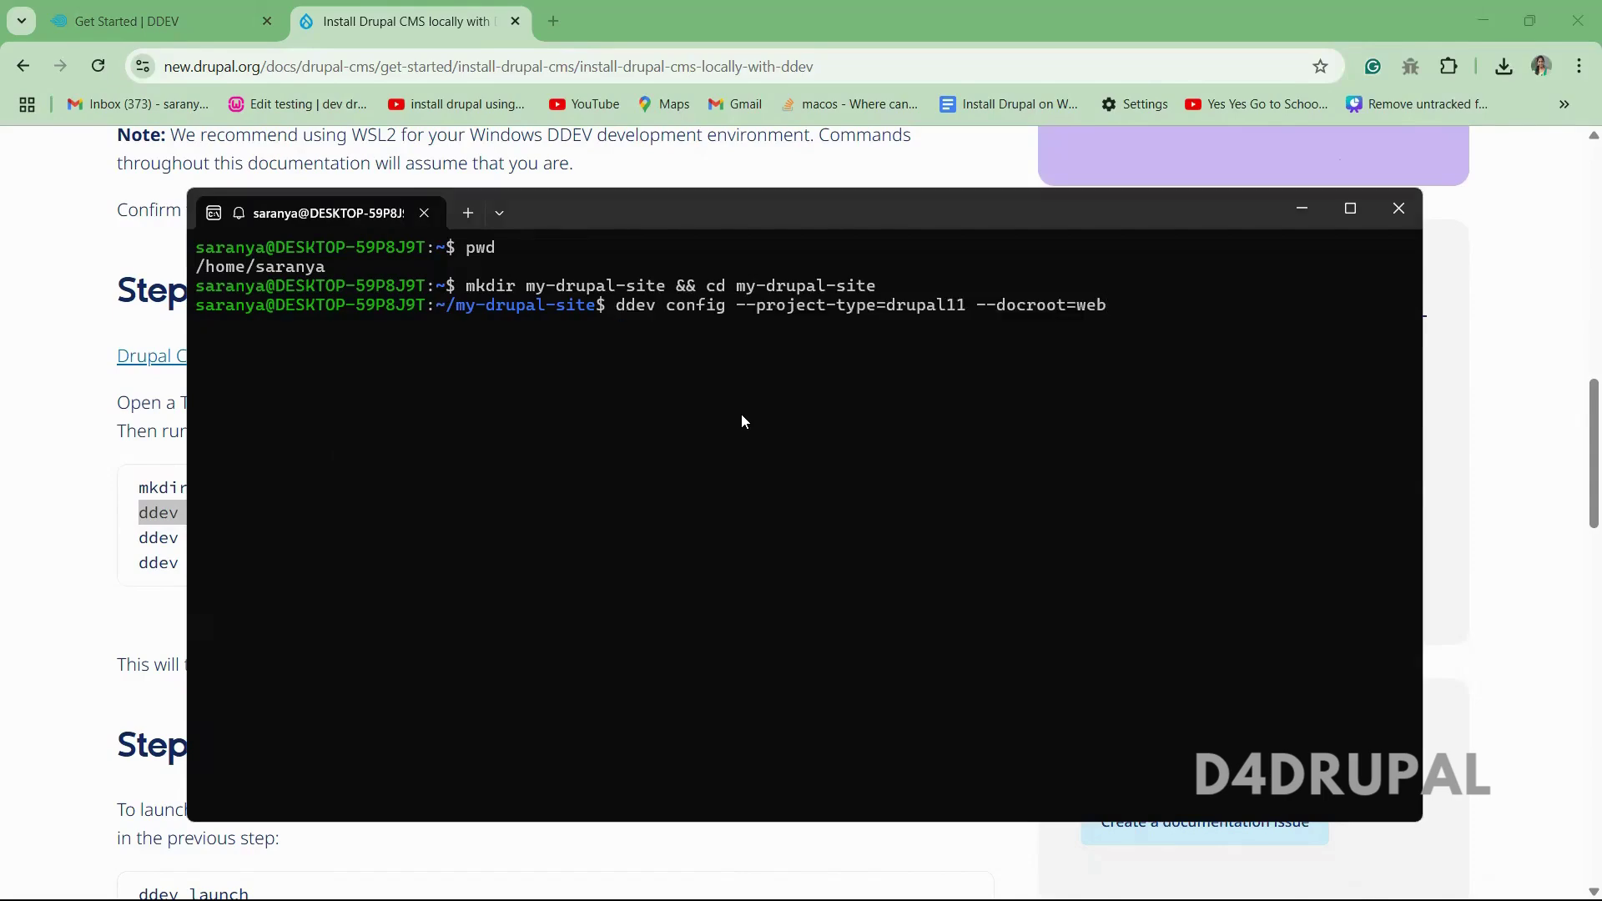
pyautogui.press('Return')
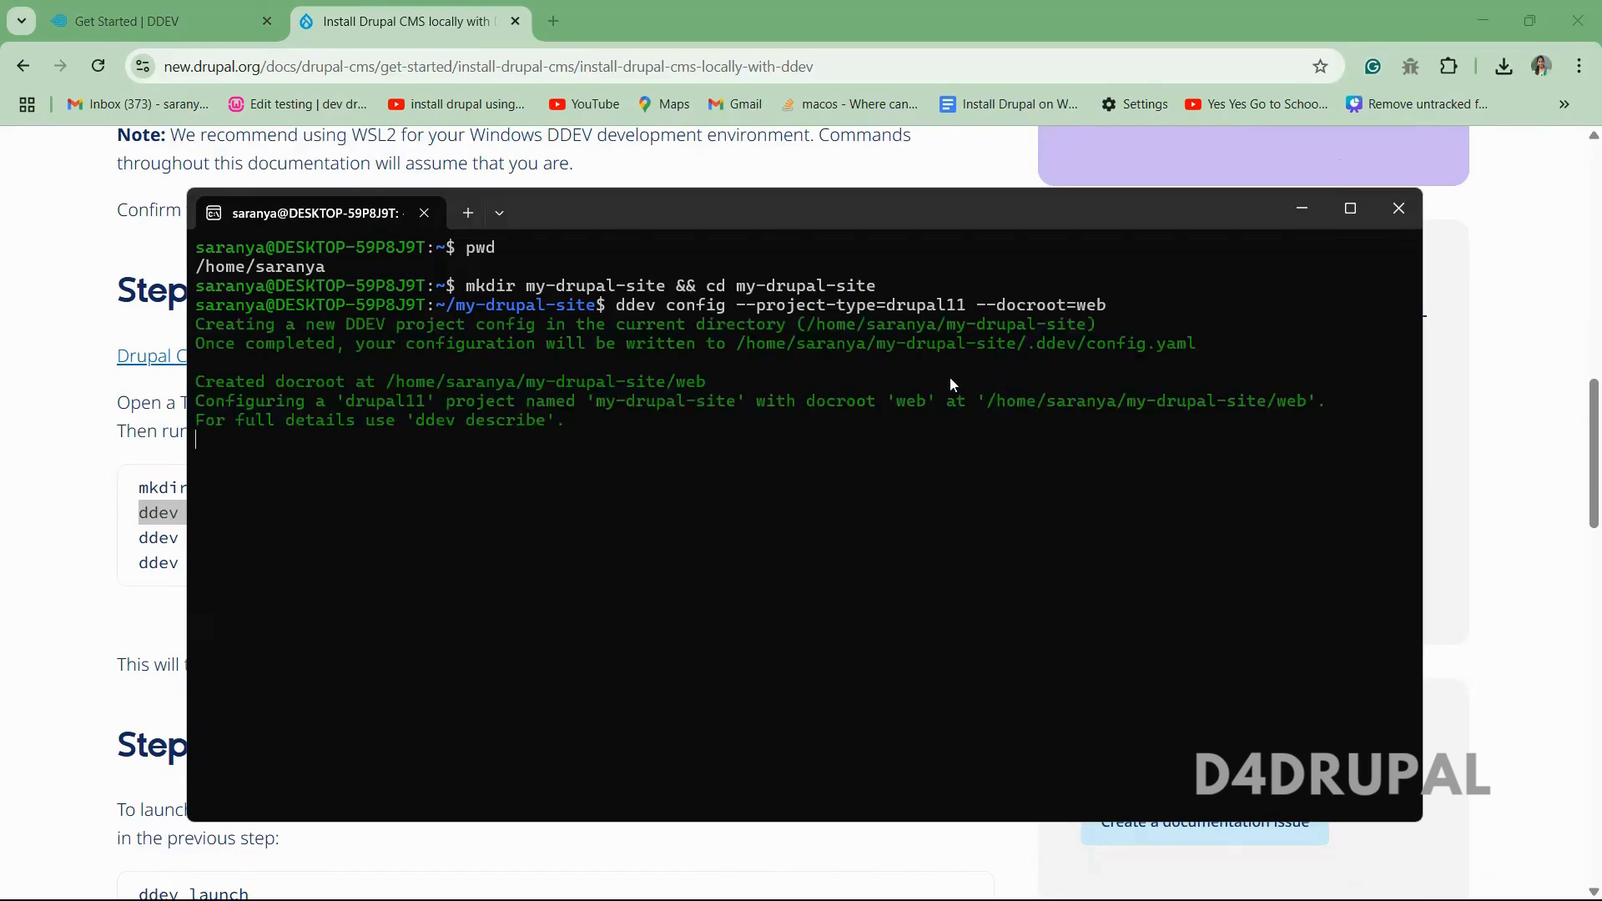
pyautogui.moveTo(741, 471)
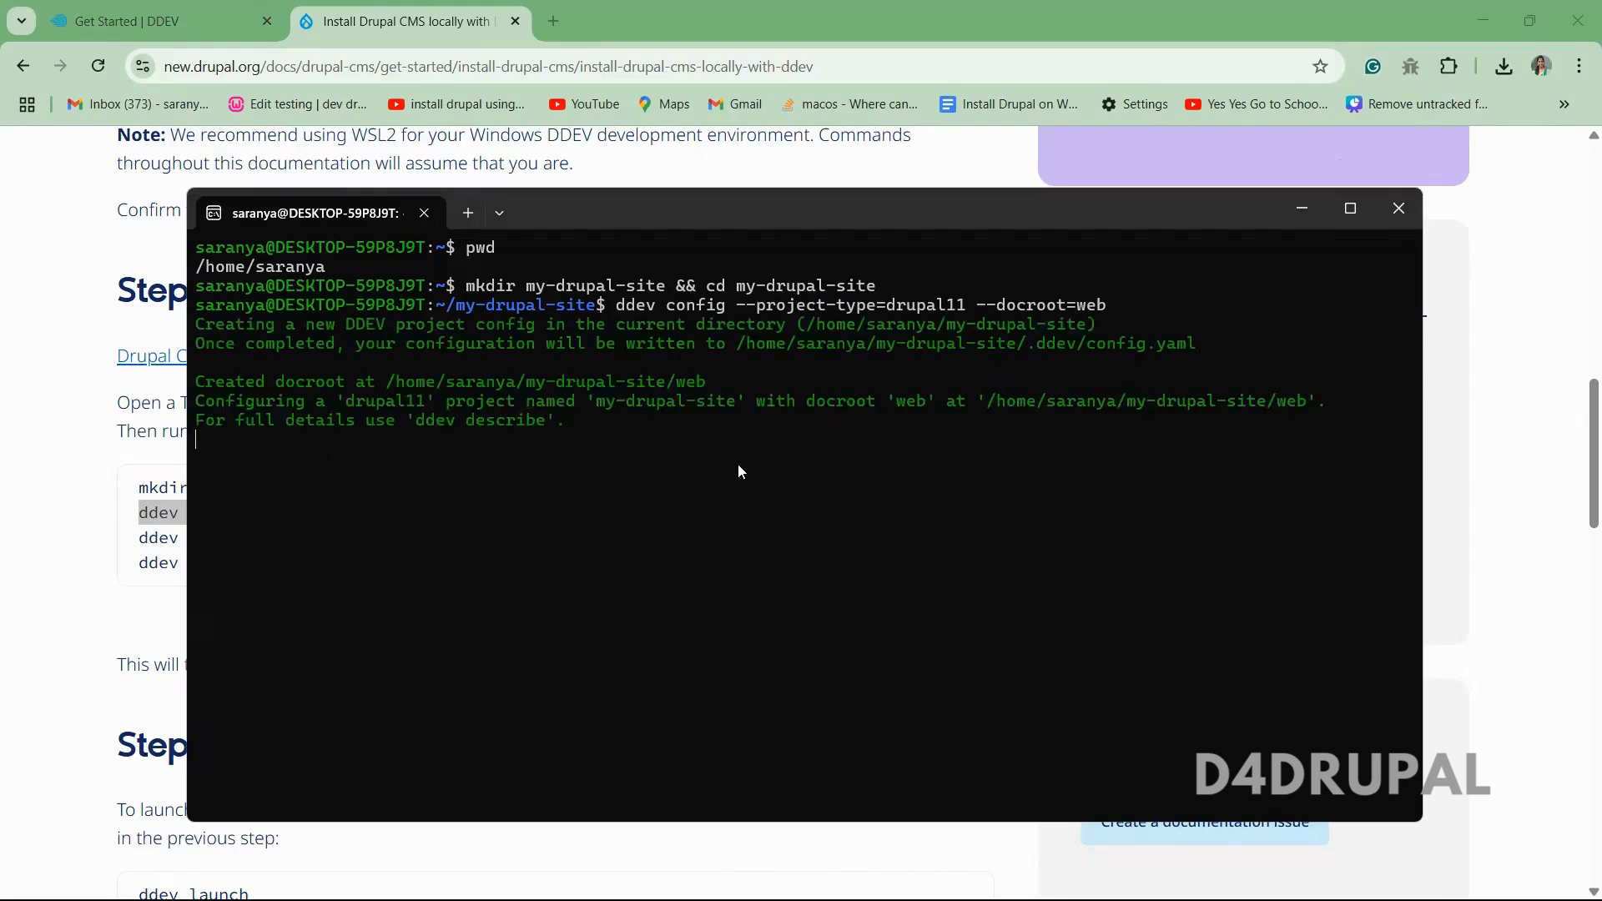
pyautogui.click(1398, 209)
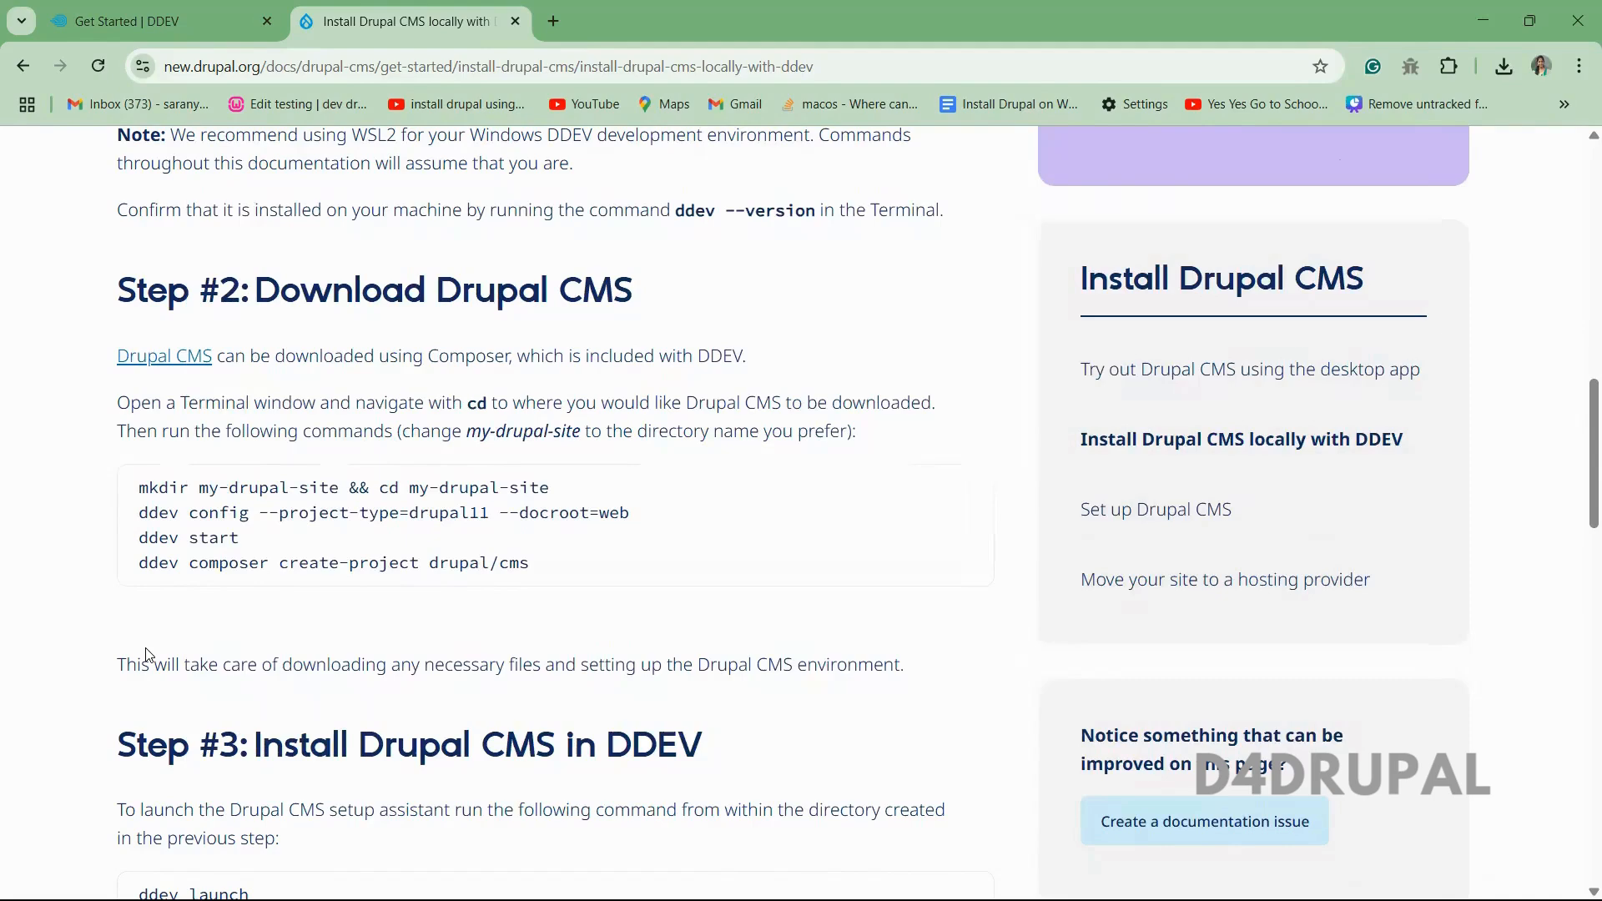
pyautogui.doubleClick(187, 537)
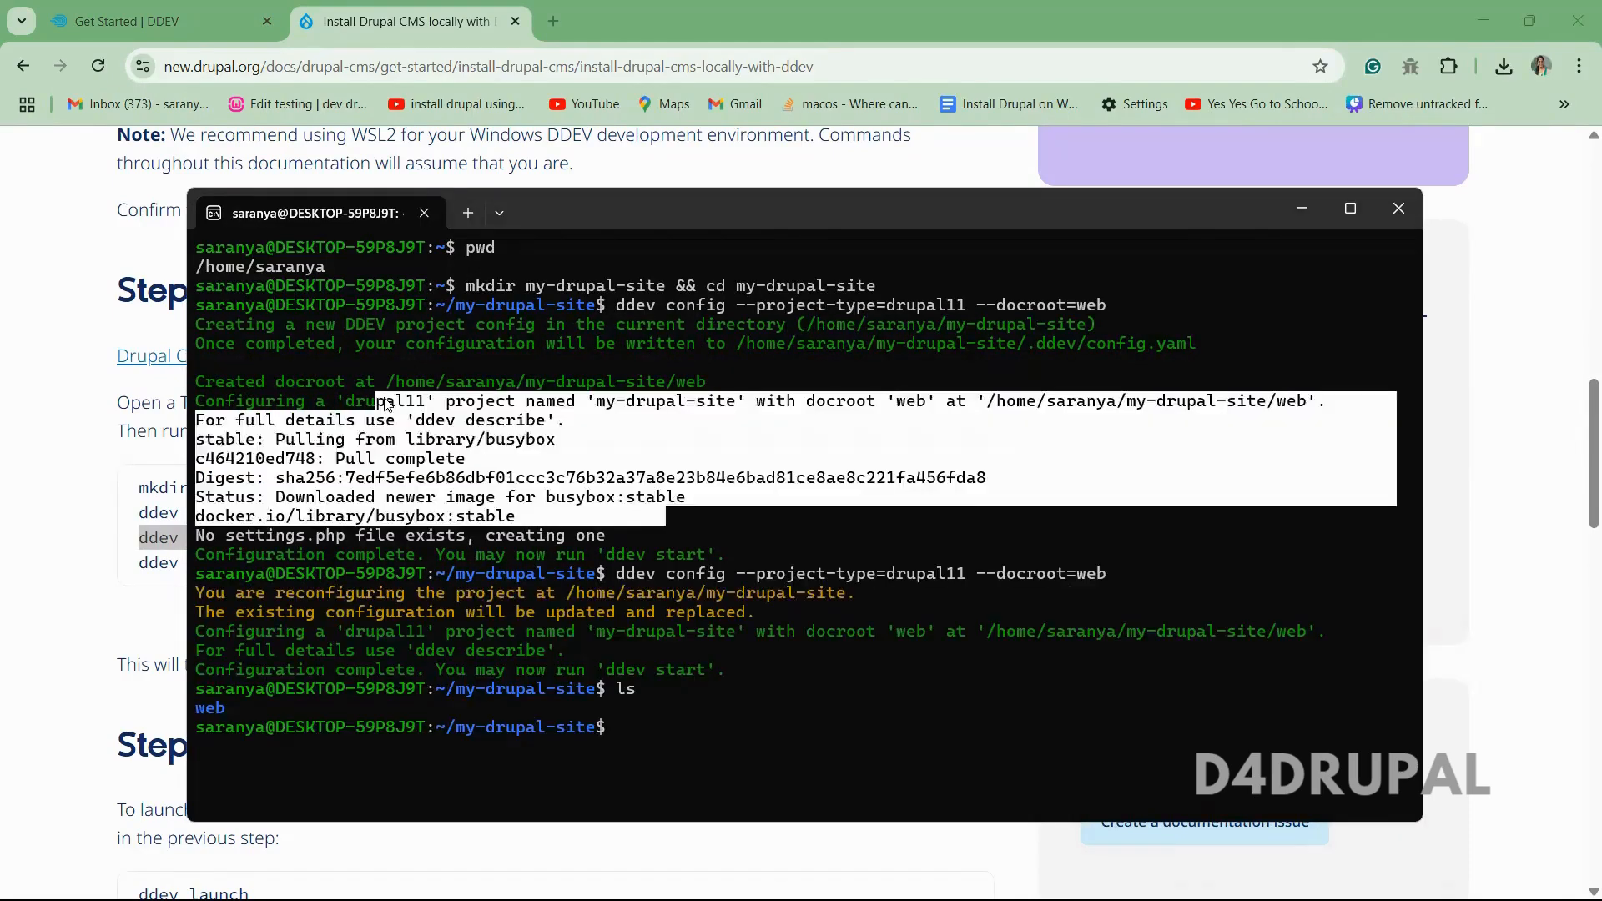
pyautogui.click(728, 699)
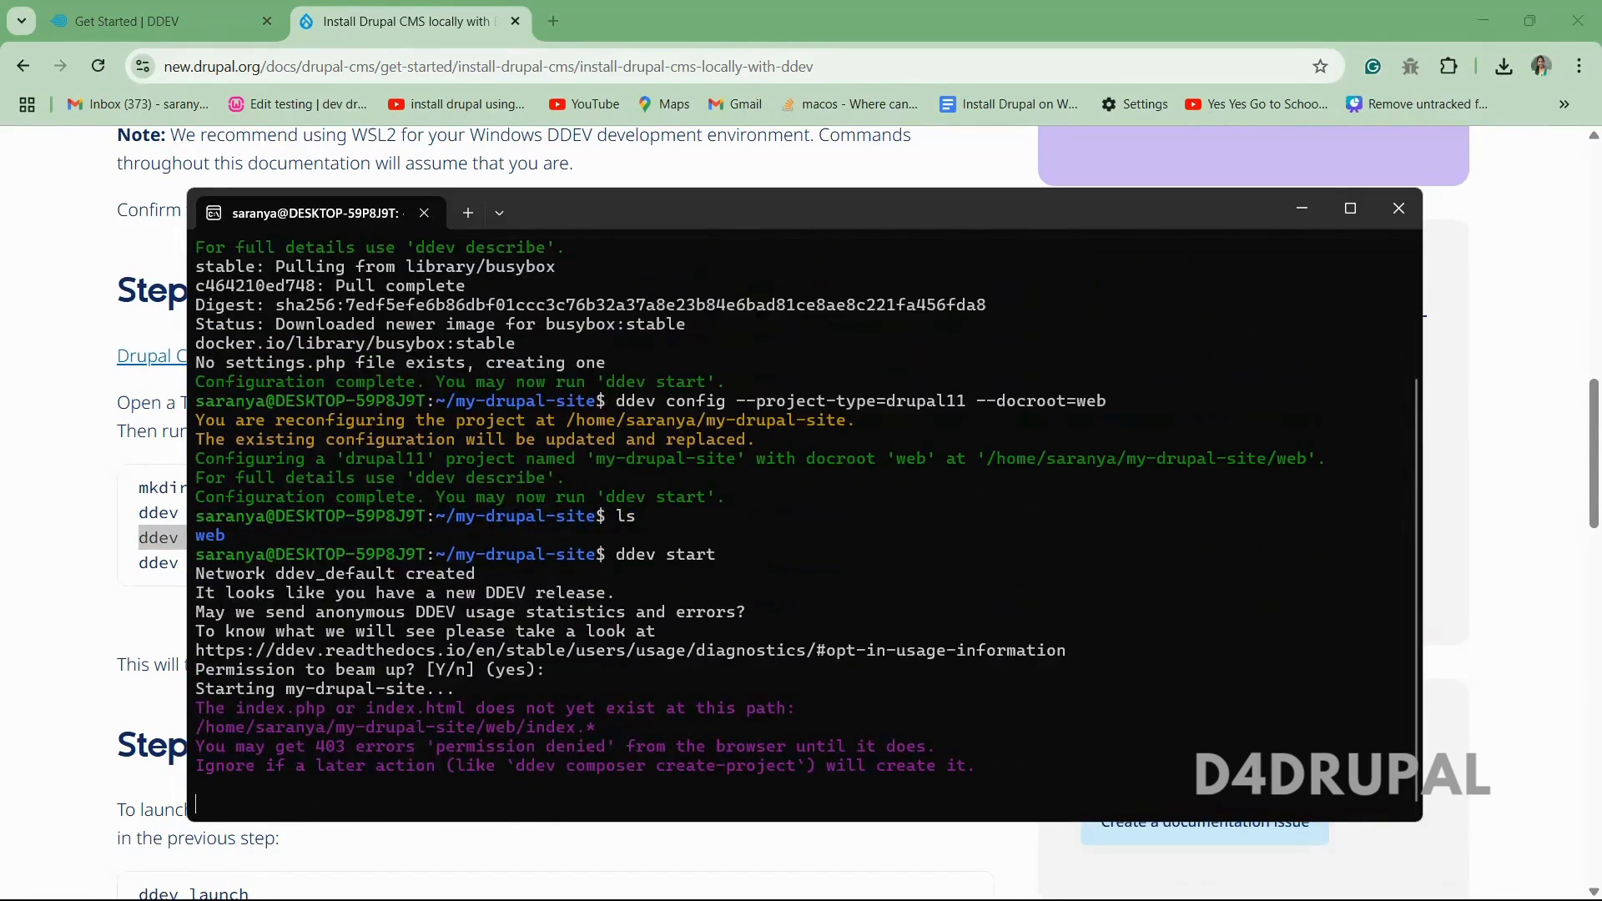
pyautogui.moveTo(559, 751)
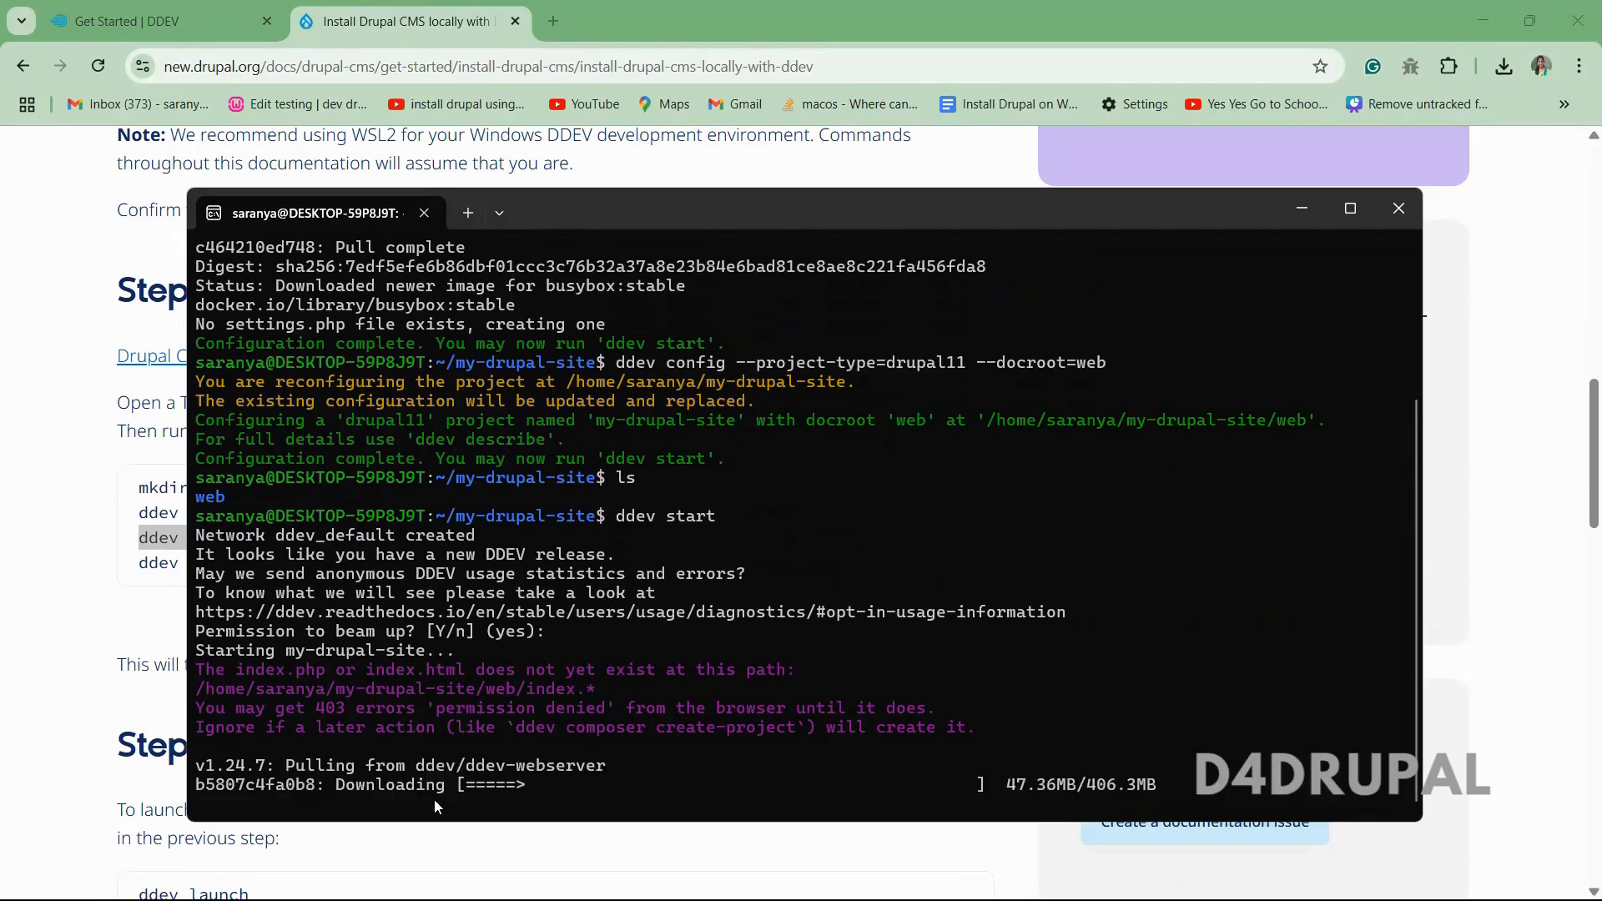
# - Copy the composer create-project command from the guide while ddev start brings containers up
pyautogui.click(1398, 209)
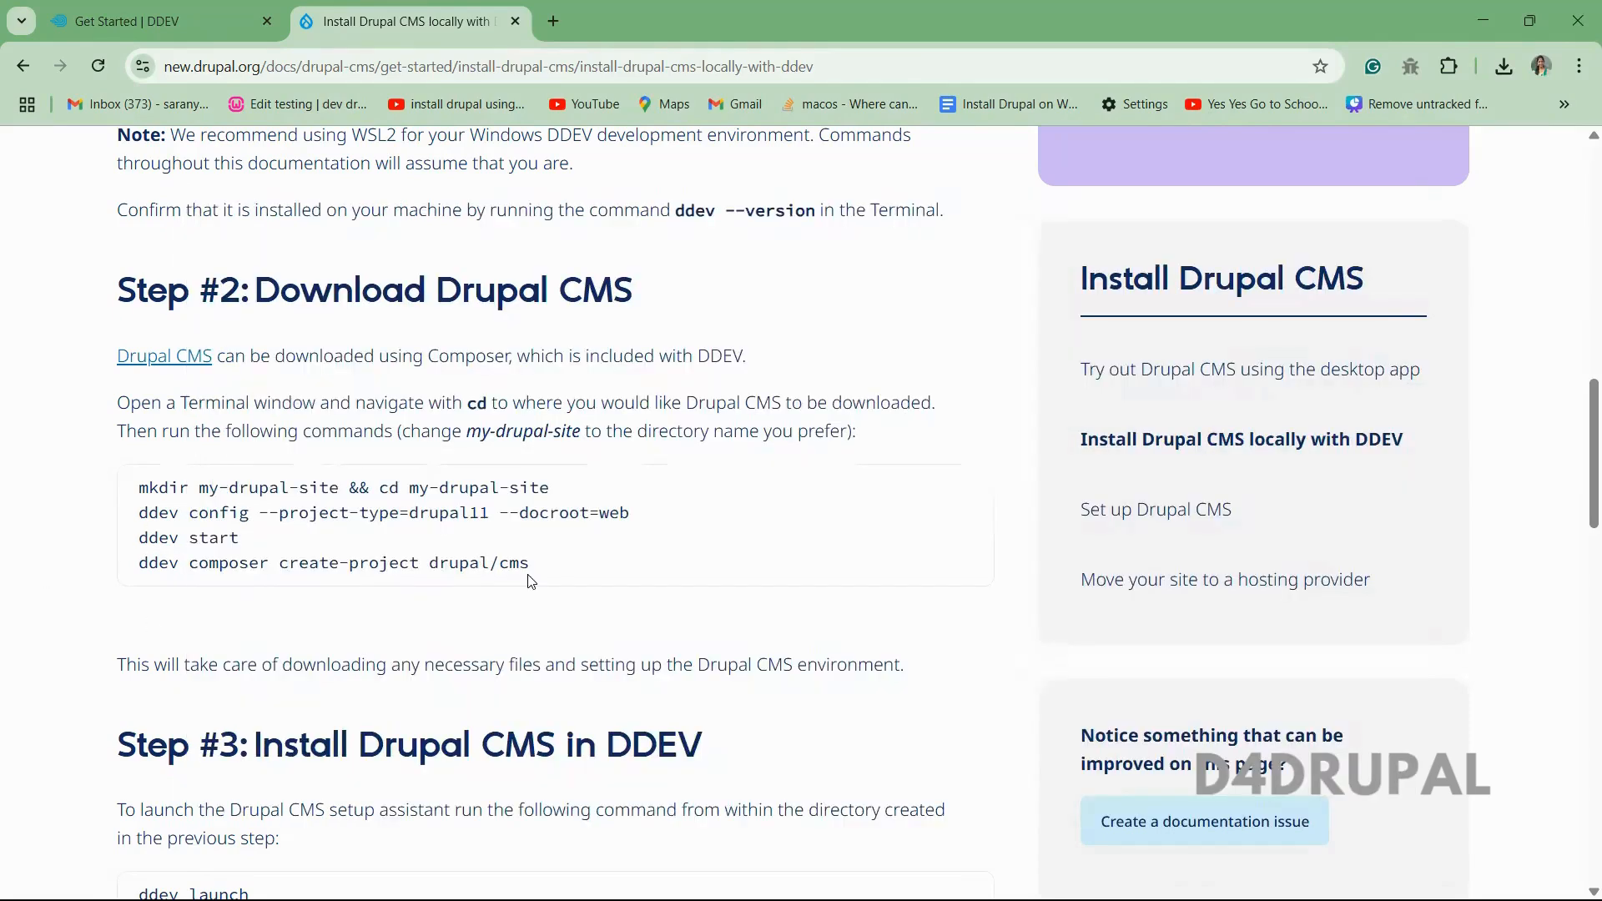
pyautogui.tripleClick(333, 563)
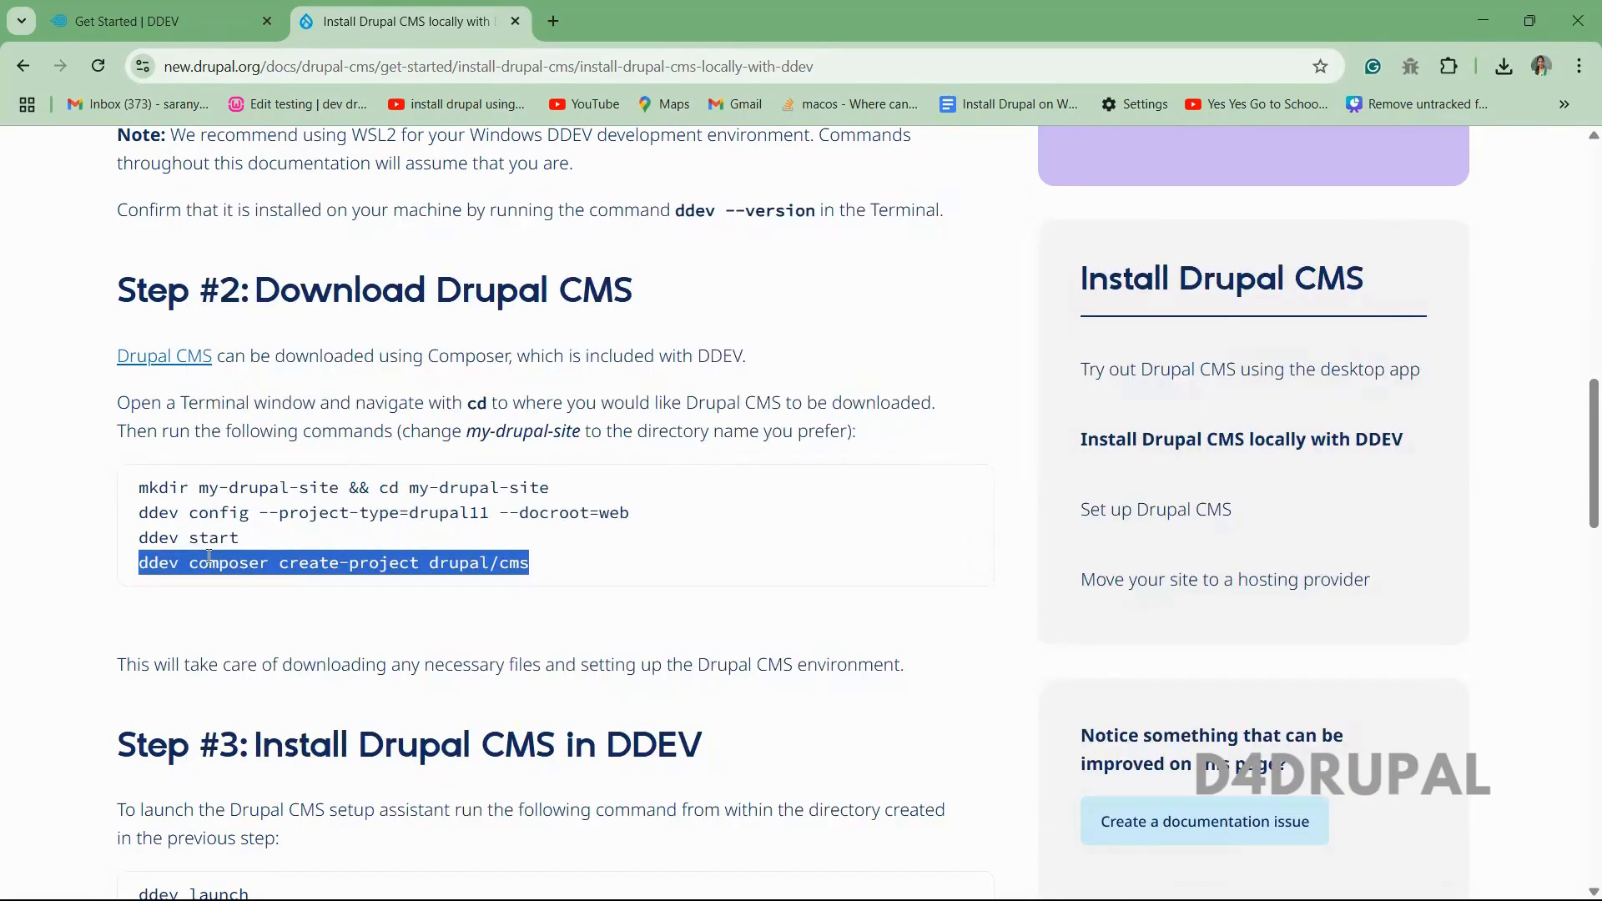
pyautogui.click(343, 564)
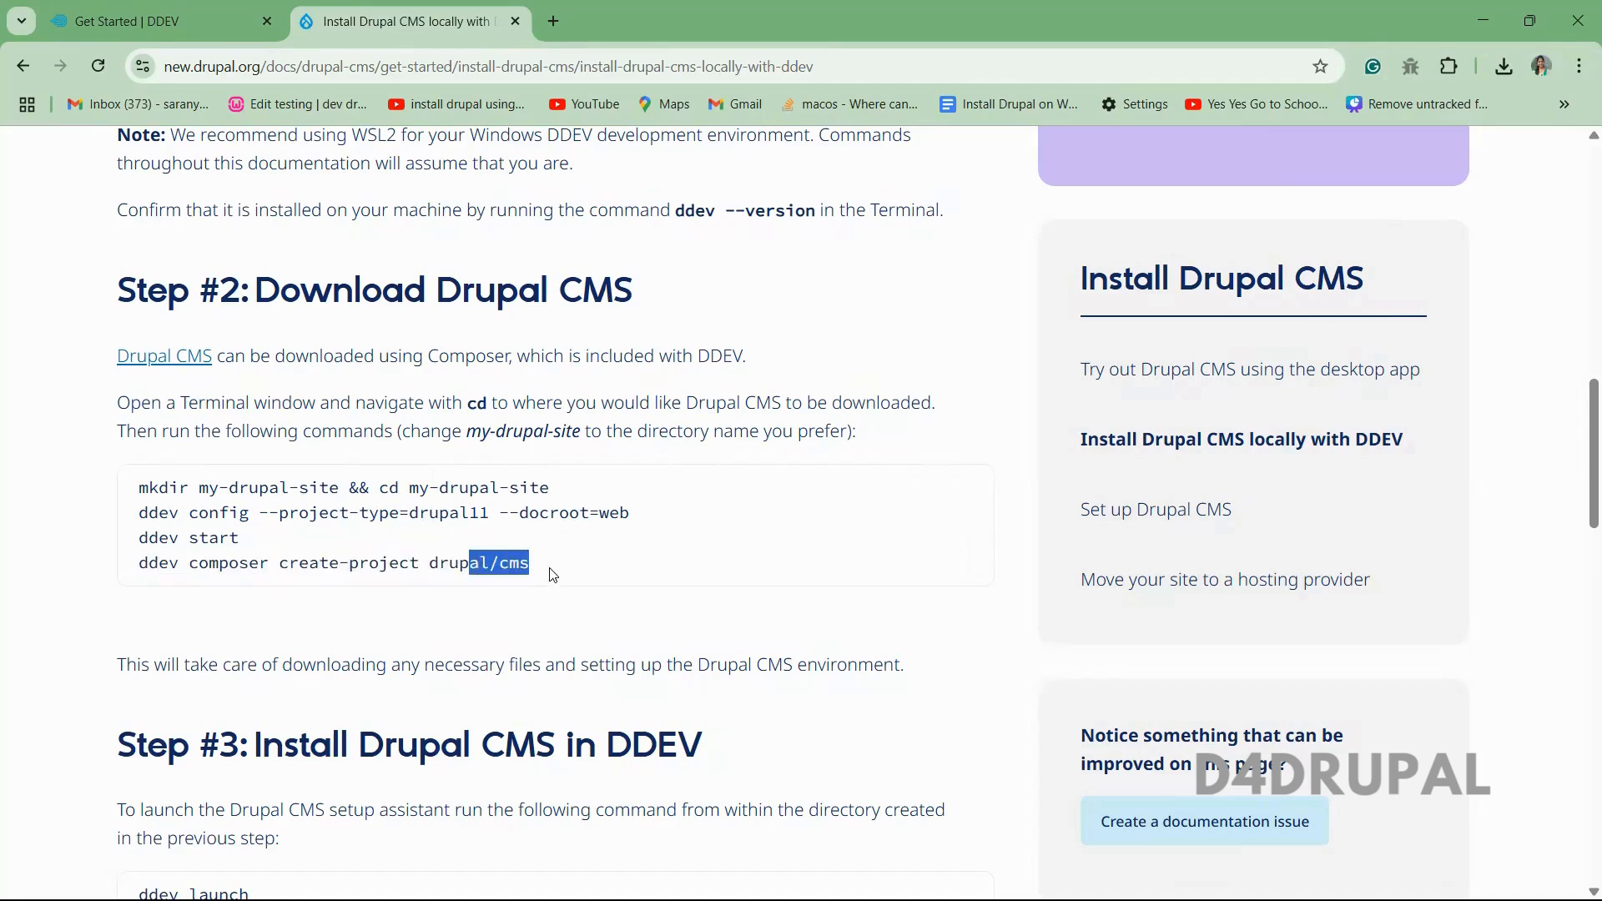
pyautogui.doubleClick(159, 563)
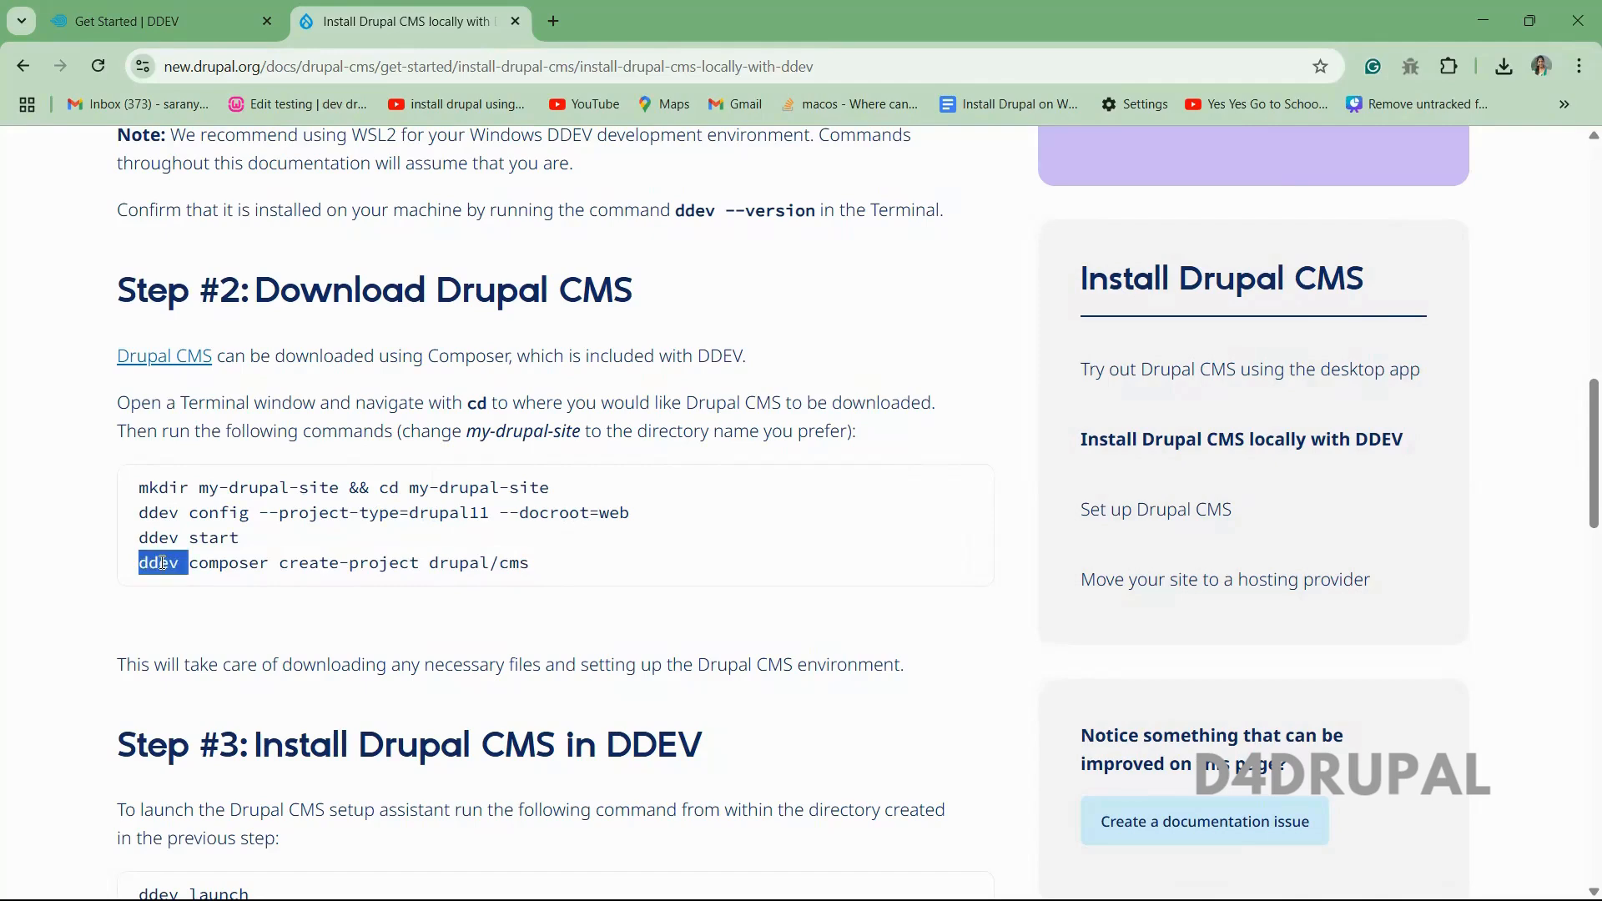
pyautogui.click(320, 616)
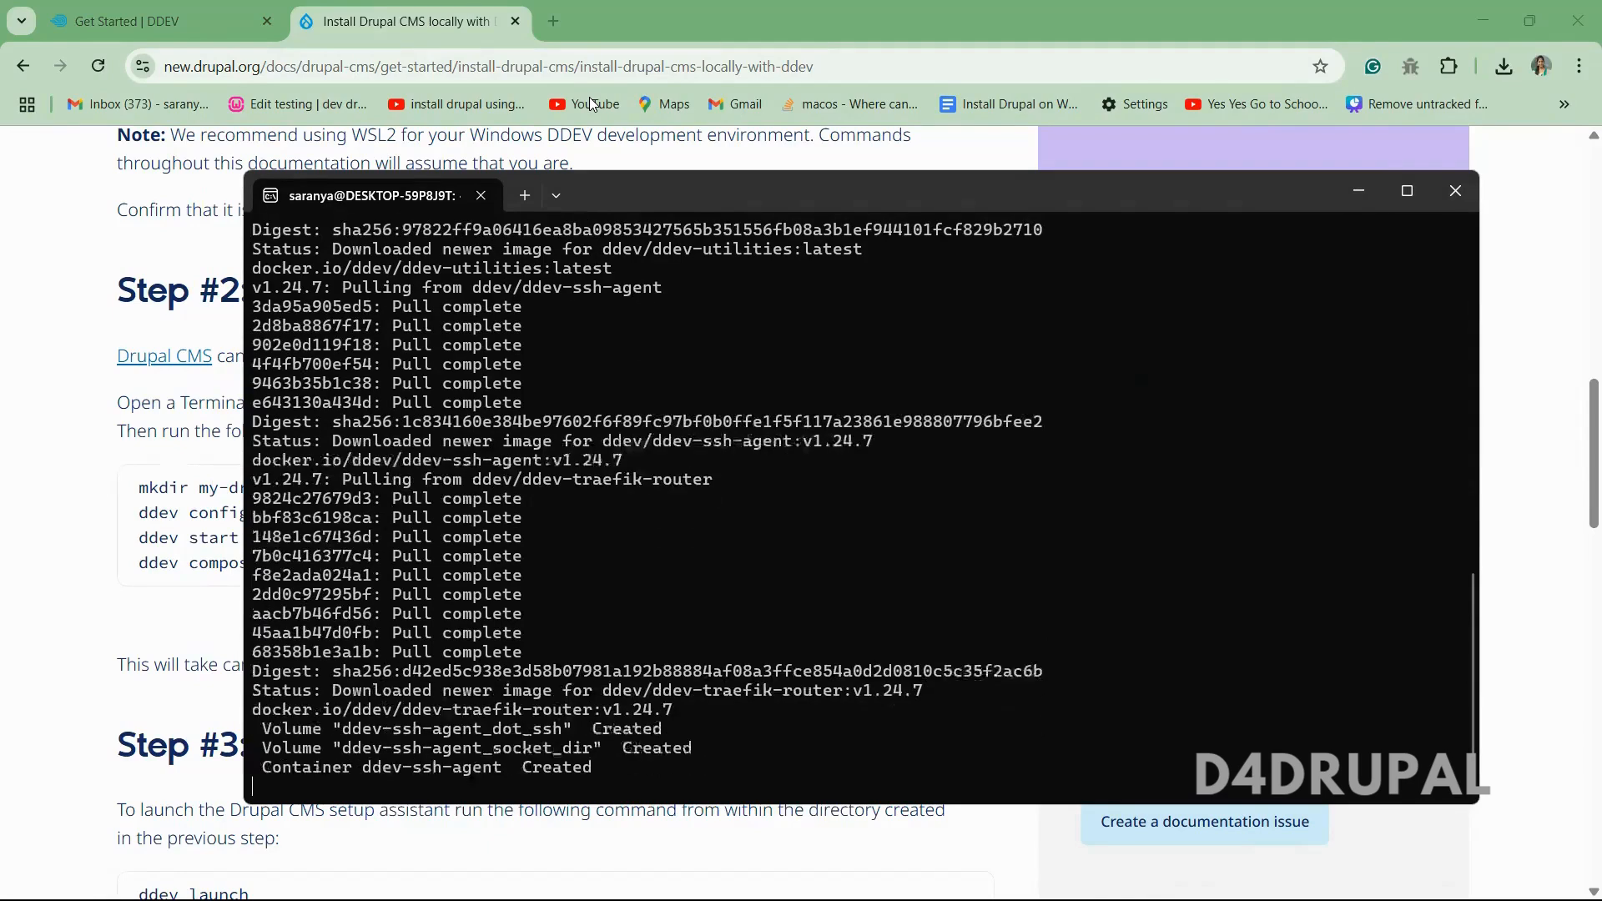
pyautogui.scroll(-3)
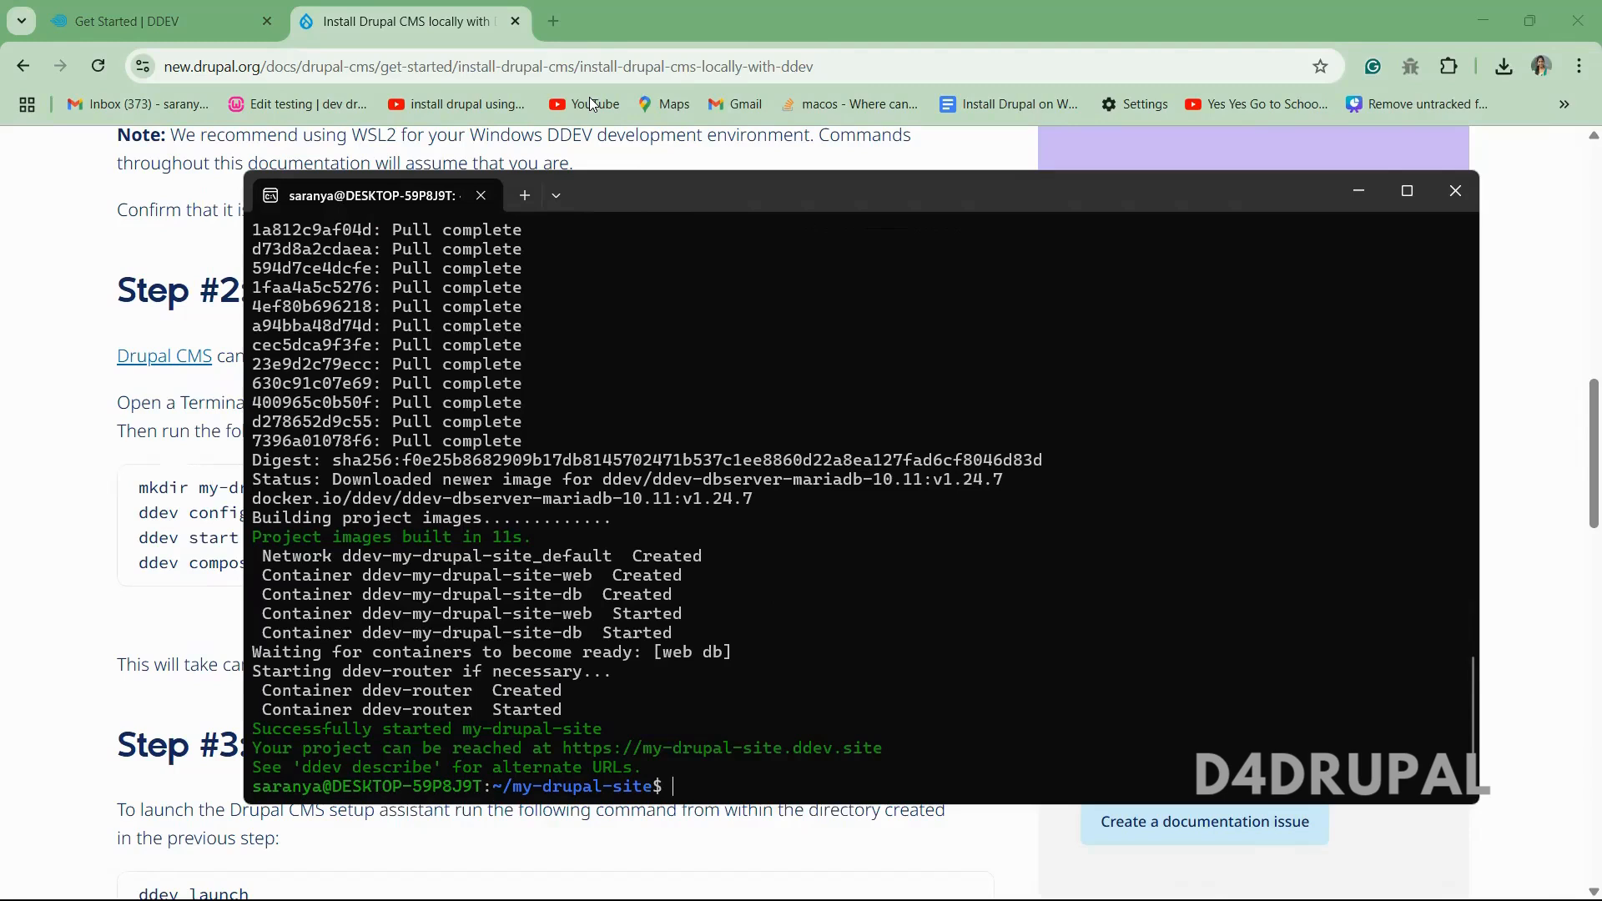
pyautogui.moveTo(761, 425)
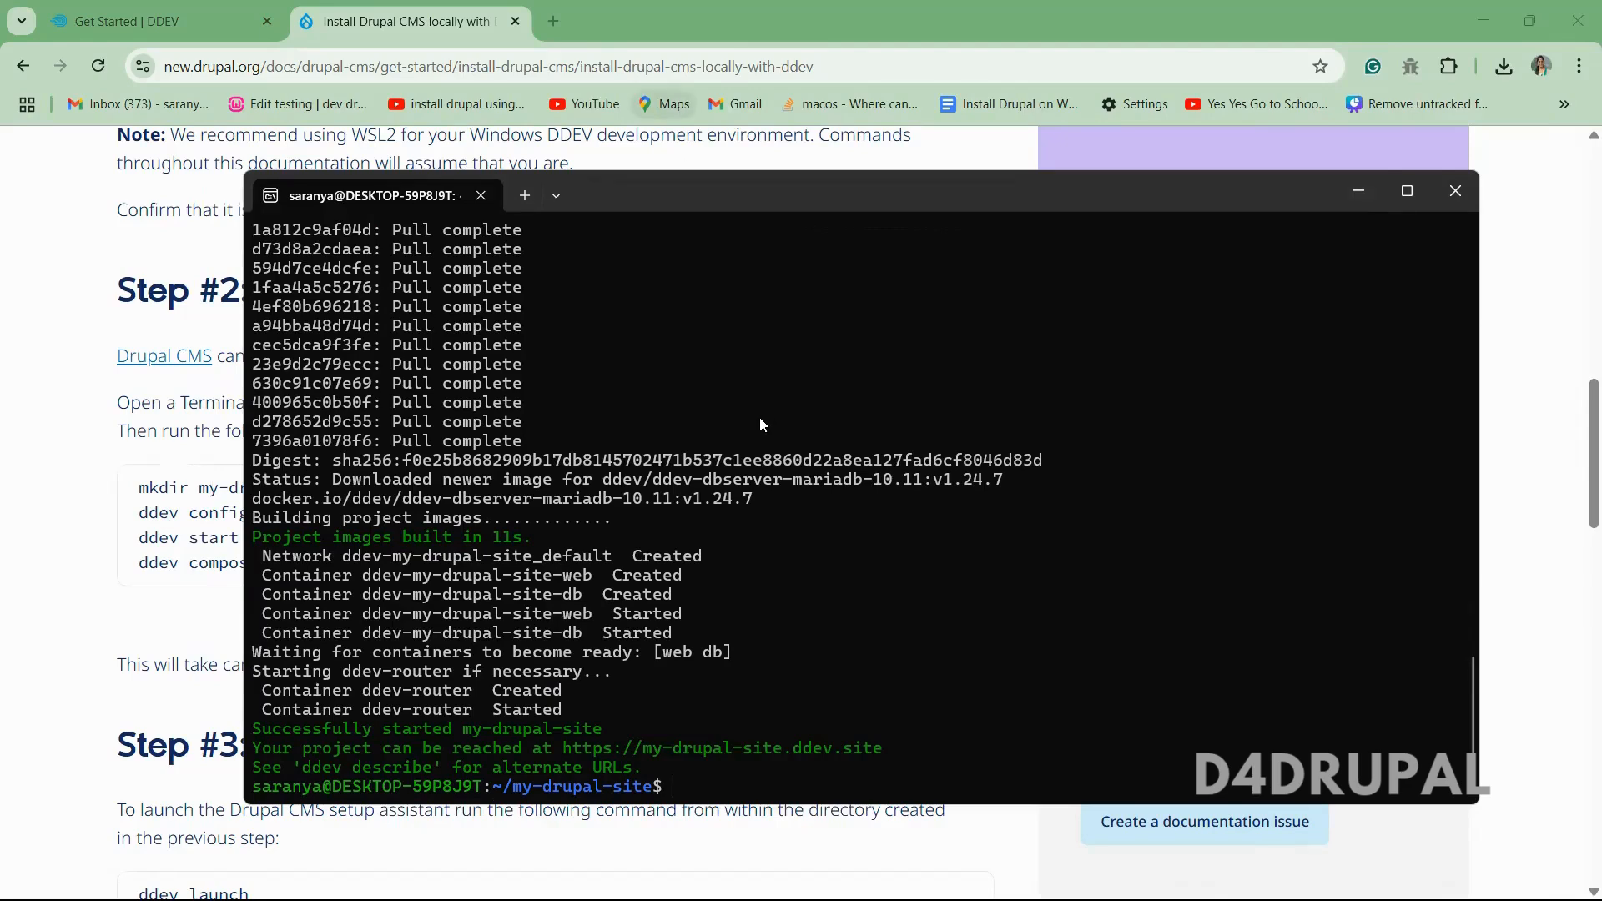
# - Check docker ps, run ddev composer create-project drupal/cms, and inspect the folders
pyautogui.write('docker ps')
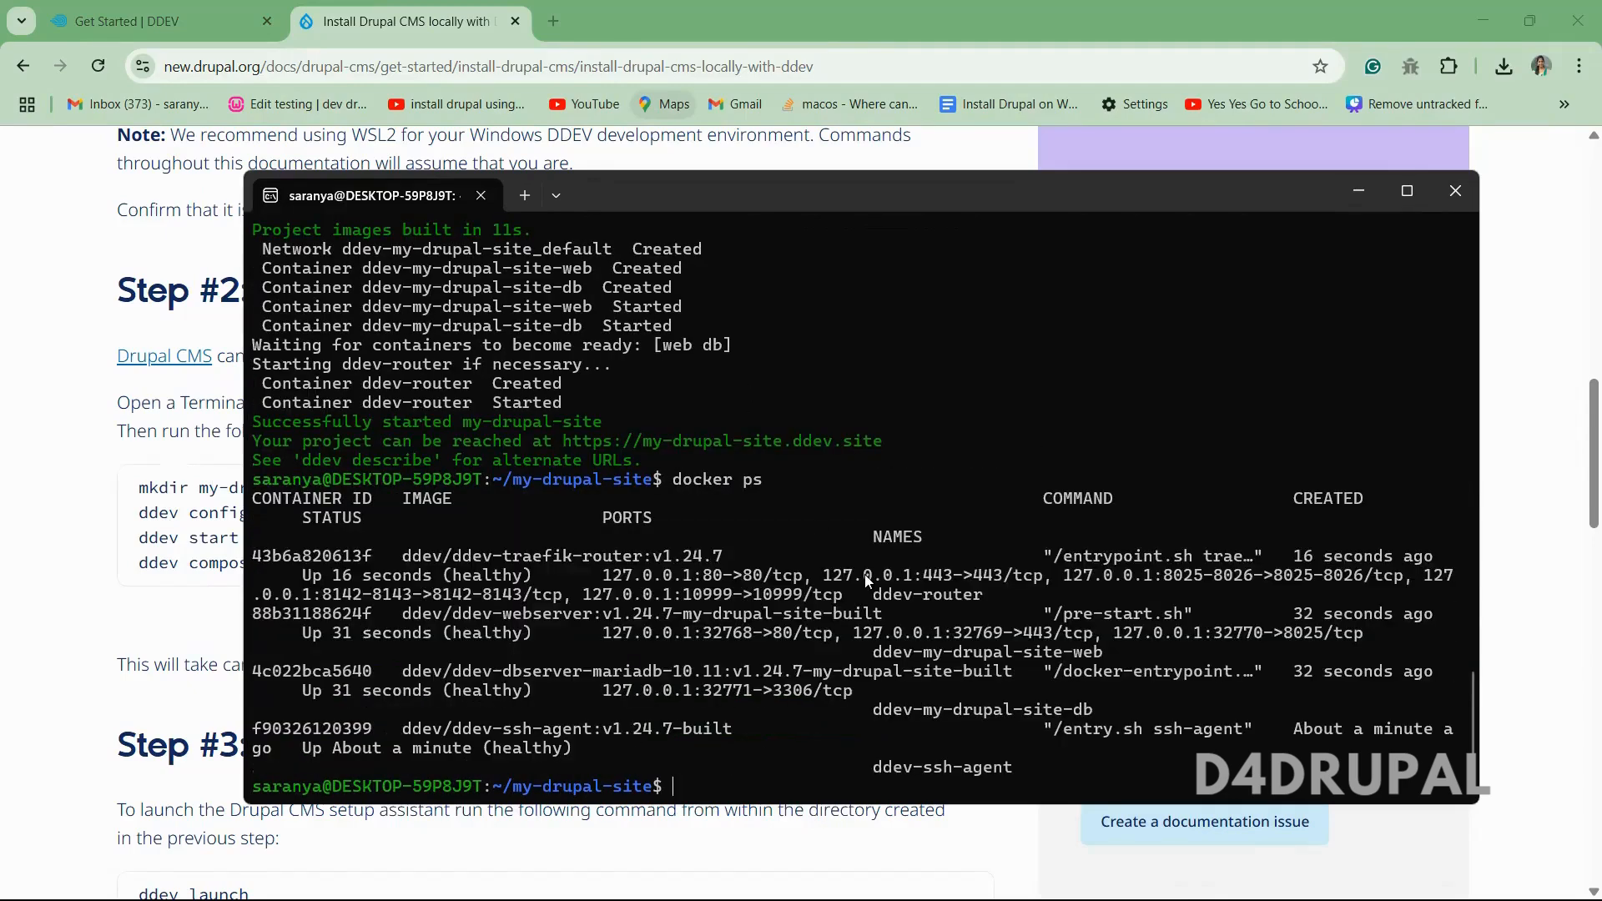
pyautogui.click(1455, 191)
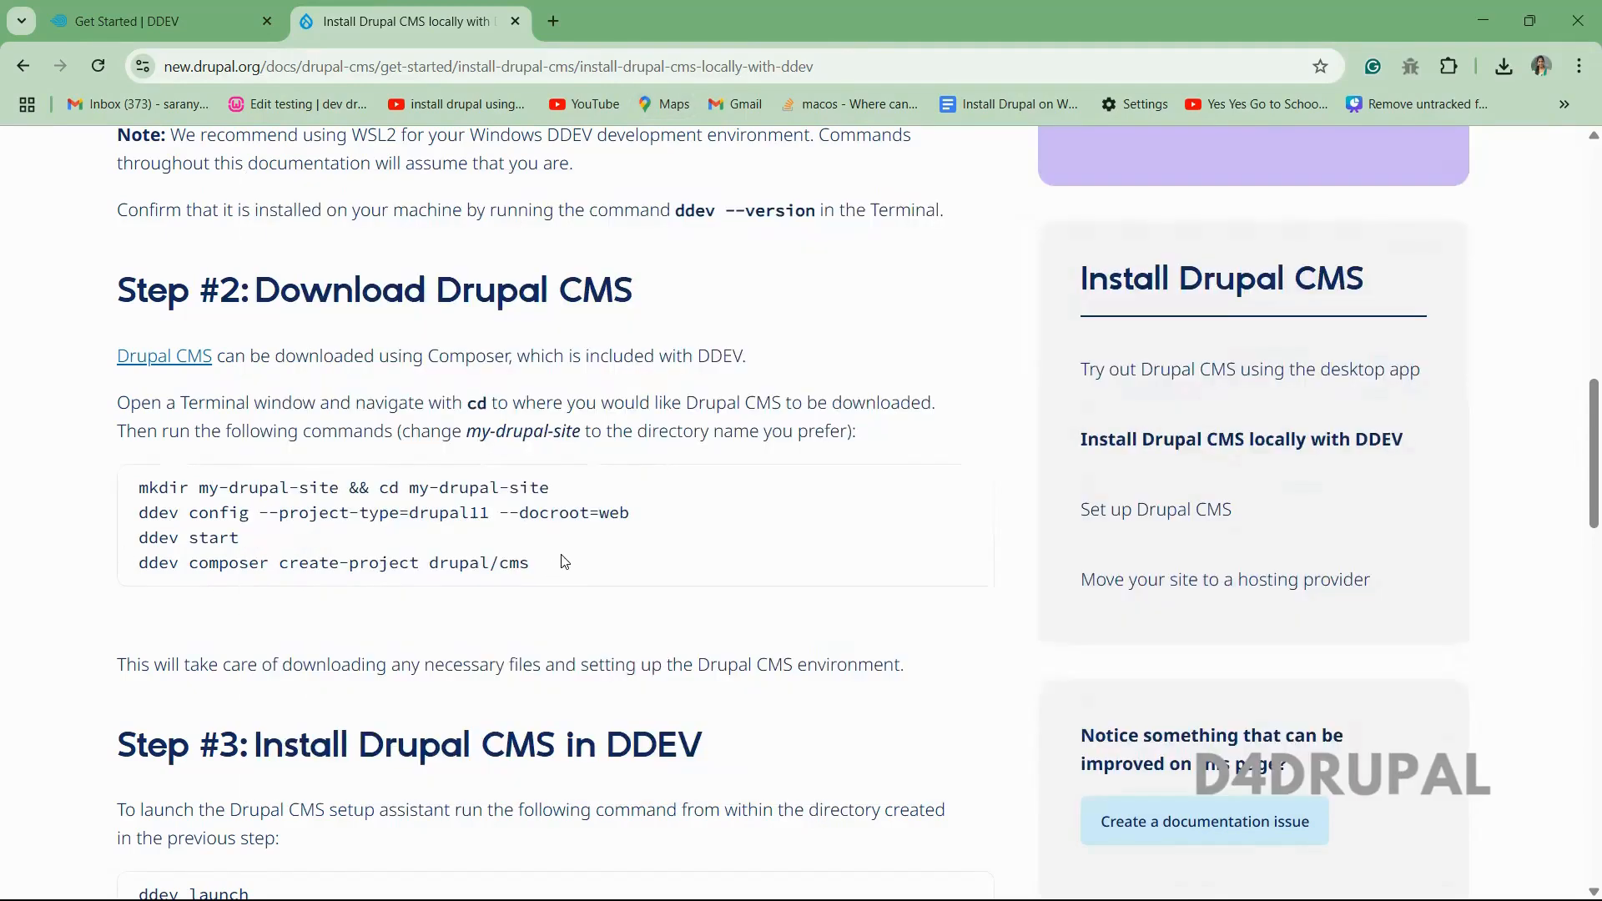
pyautogui.tripleClick(333, 563)
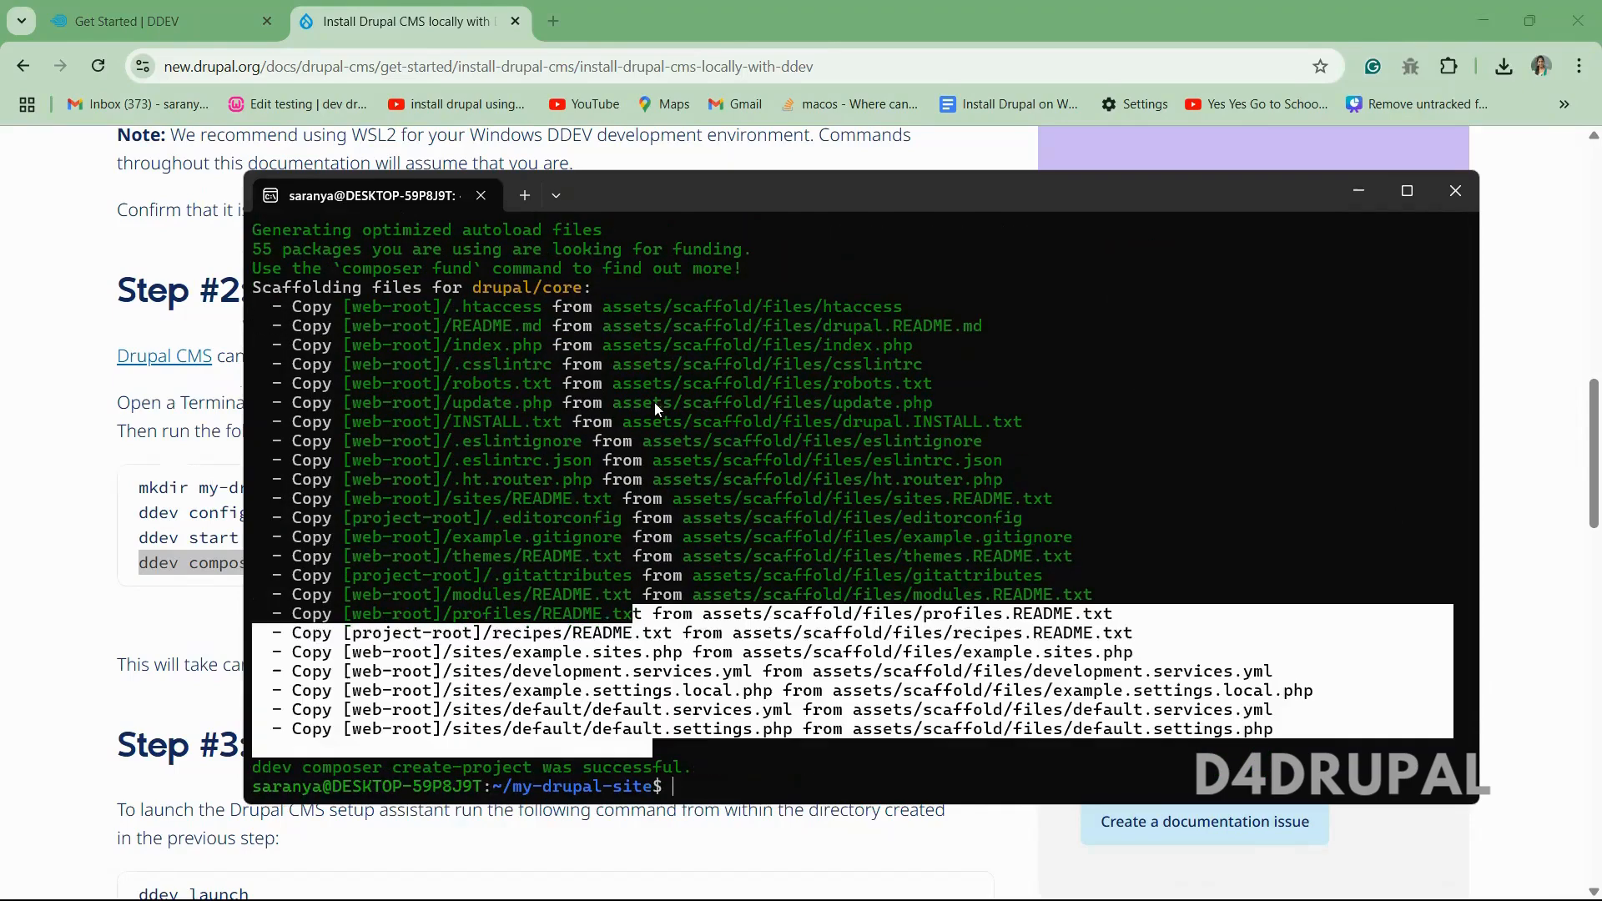
pyautogui.write('ls')
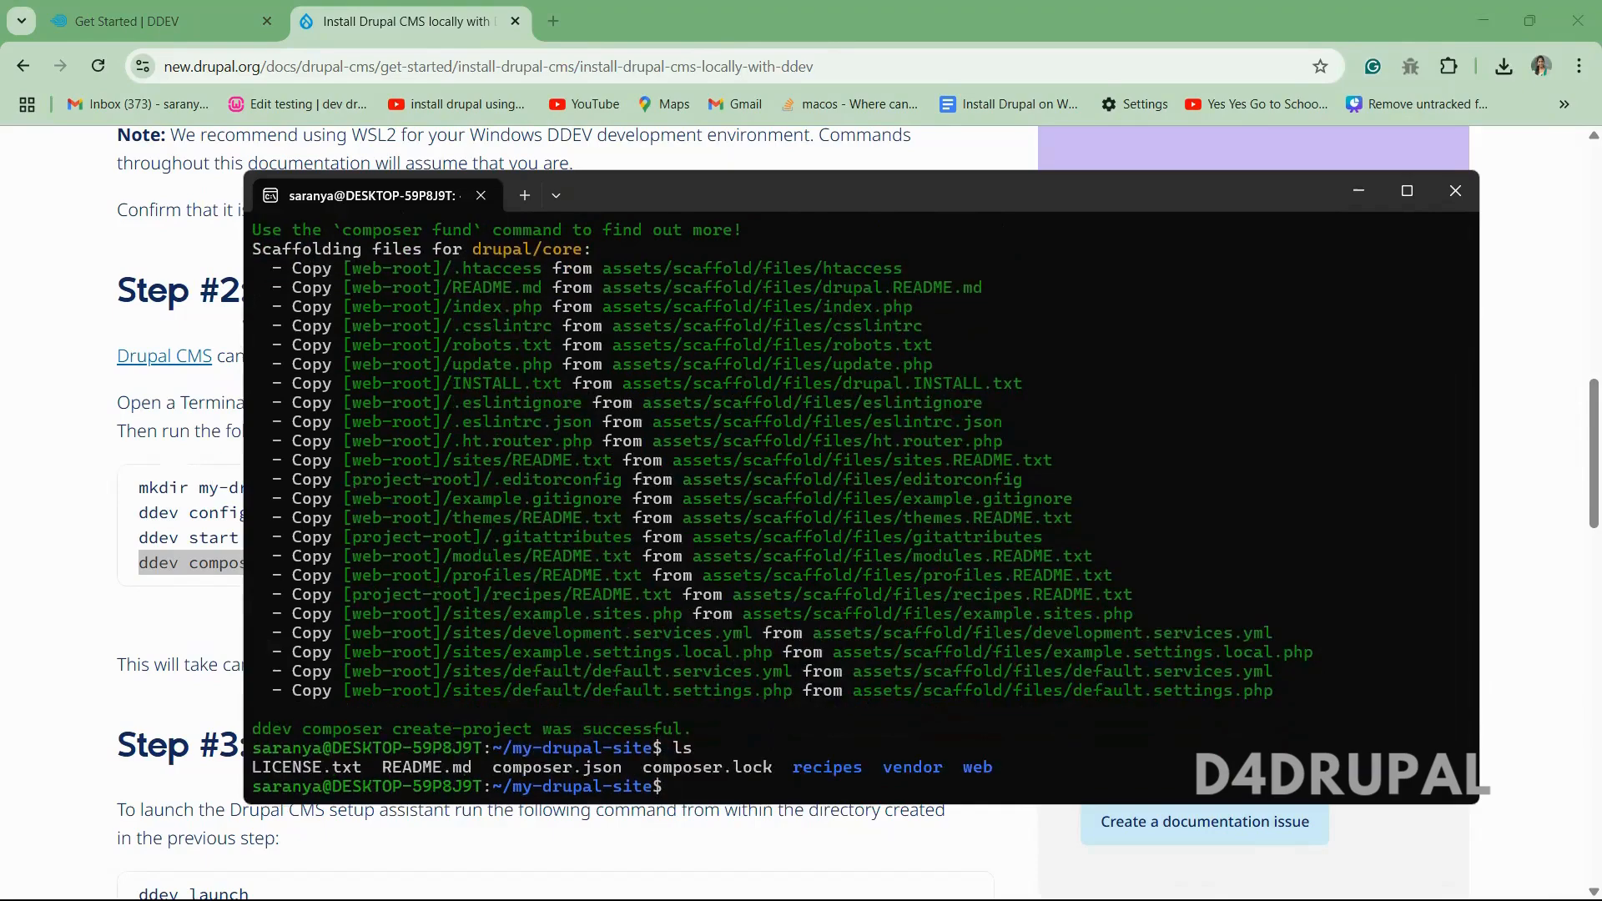
pyautogui.write('cd web/')
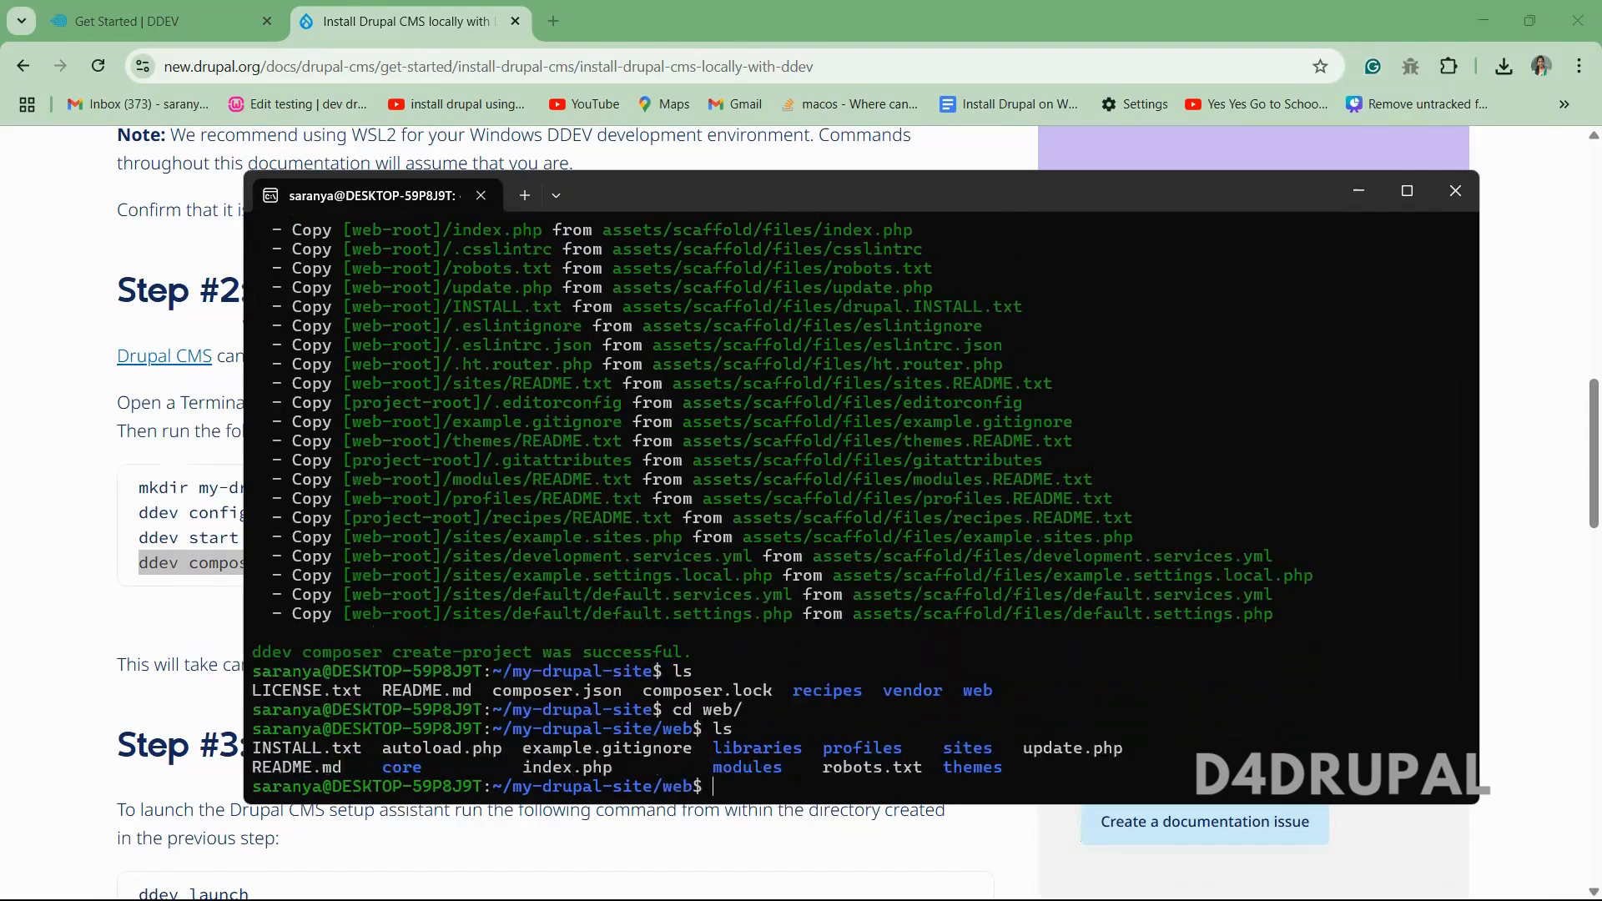
pyautogui.write('cd ..')
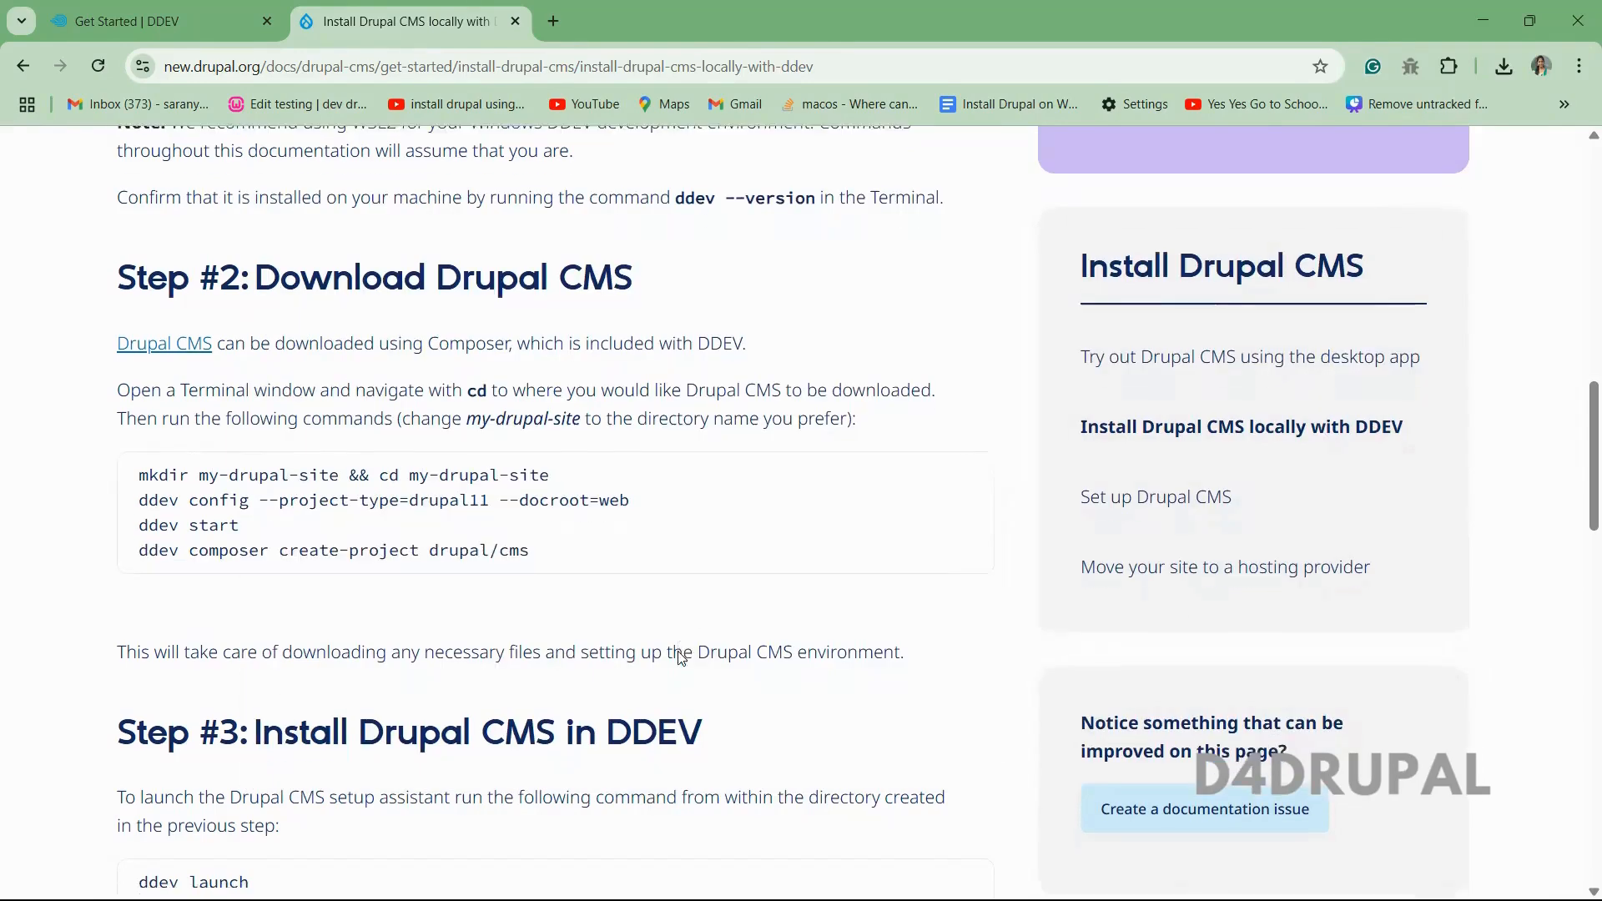
pyautogui.scroll(-3)
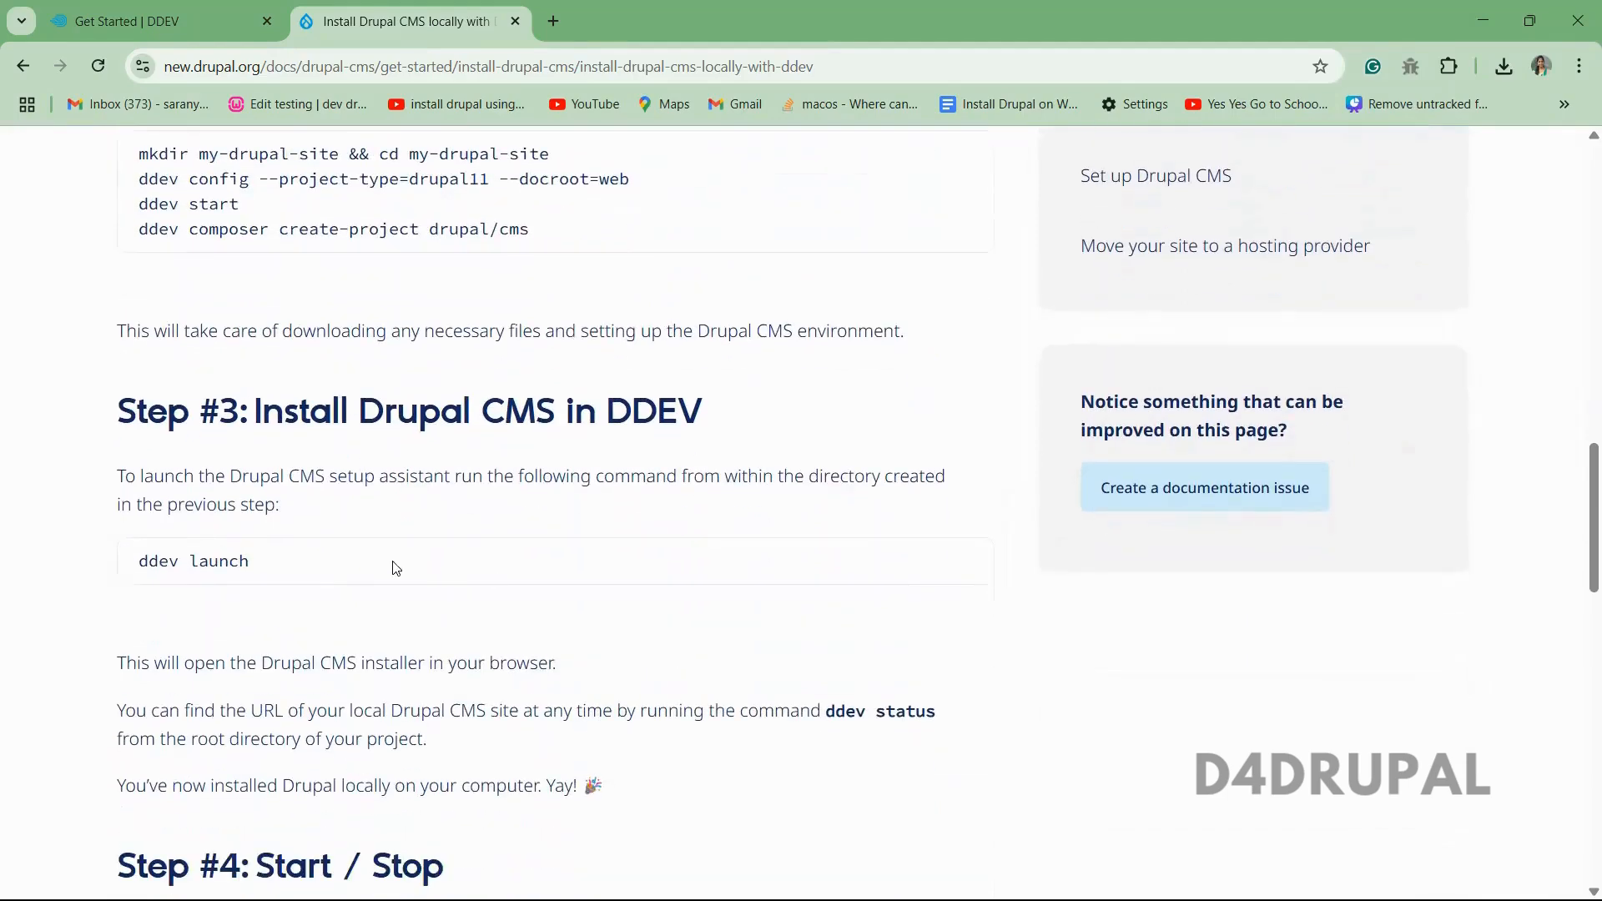
pyautogui.doubleClick(192, 560)
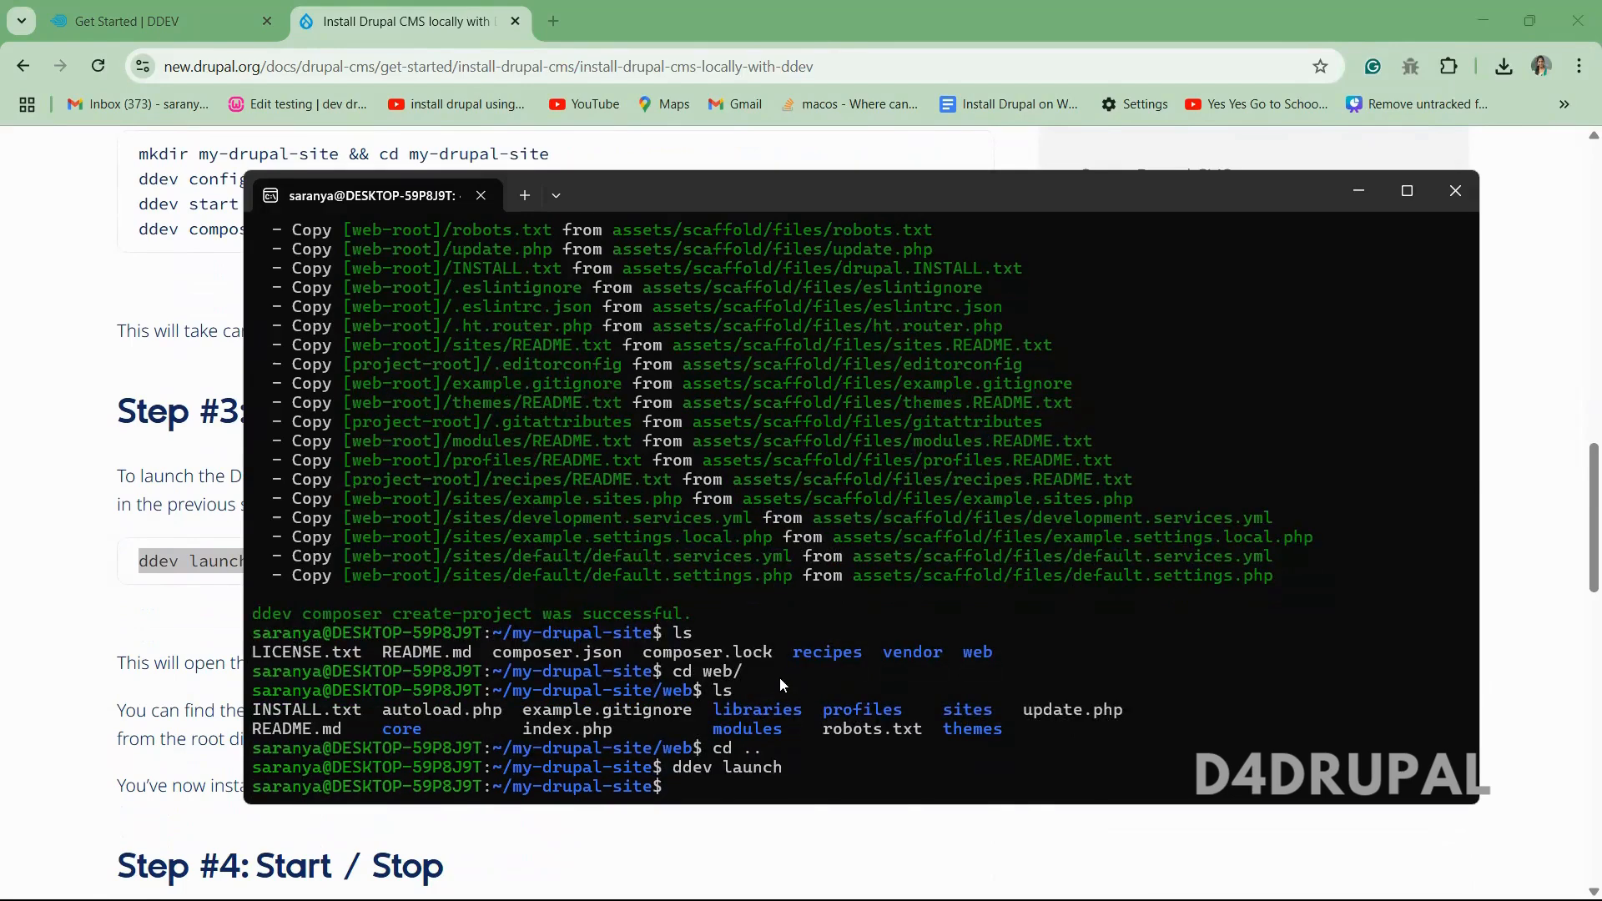
pyautogui.press('Return')
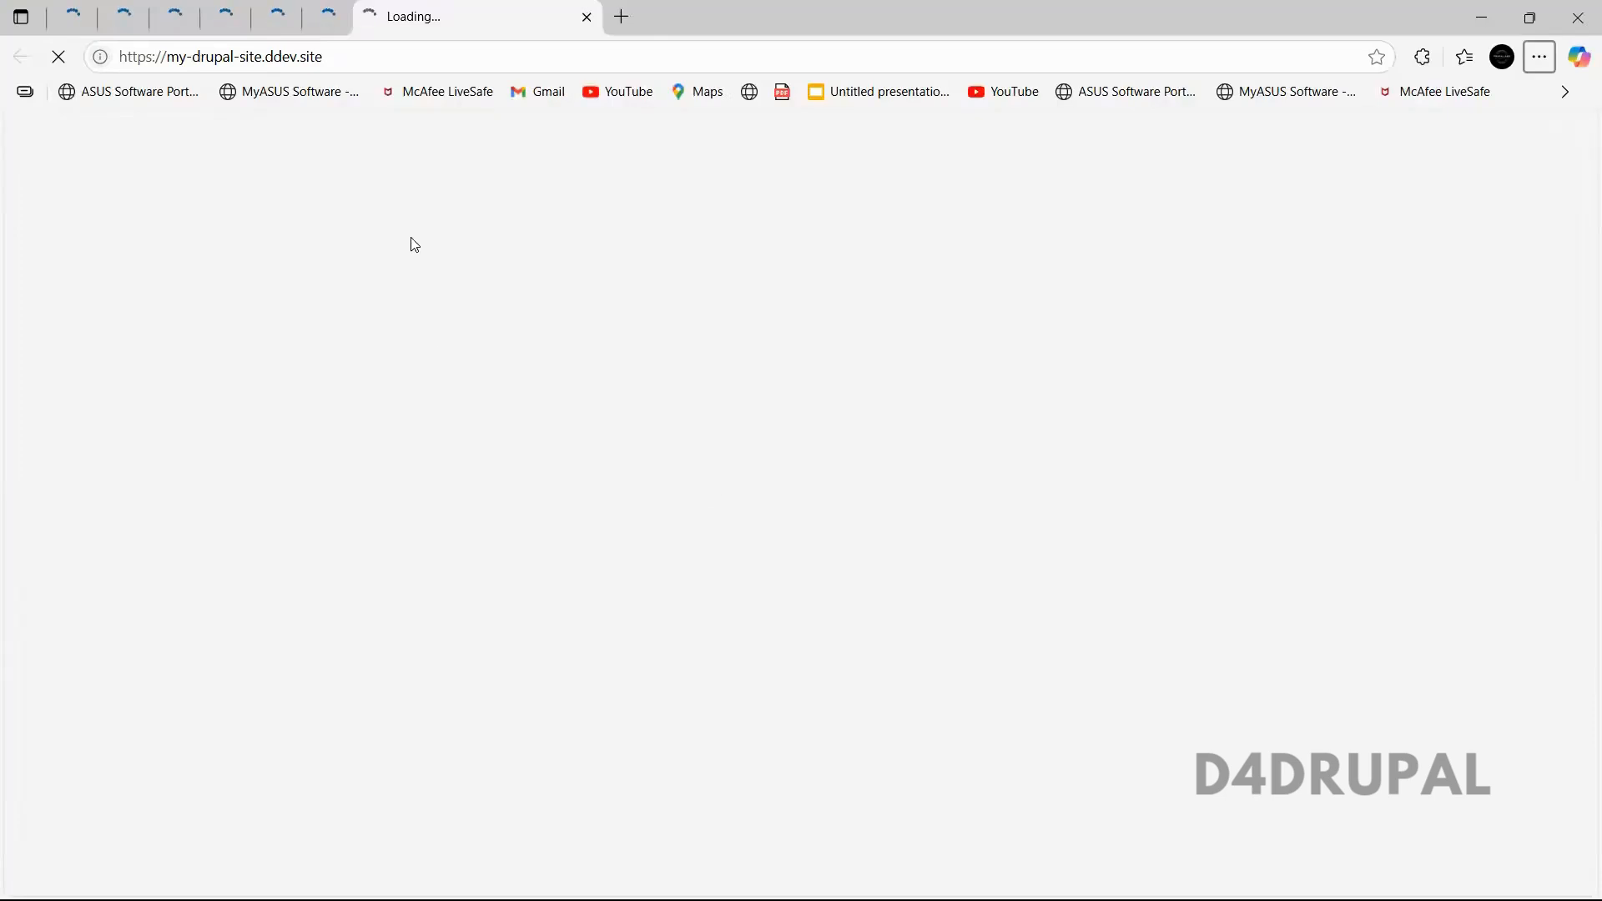
# - Skip starter content types and keep the site name 'My Drupal CMS site'
pyautogui.click(220, 56)
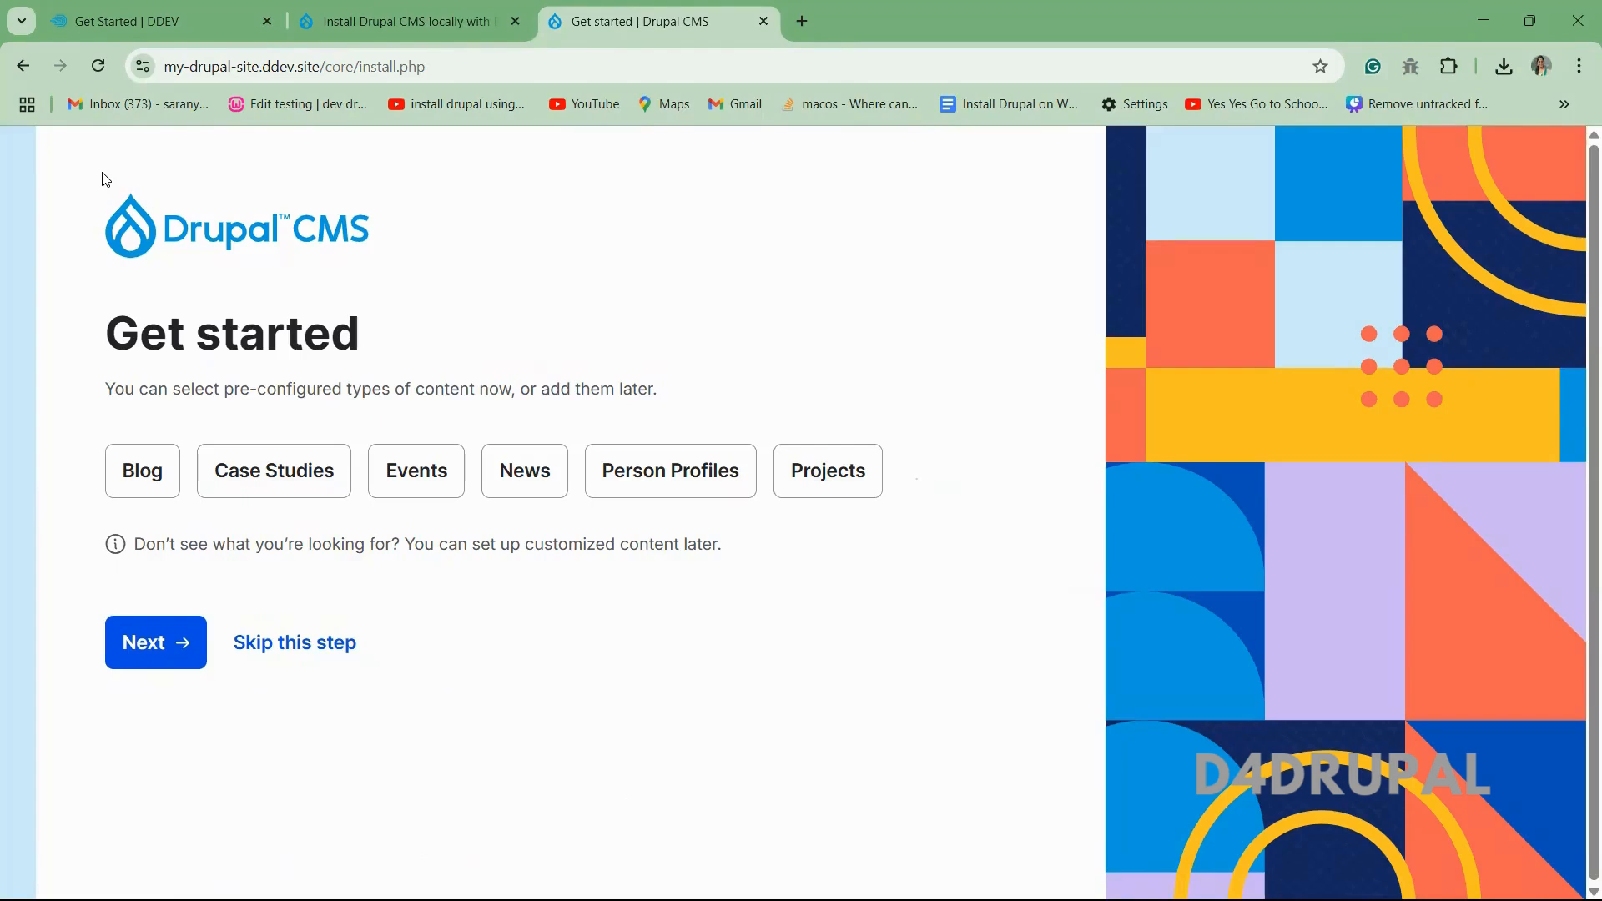
pyautogui.moveTo(283, 645)
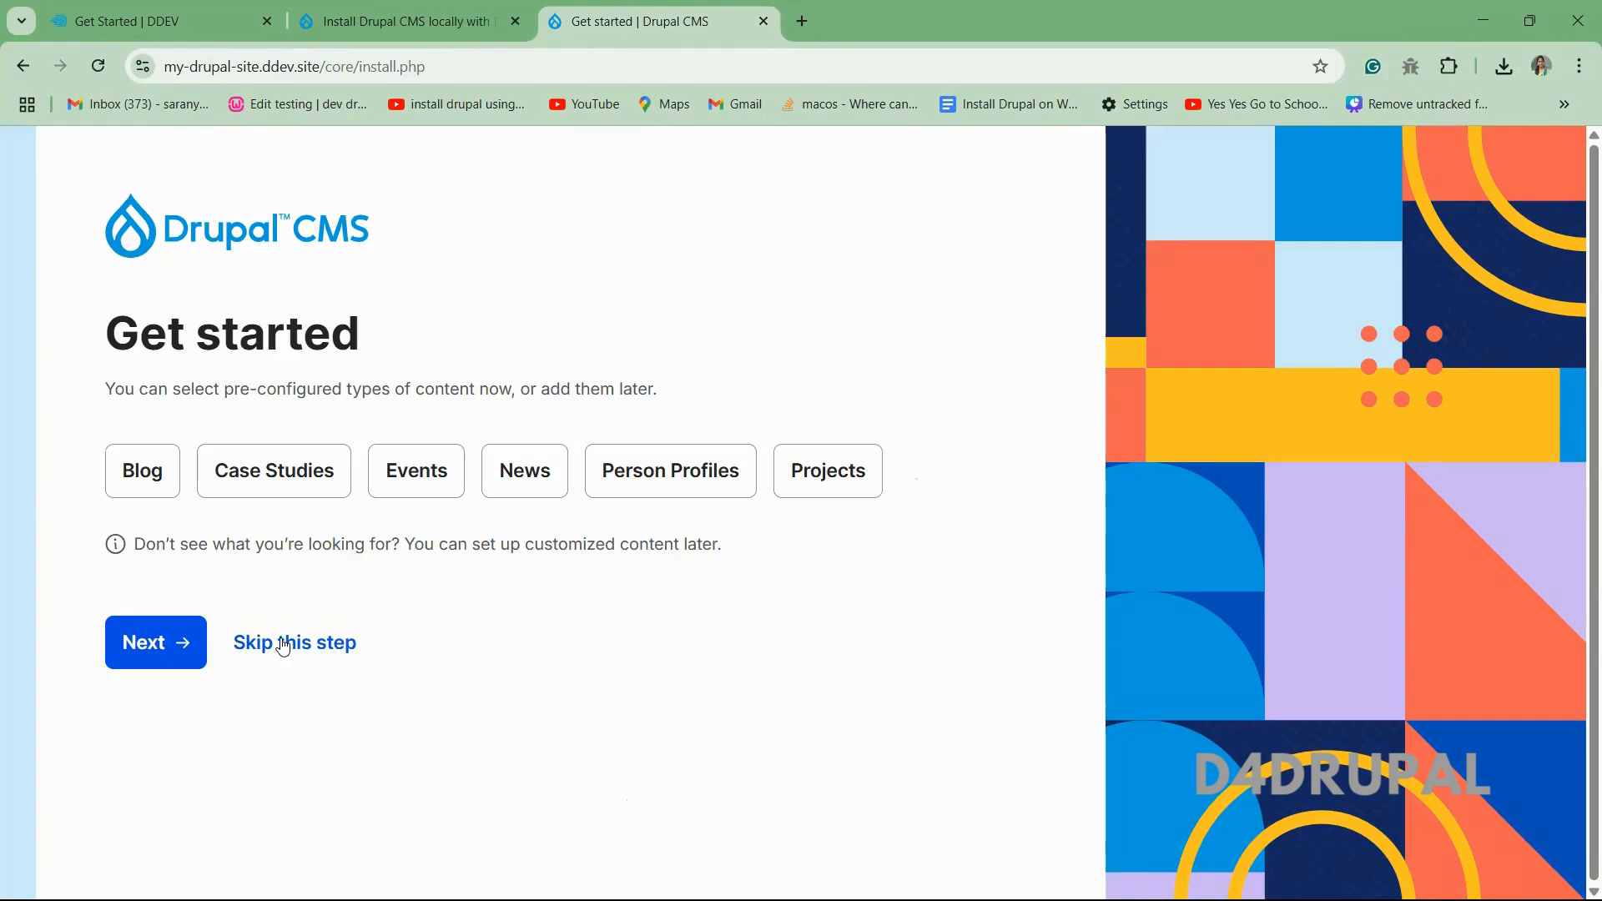
pyautogui.click(295, 643)
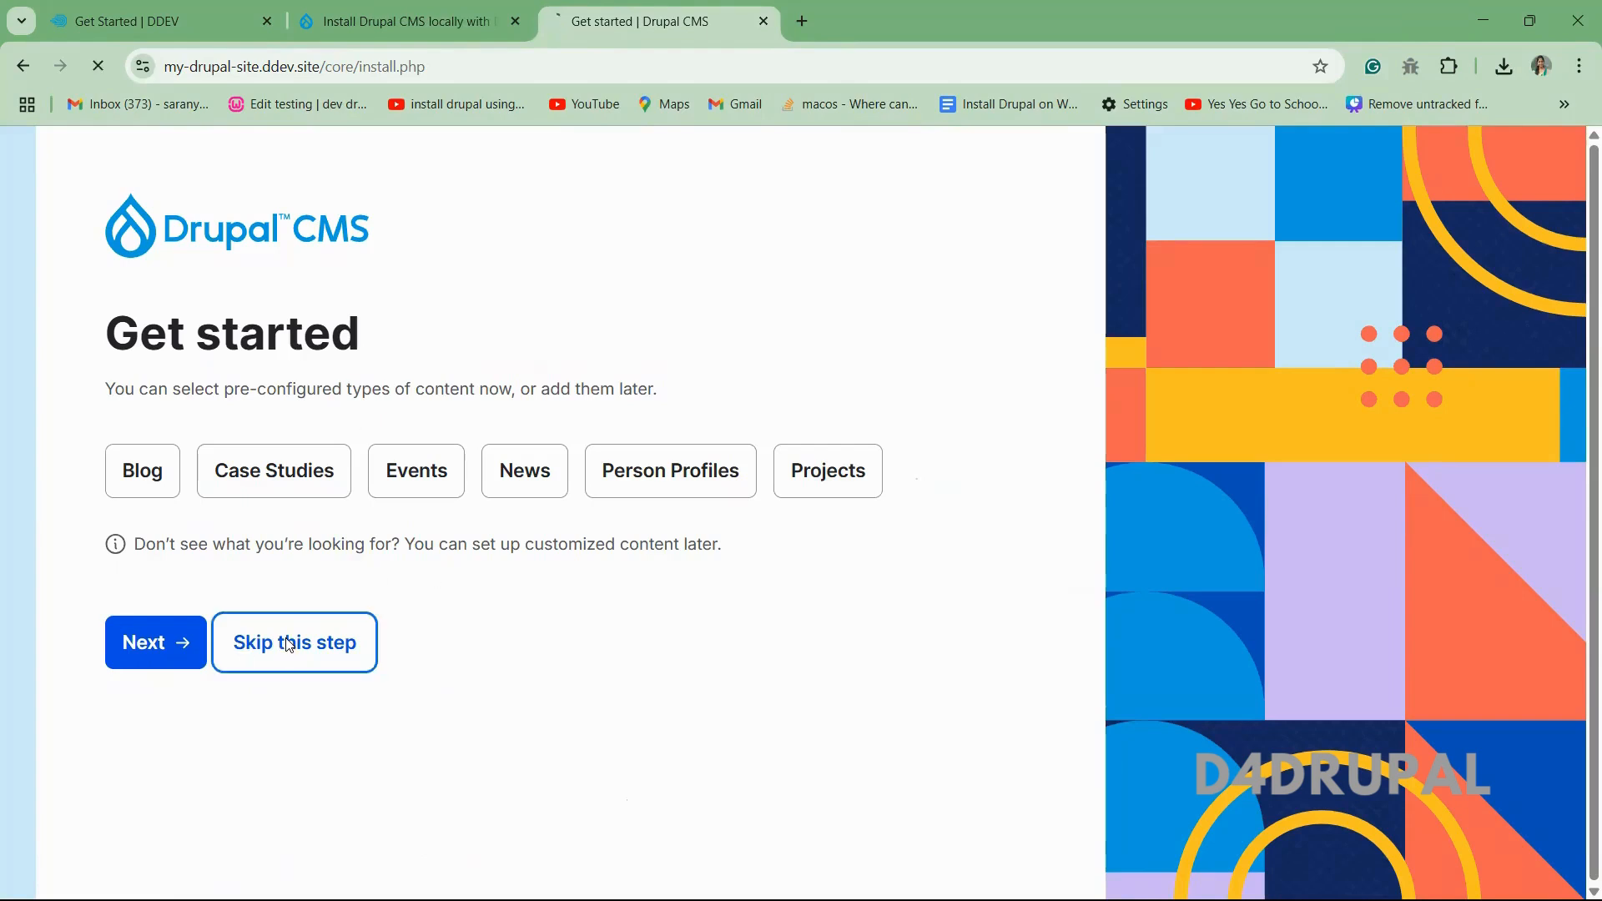
pyautogui.click(293, 642)
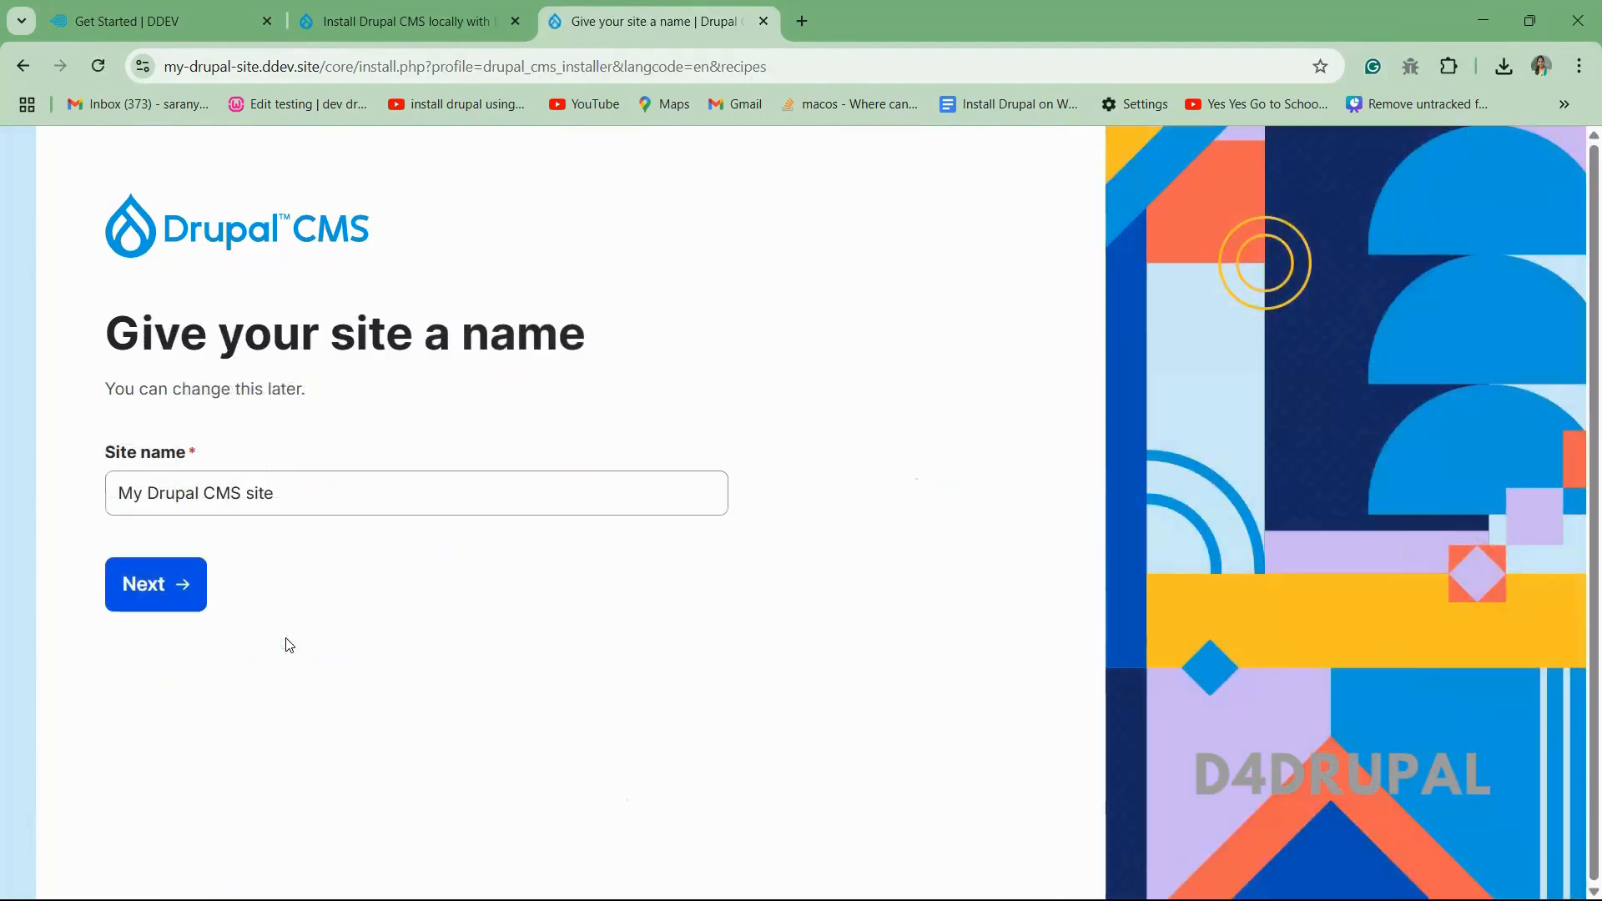
pyautogui.click(155, 583)
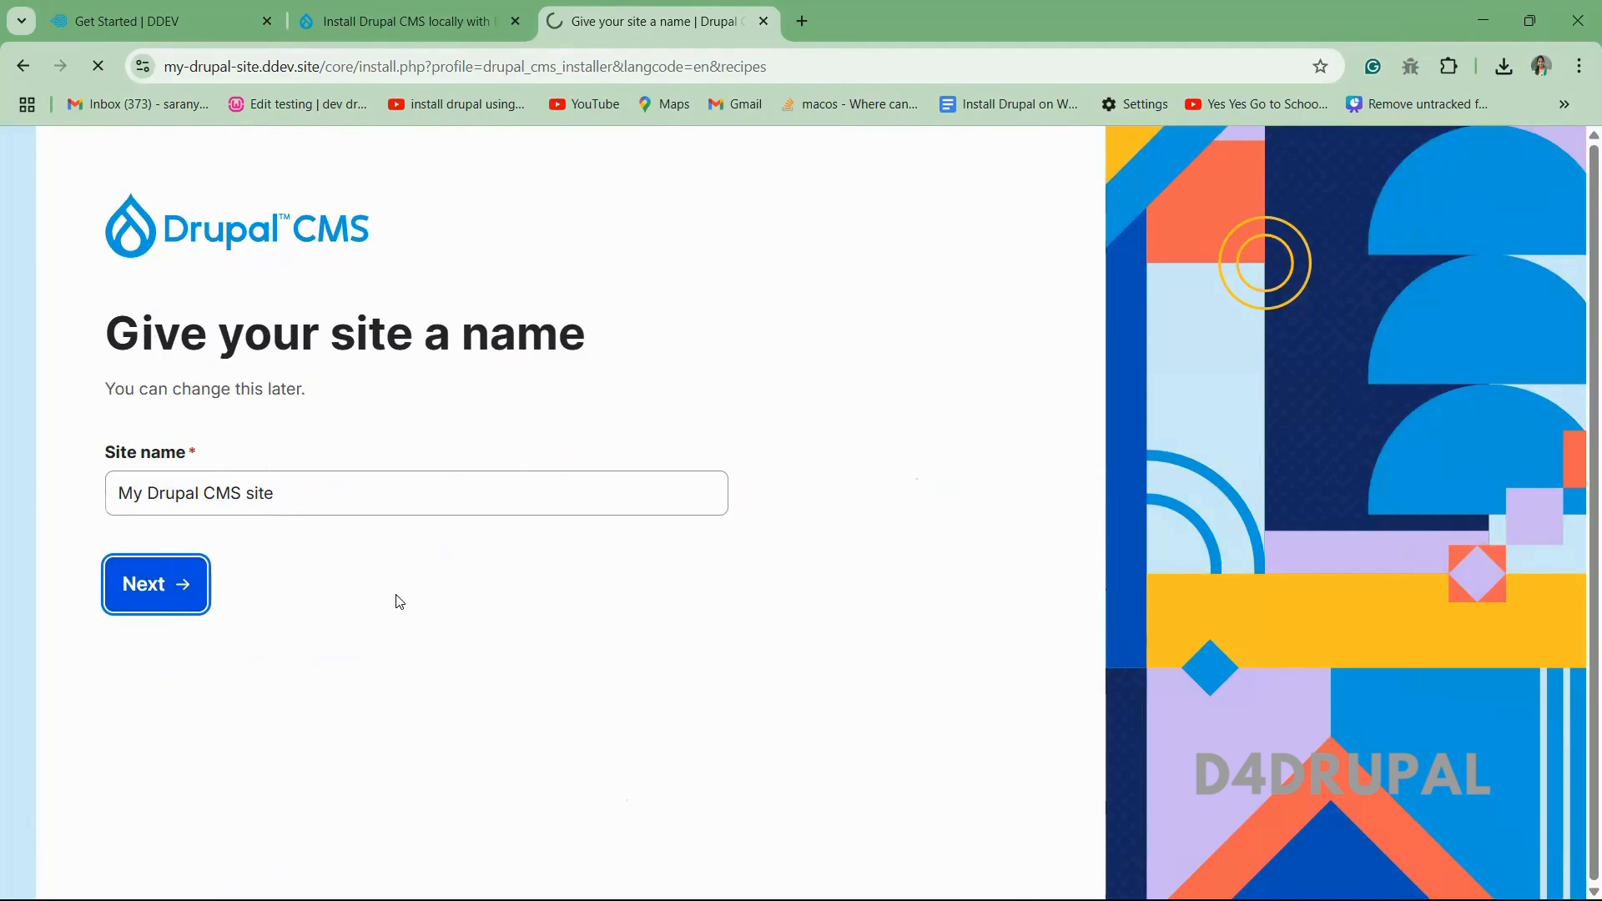
pyautogui.click(154, 584)
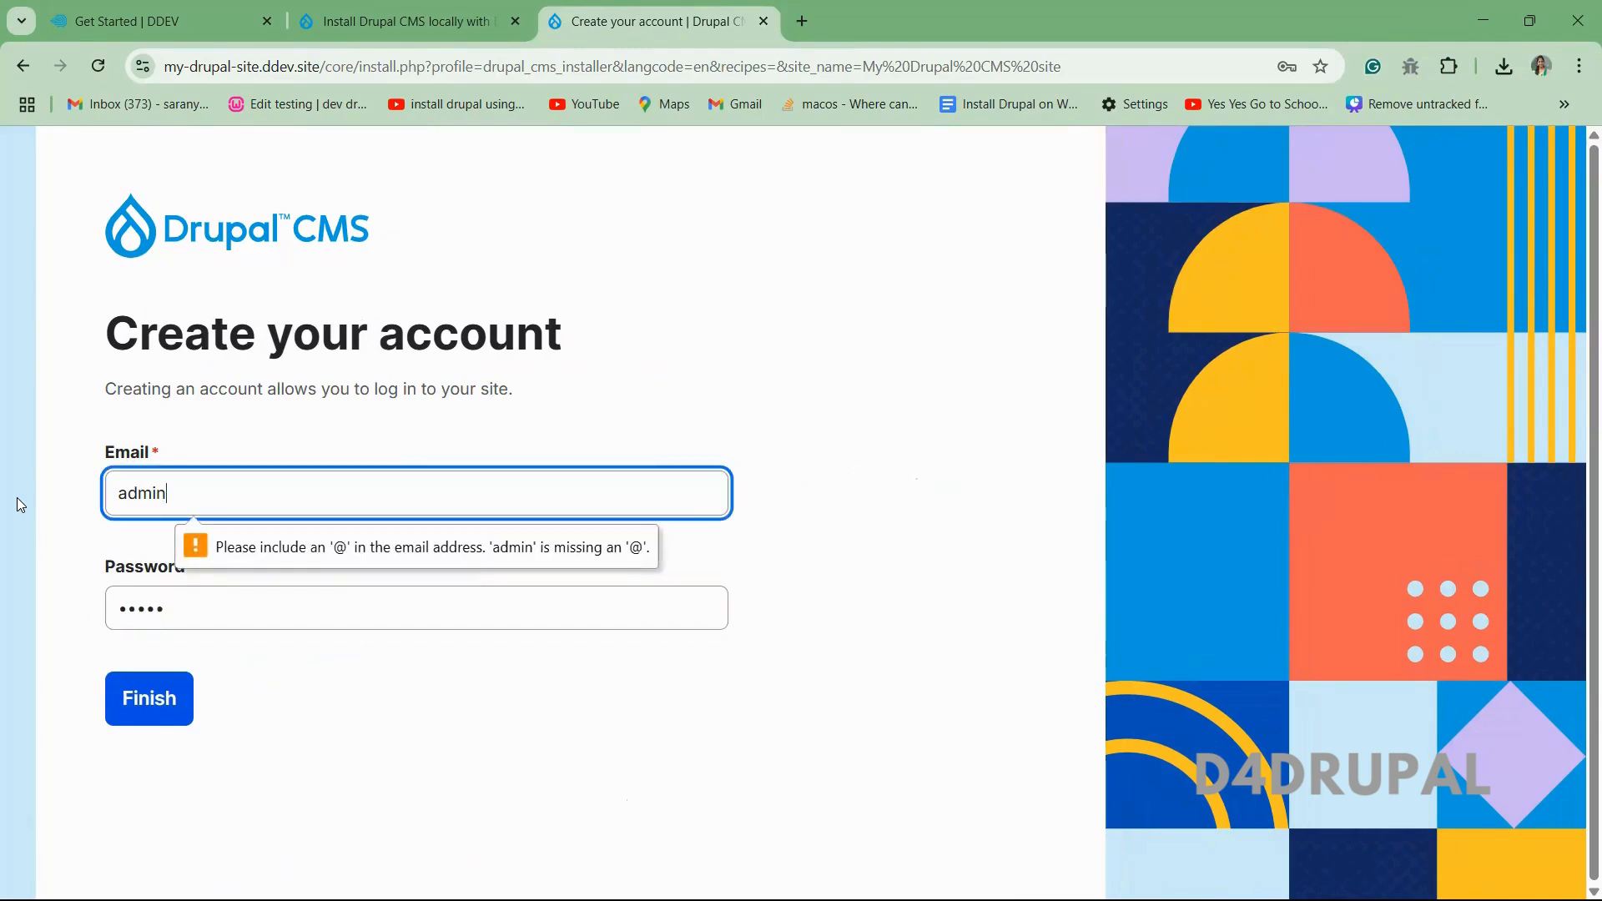
pyautogui.write('@gmail')
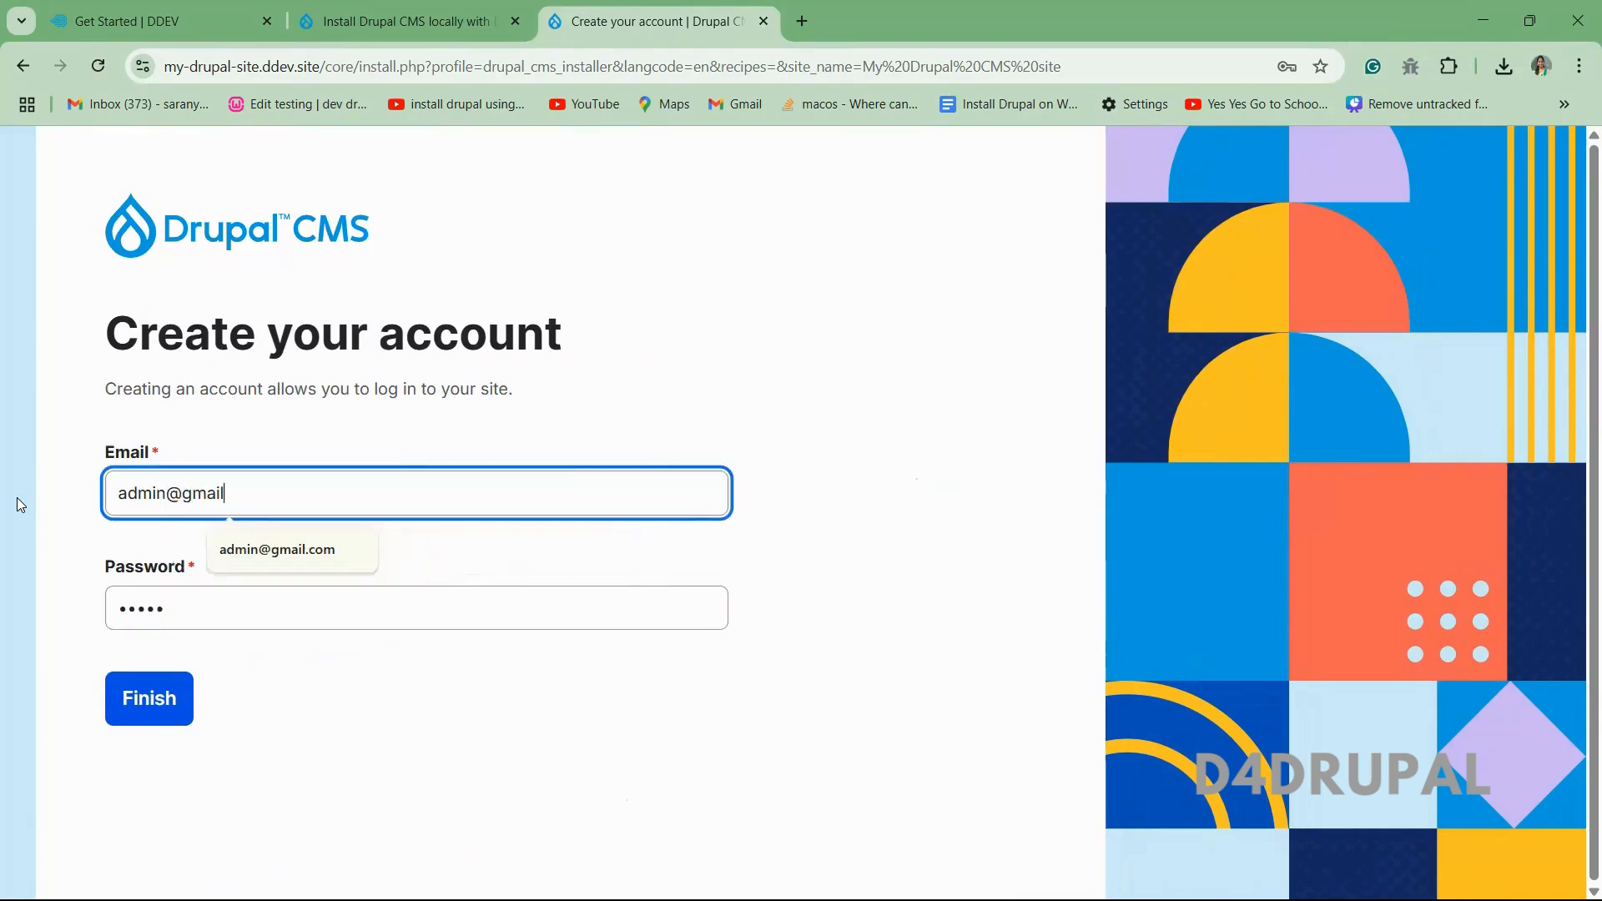
pyautogui.click(276, 549)
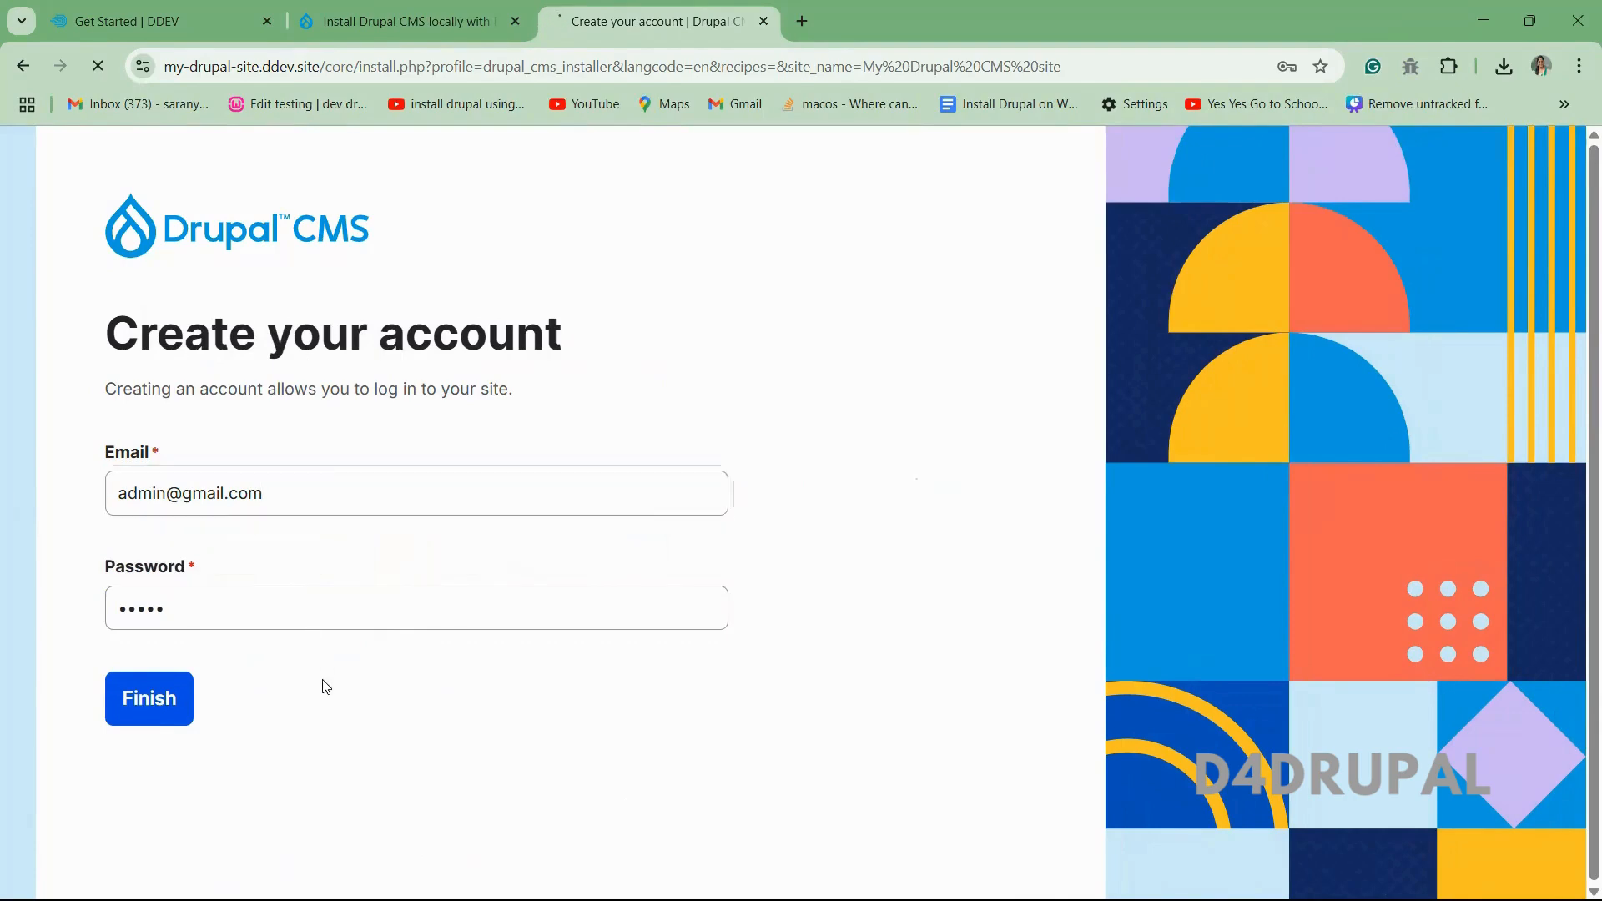
pyautogui.click(149, 699)
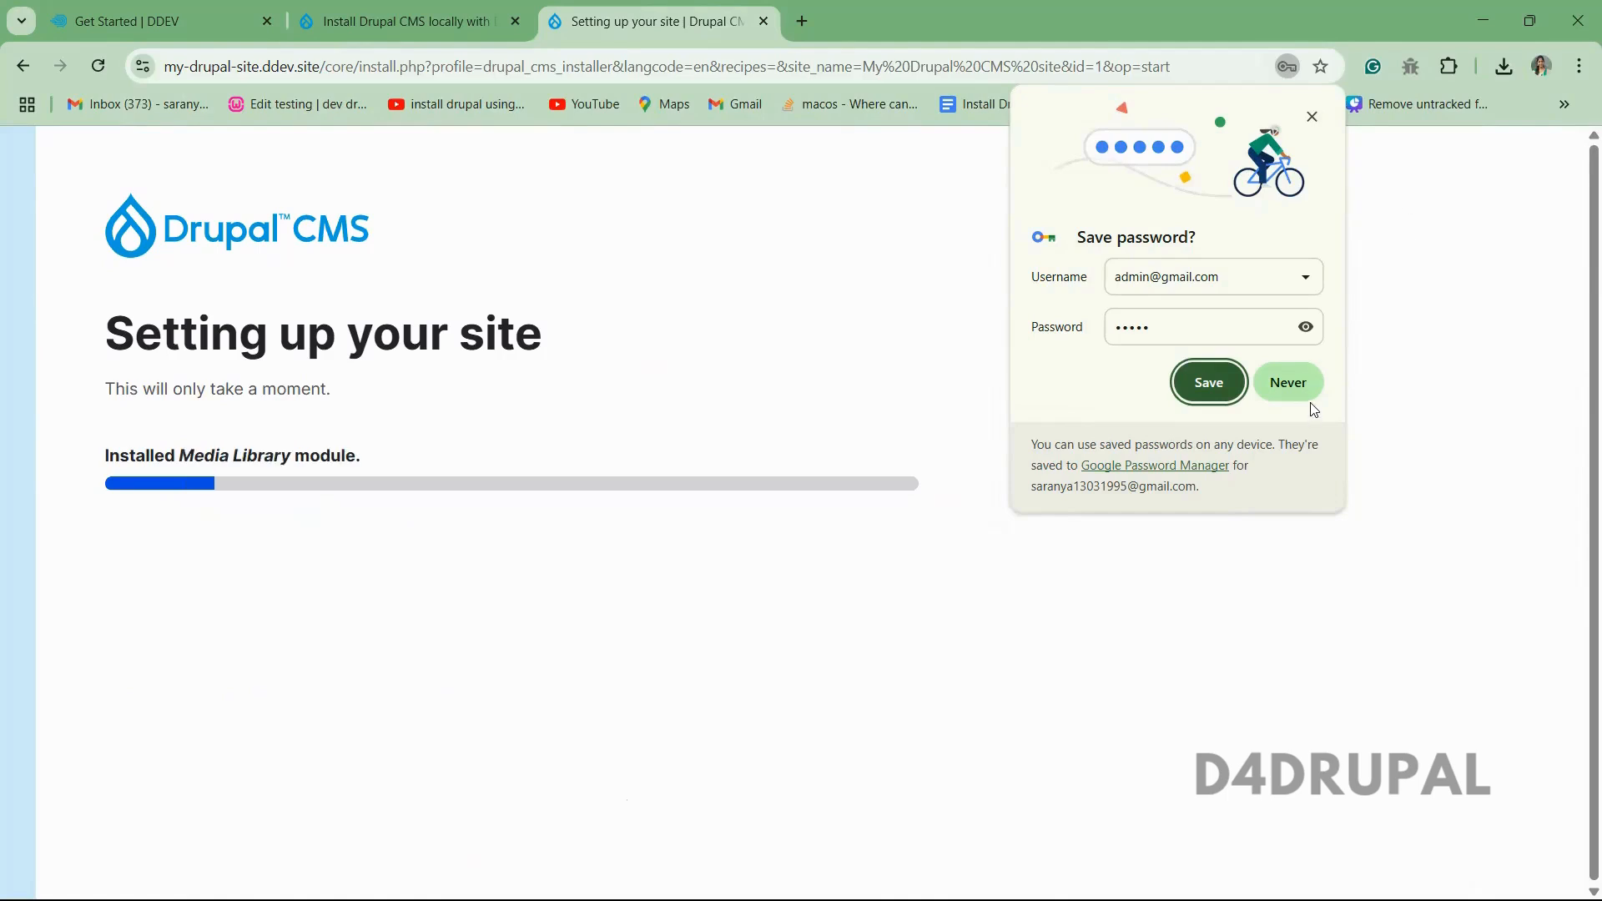
# - Decline saving the password and wait for the setup progress bar to complete
pyautogui.click(1287, 382)
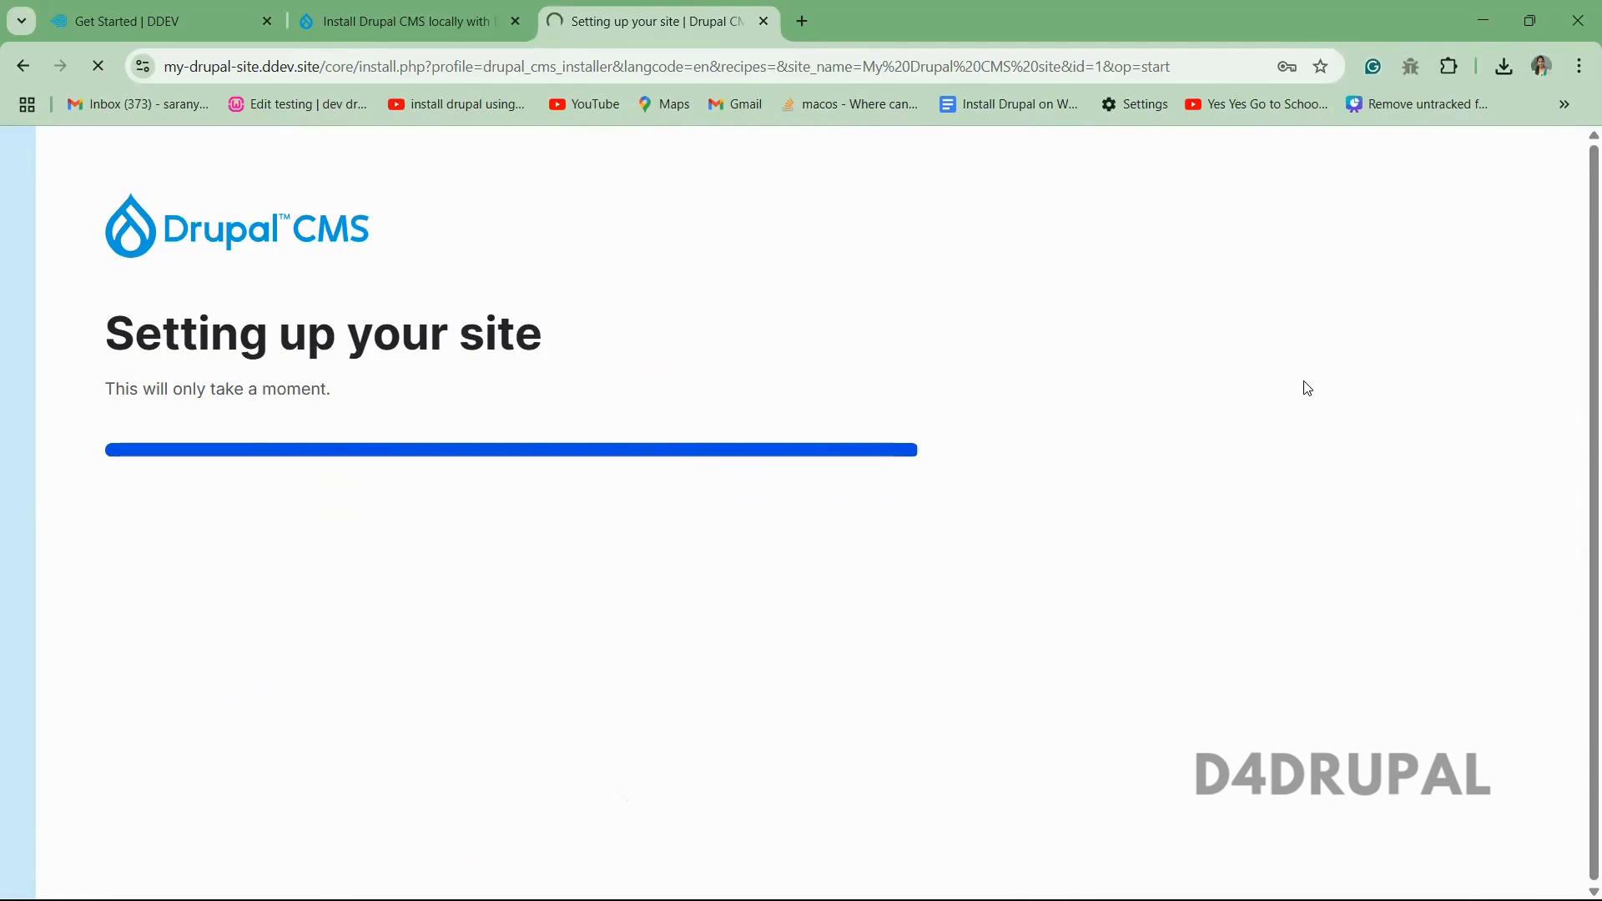
pyautogui.moveTo(973, 519)
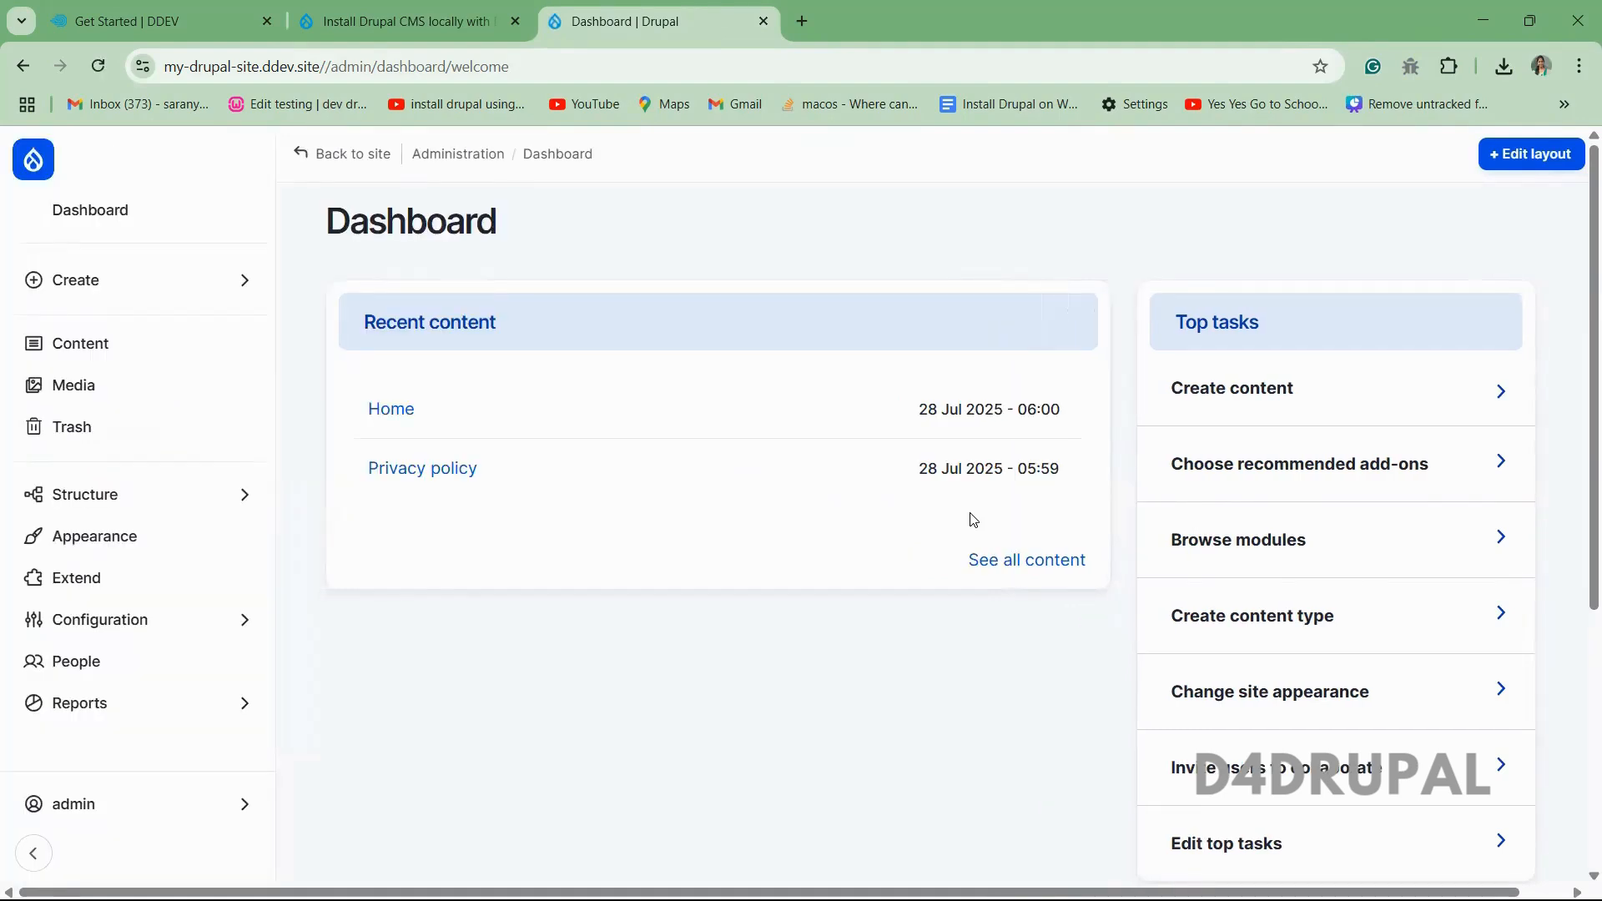
pyautogui.moveTo(633, 687)
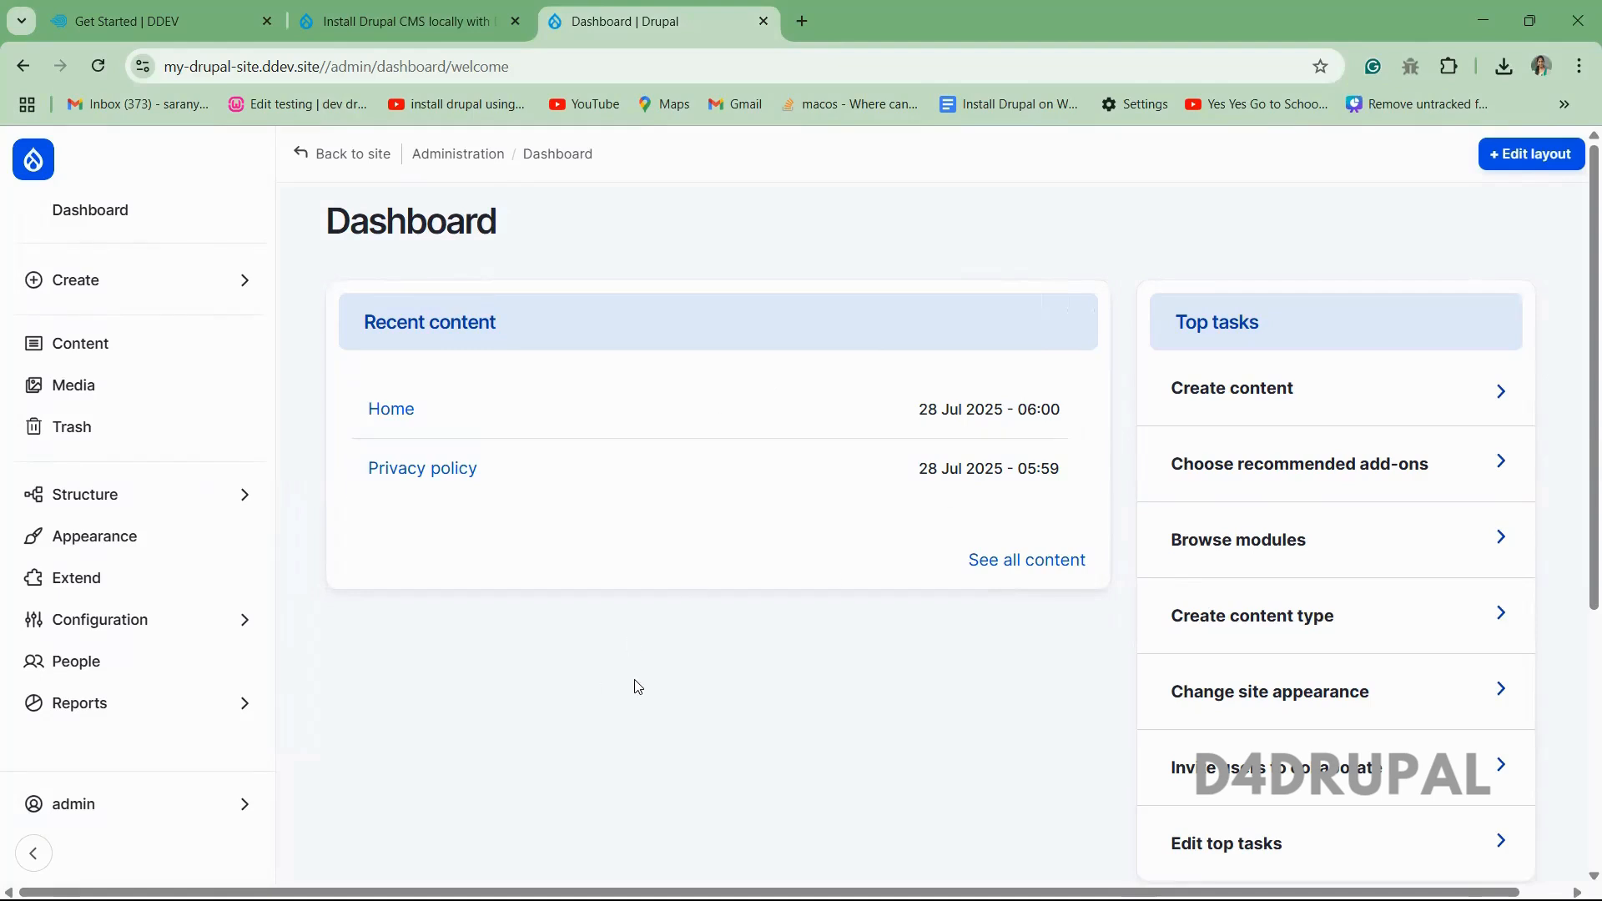
# - Open Content to list the Home and Privacy policy pages
pyautogui.click(80, 343)
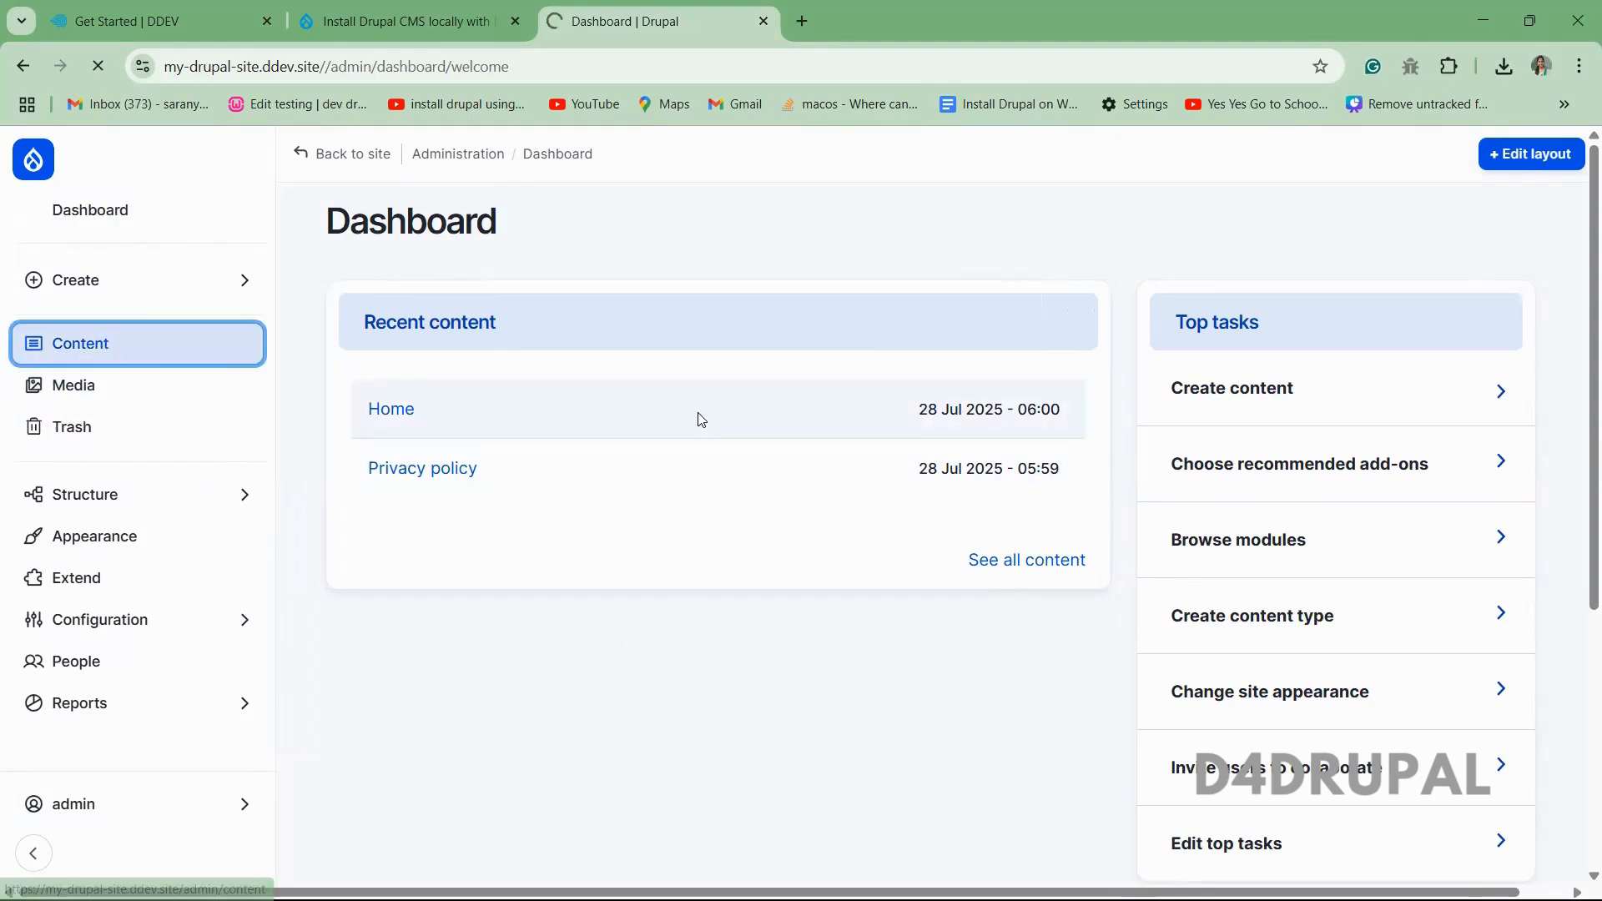
pyautogui.click(80, 342)
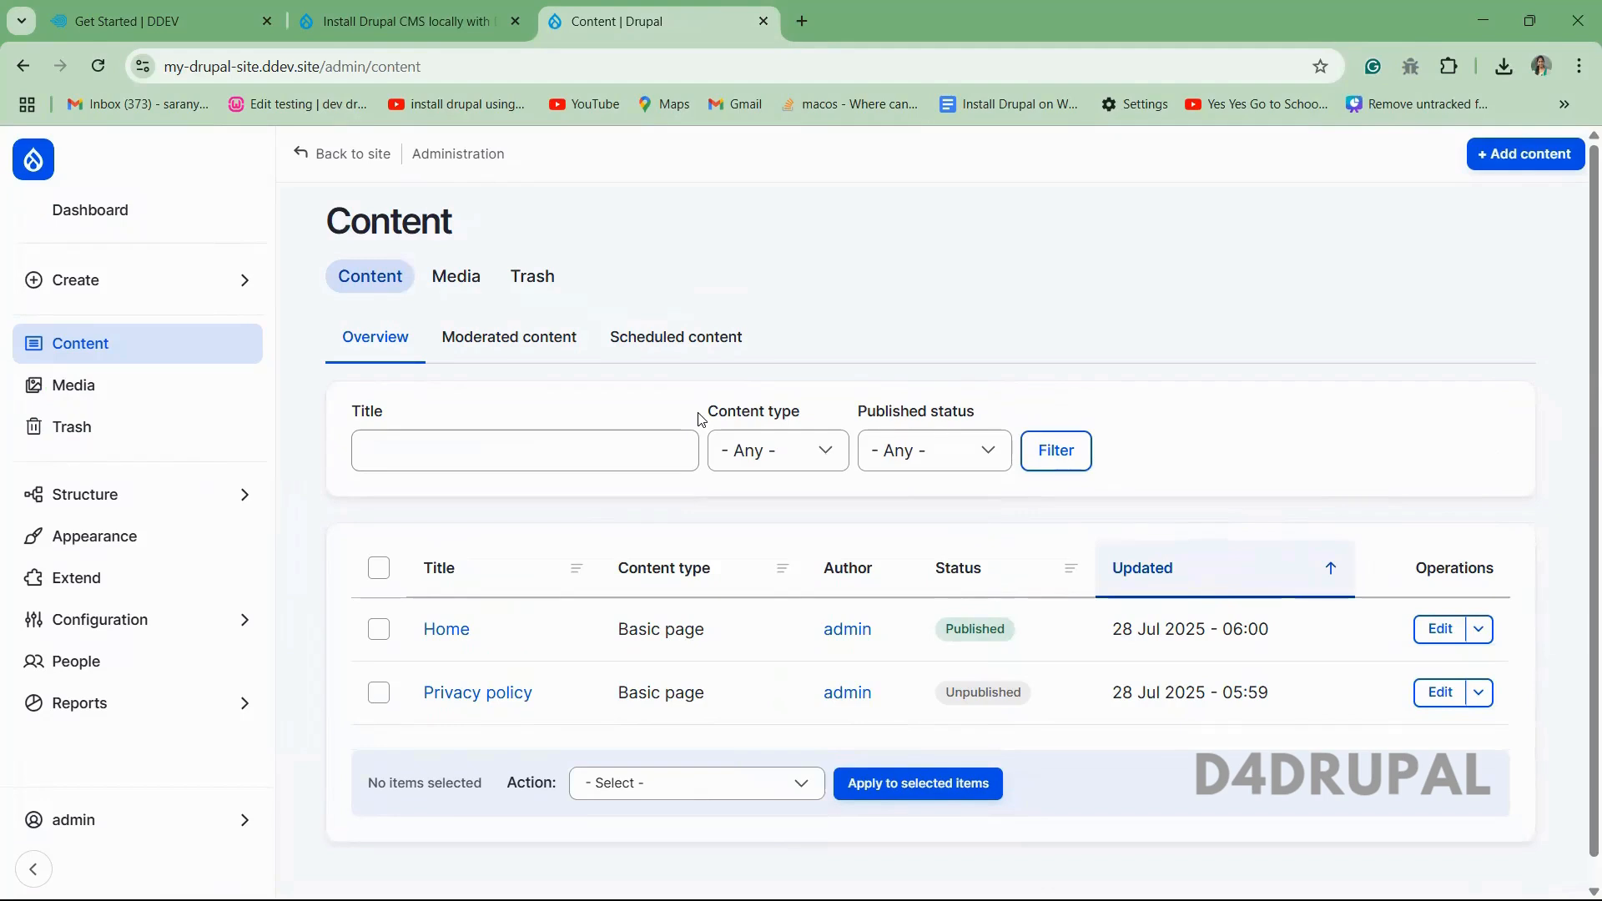
pyautogui.moveTo(1396, 23)
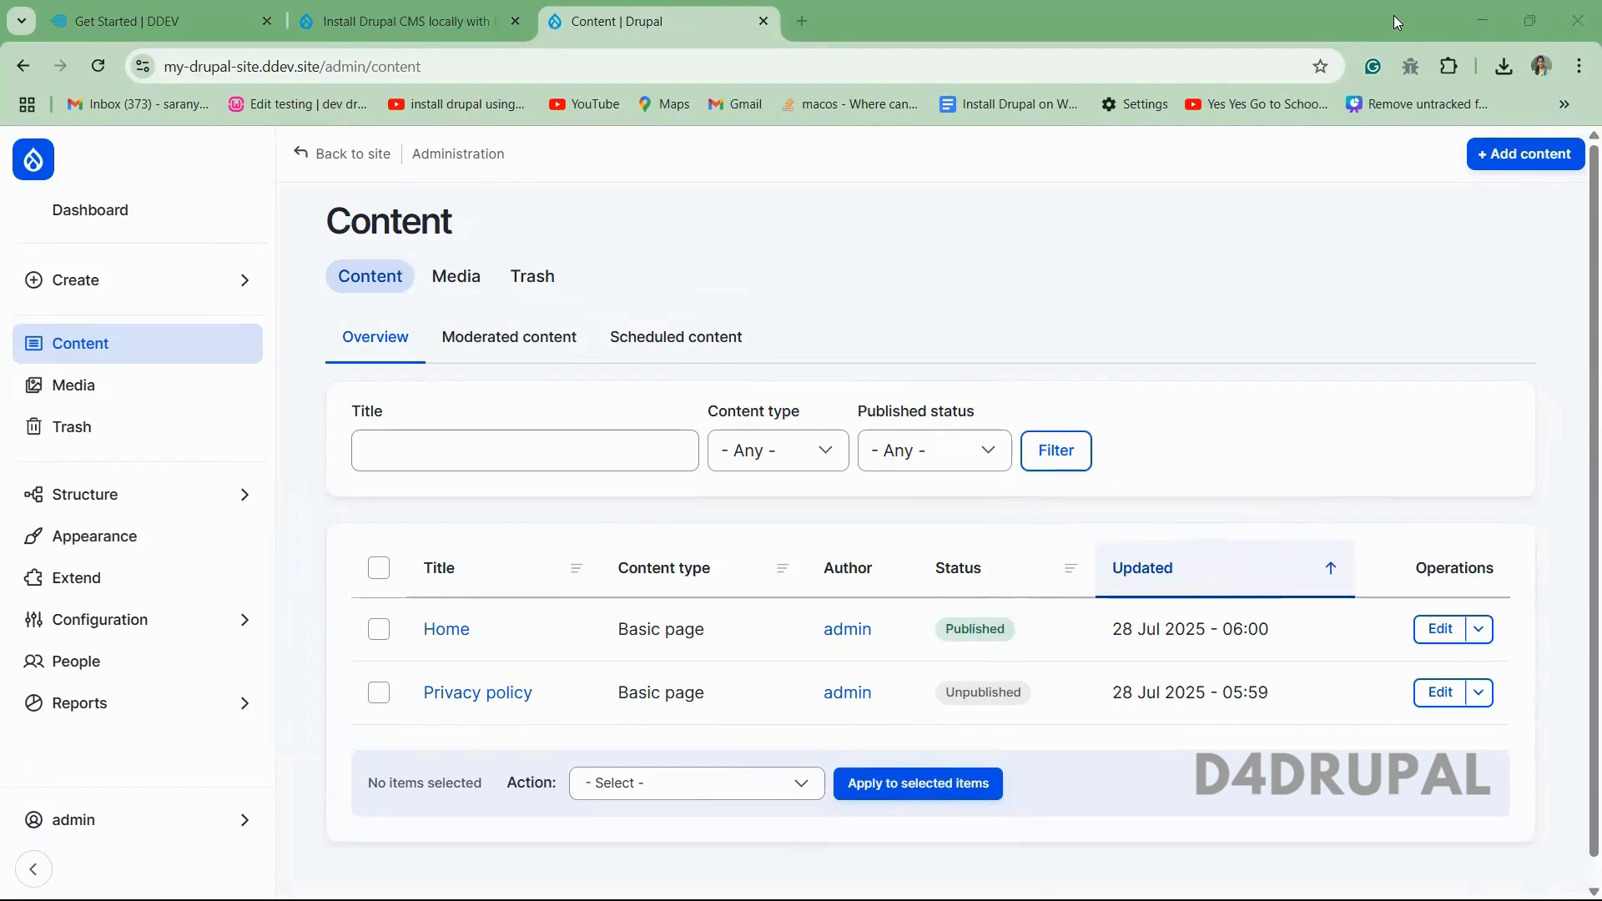